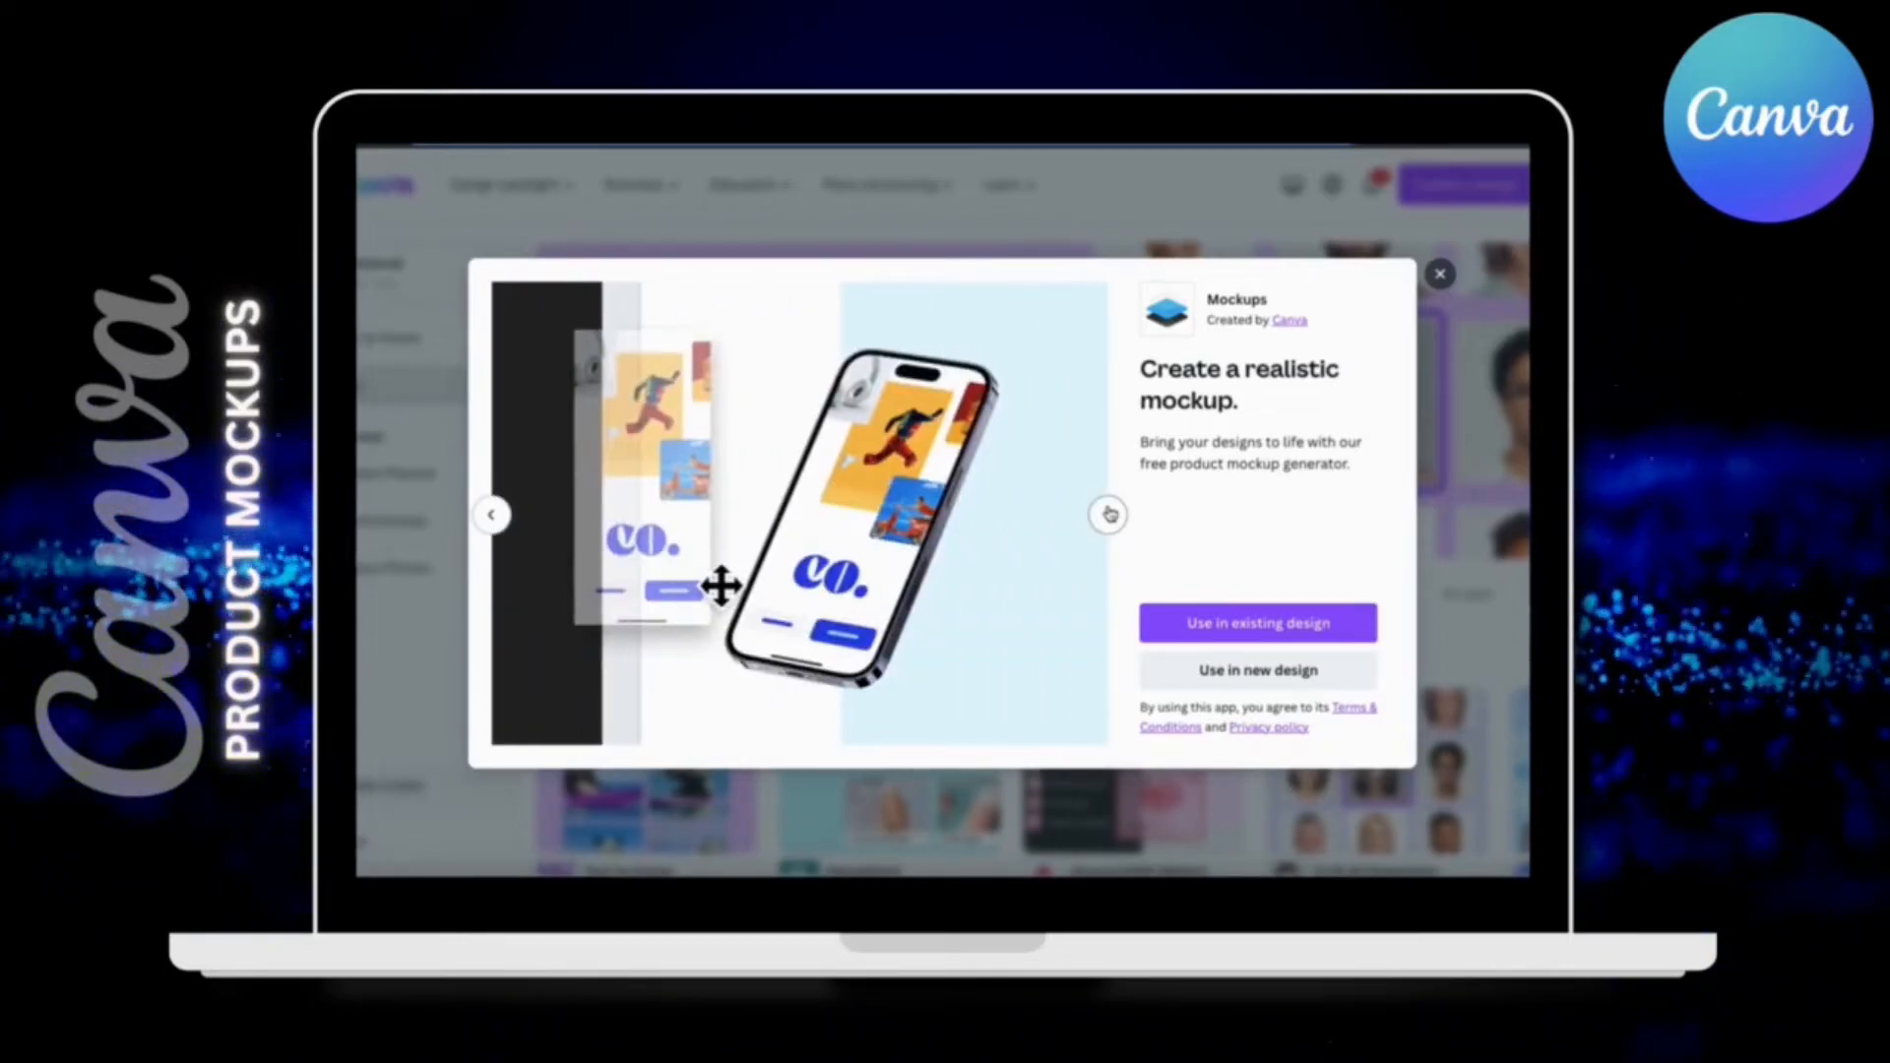
Step: Scroll down through the current Canva page and back up slightly
left_click(1109, 515)
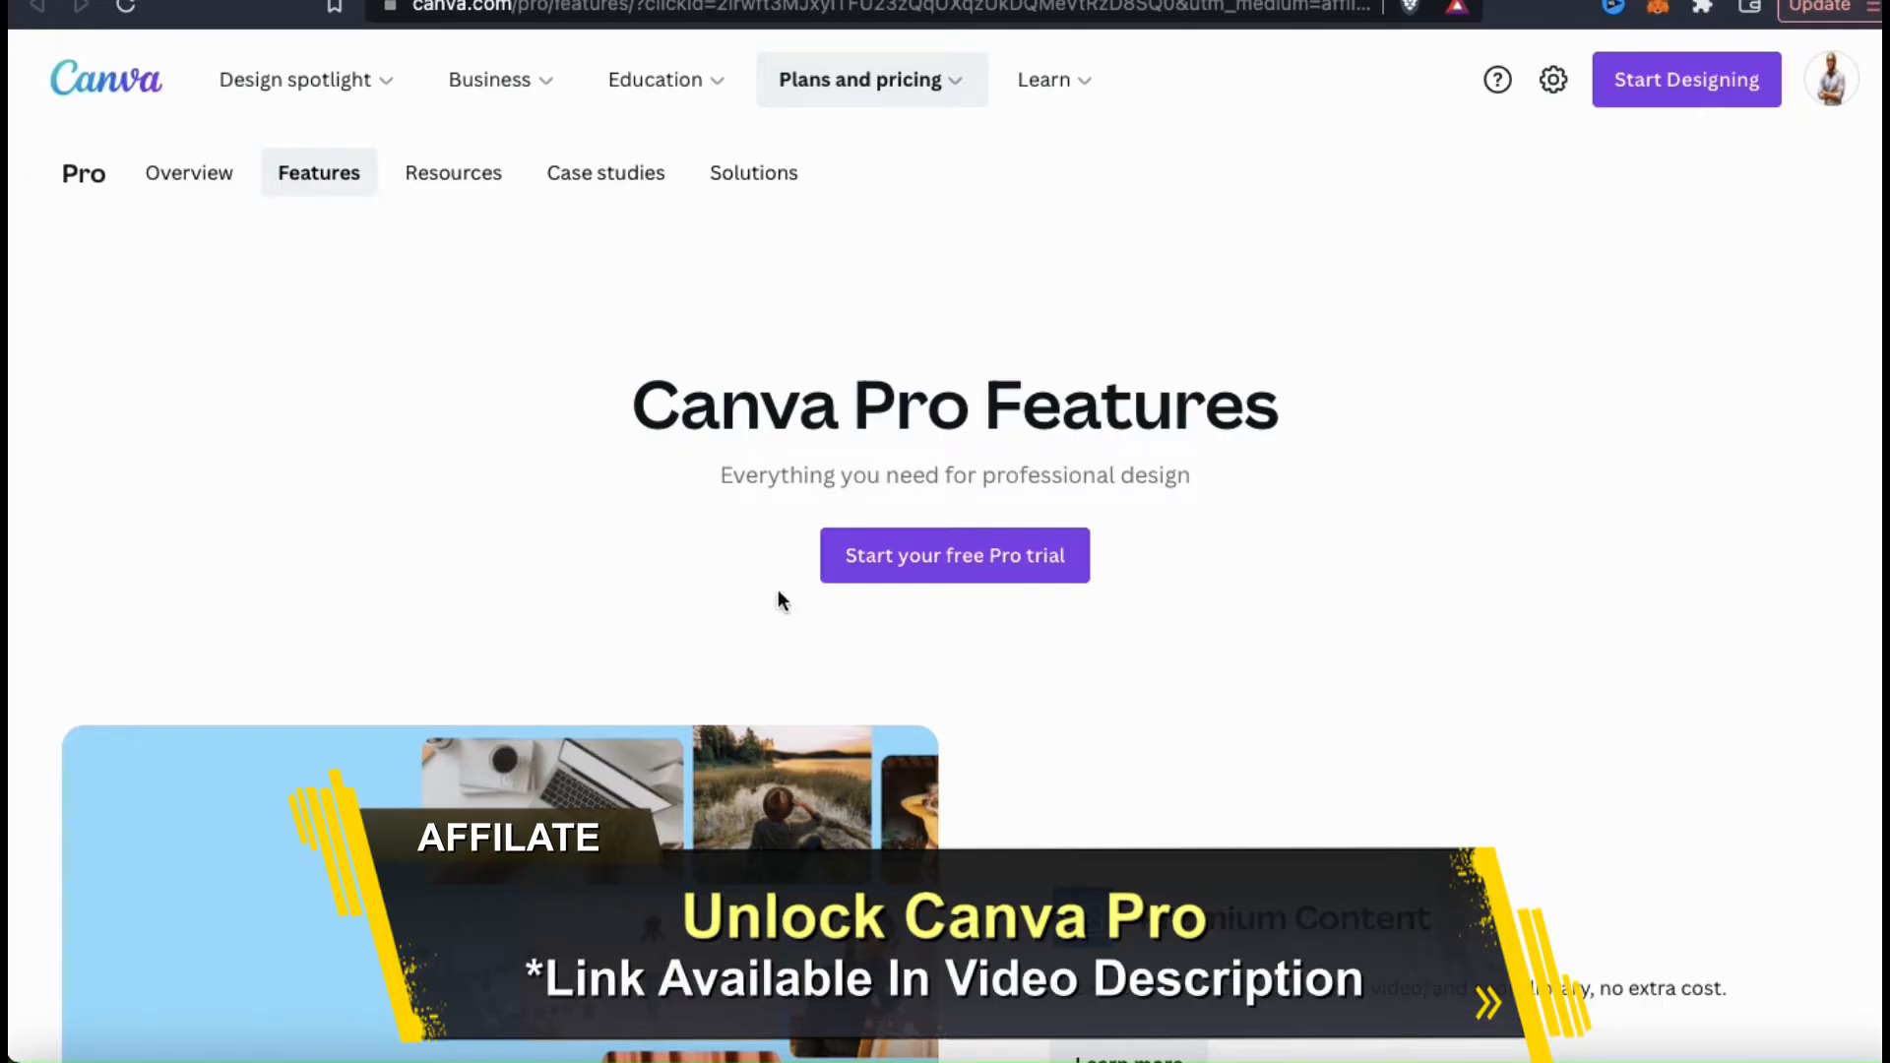
mouse_move(1144, 580)
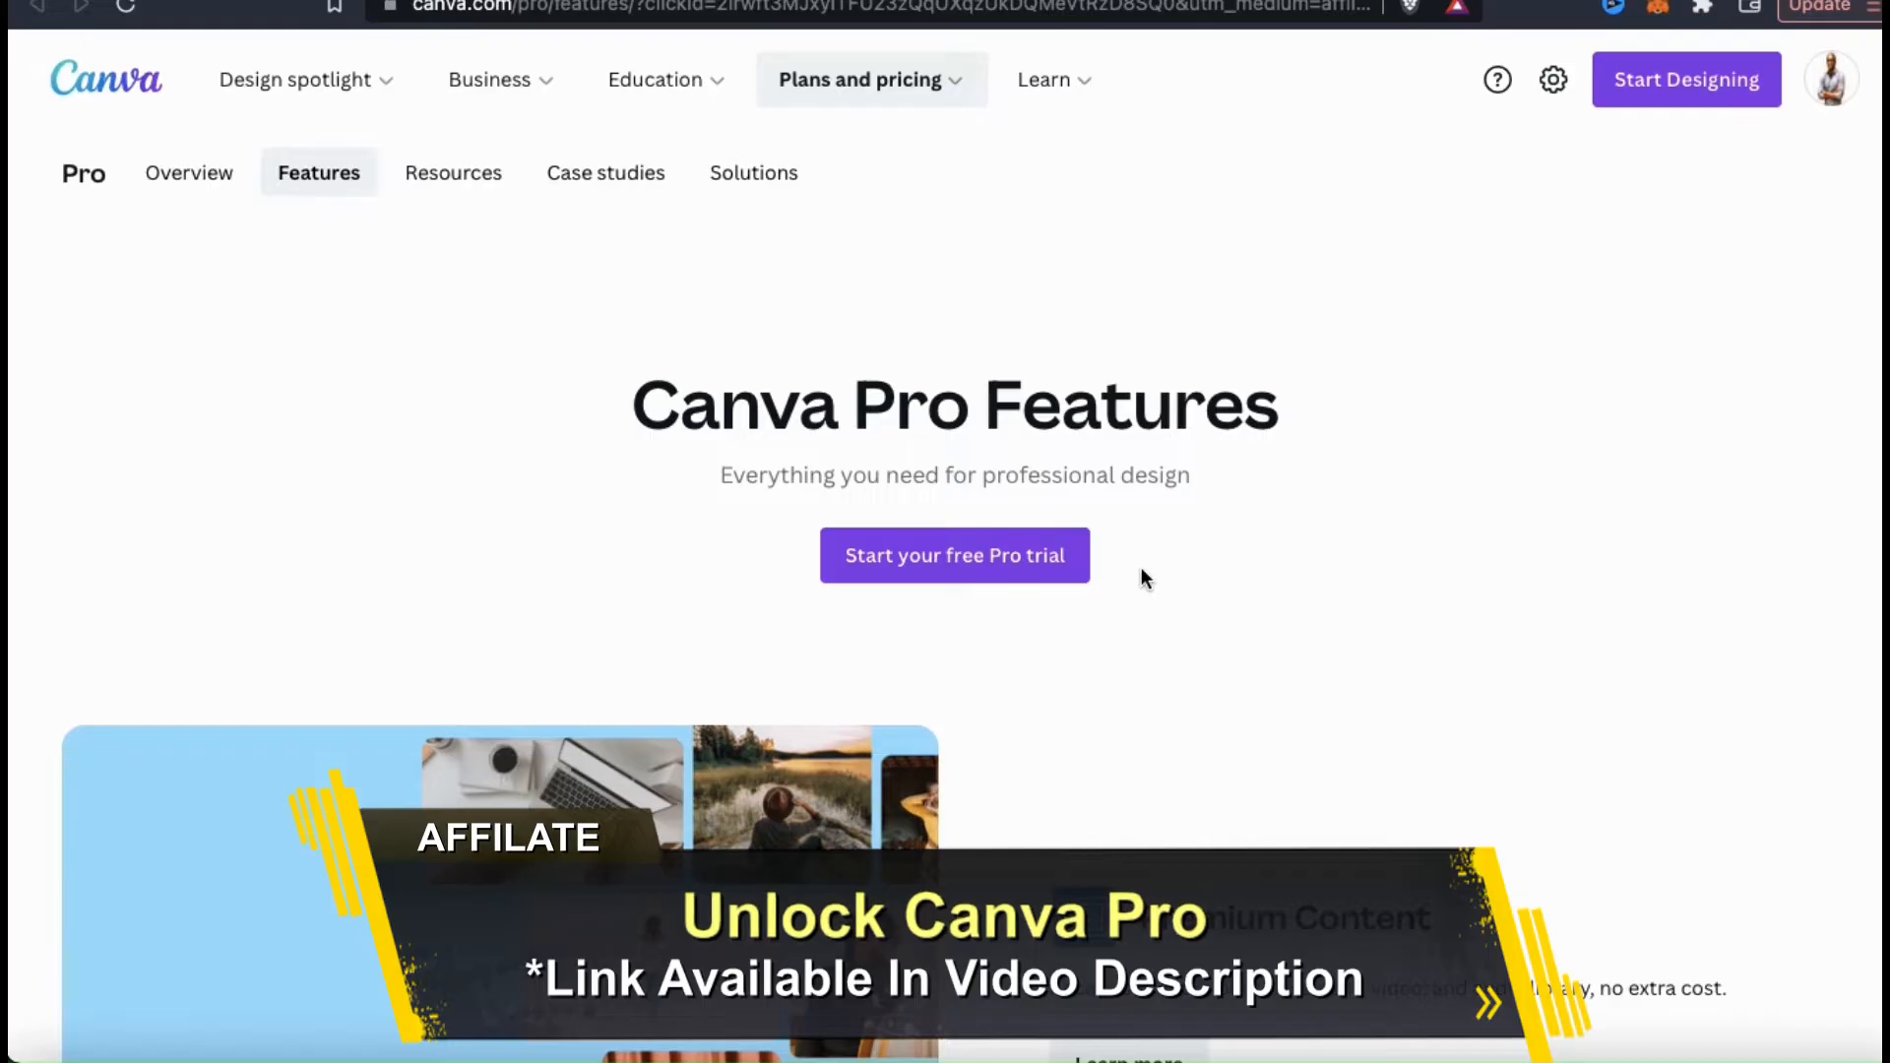
scroll("down", 3)
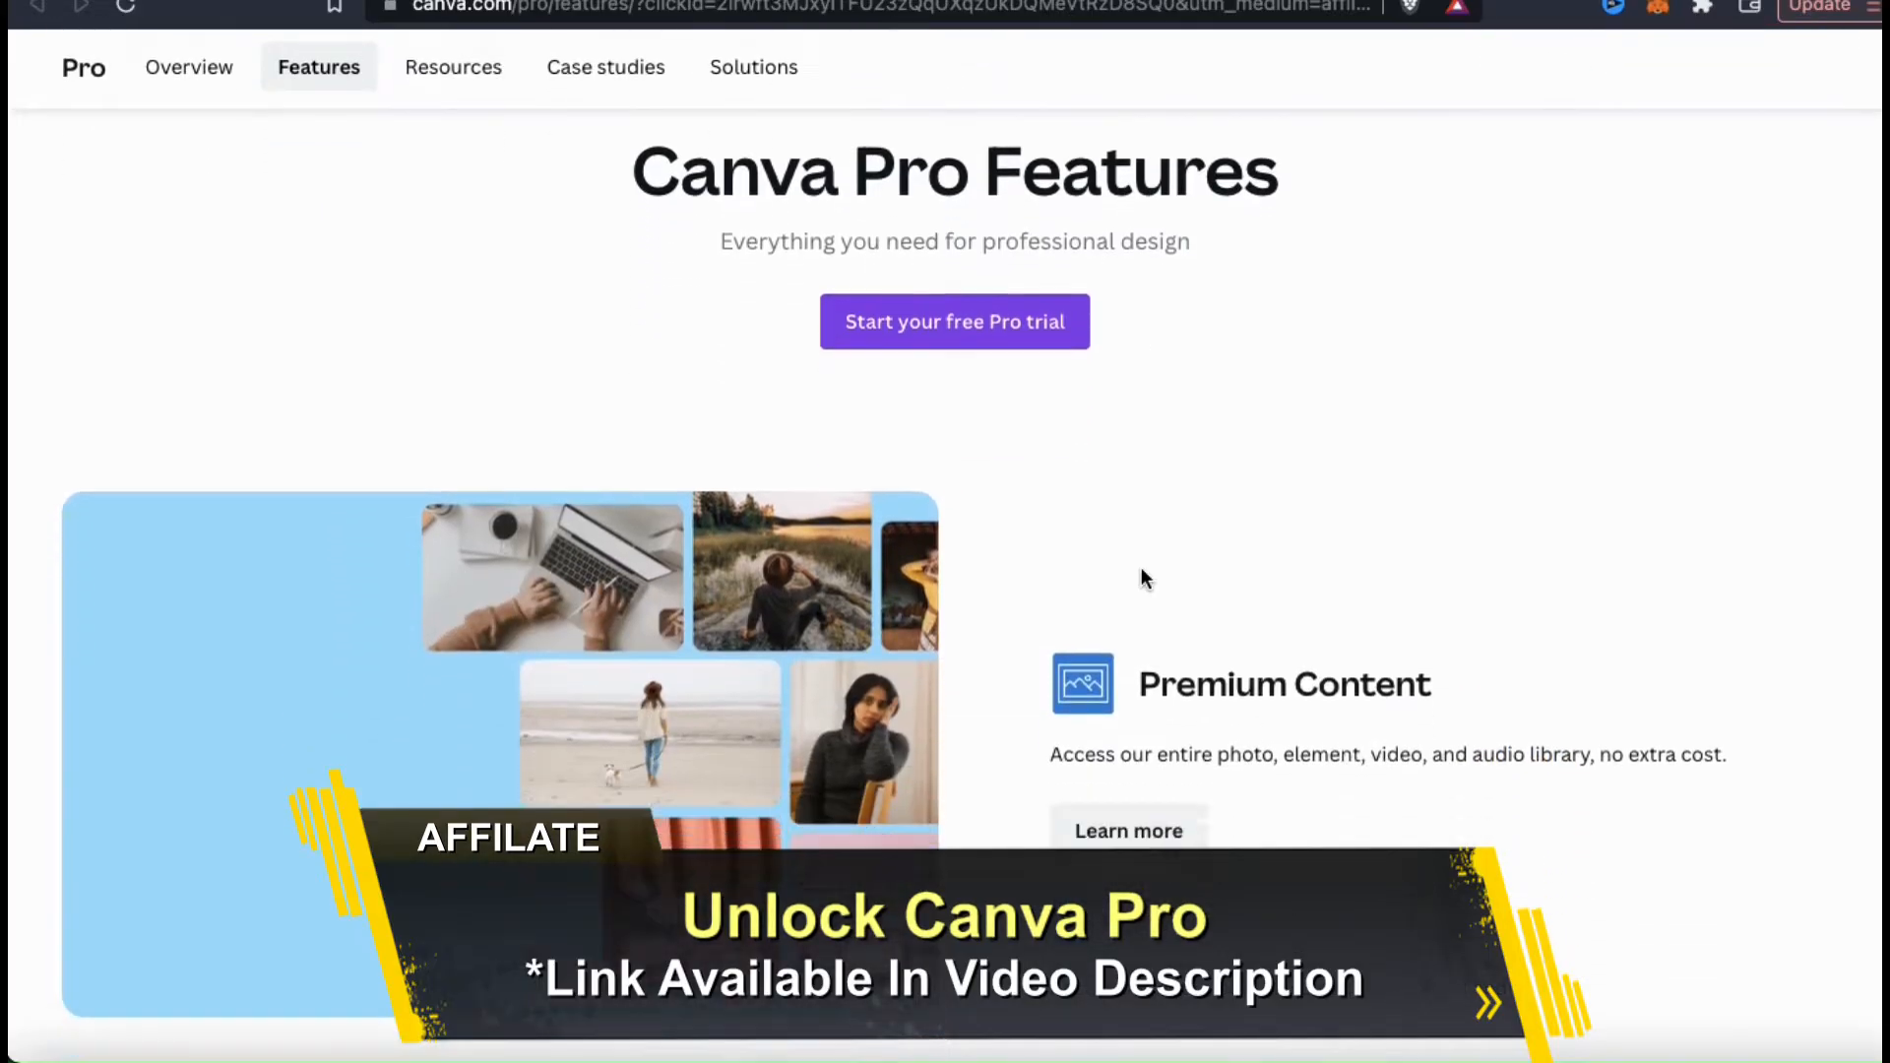
scroll("down", 3)
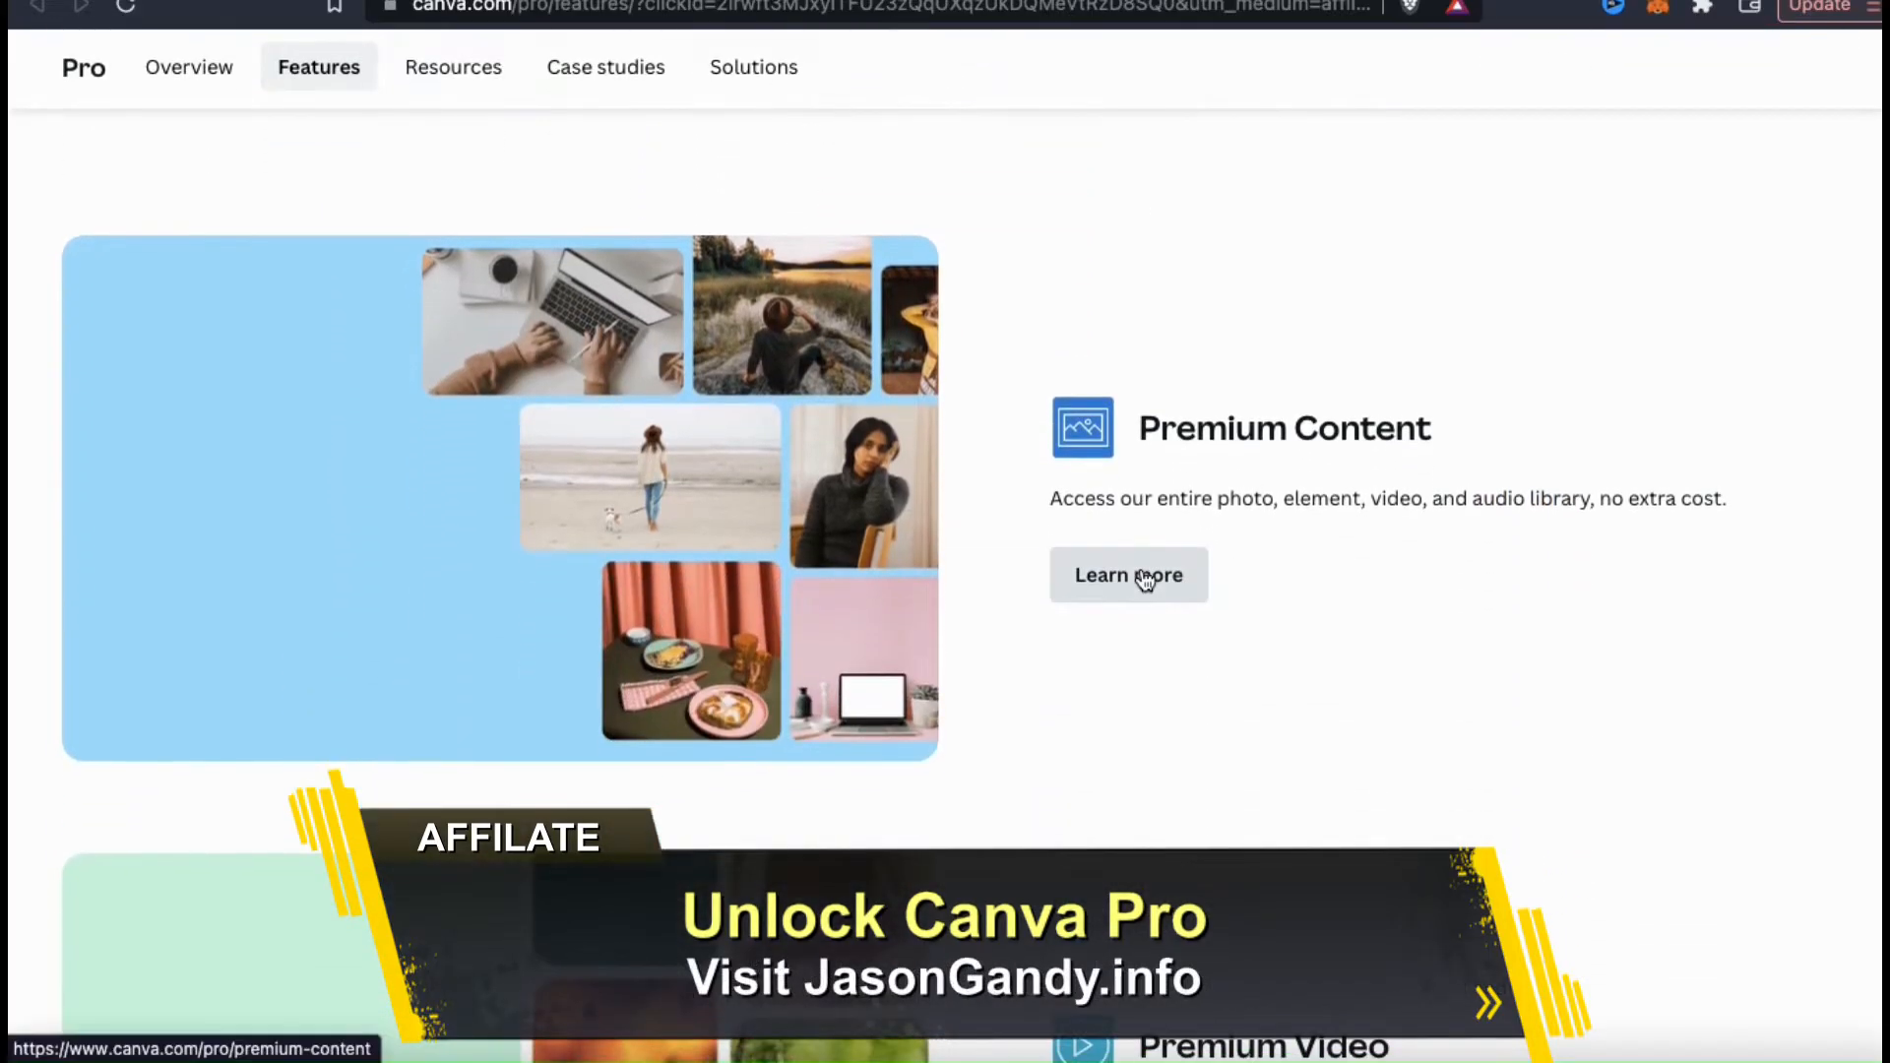
scroll("down", 3)
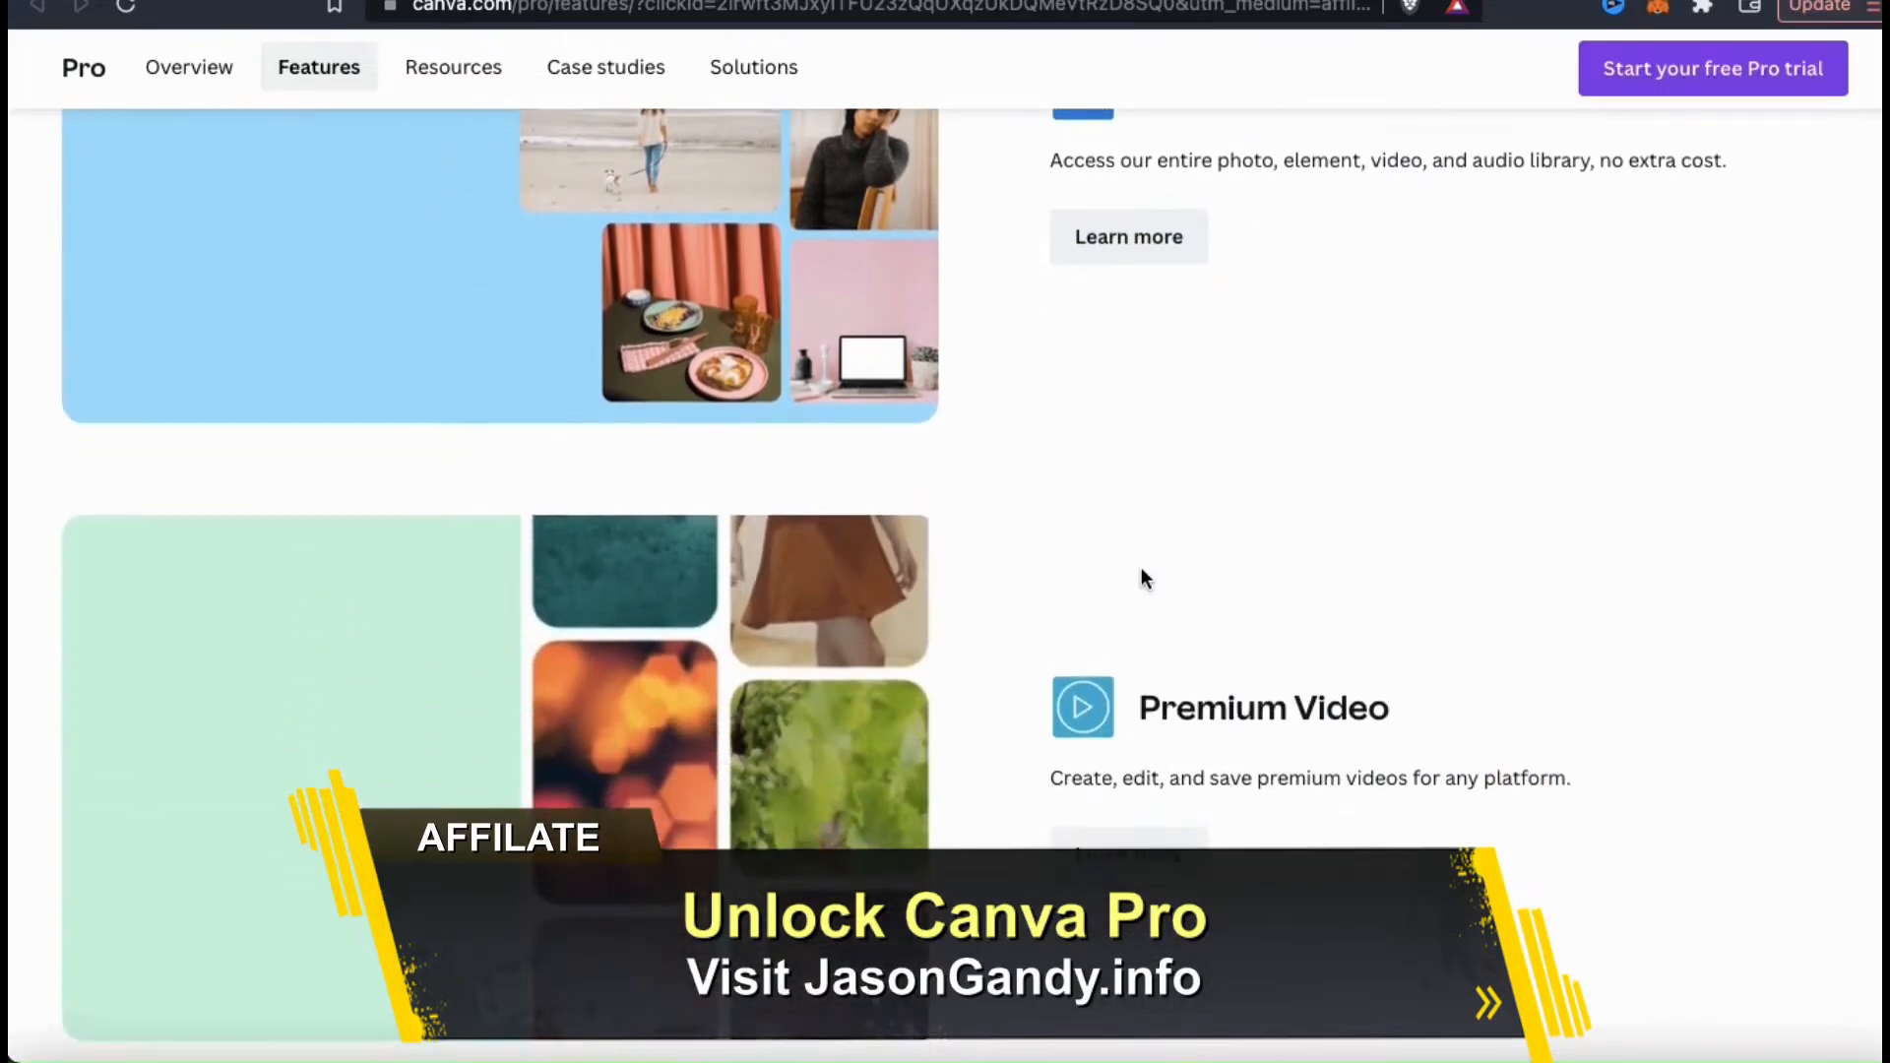
scroll("down", 3)
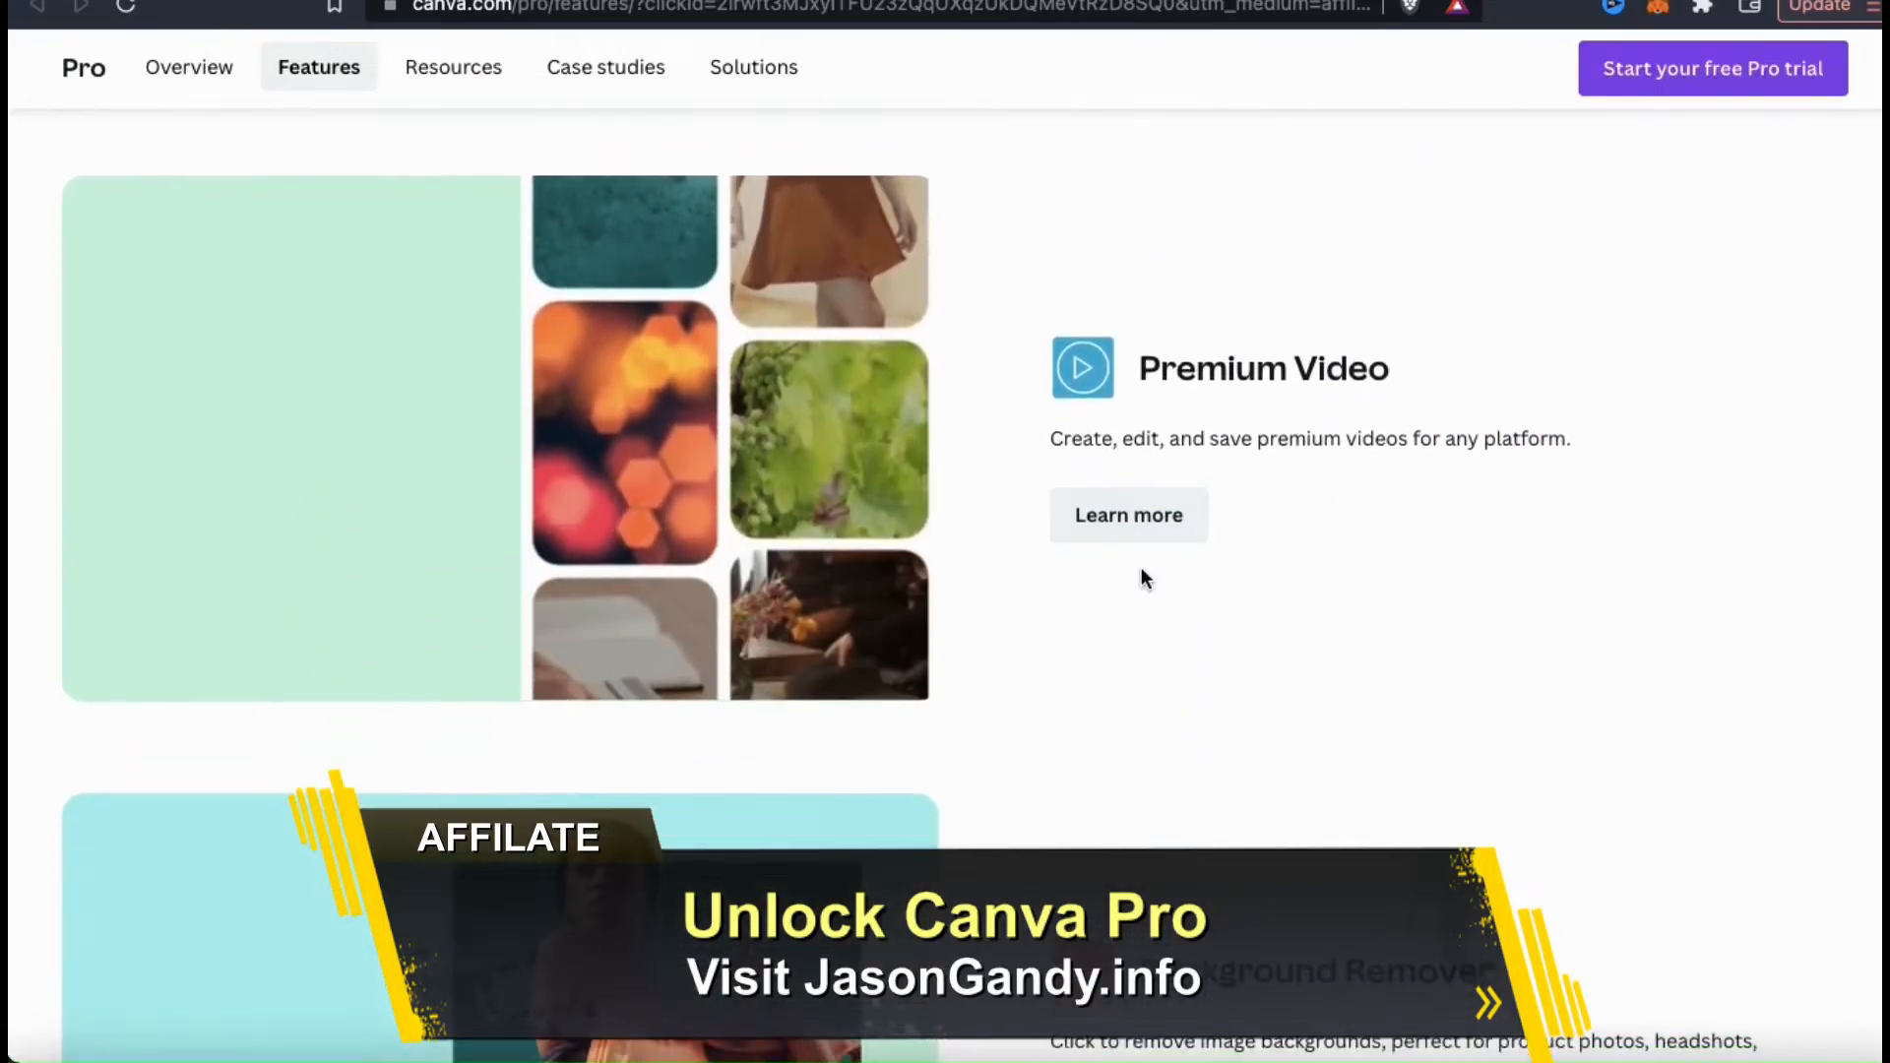
scroll("down", 3)
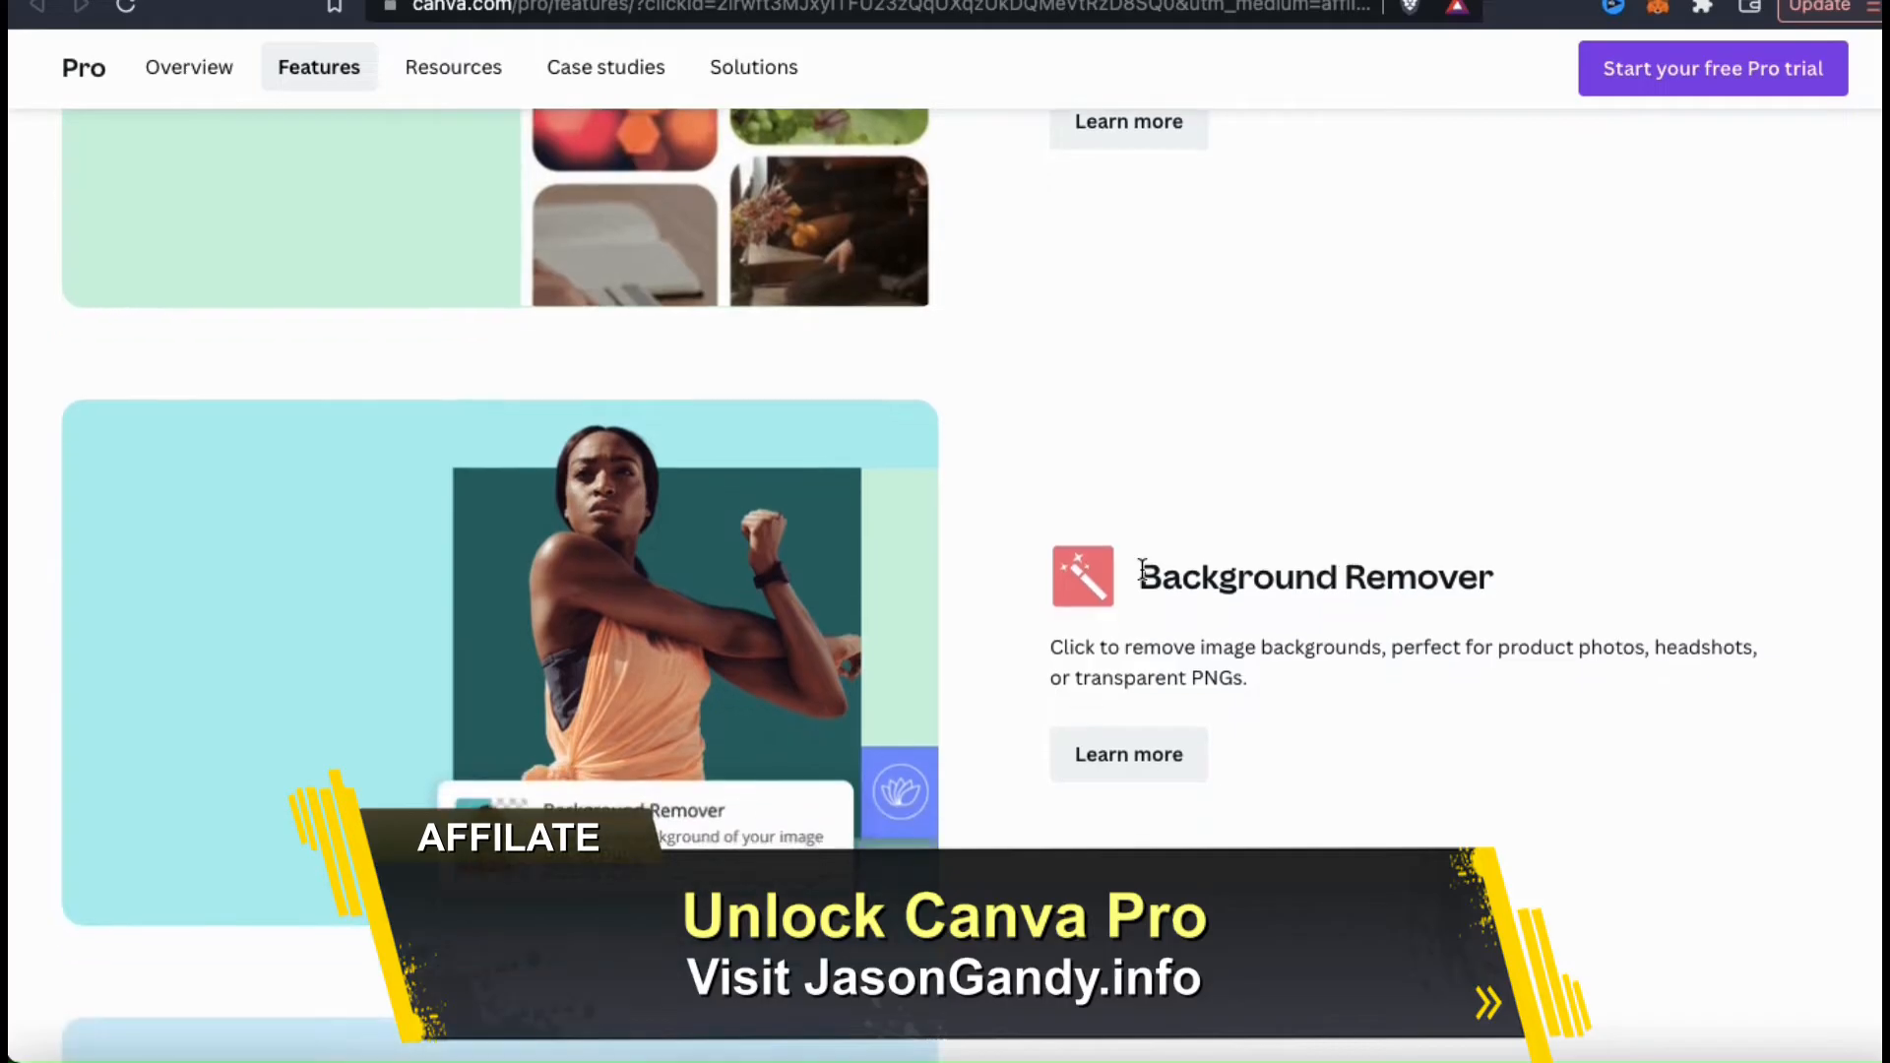
scroll("down", 3)
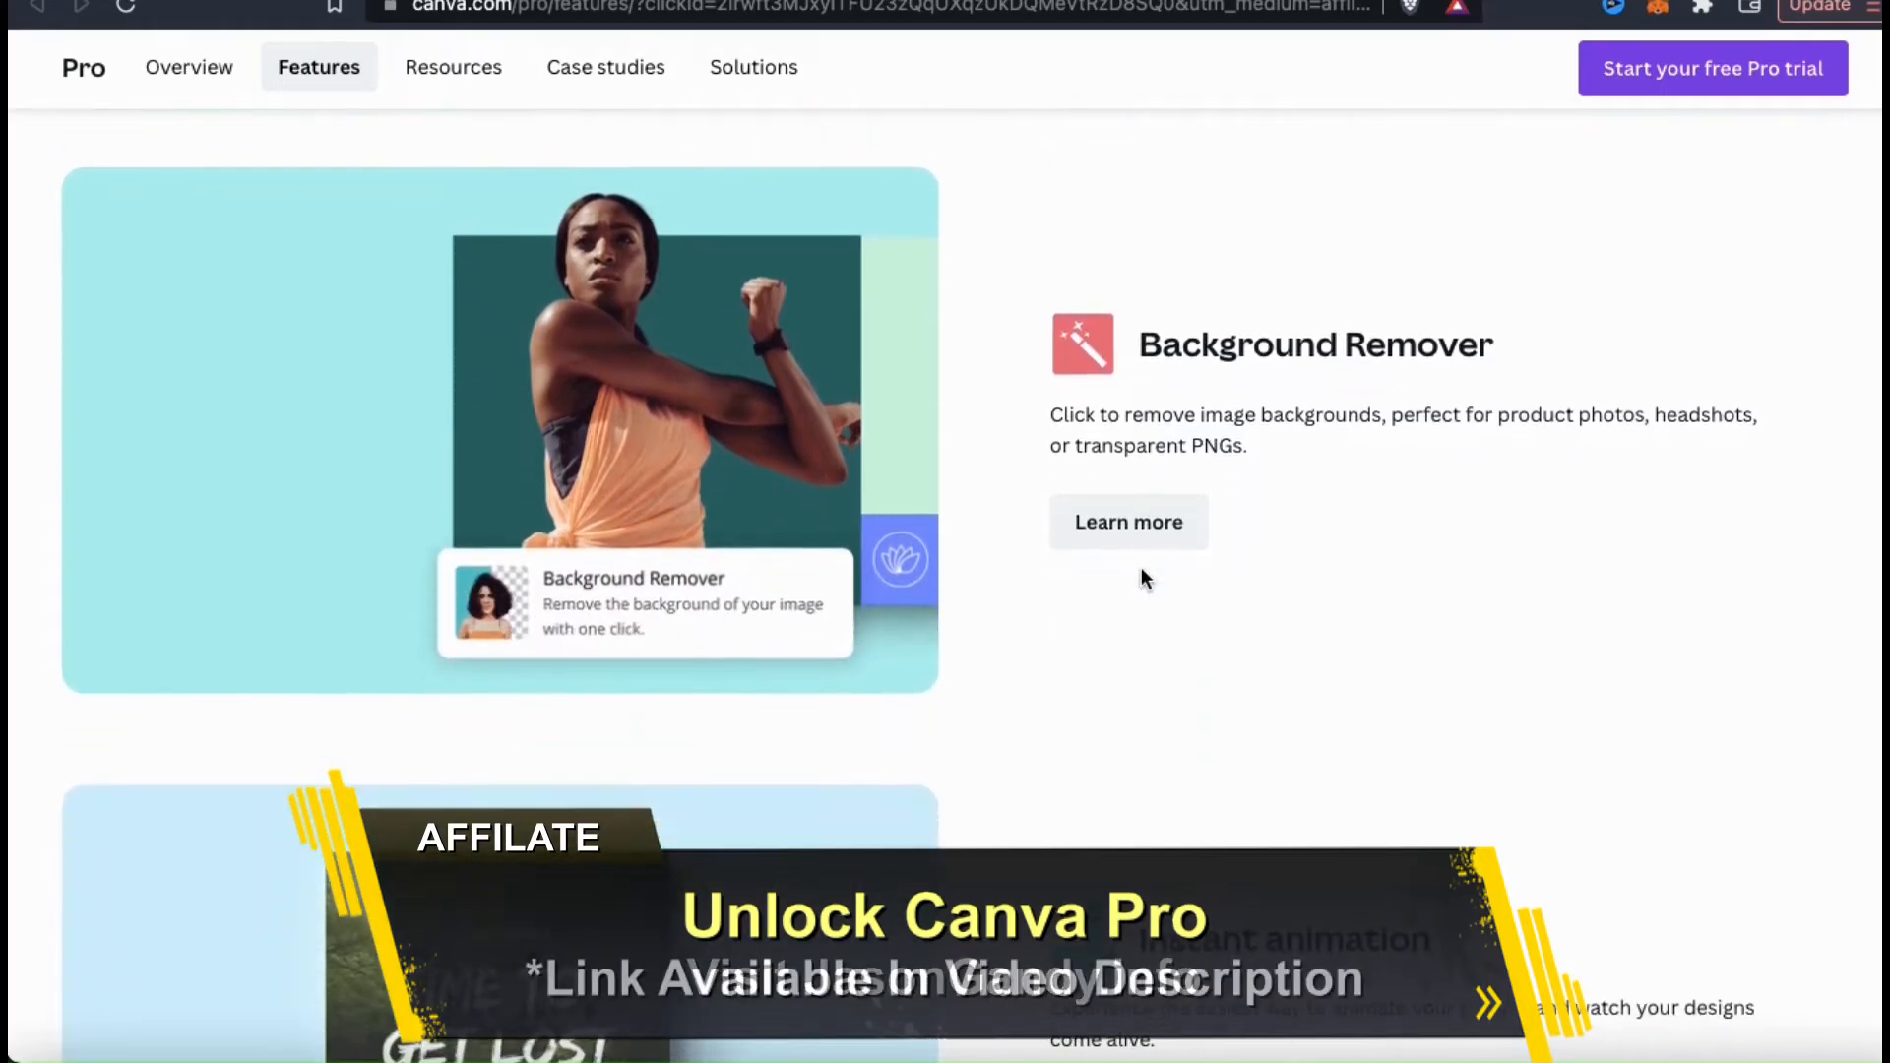
scroll("down", 3)
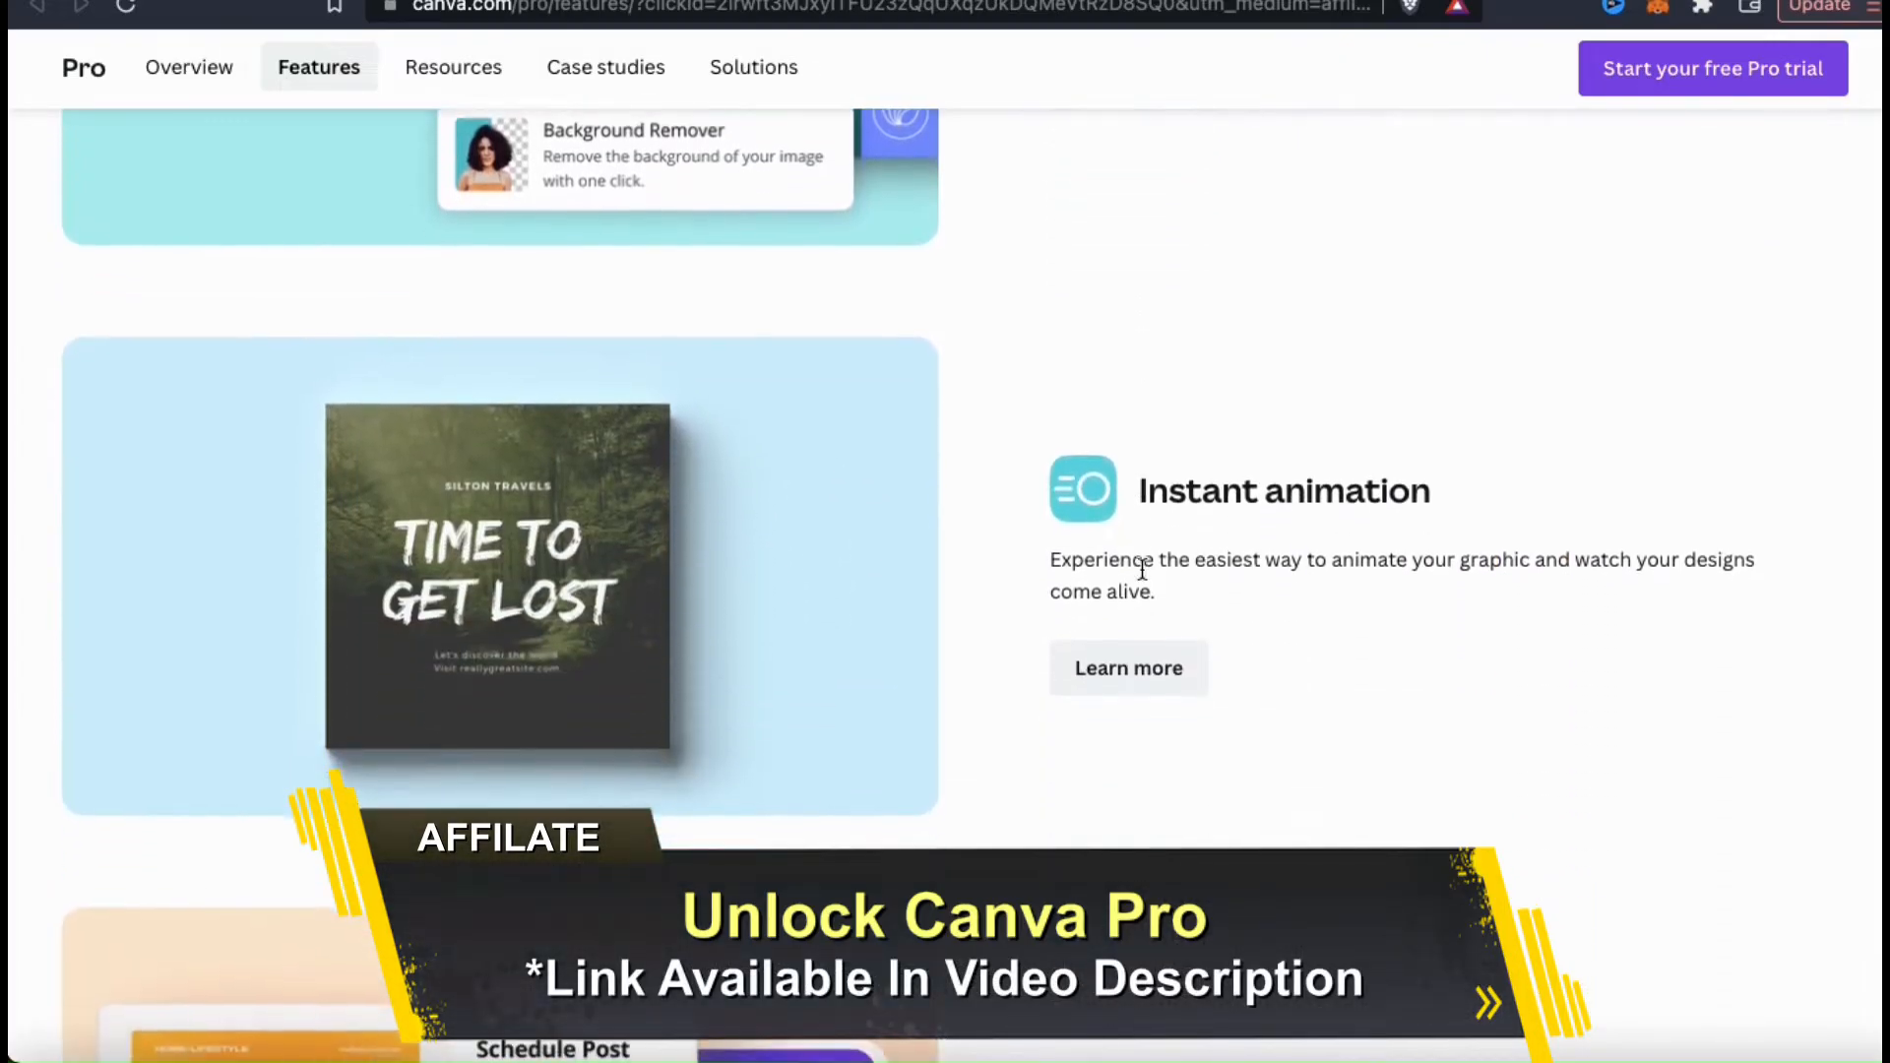
scroll("down", 3)
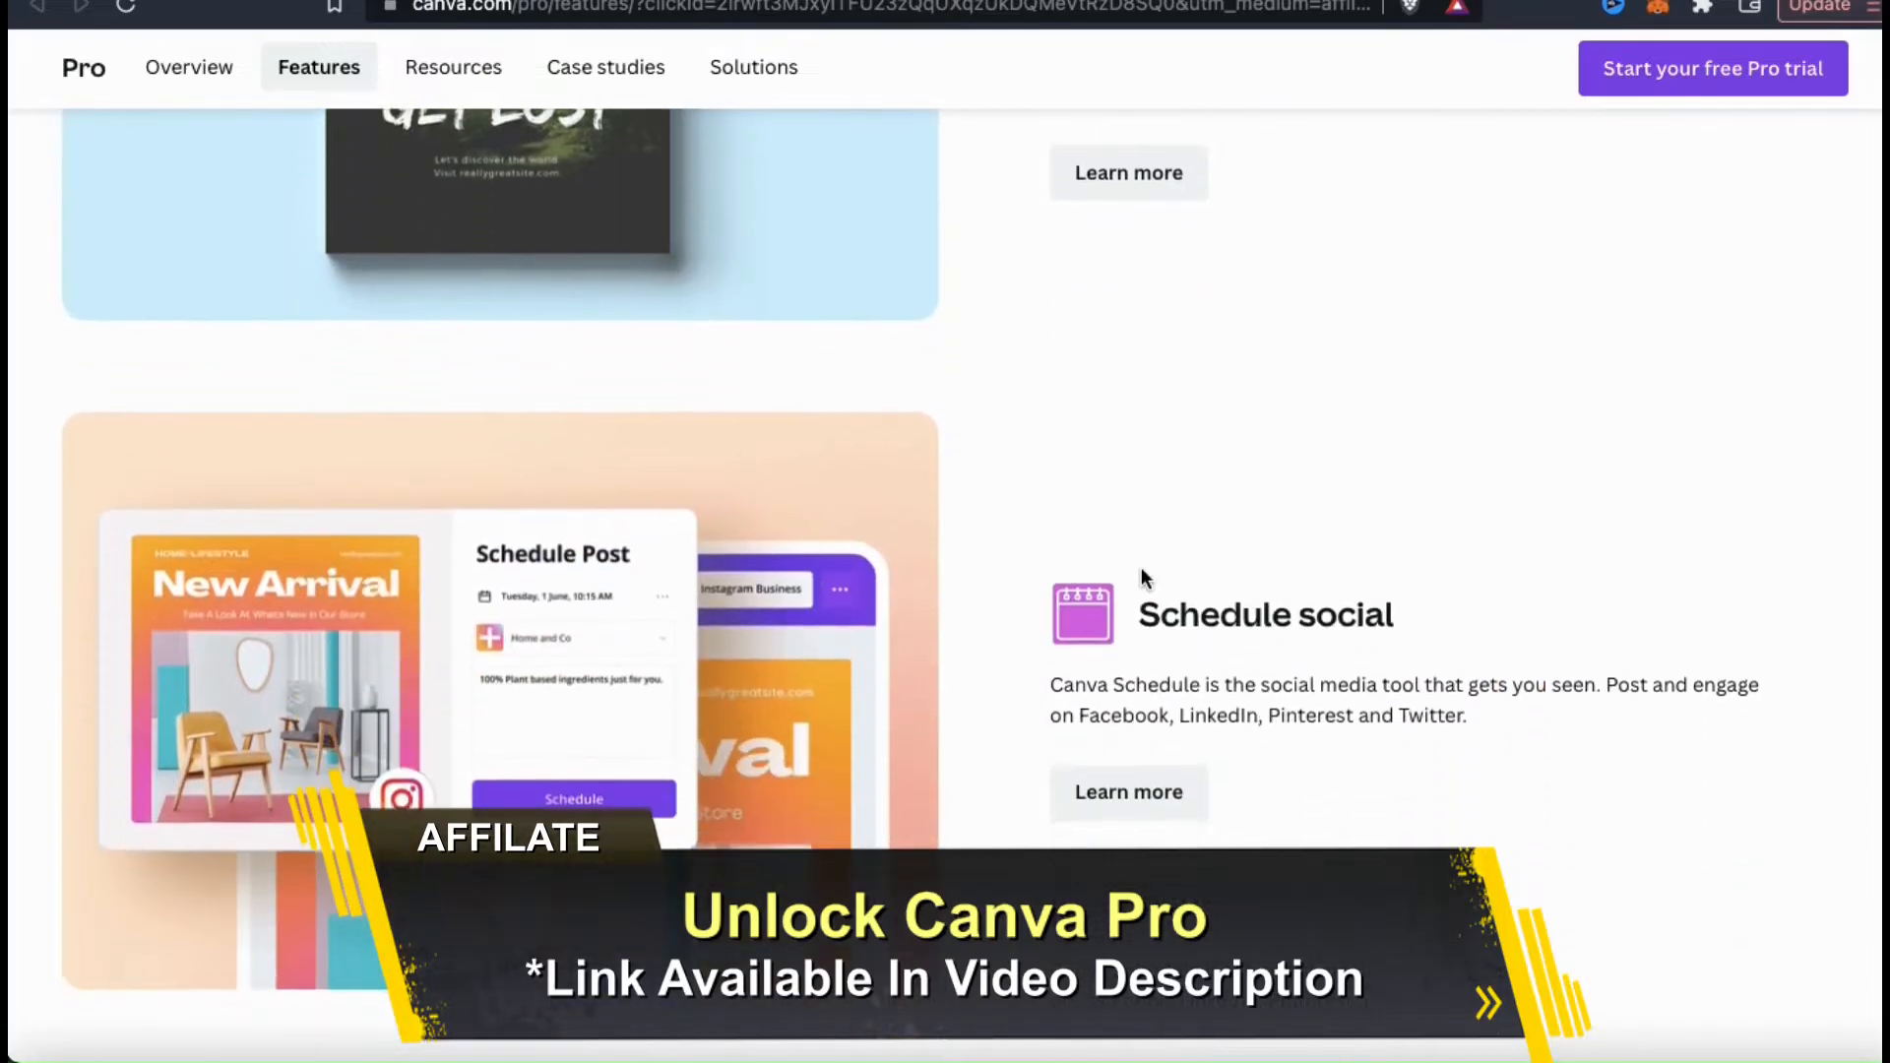
scroll("up", 3)
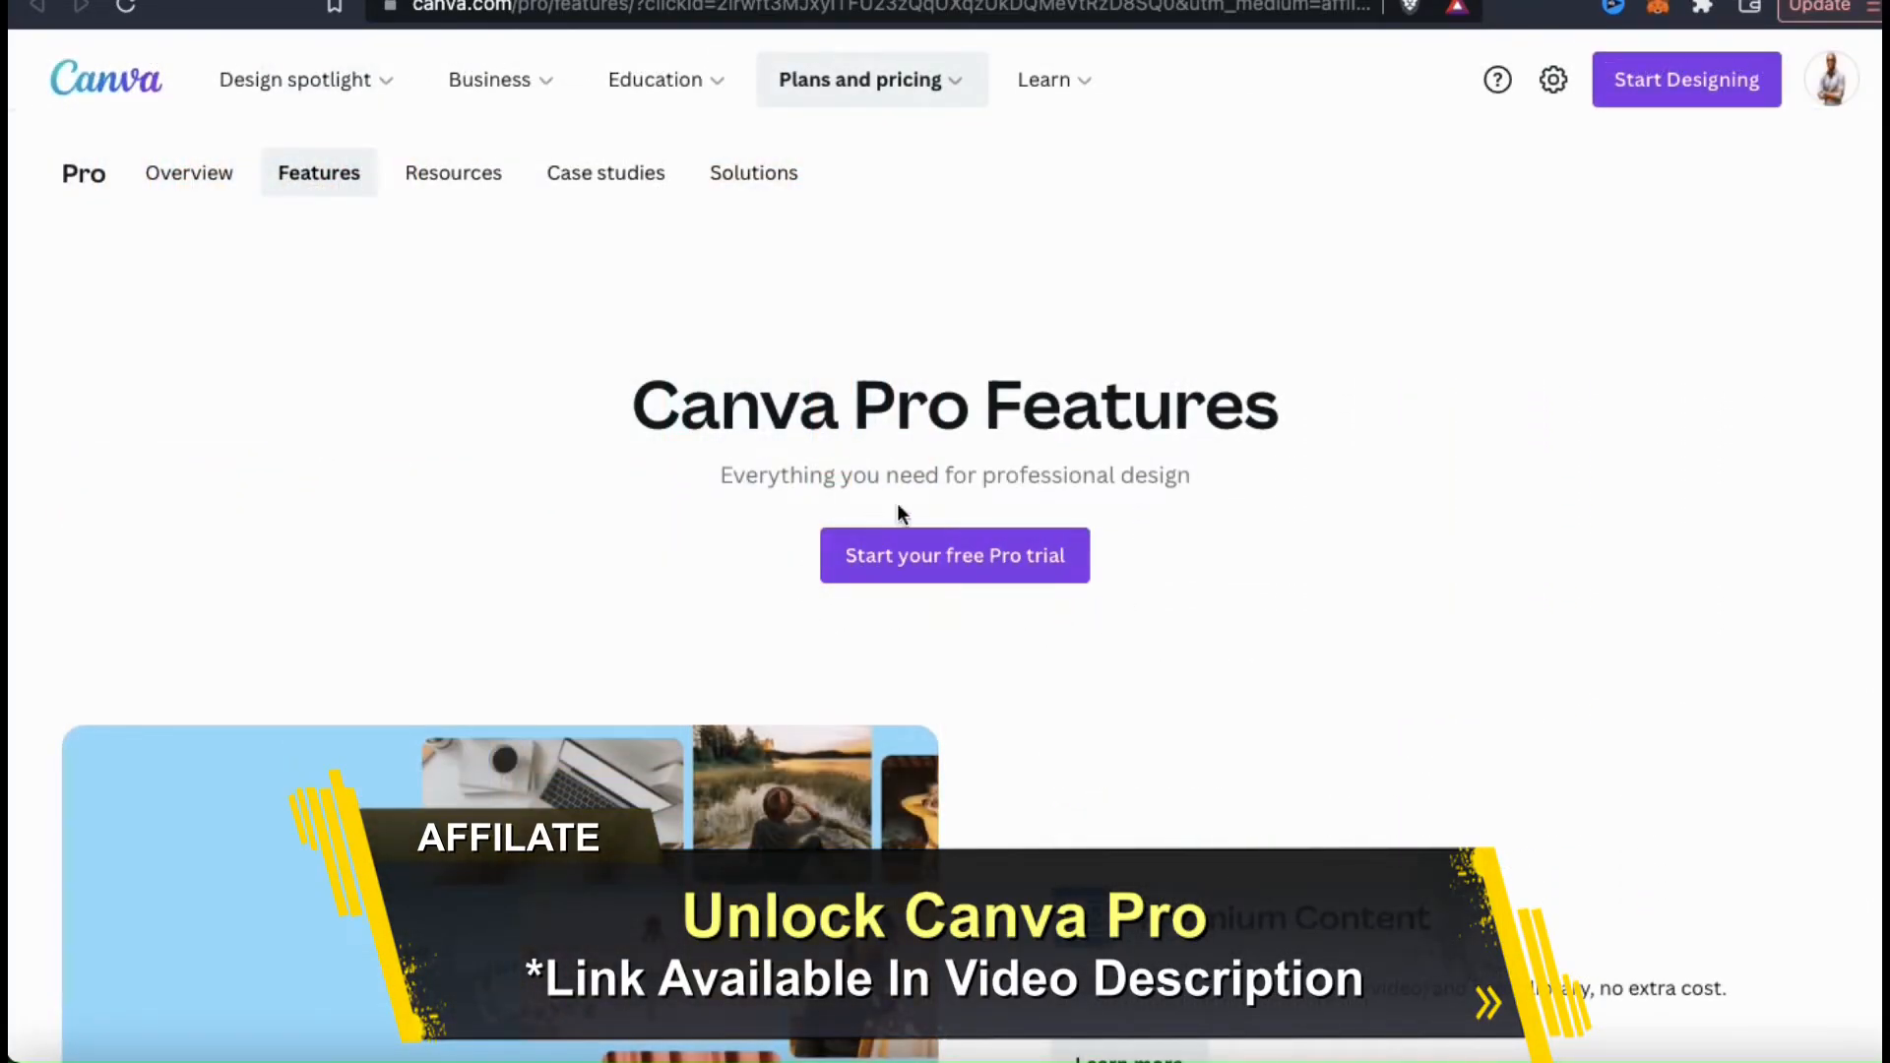
mouse_move(944, 579)
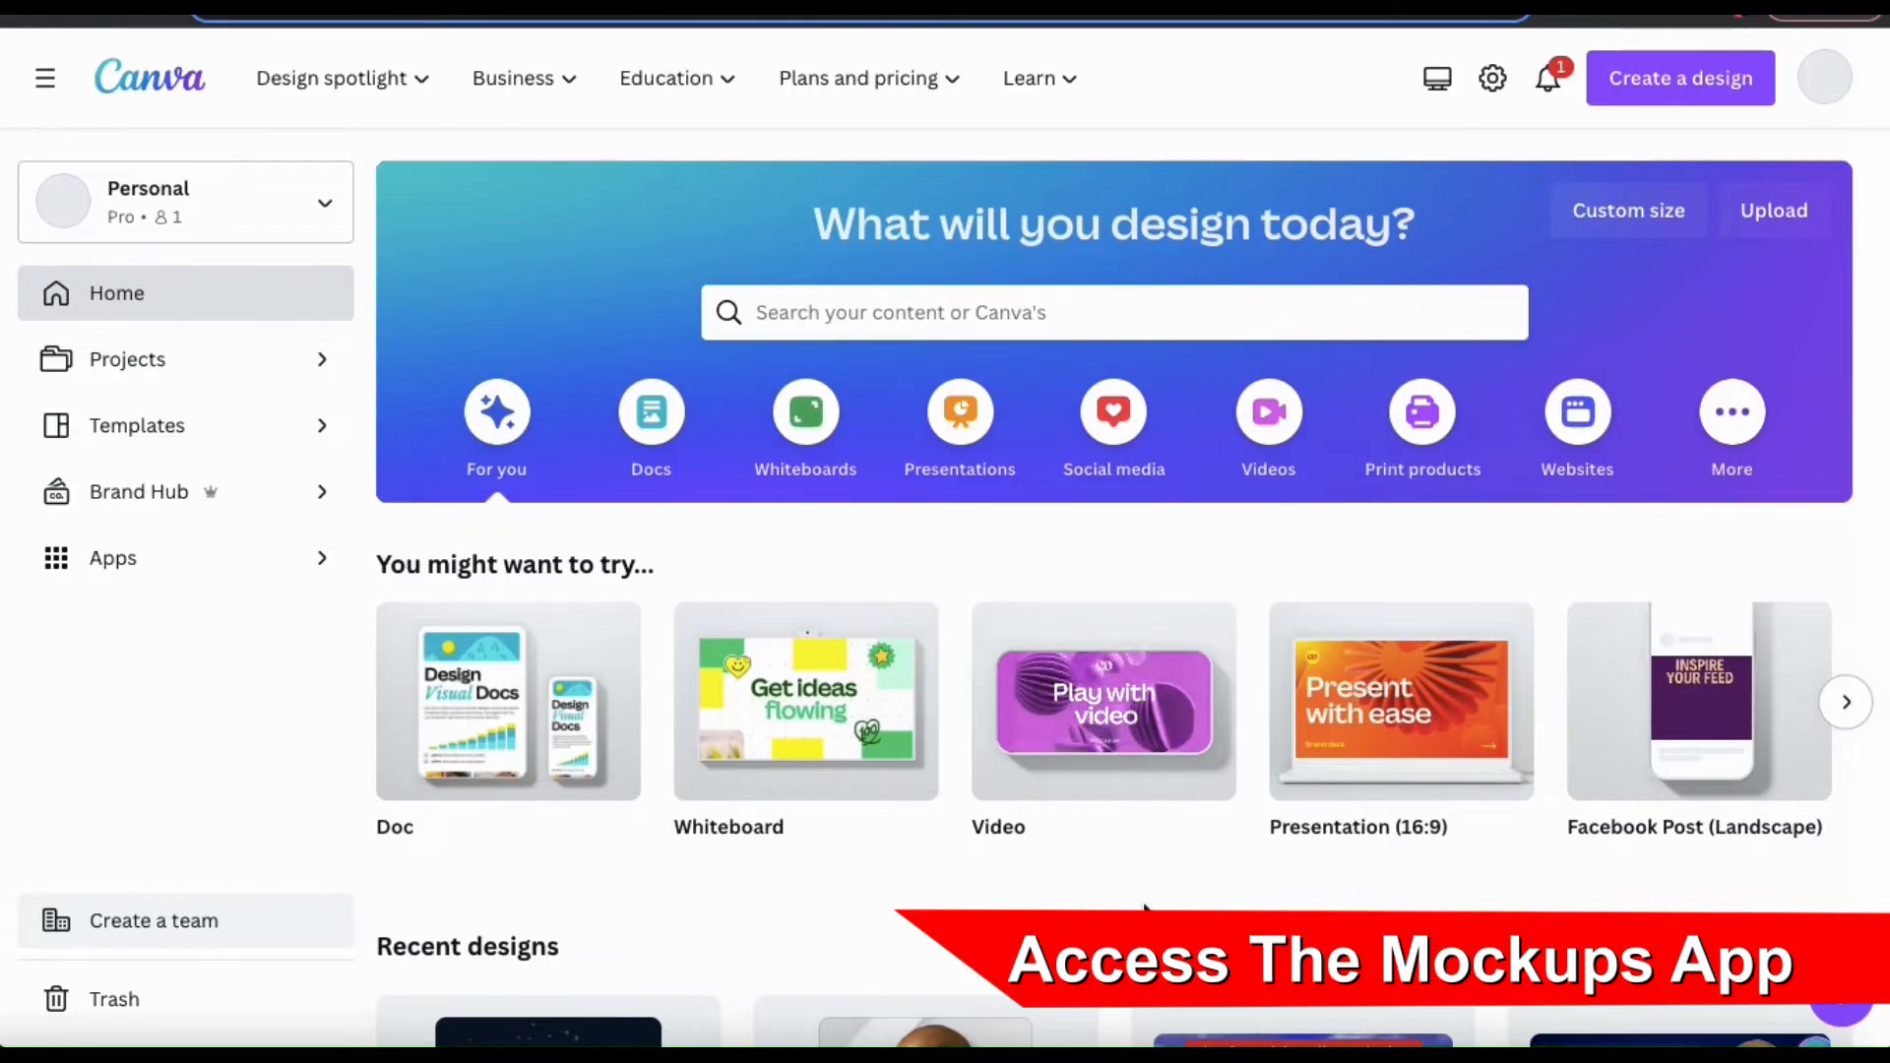
mouse_move(520, 891)
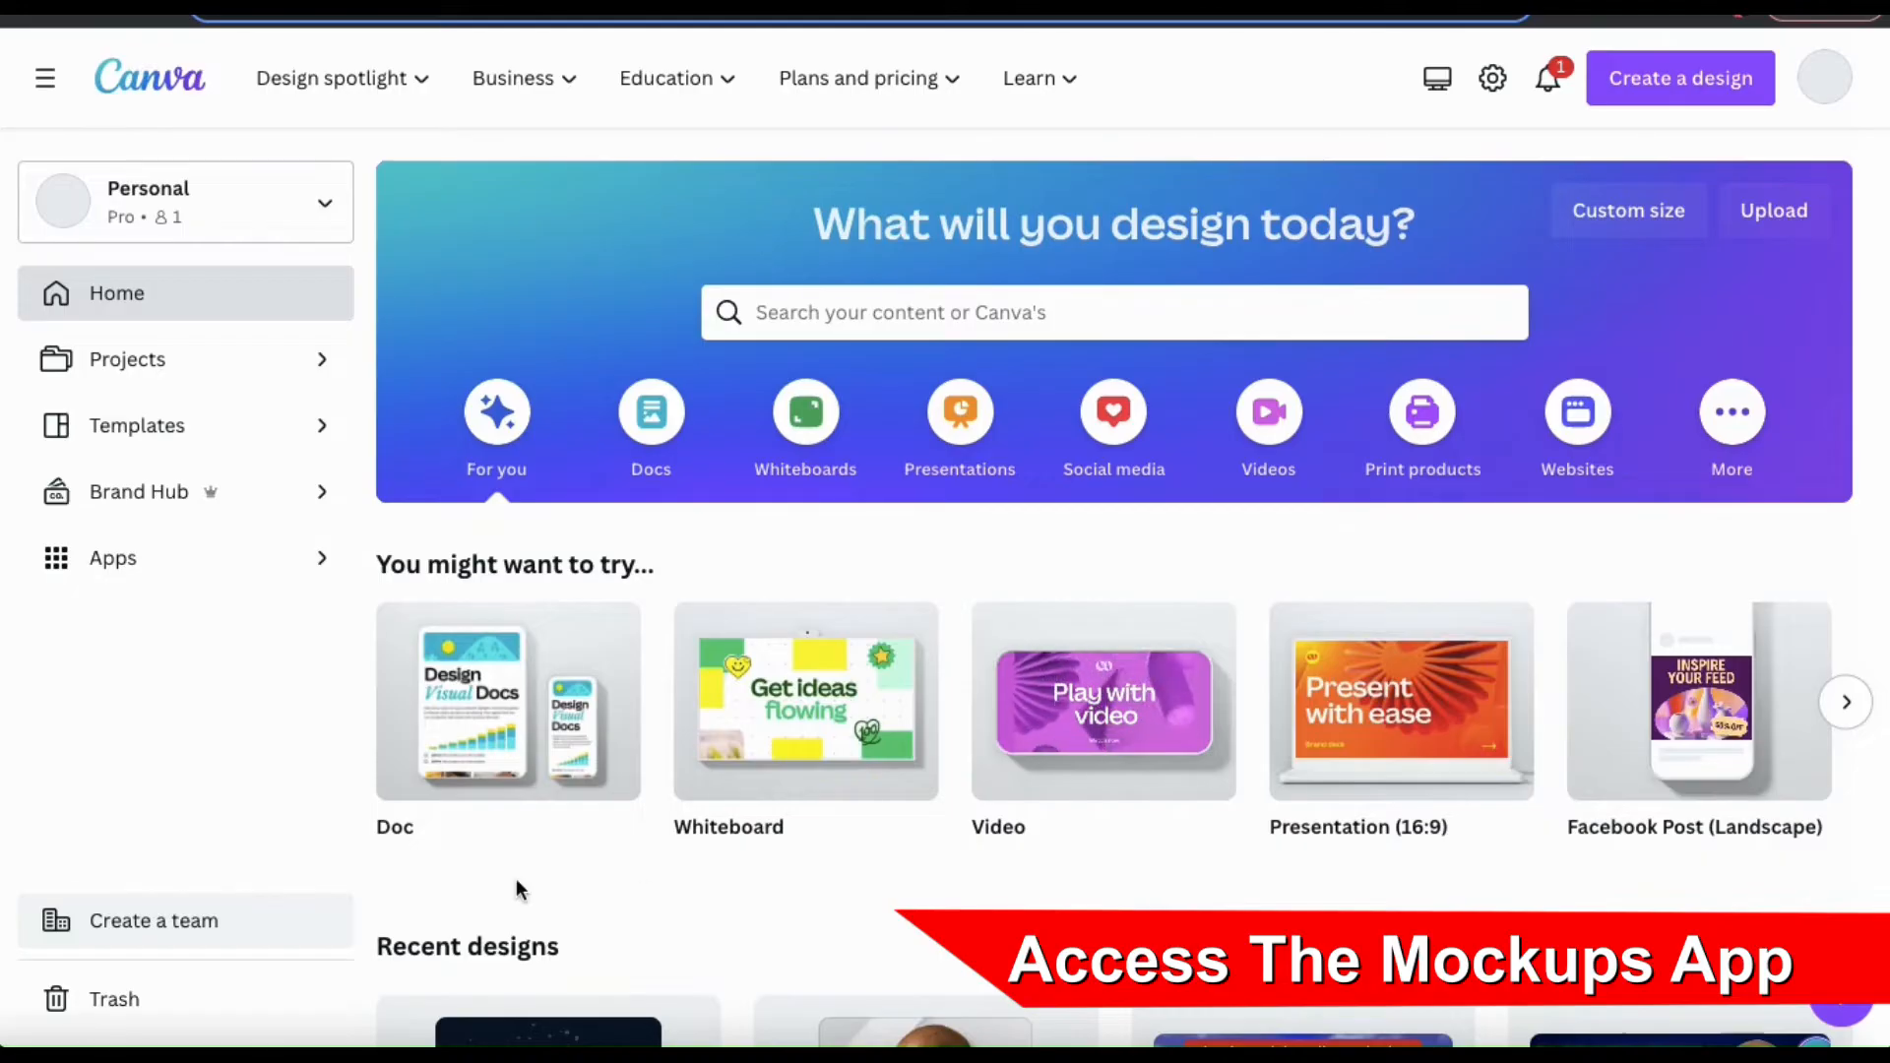
mouse_move(117, 558)
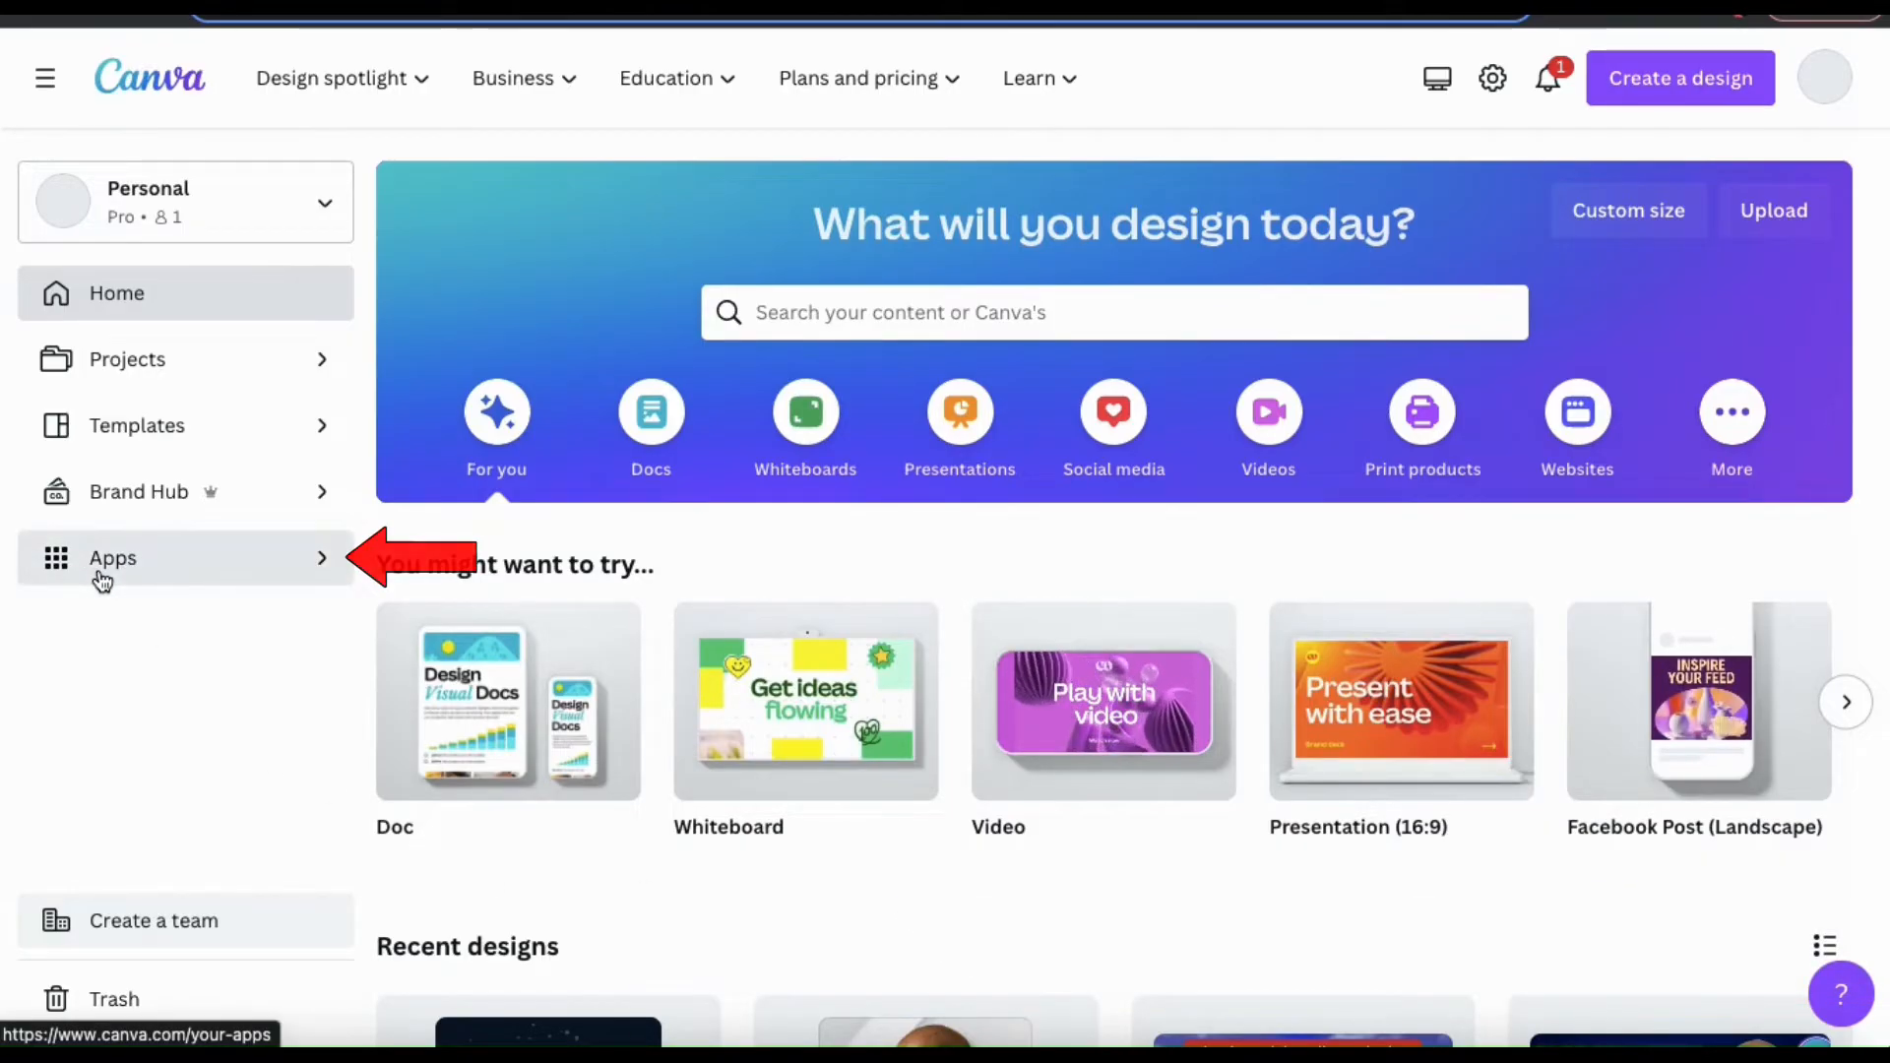
Step: Search the Canva apps directory for 'mockups' to find the Mockups app
left_click(112, 558)
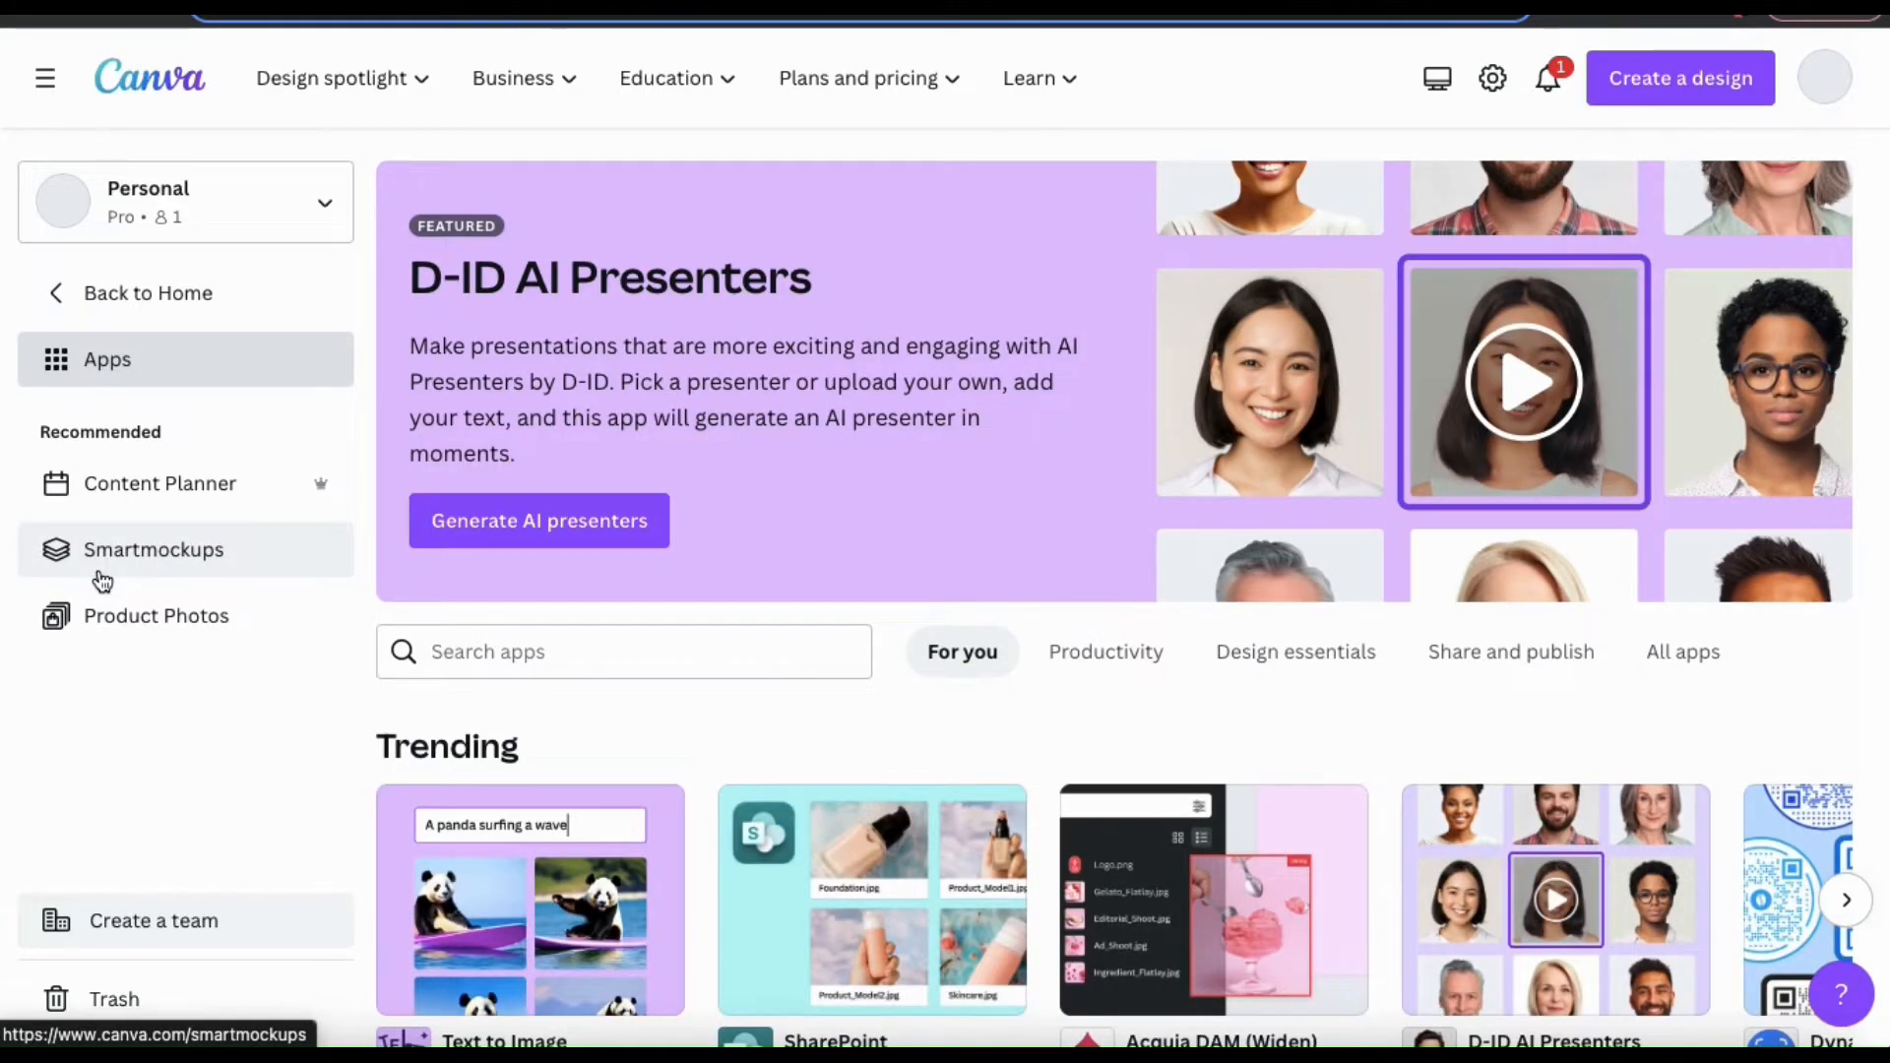
mouse_move(382, 708)
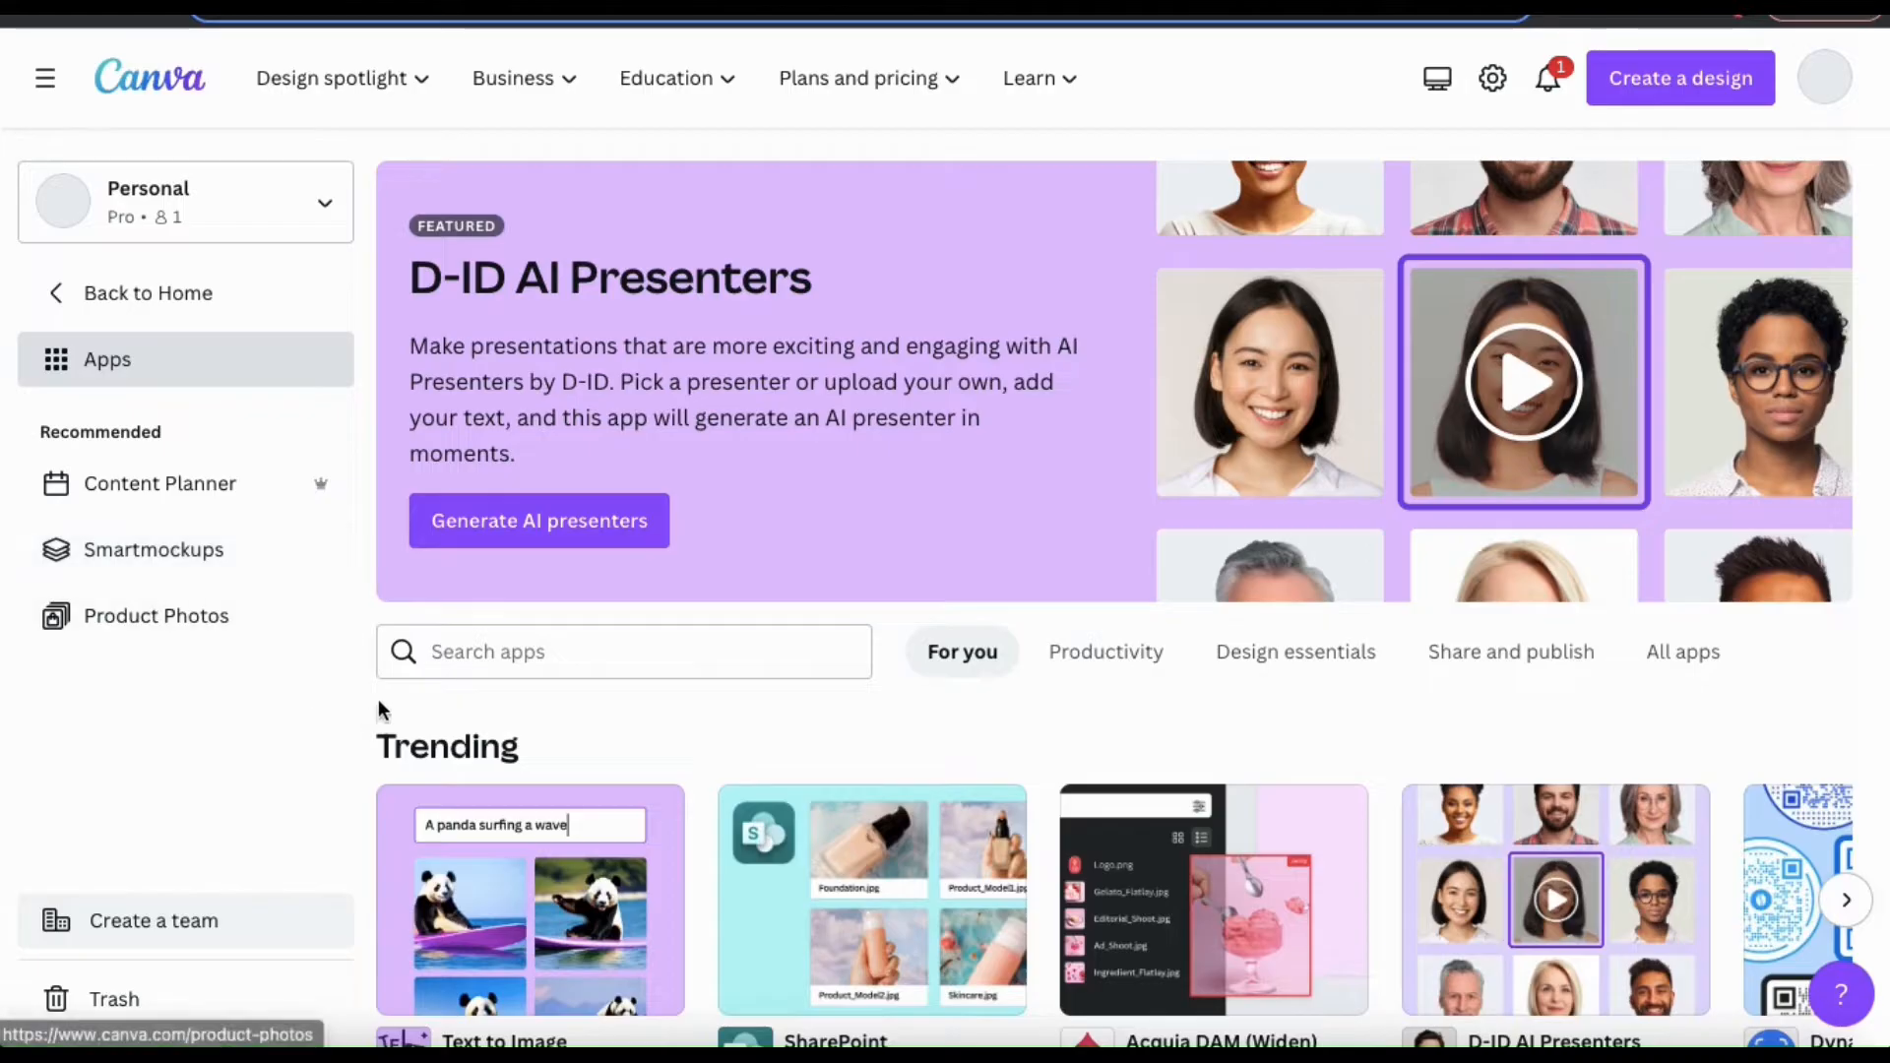
left_click(623, 652)
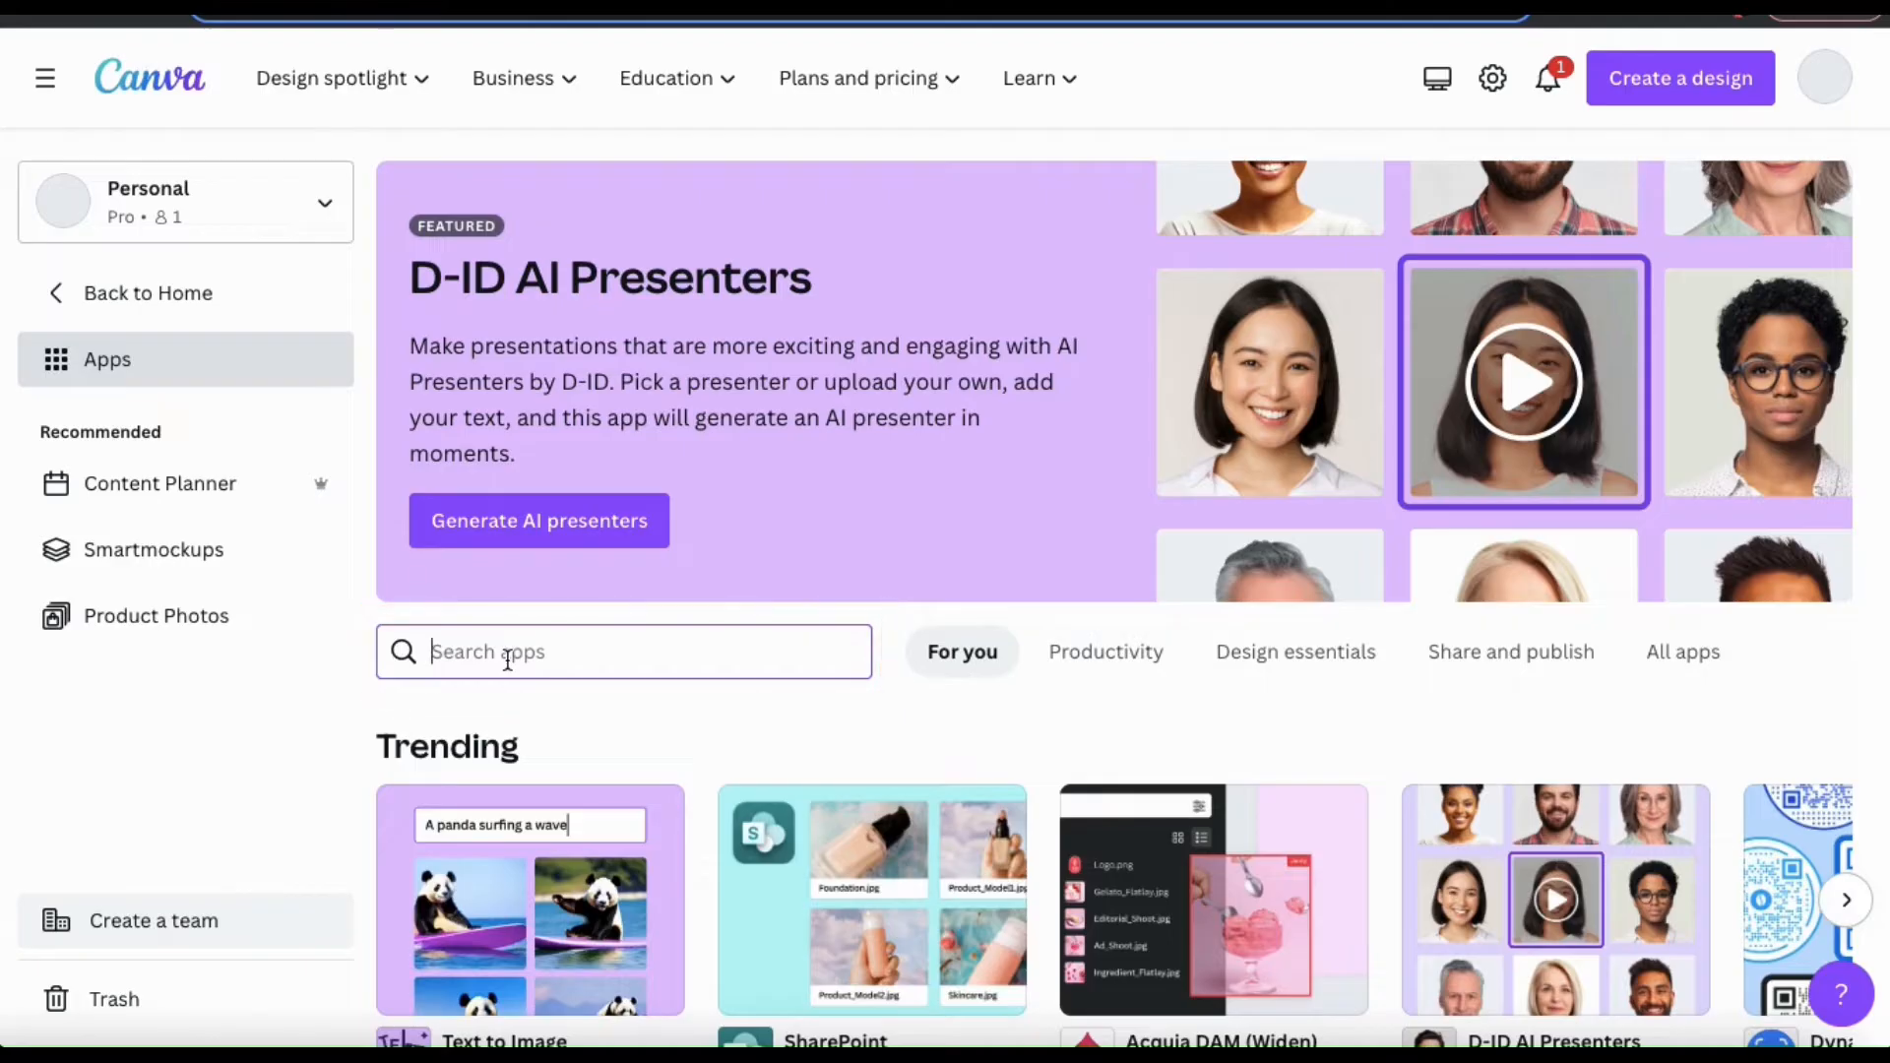
type("mockups")
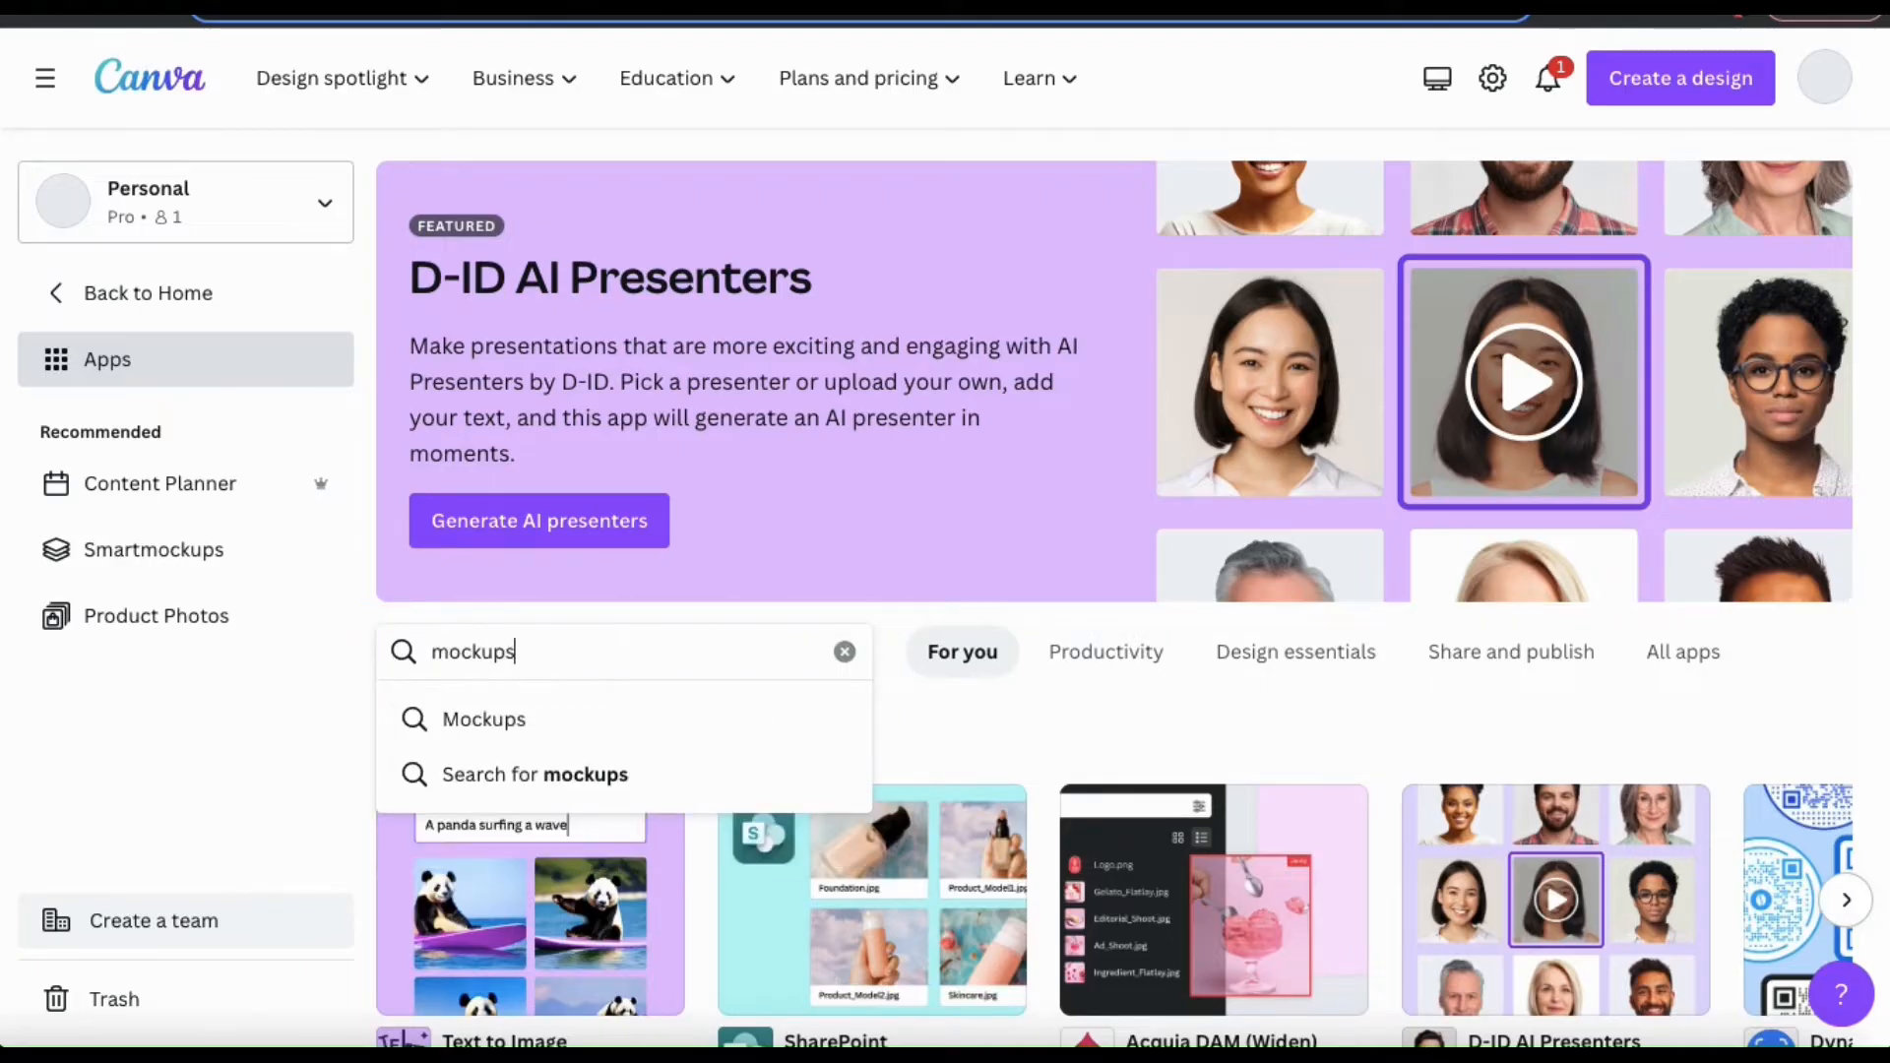
left_click(483, 720)
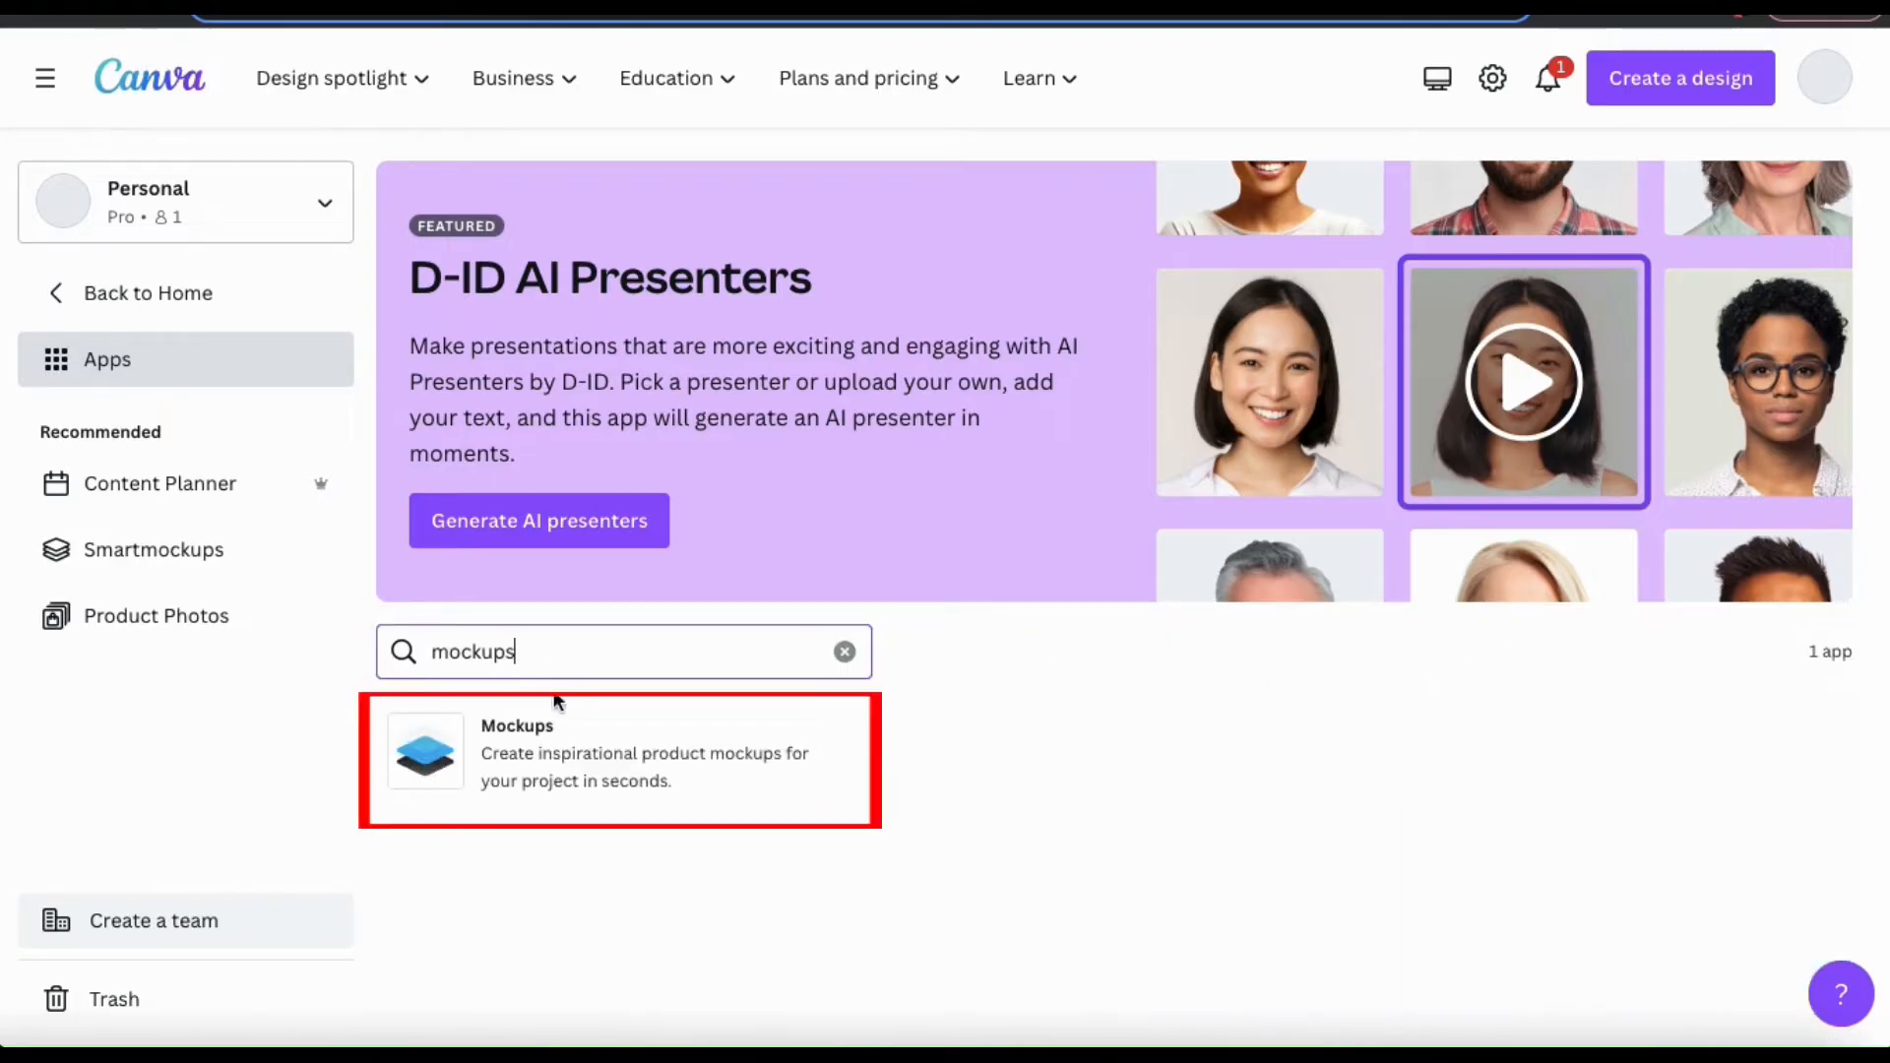
mouse_move(616, 736)
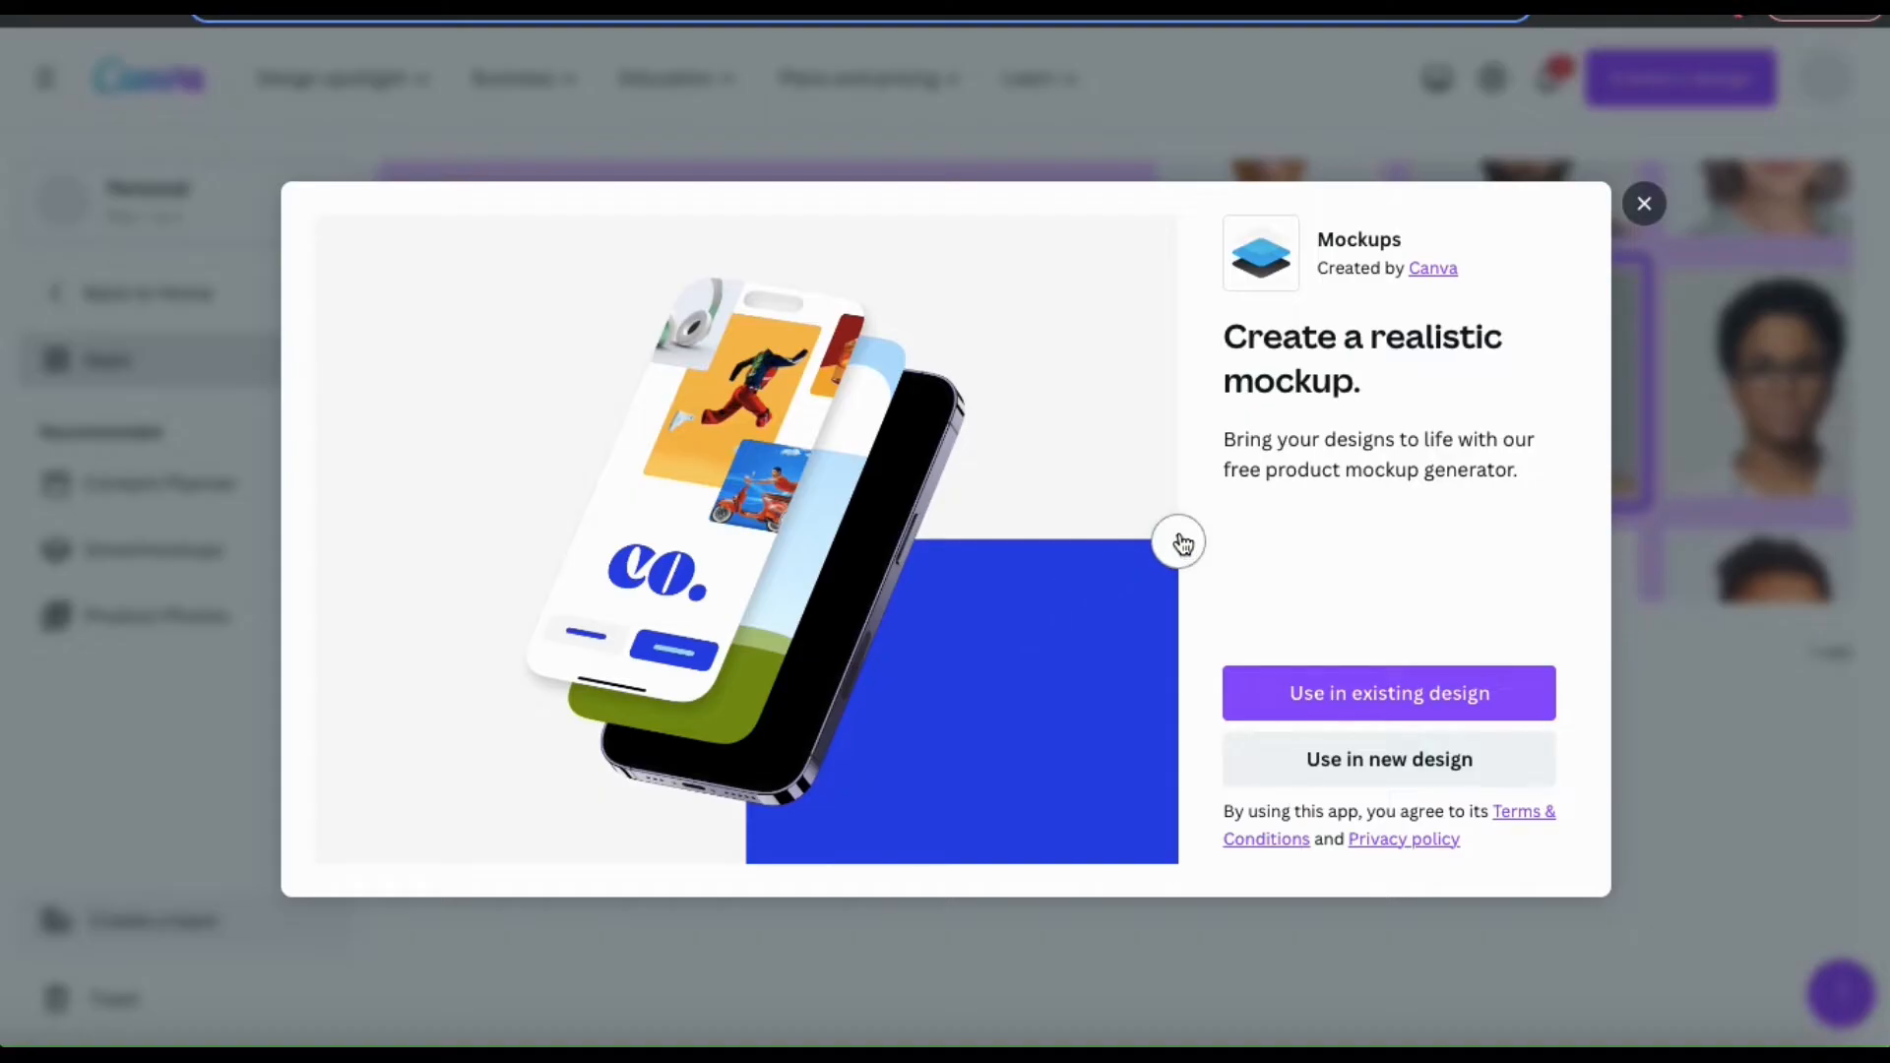
Step: Page through the Mockups app's example phone, mug and apparel previews
left_click(1178, 542)
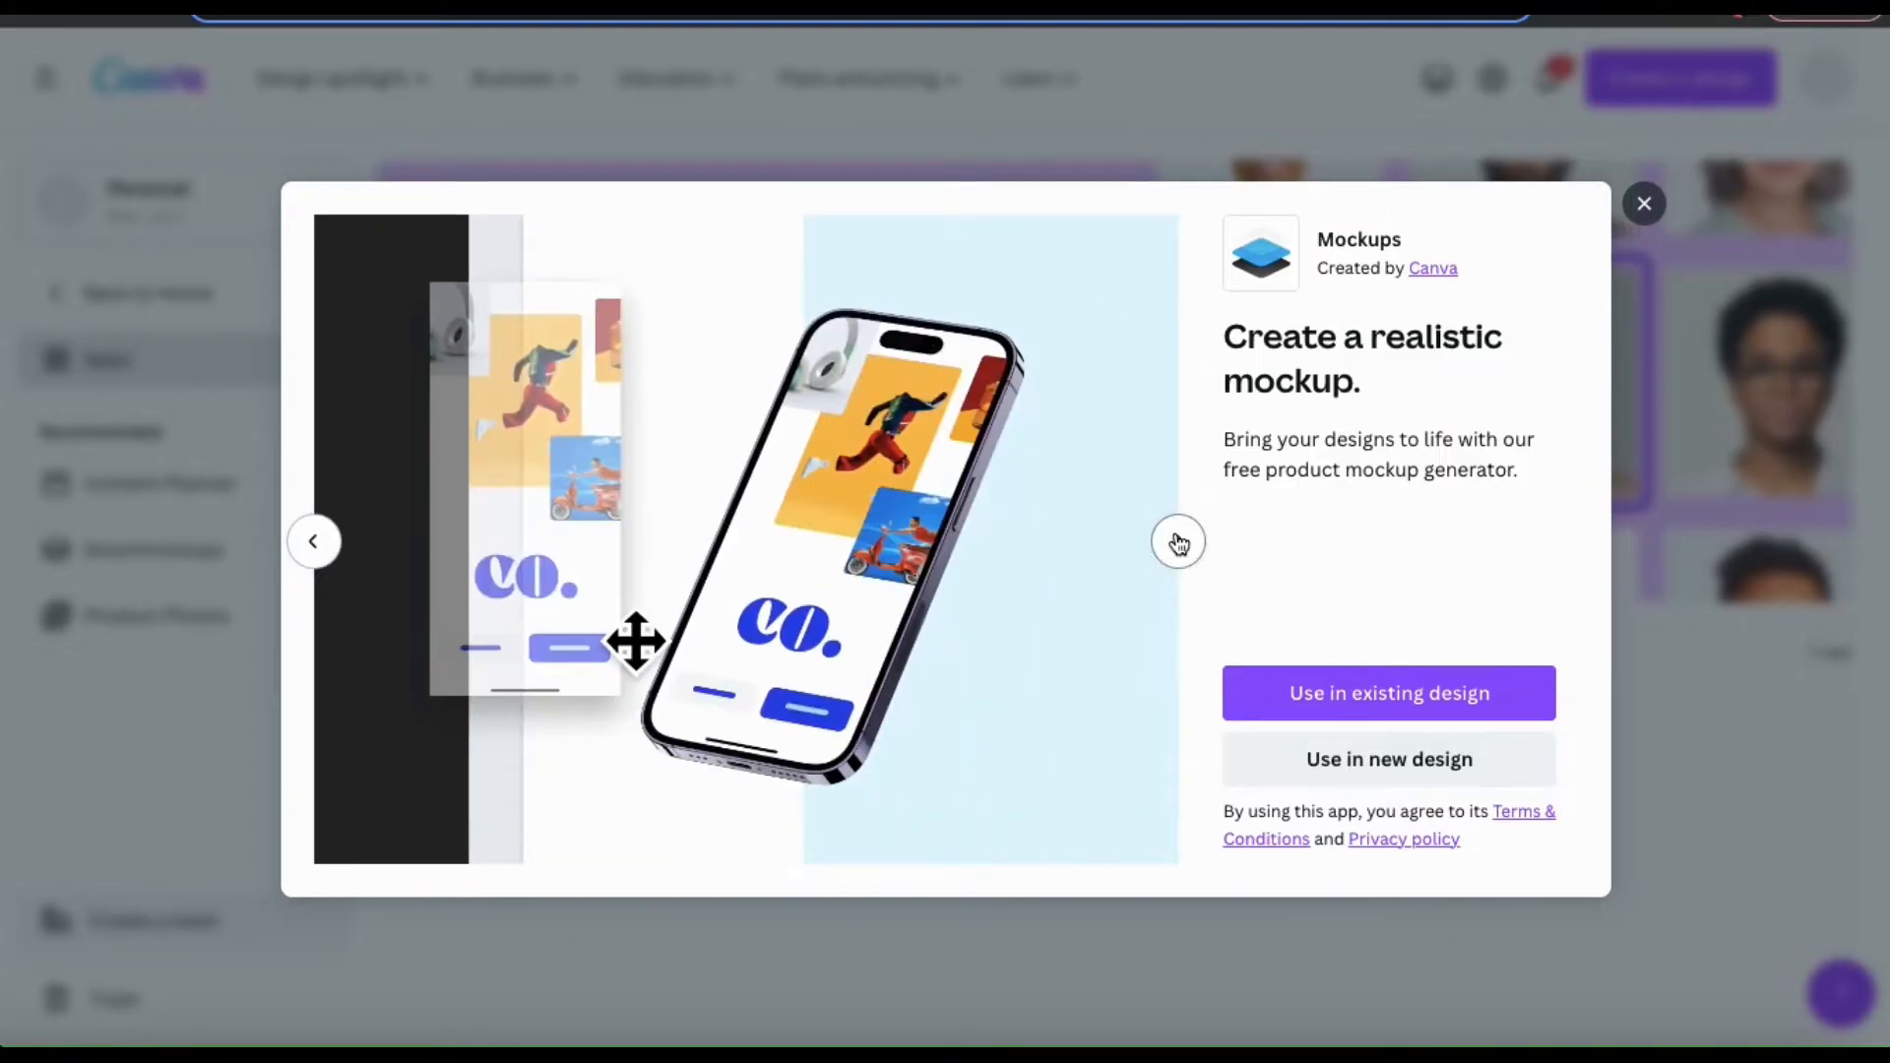
left_click(1178, 543)
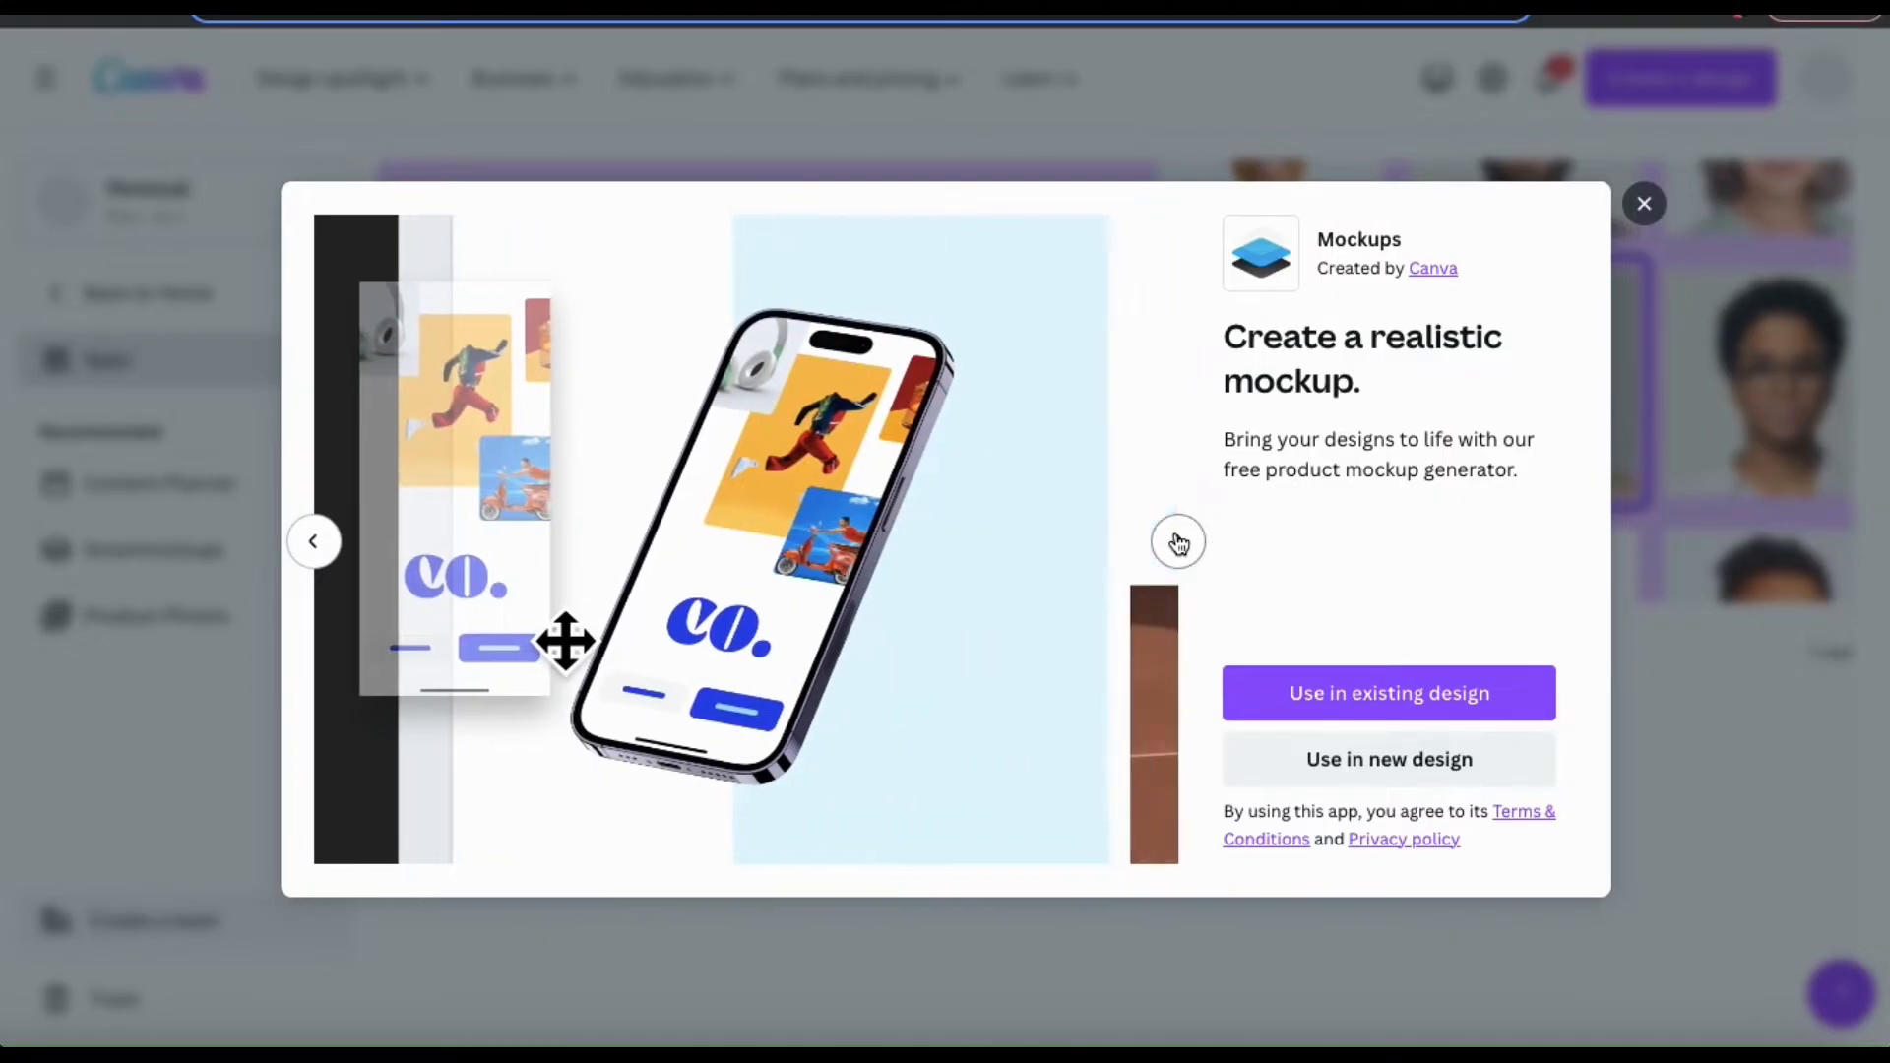
left_click(1177, 542)
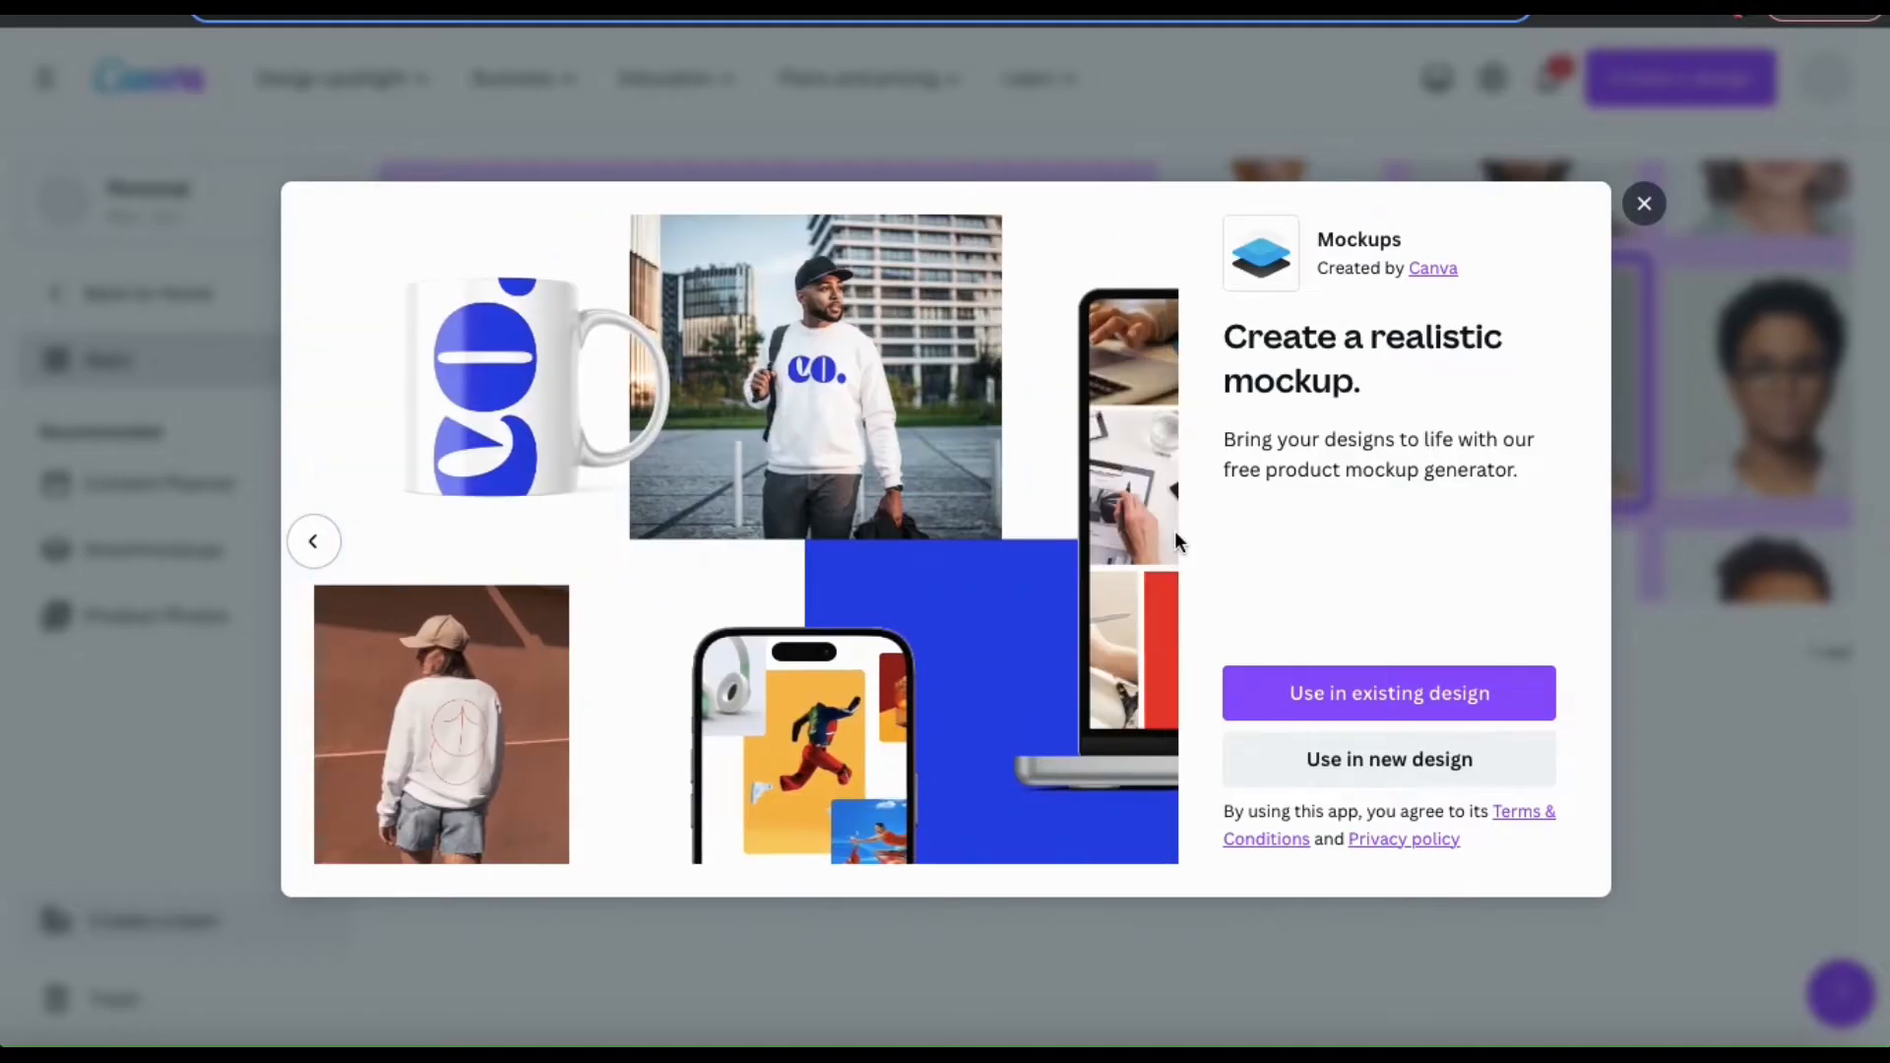
mouse_move(1212, 564)
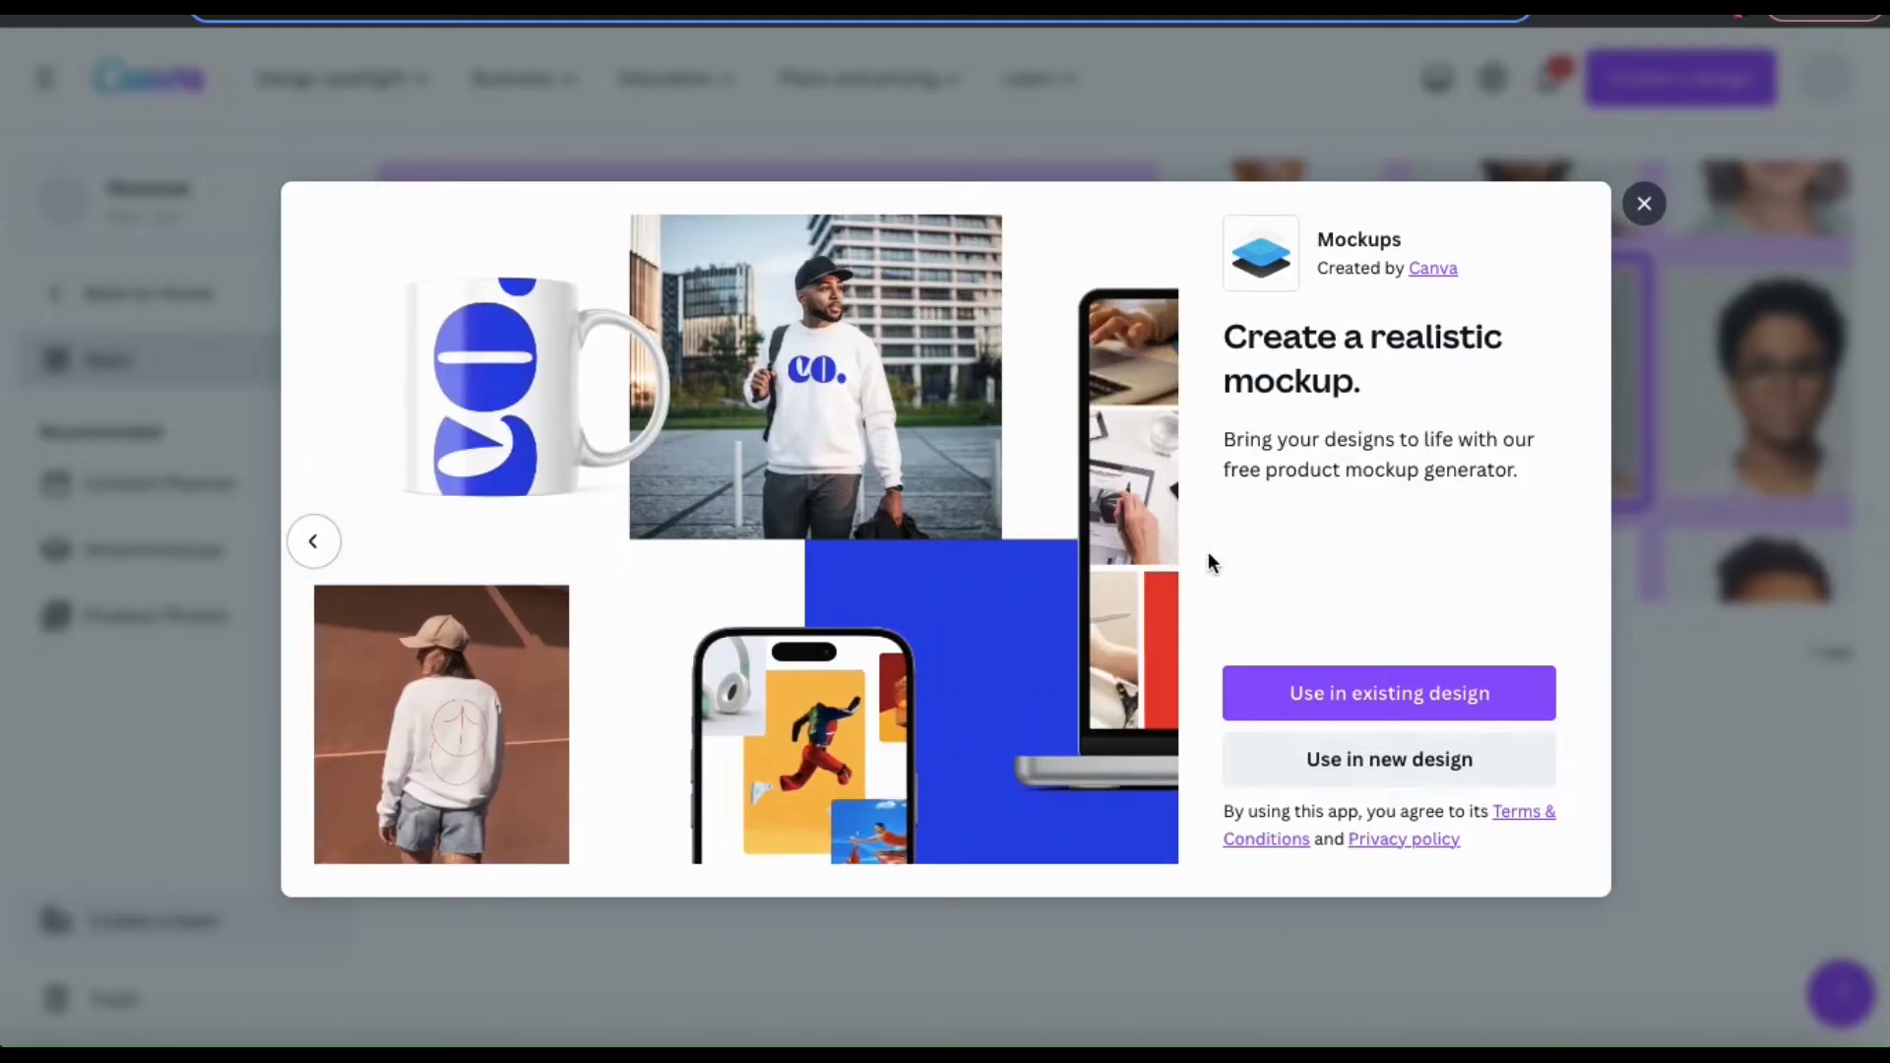
mouse_move(1397, 759)
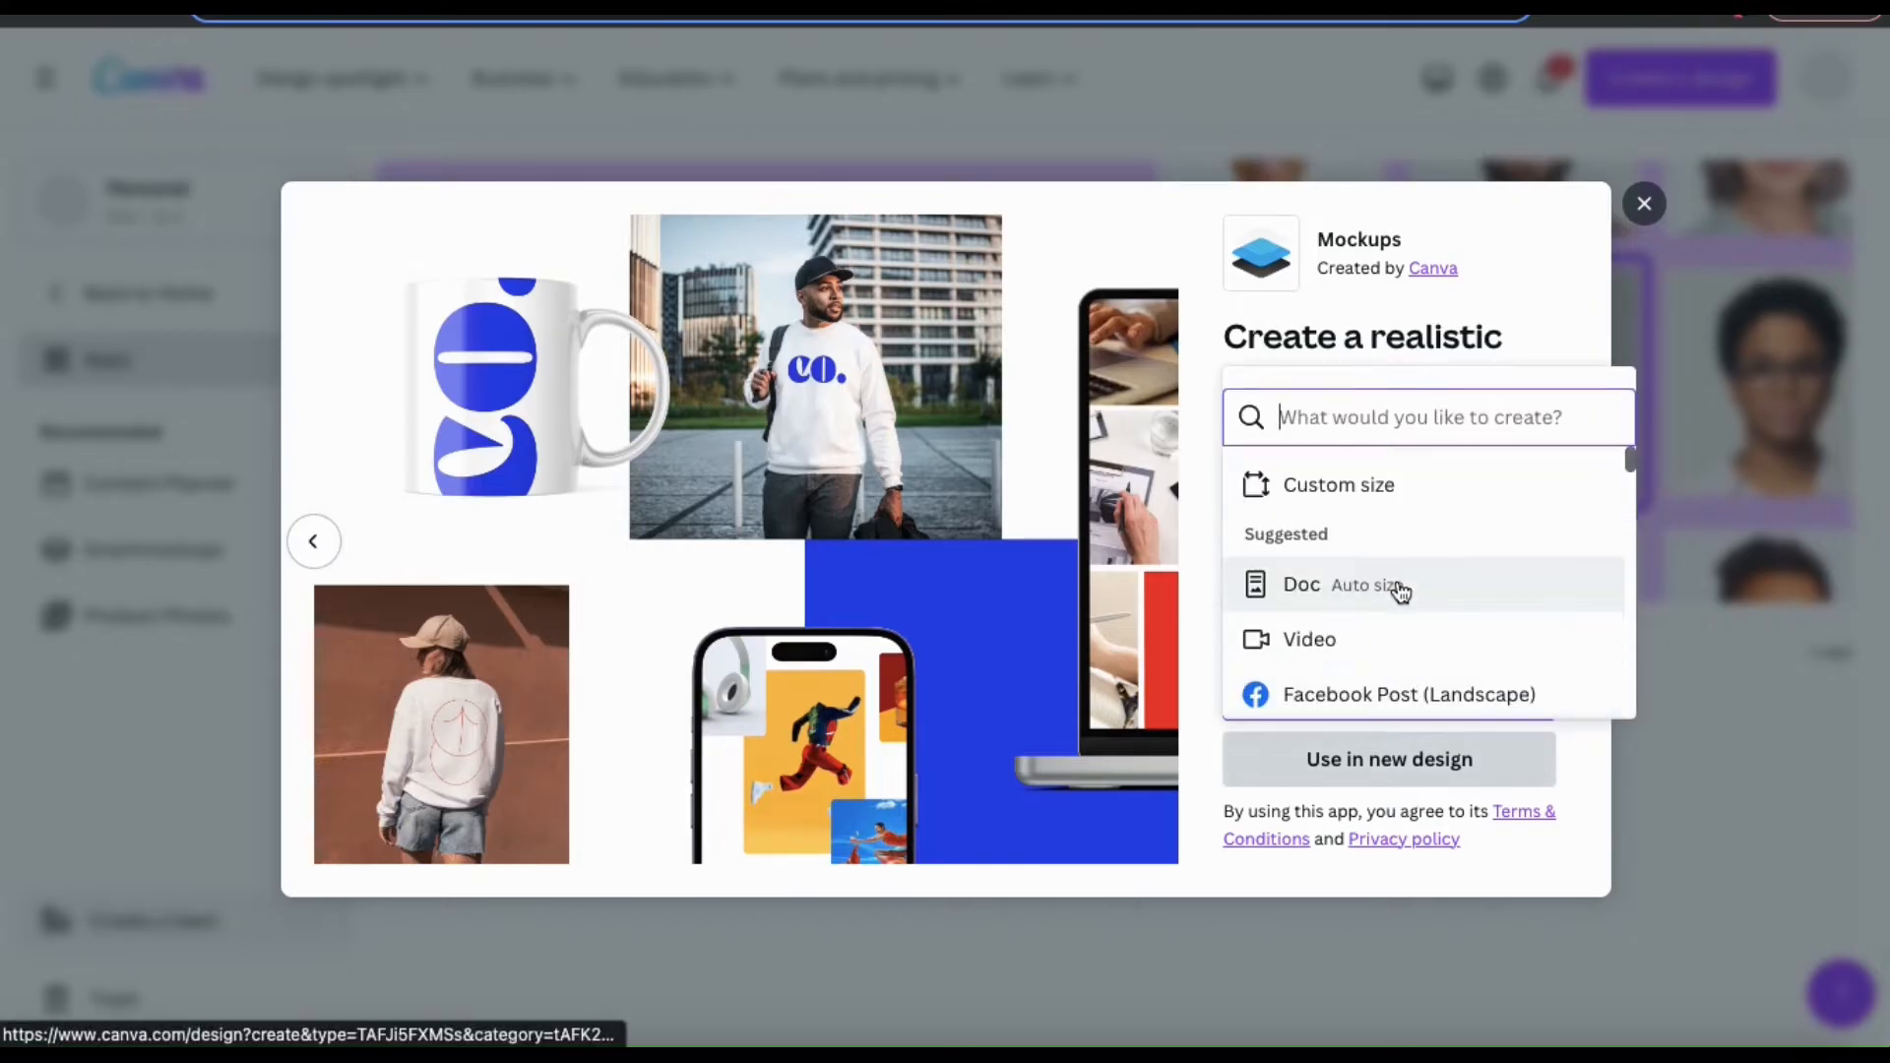
Step: Start a new 14 × 18 in T-Shirt design from the design type list
scroll("down", 3)
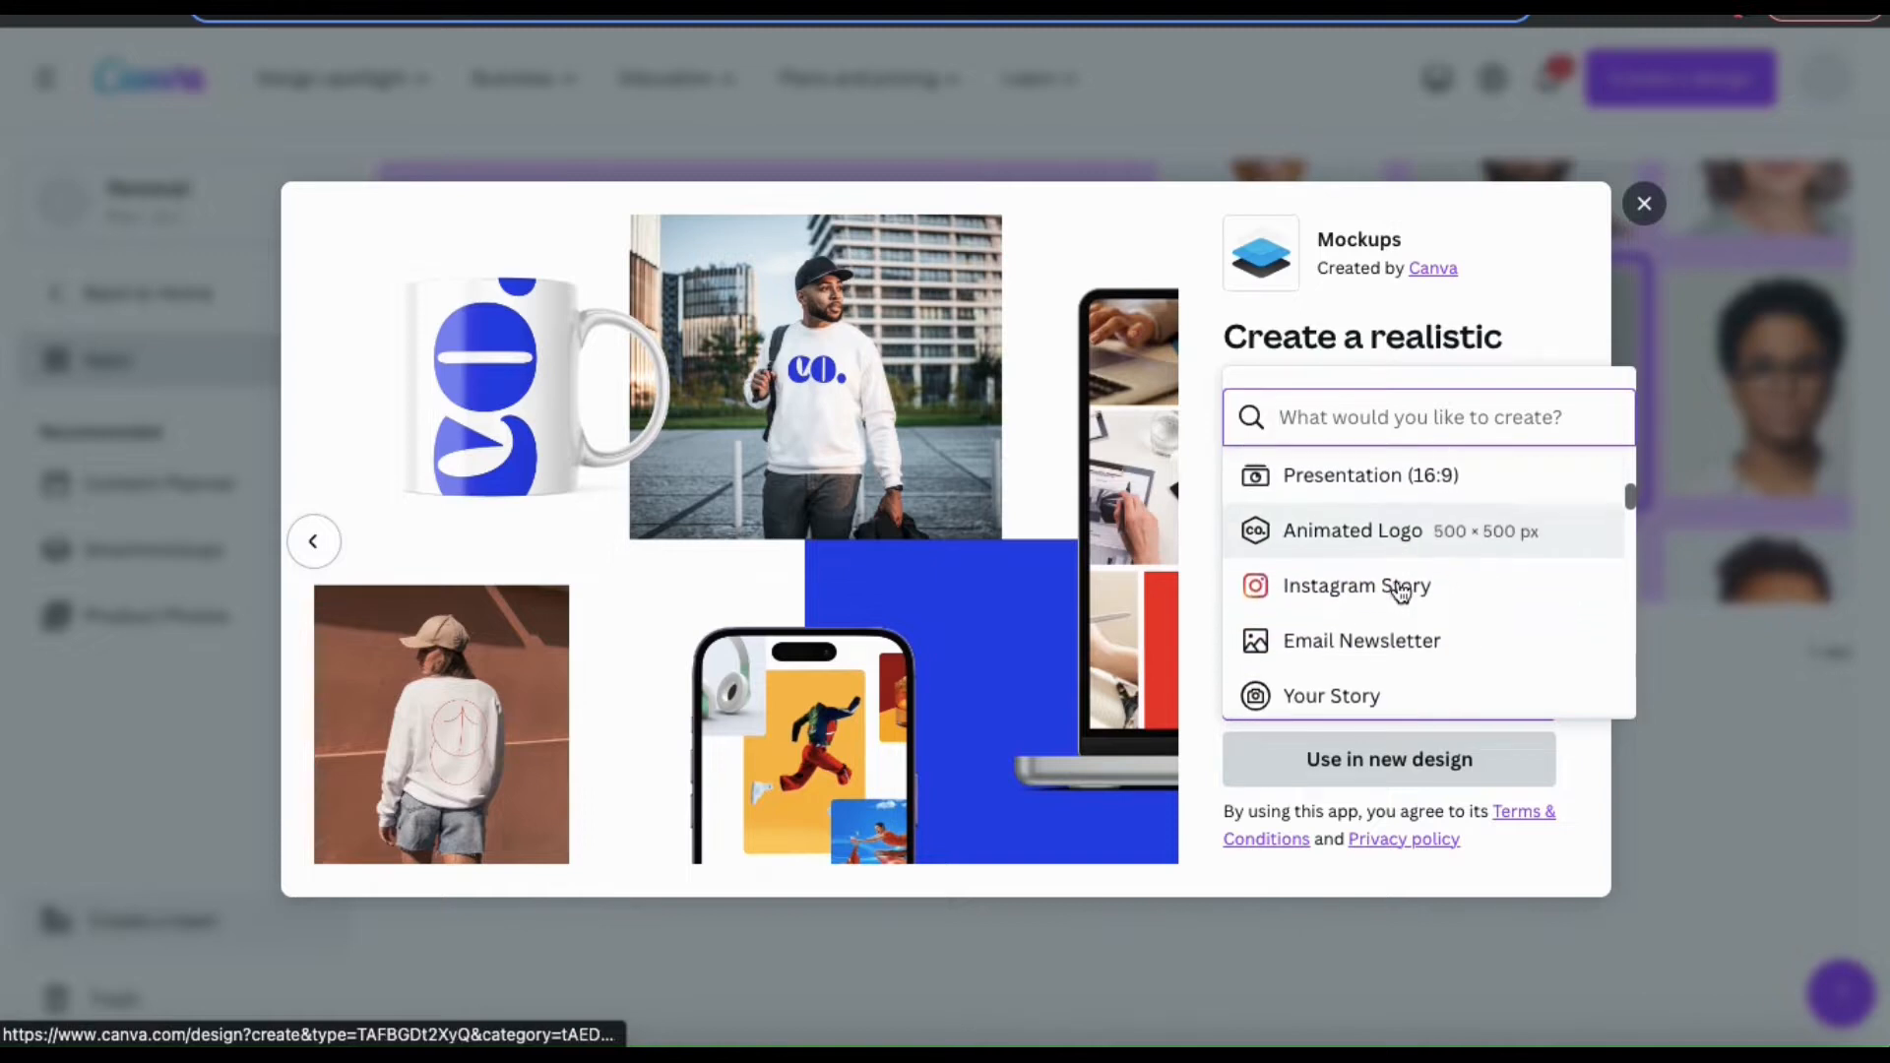
scroll("down", 3)
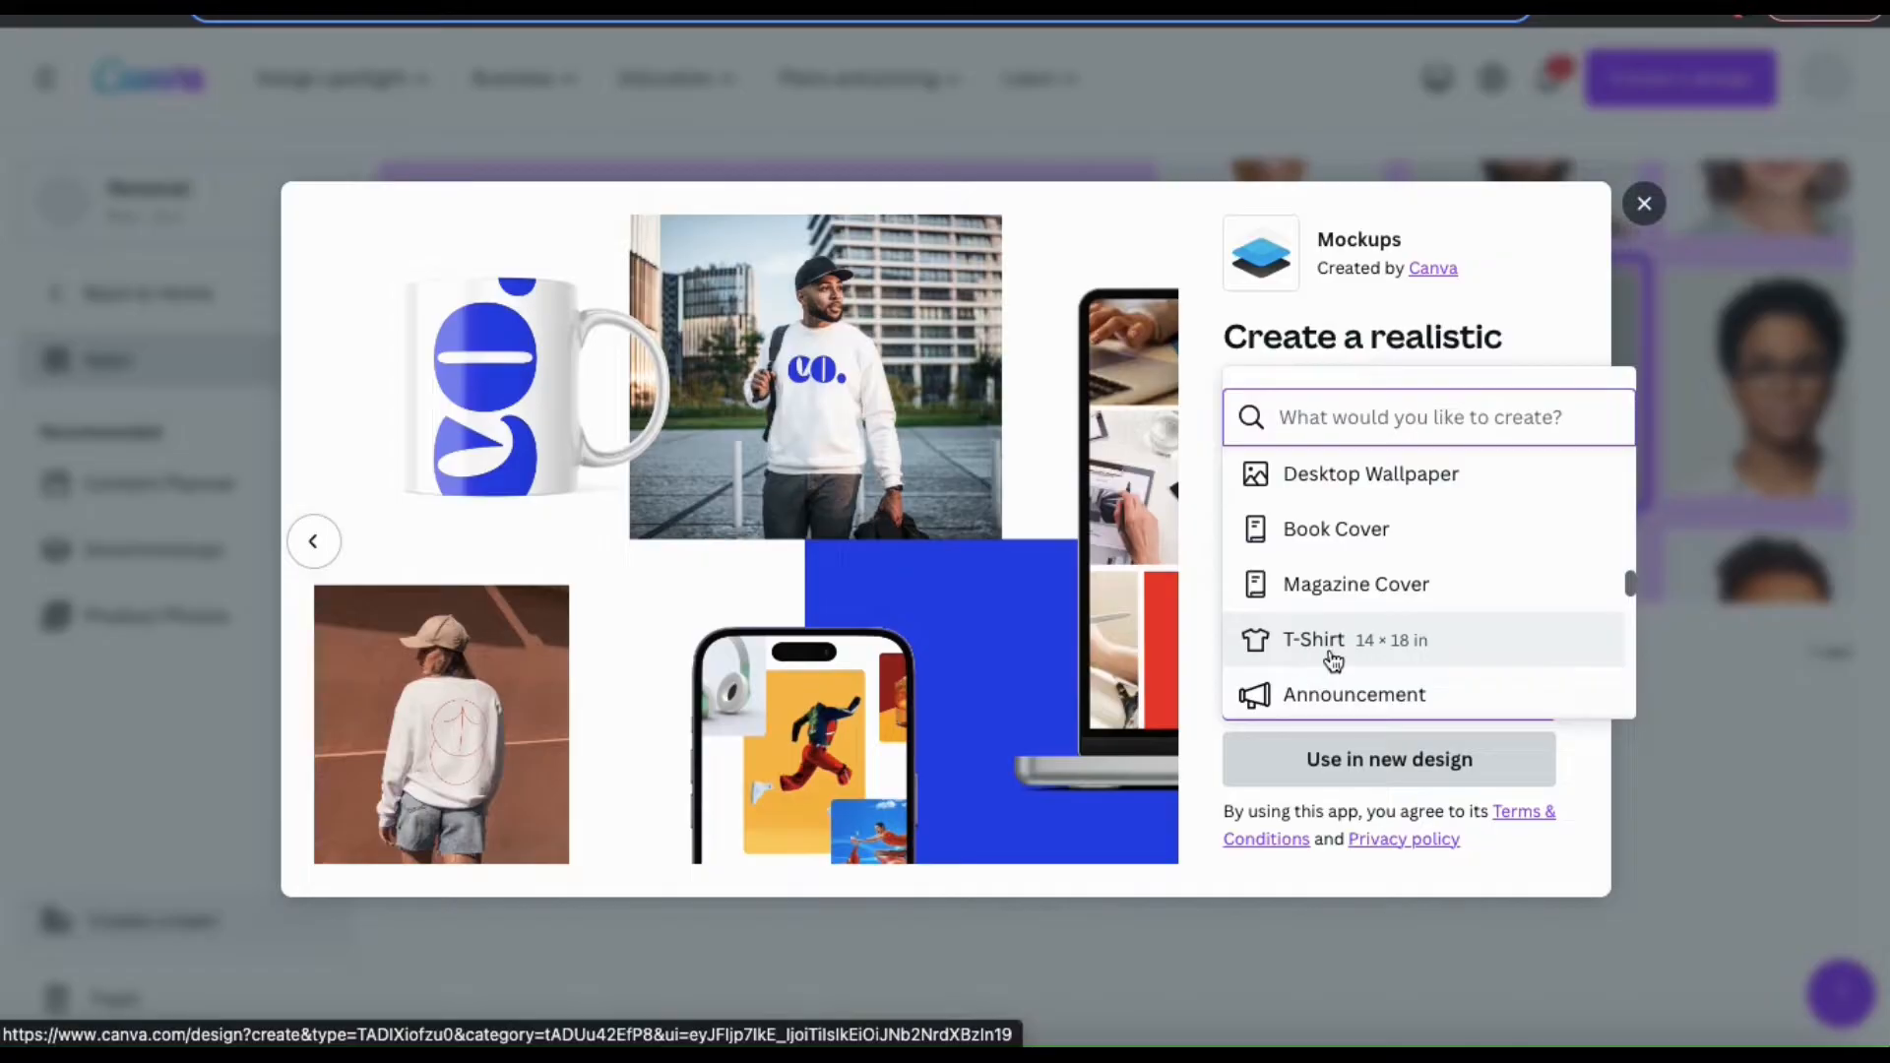
left_click(1332, 639)
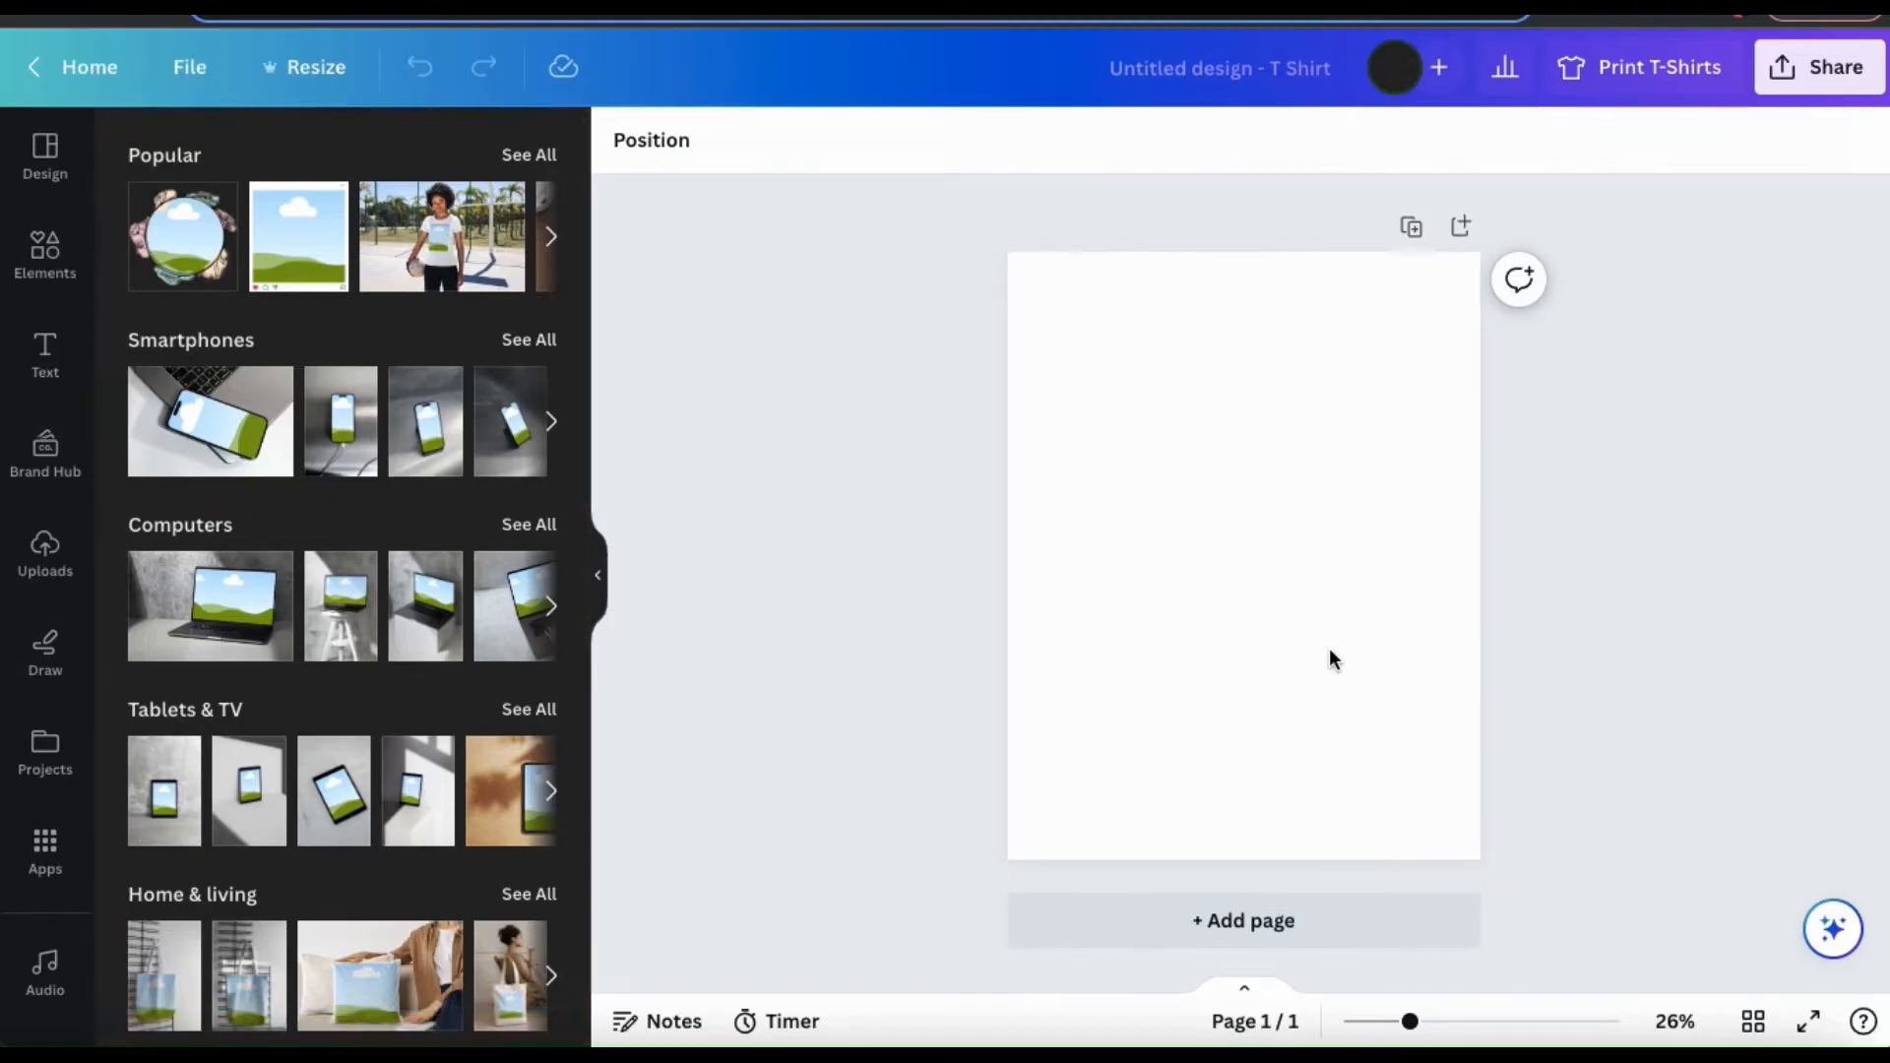
mouse_move(616, 376)
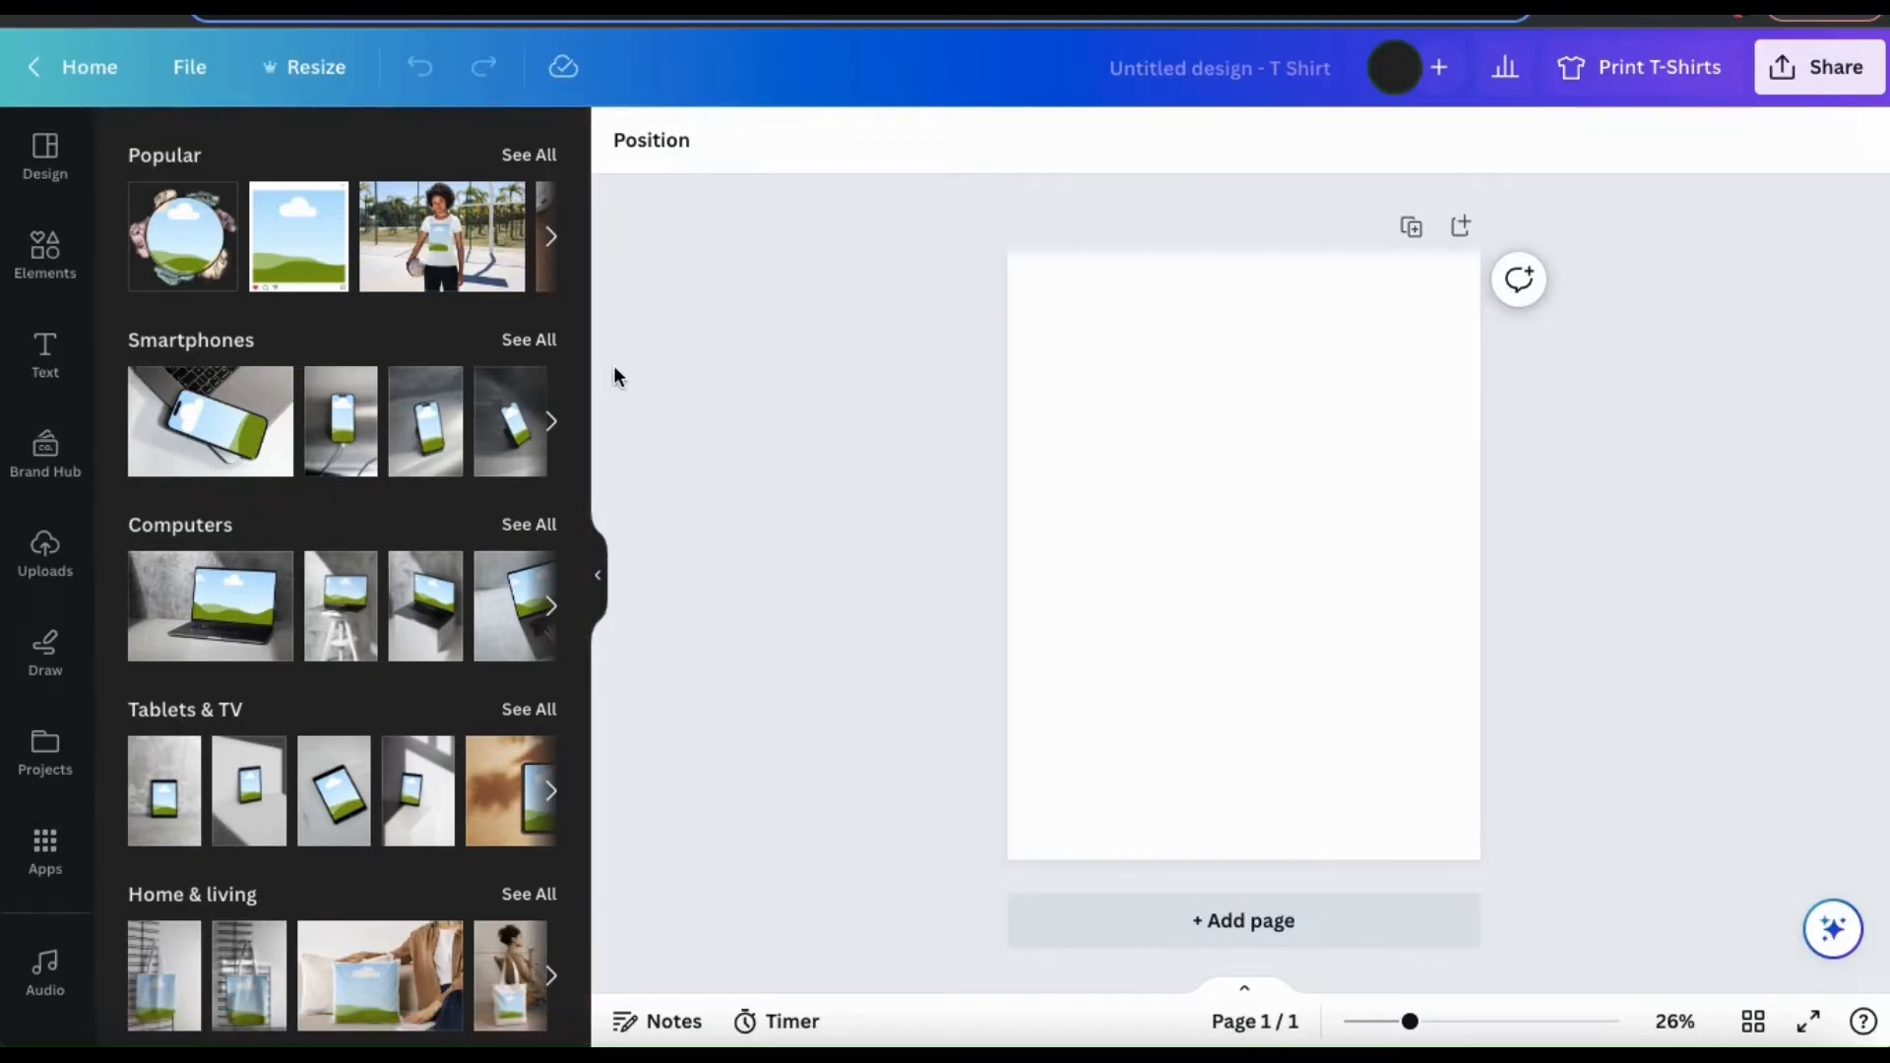
mouse_move(544, 329)
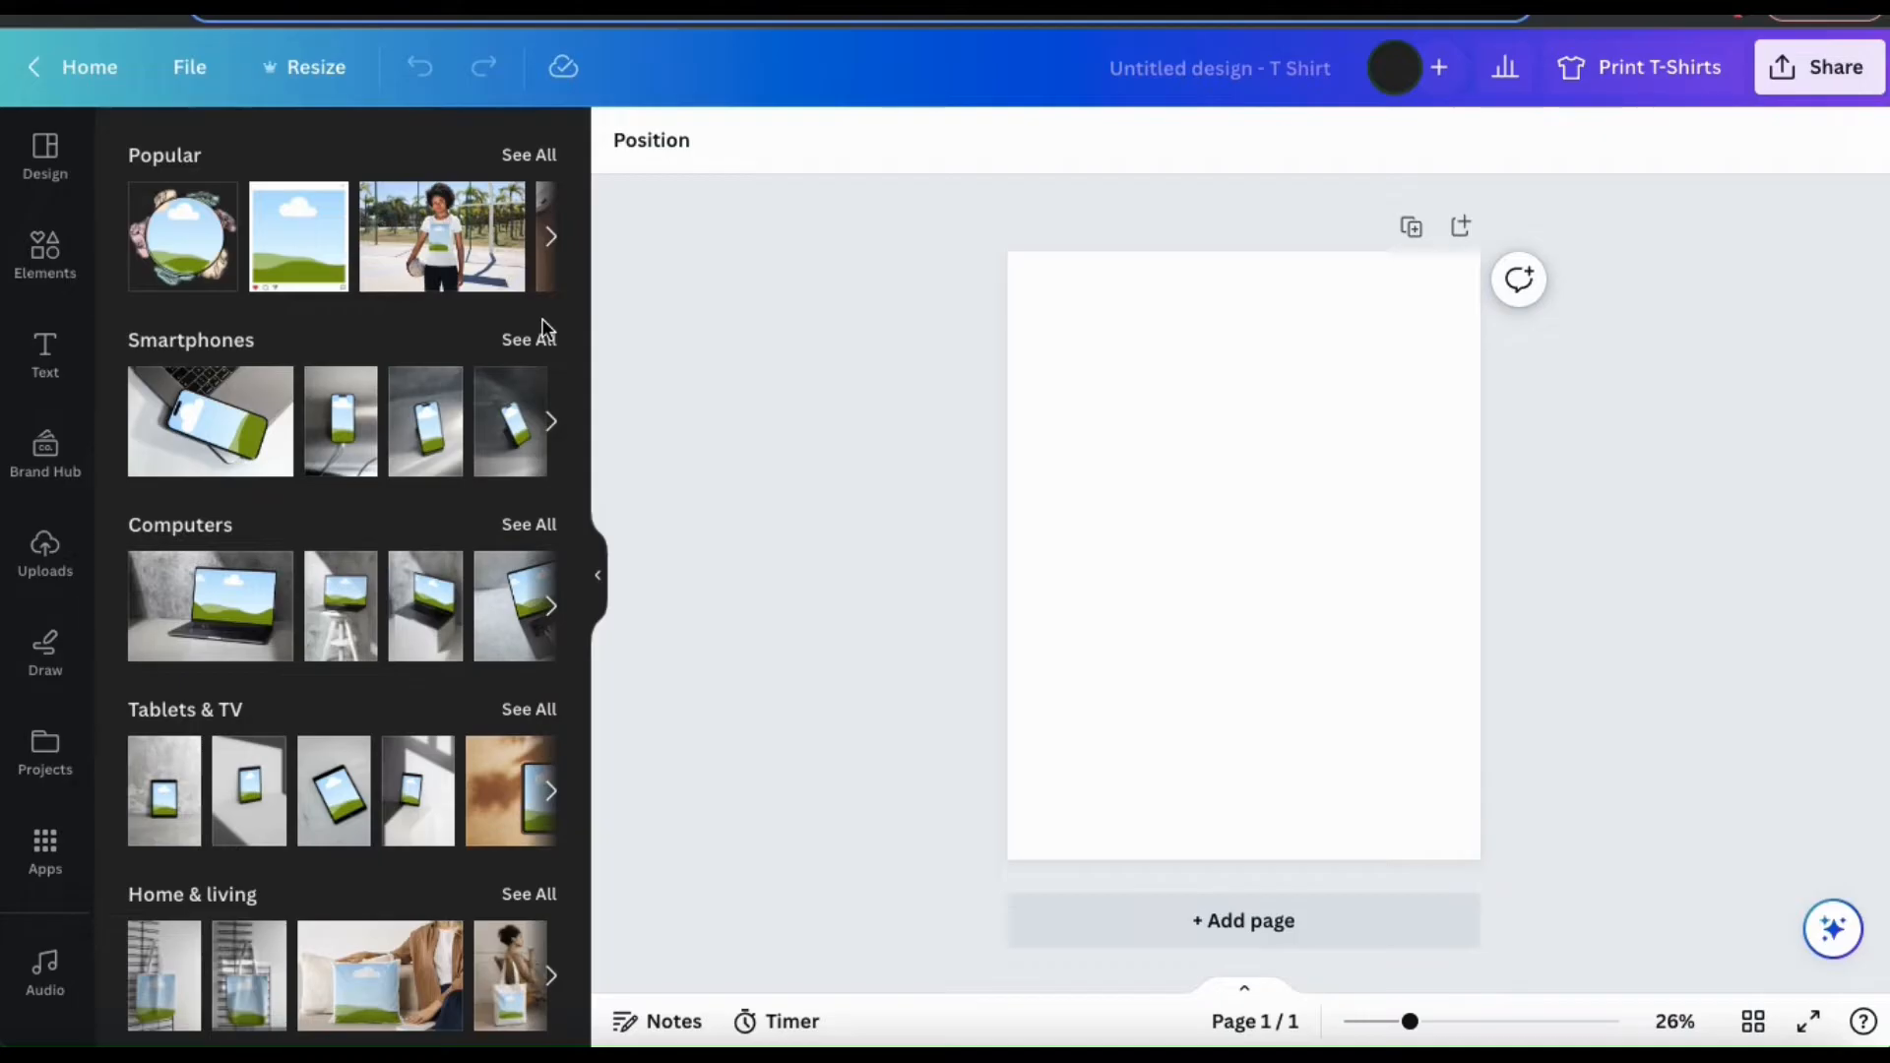
scroll("down", 3)
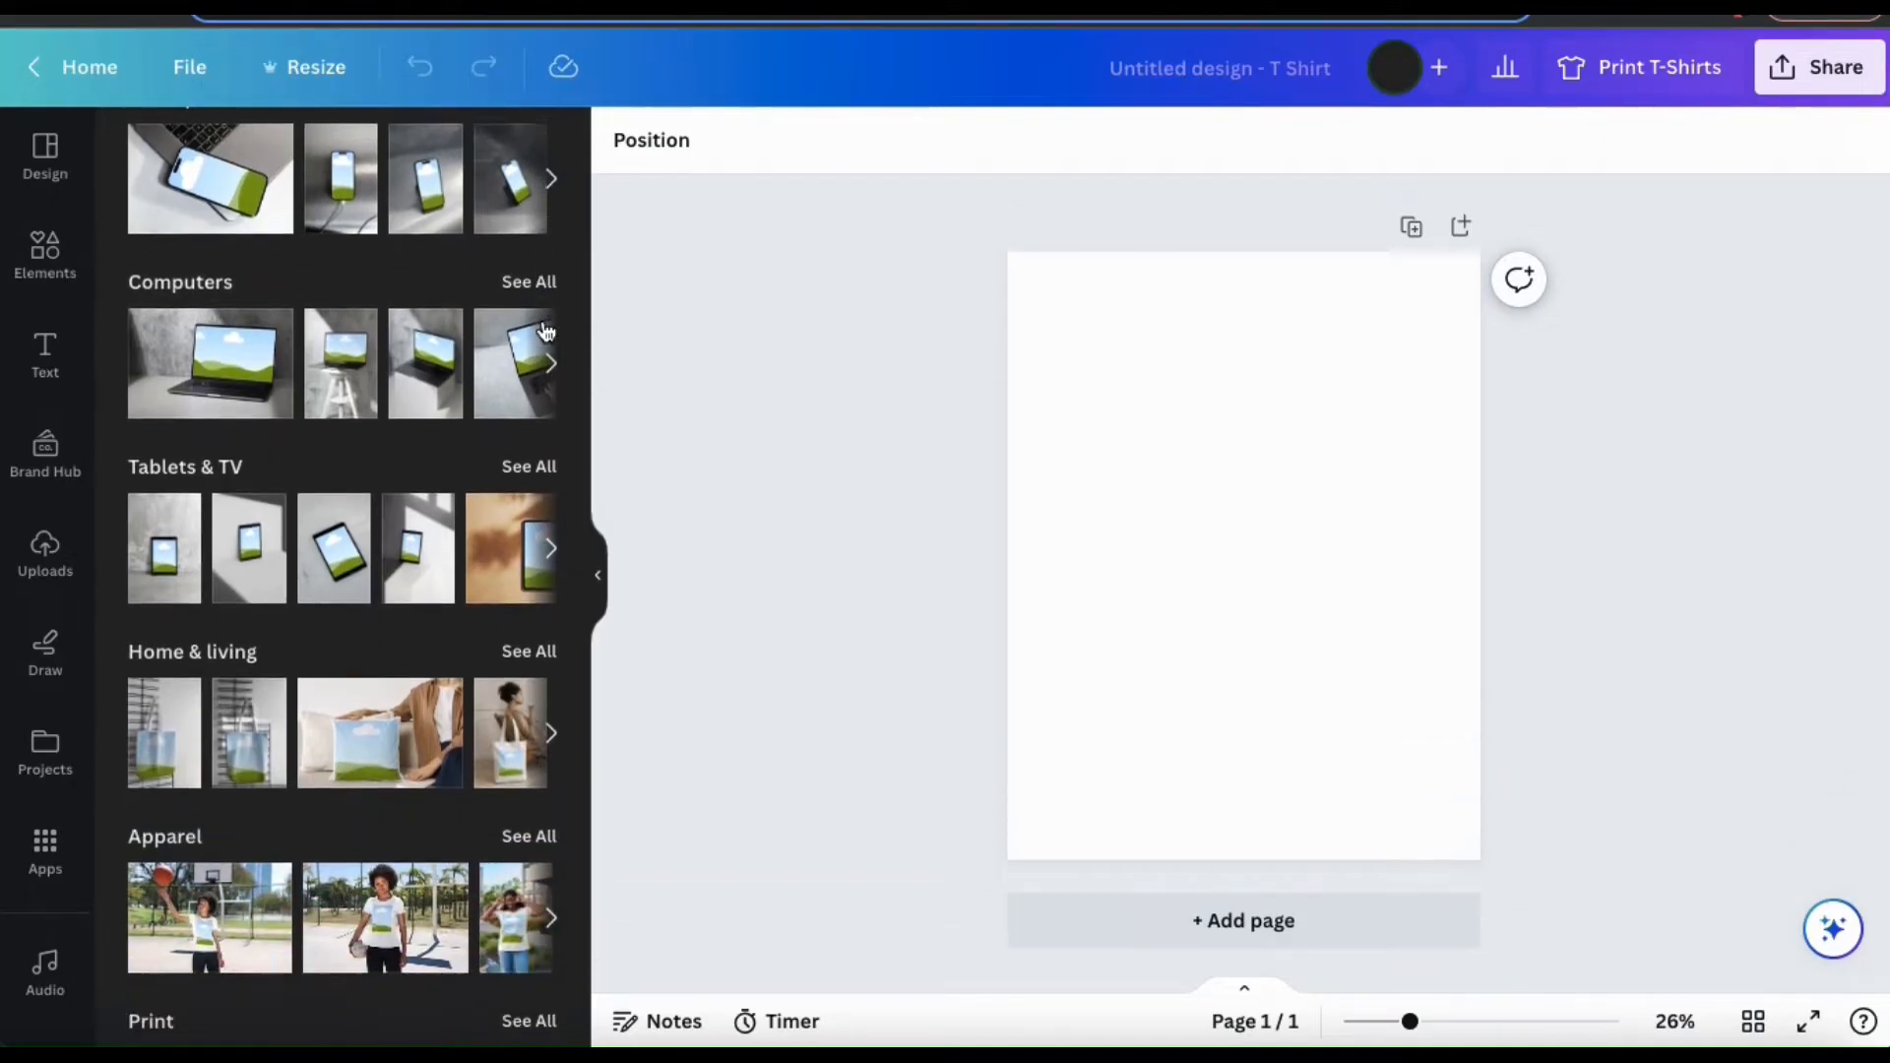
scroll("down", 3)
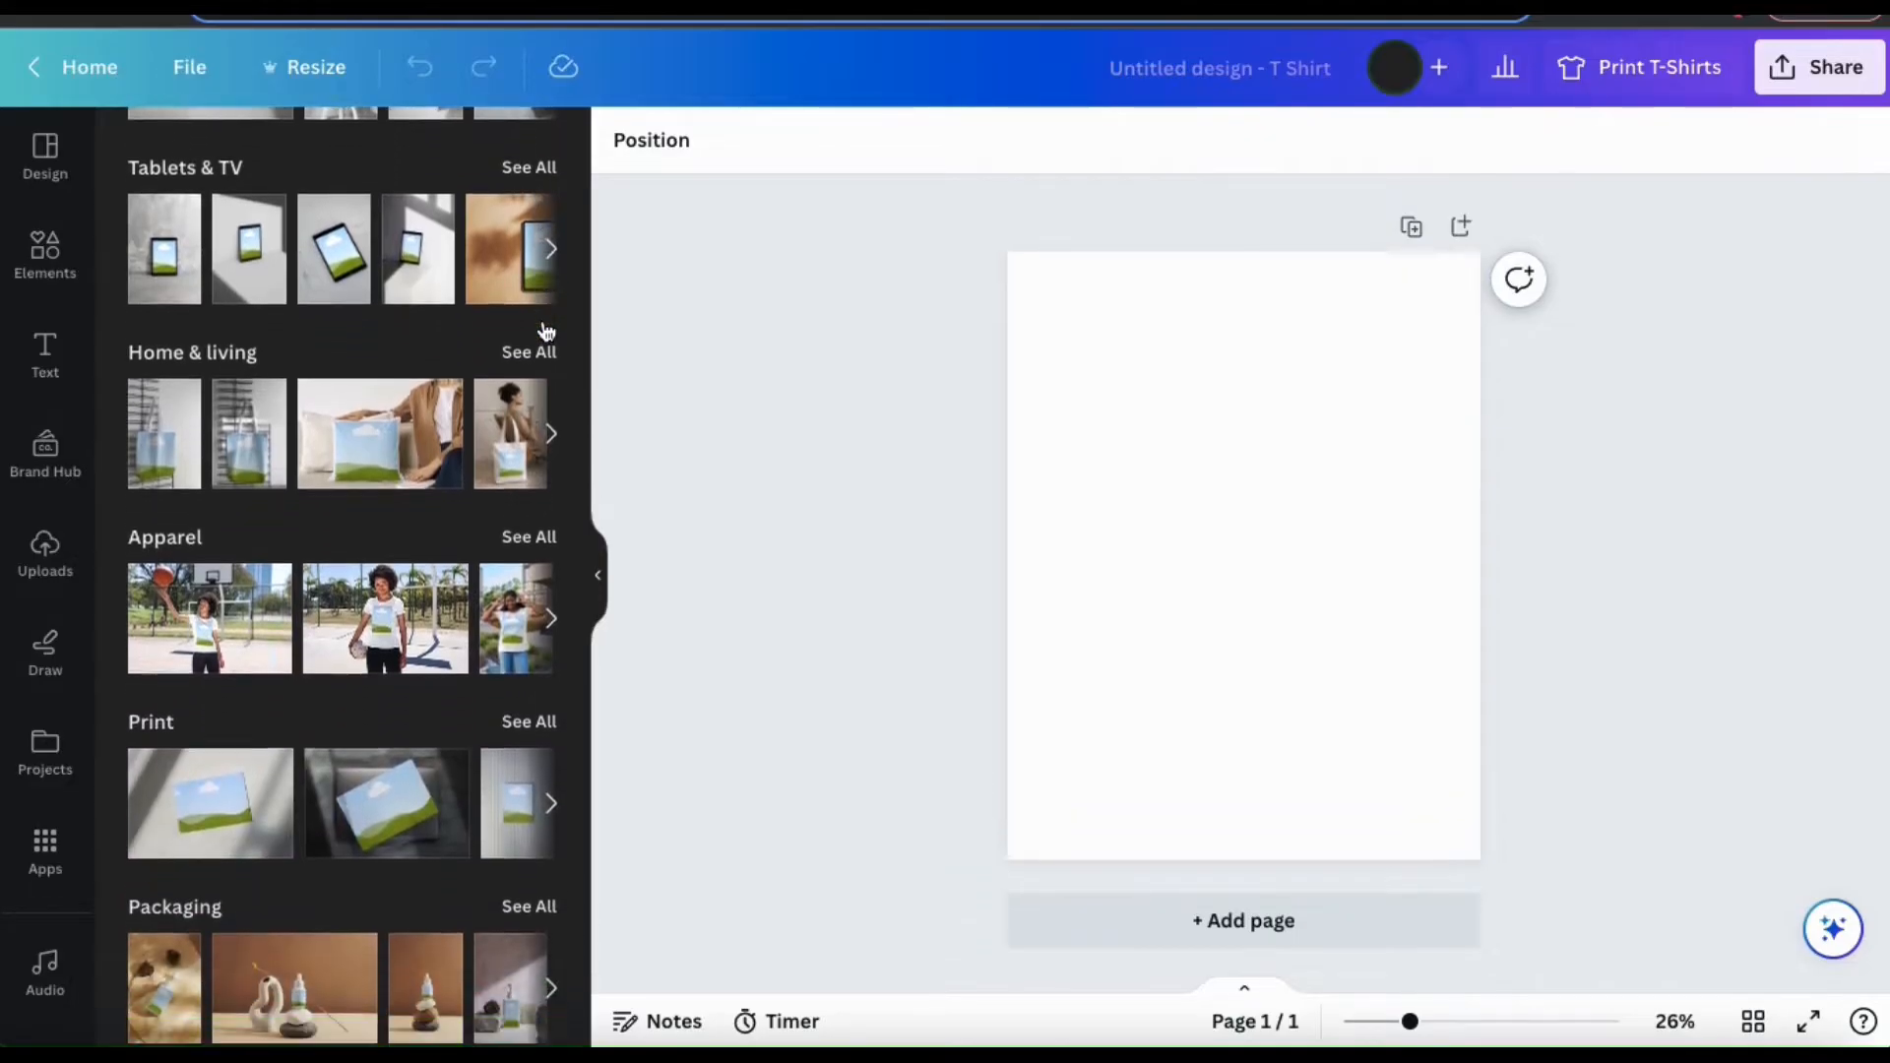
scroll("down", 3)
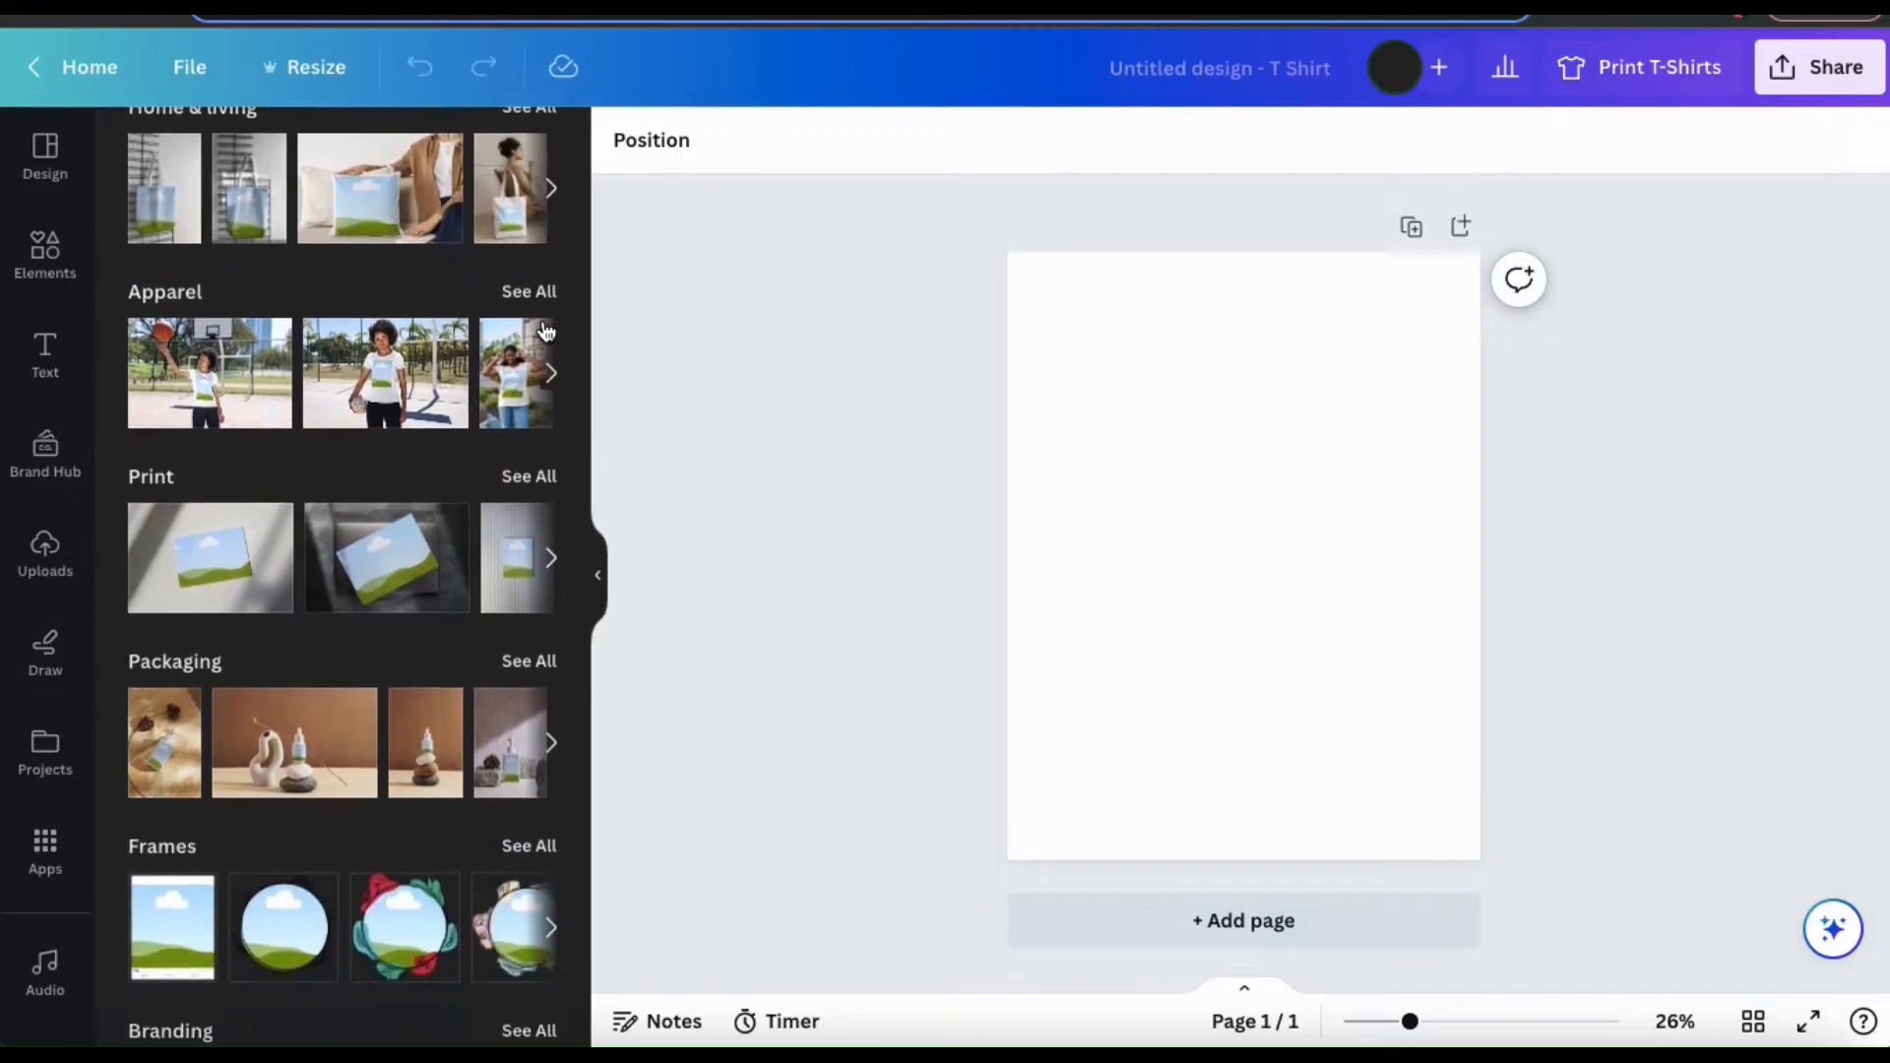
scroll("down", 3)
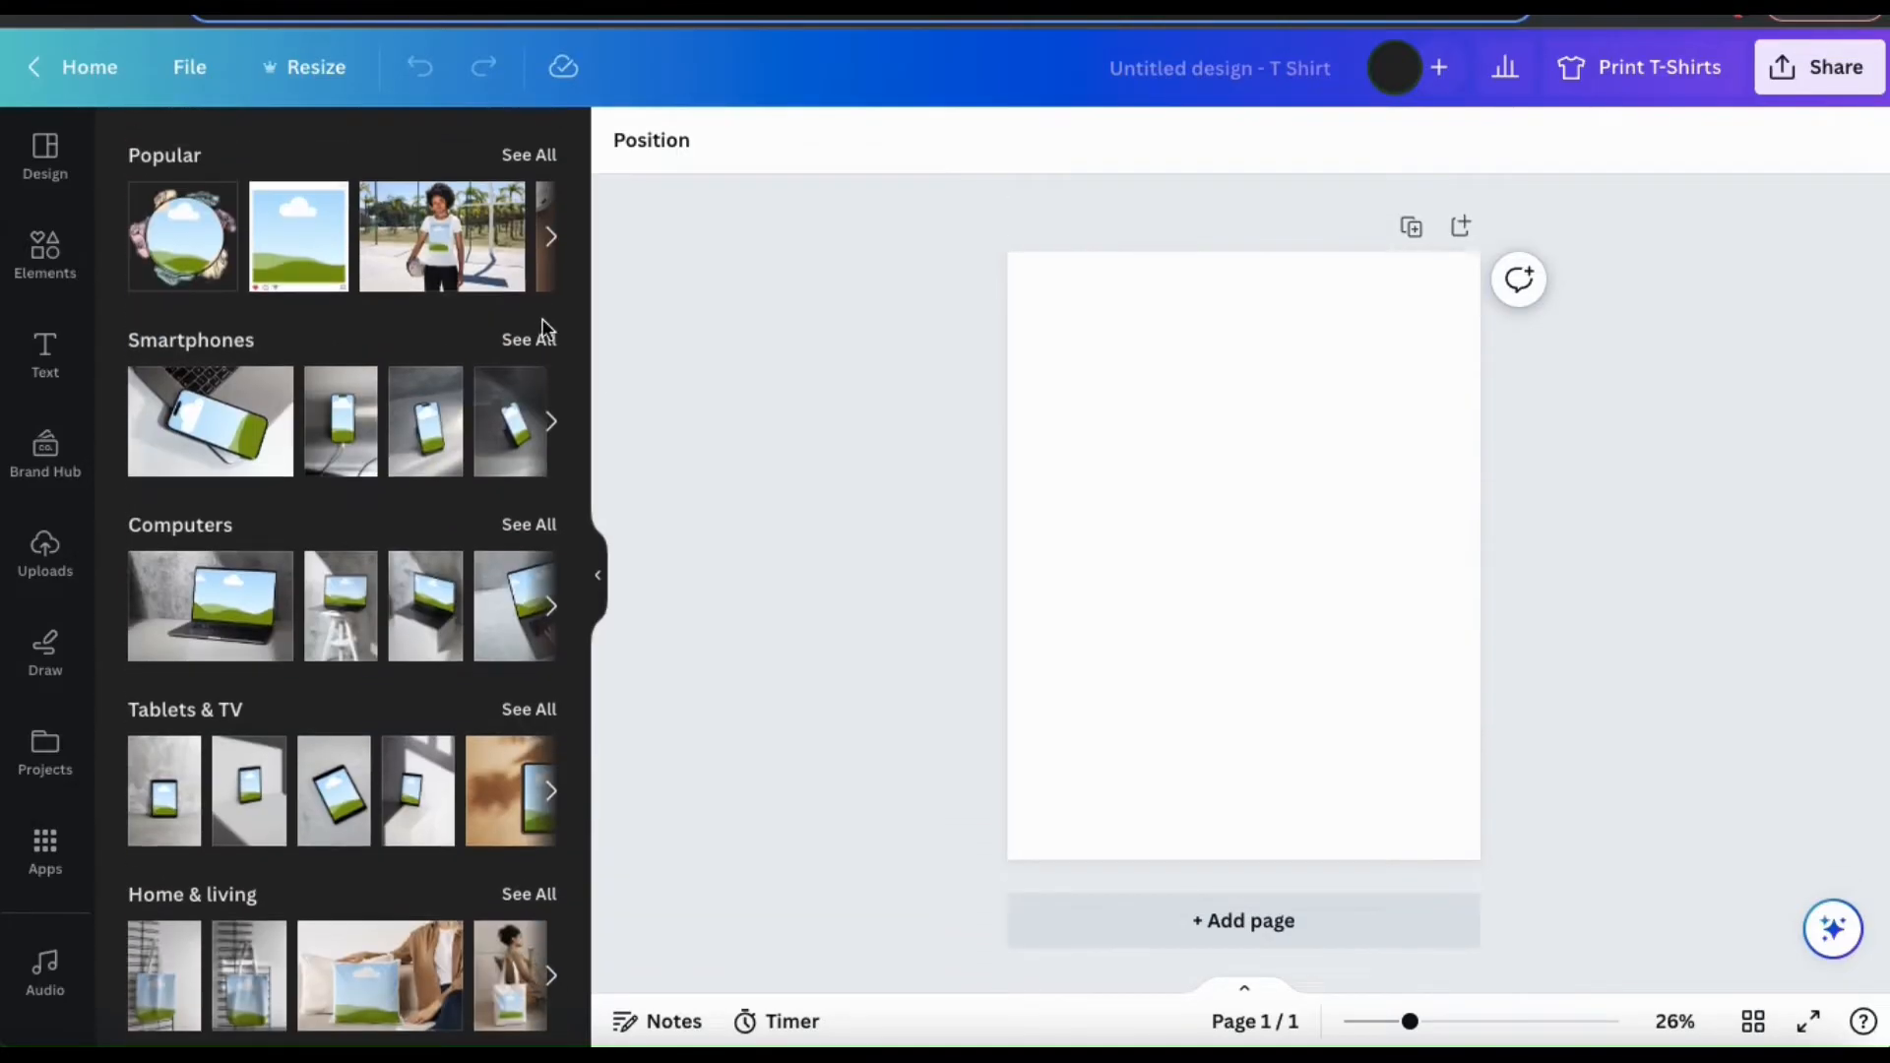
mouse_move(571, 335)
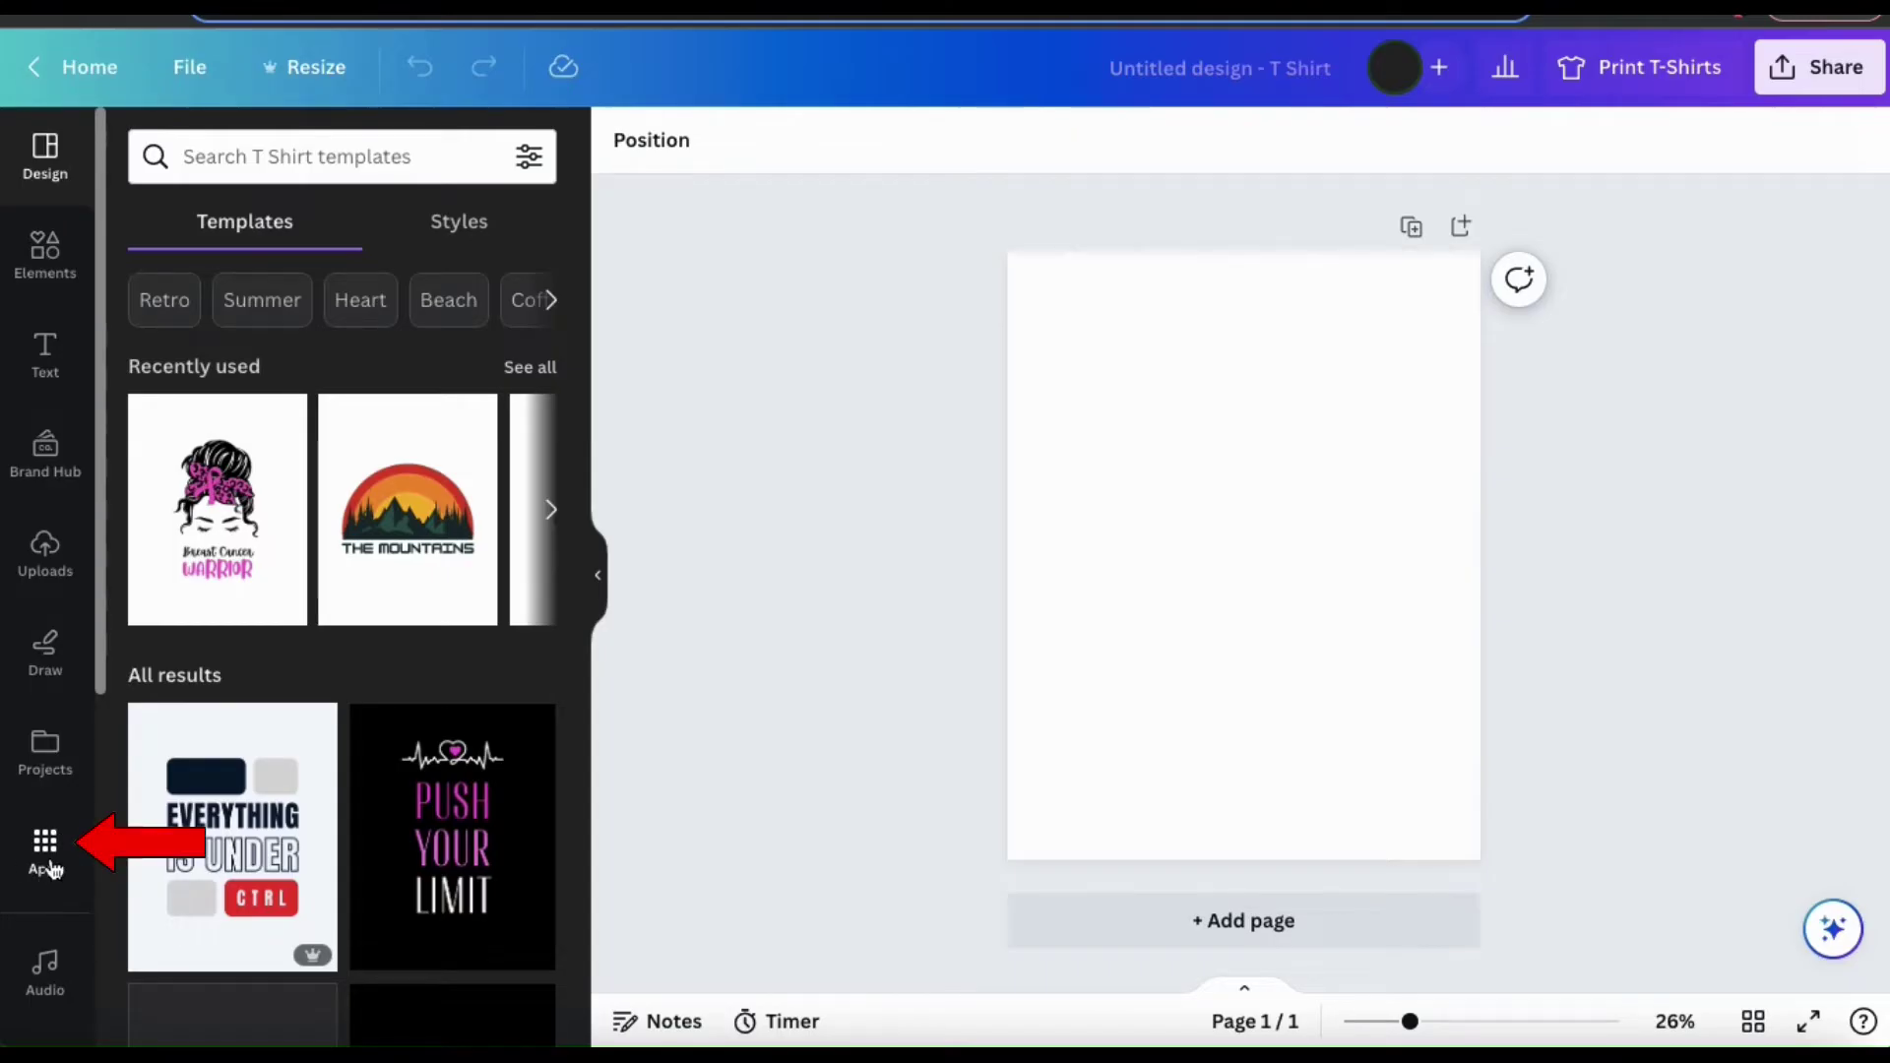
Step: Reopen the Mockups app by searching 'mockups' in the Apps panel
left_click(43, 845)
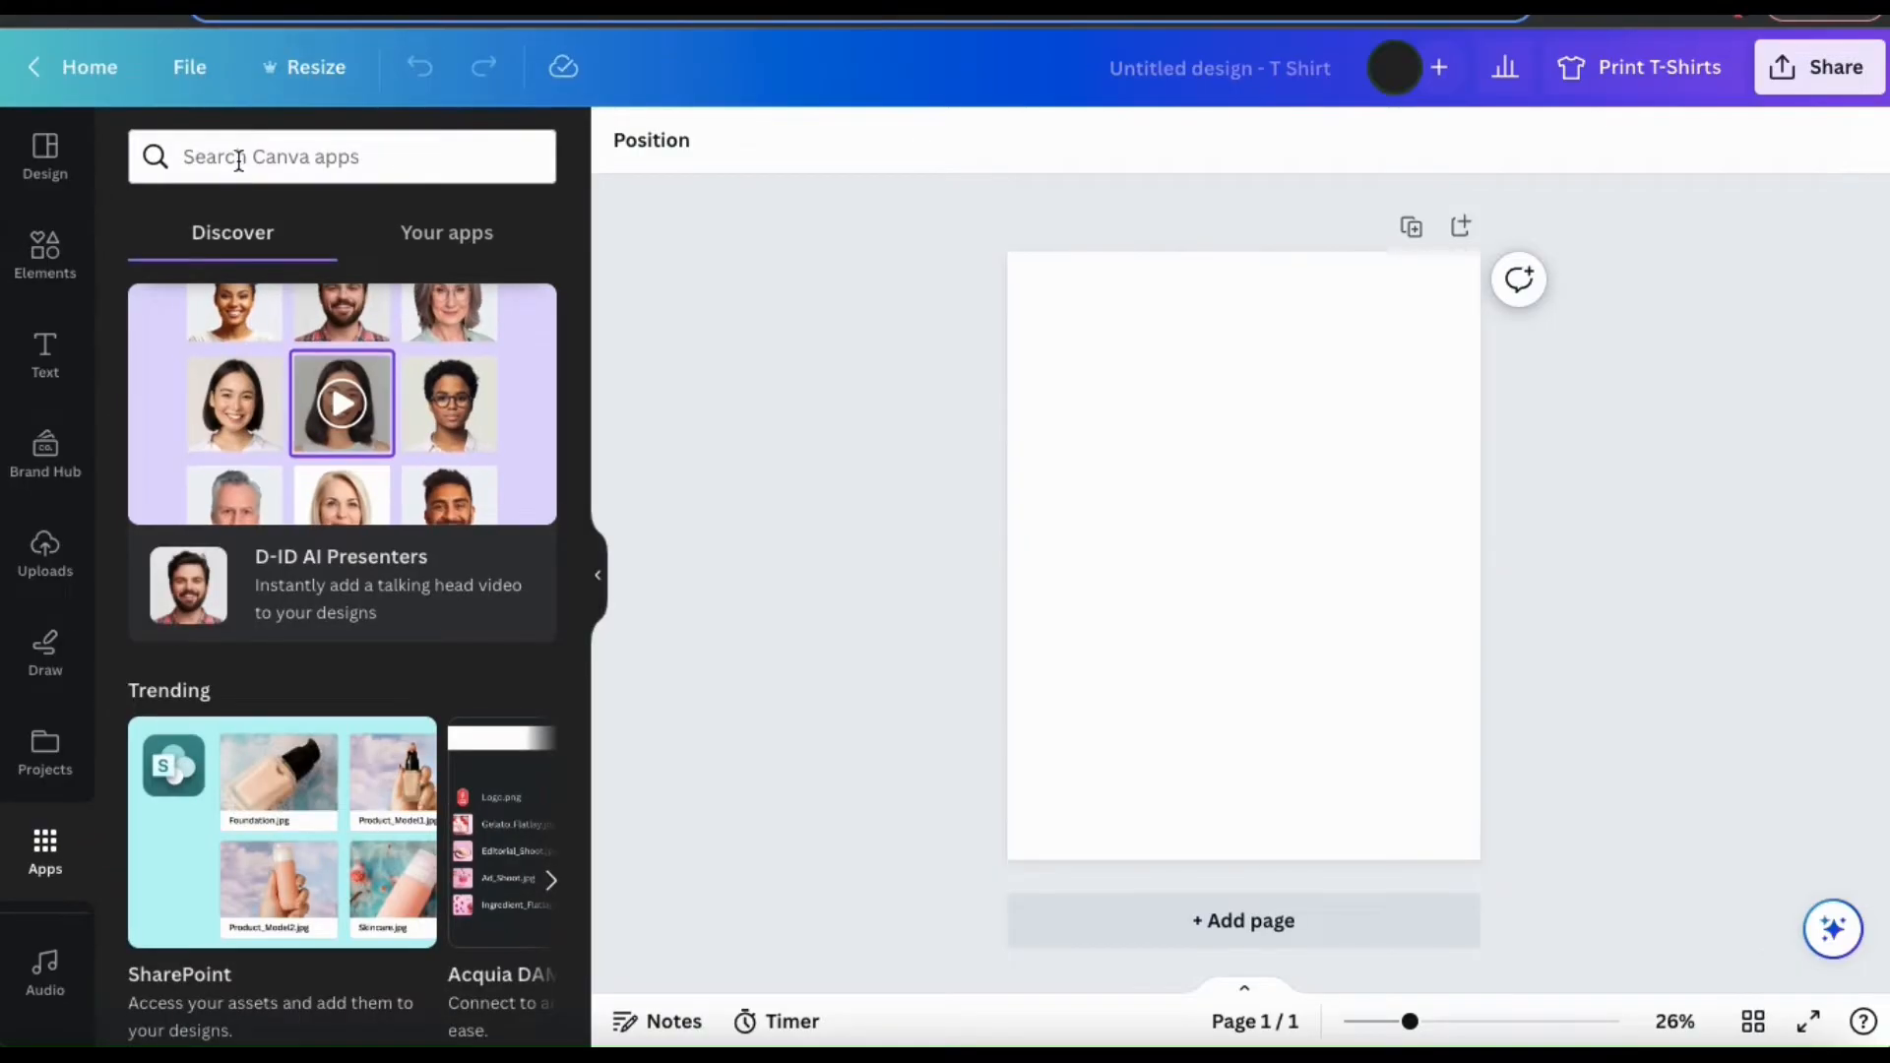
type("mockups")
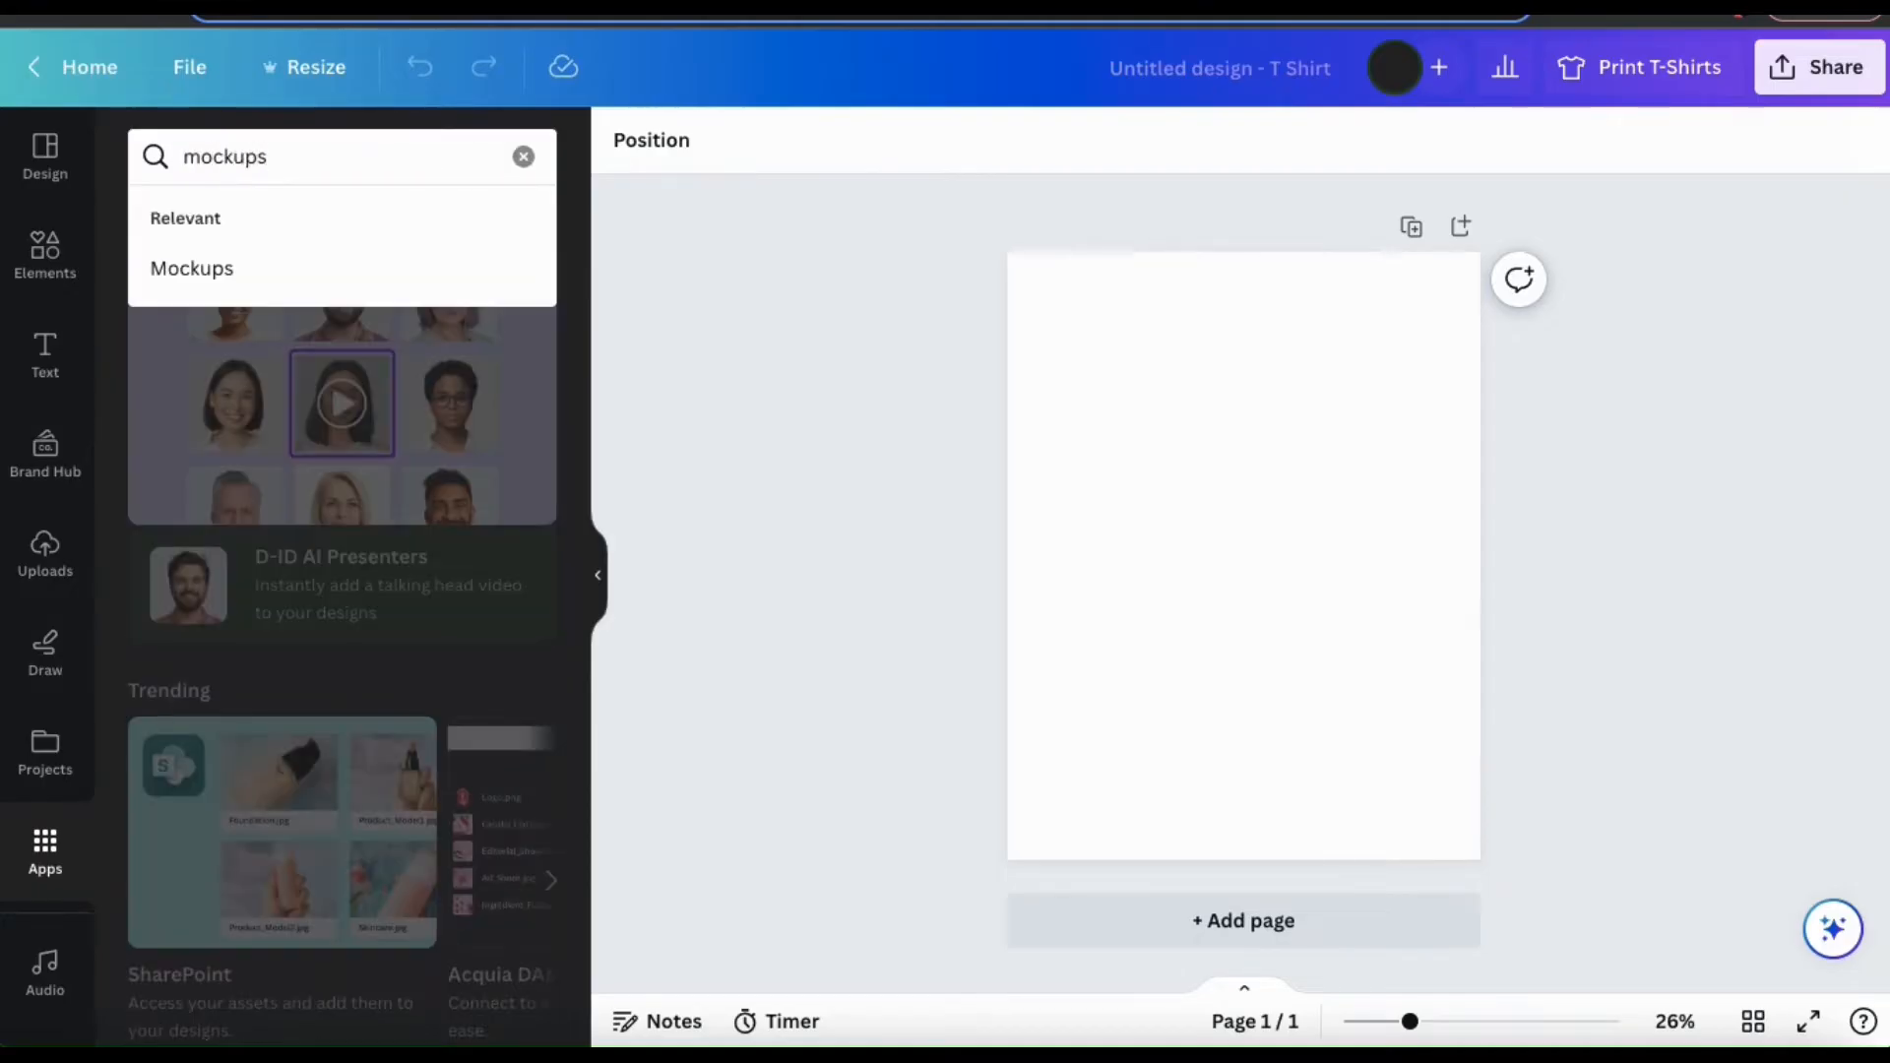
left_click(192, 267)
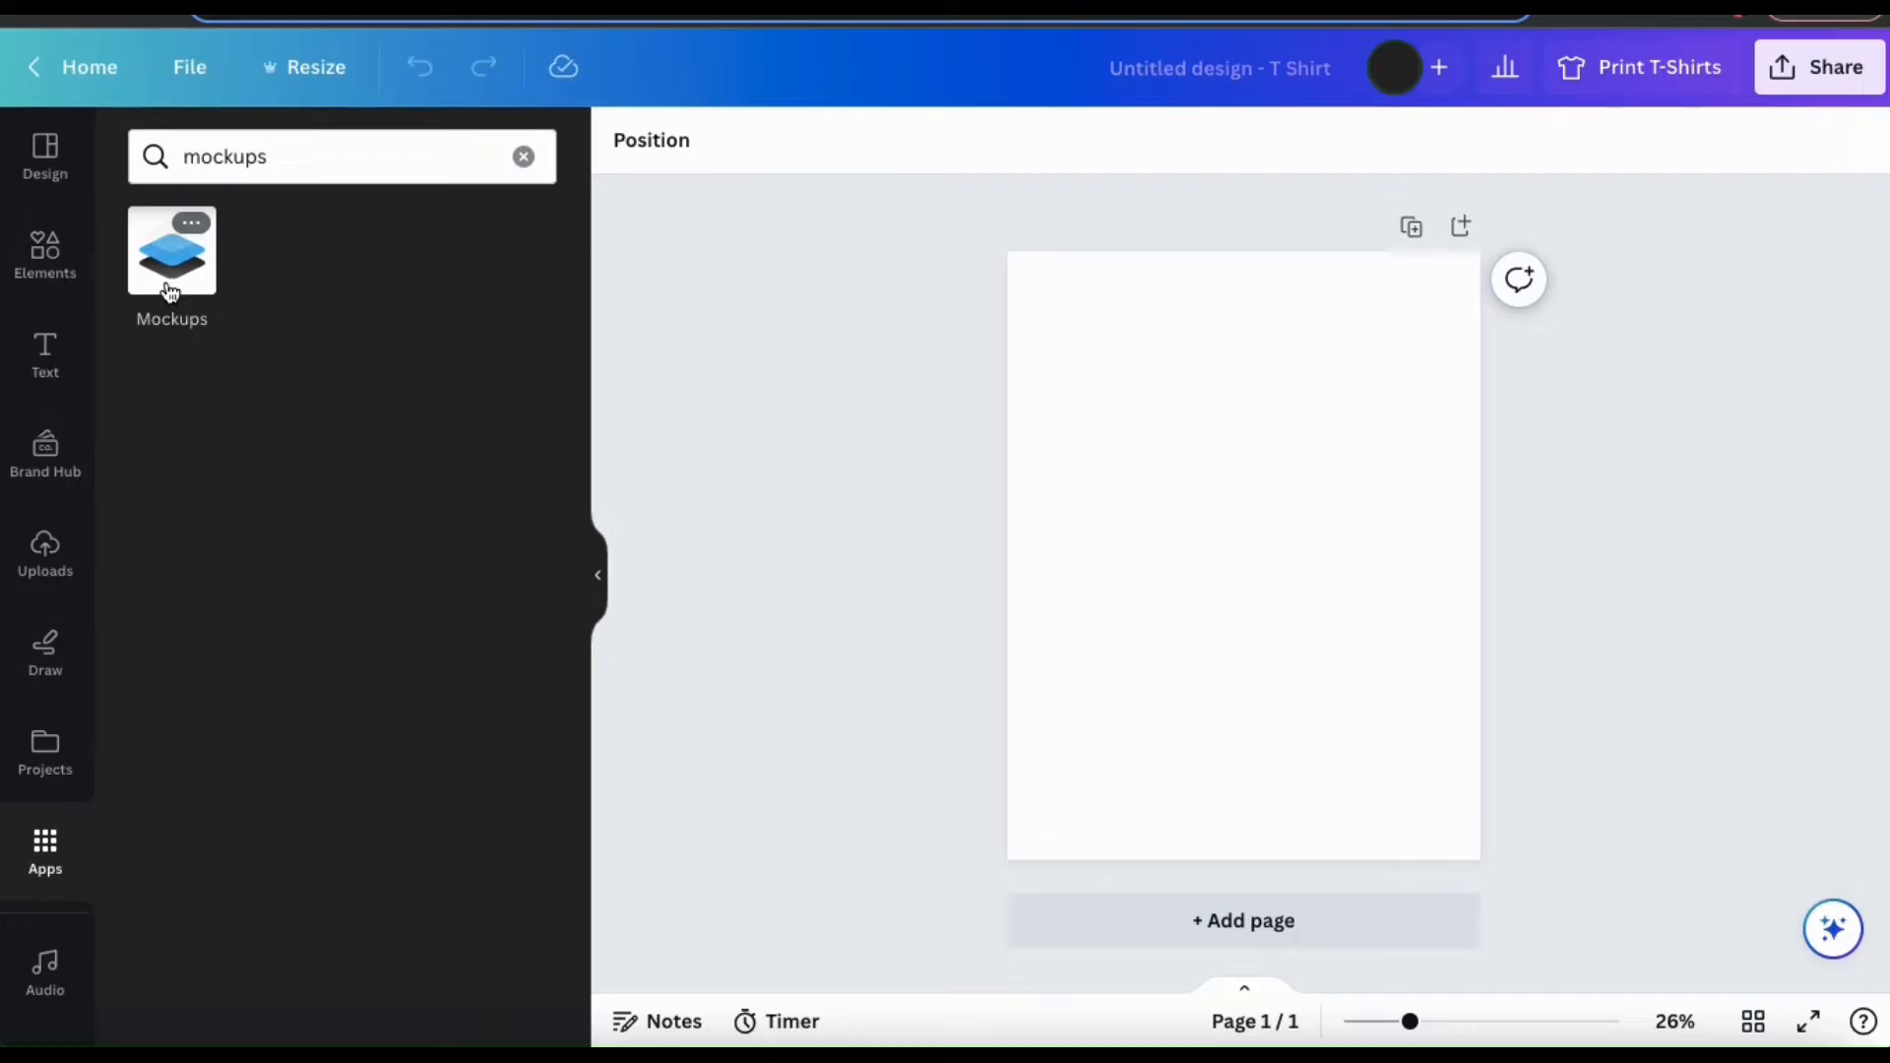
left_click(171, 249)
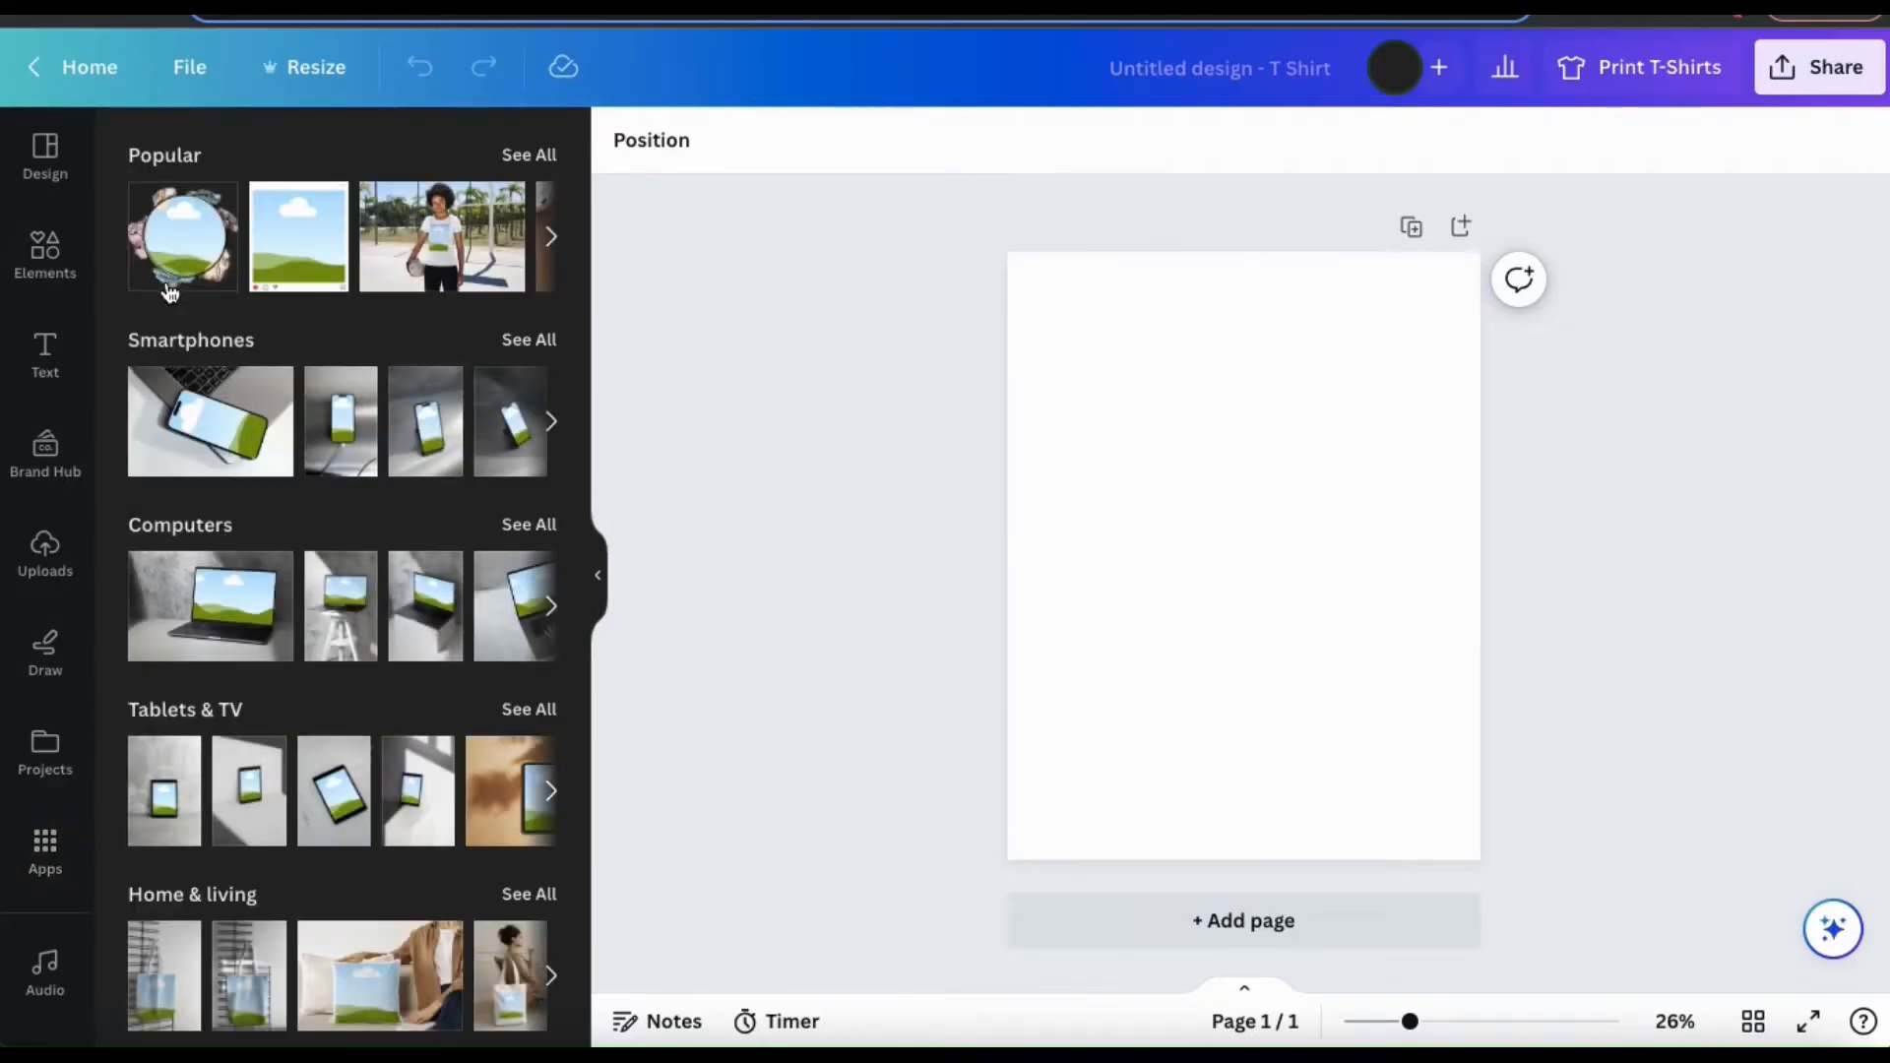
mouse_move(718, 353)
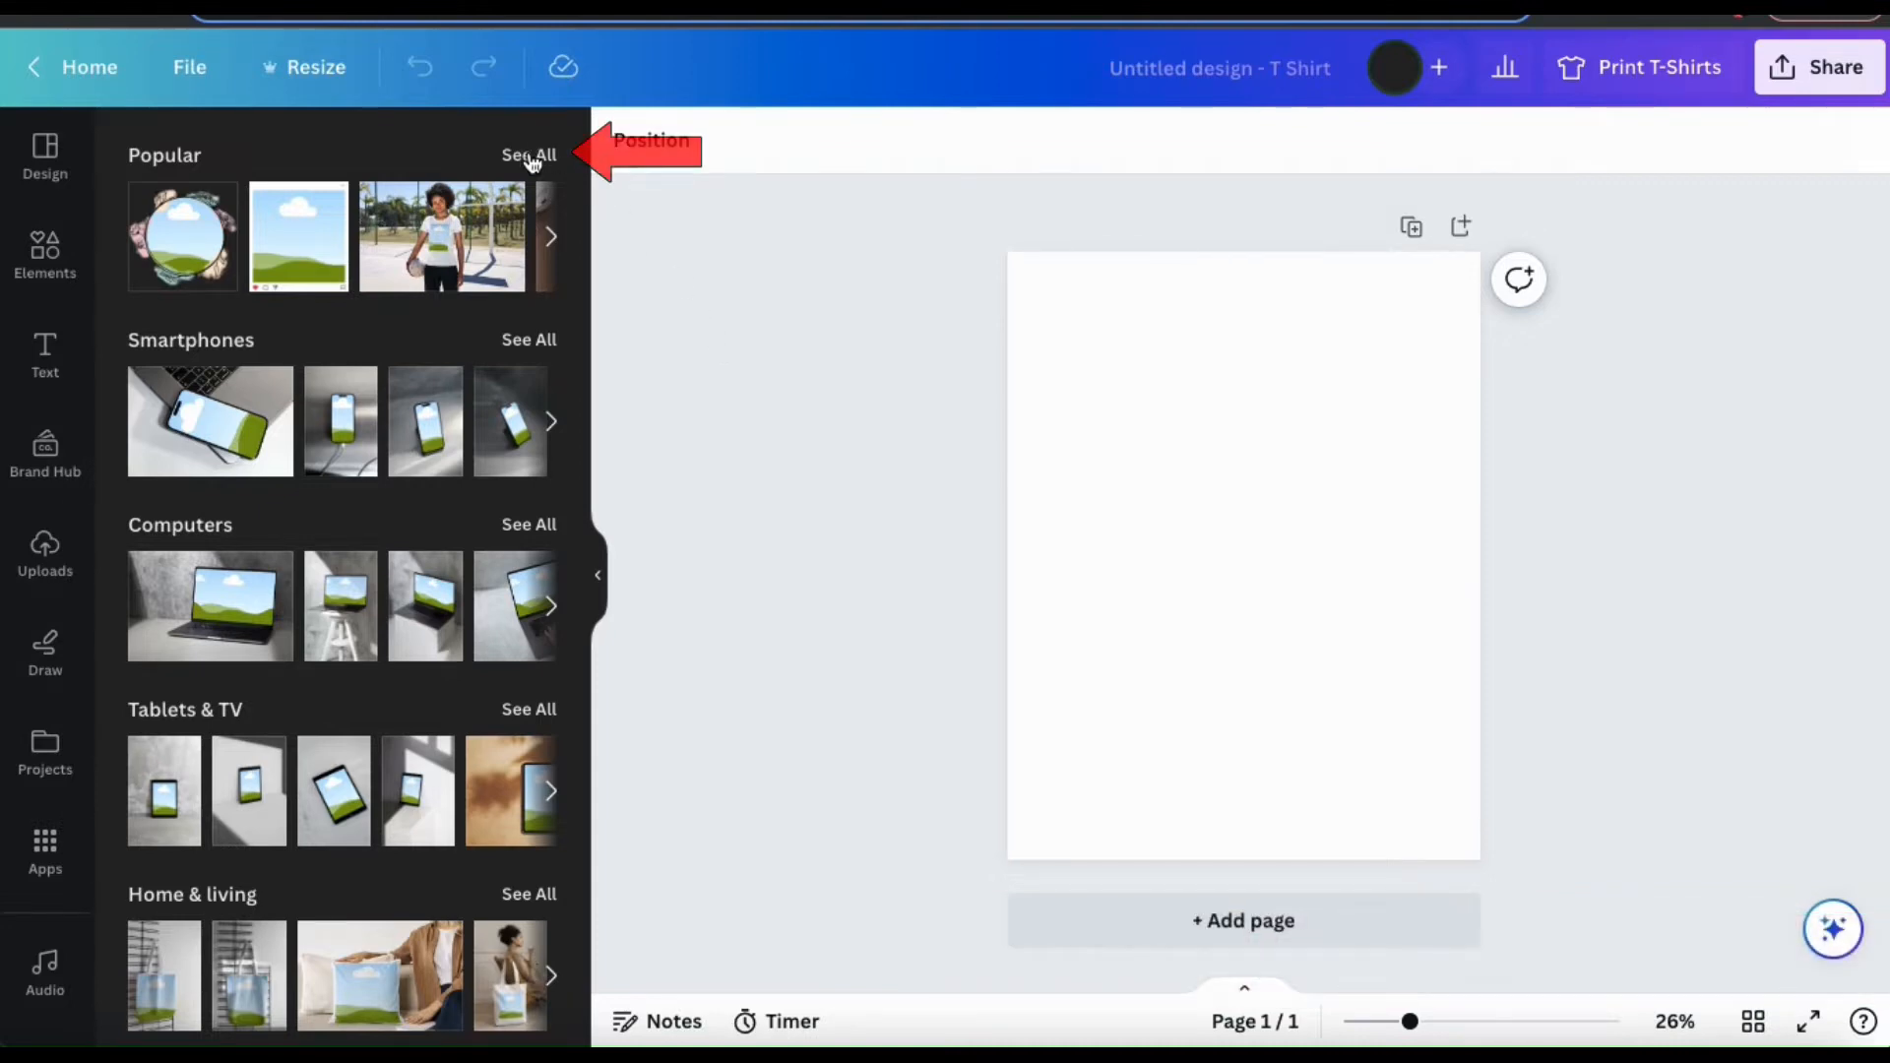
mouse_move(547, 157)
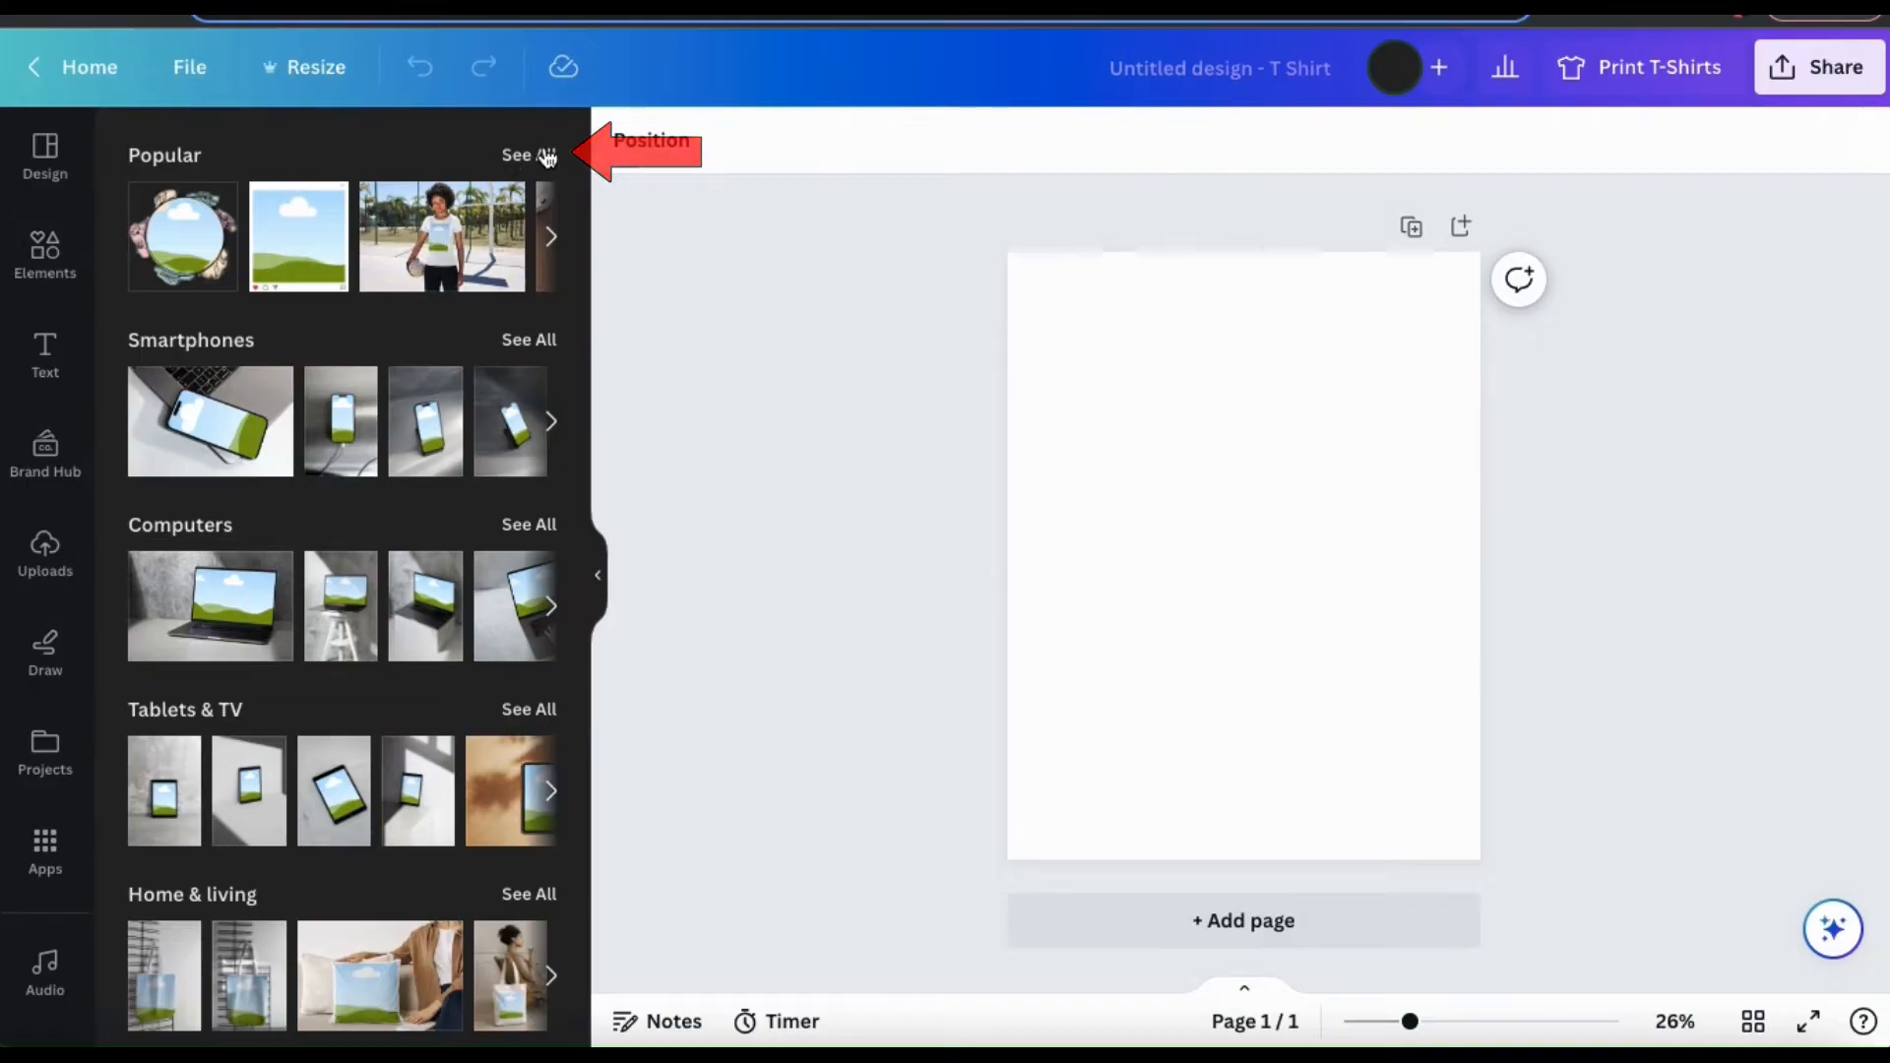
Step: Browse all Popular mockups and add the woman-on-ladder white t-shirt mockup
left_click(527, 154)
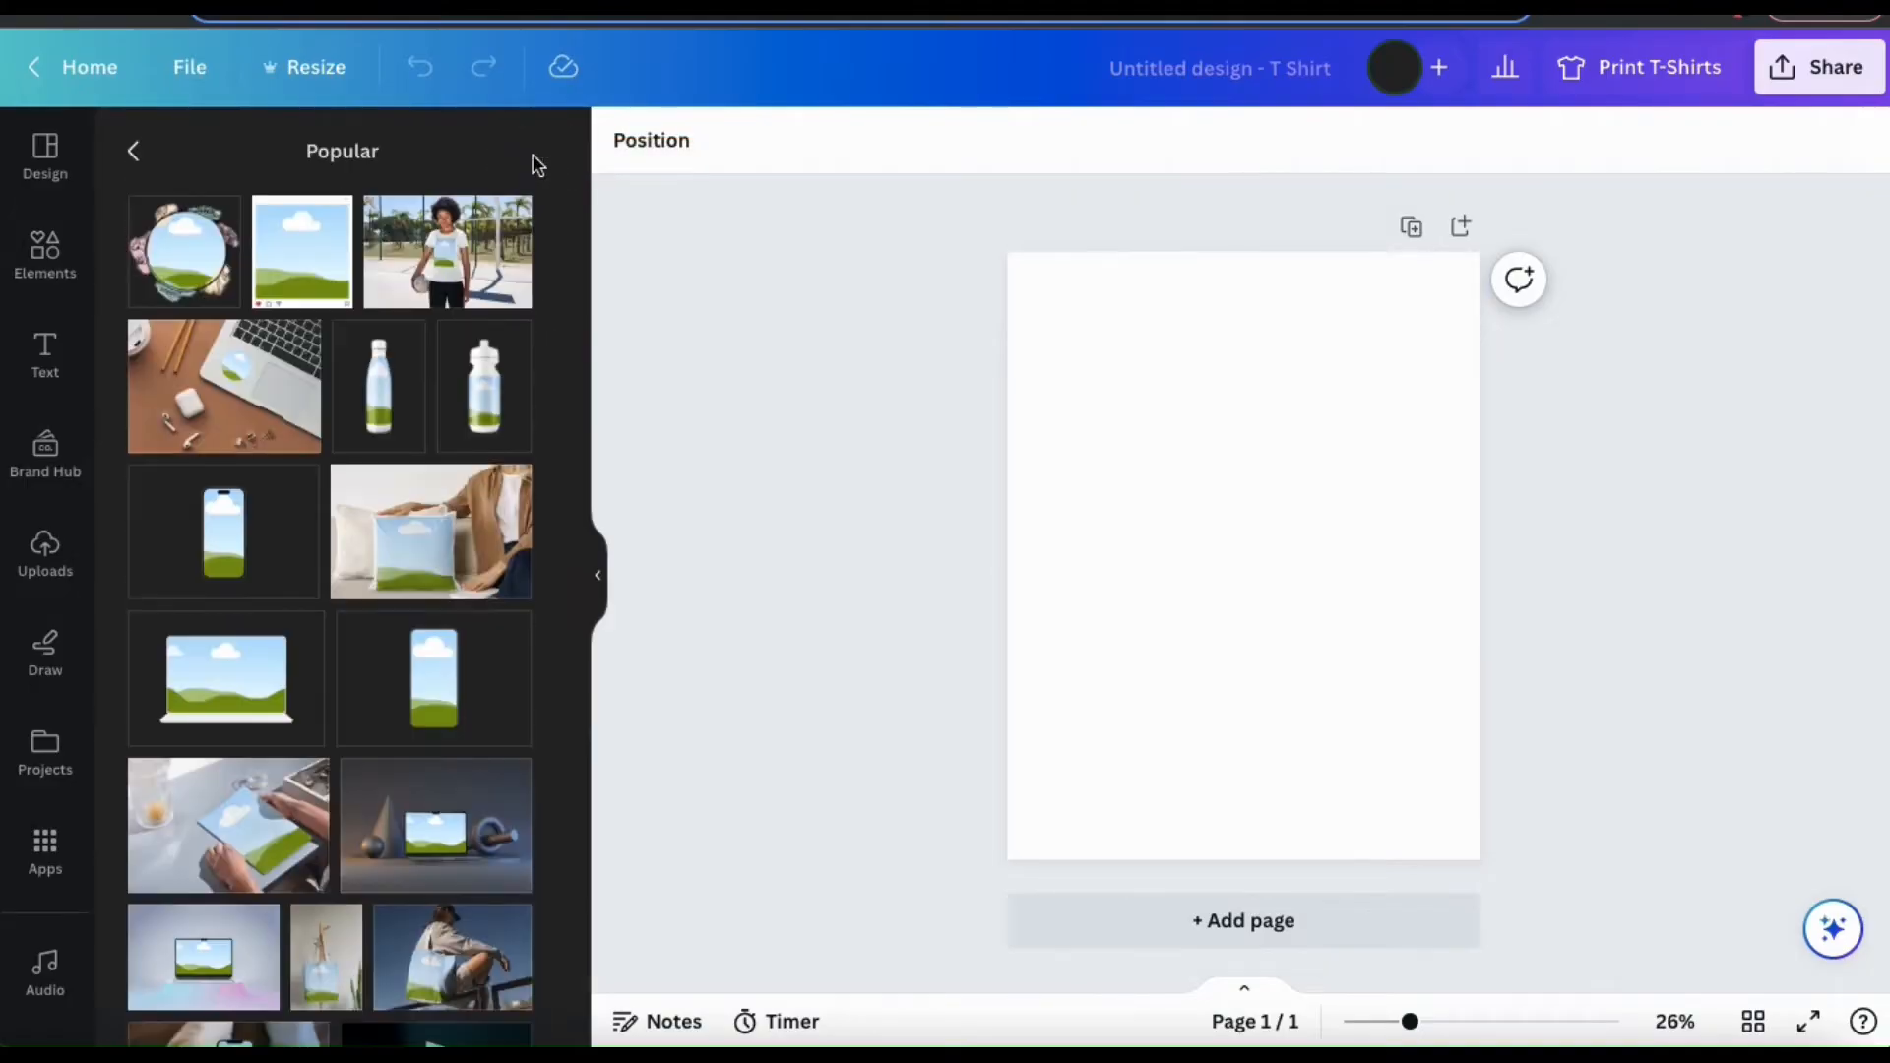
scroll("down", 3)
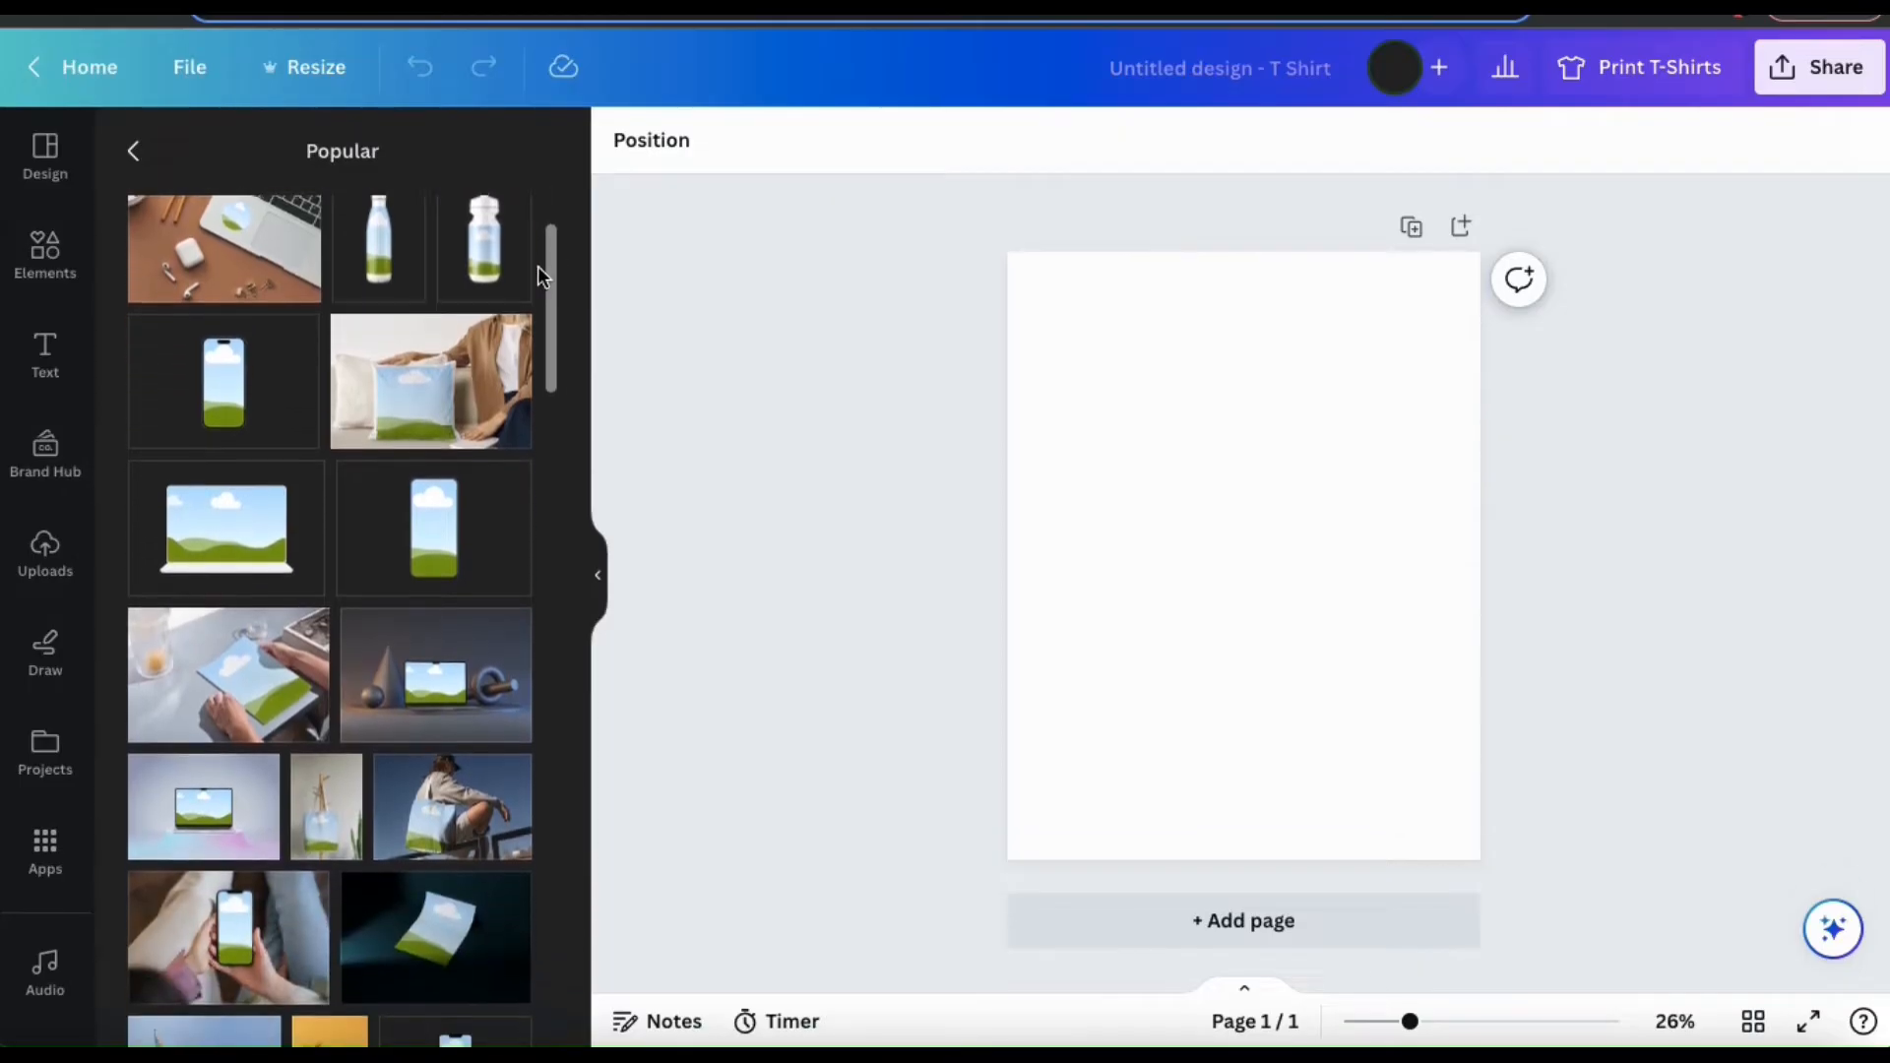
scroll("down", 3)
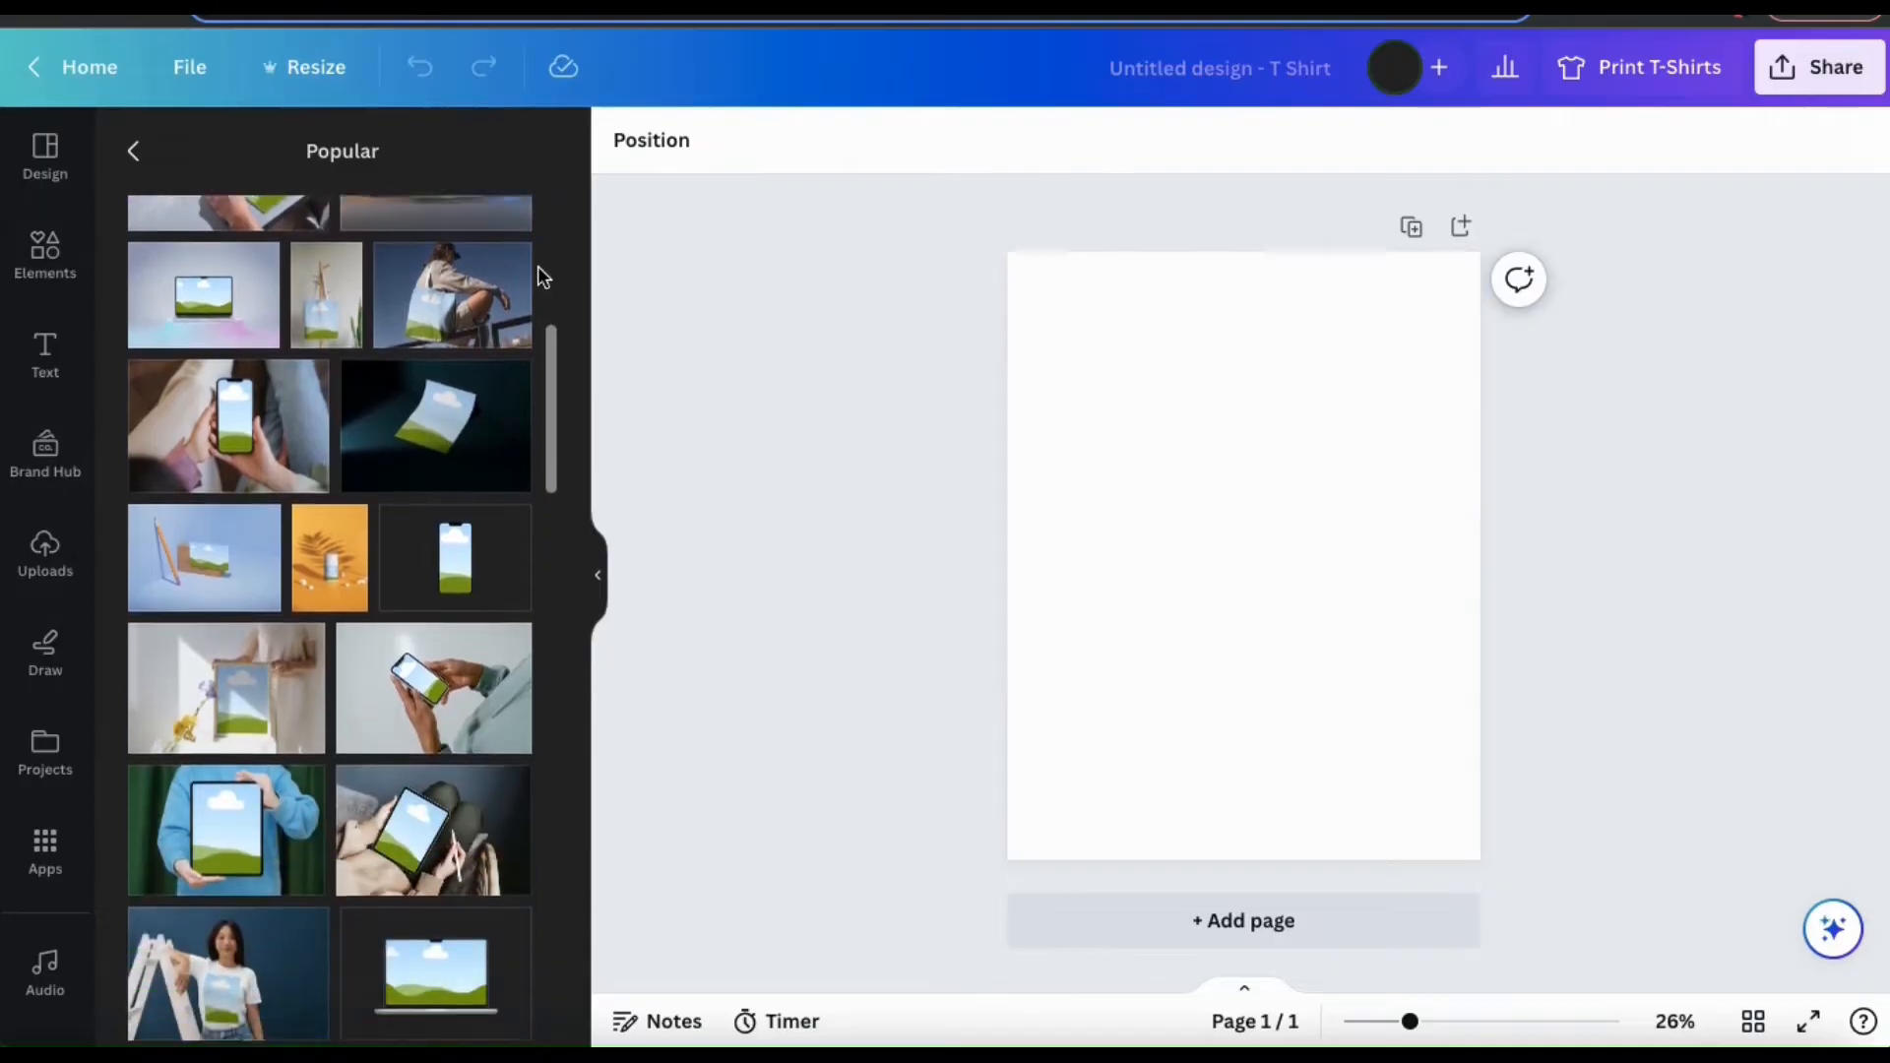
scroll("down", 3)
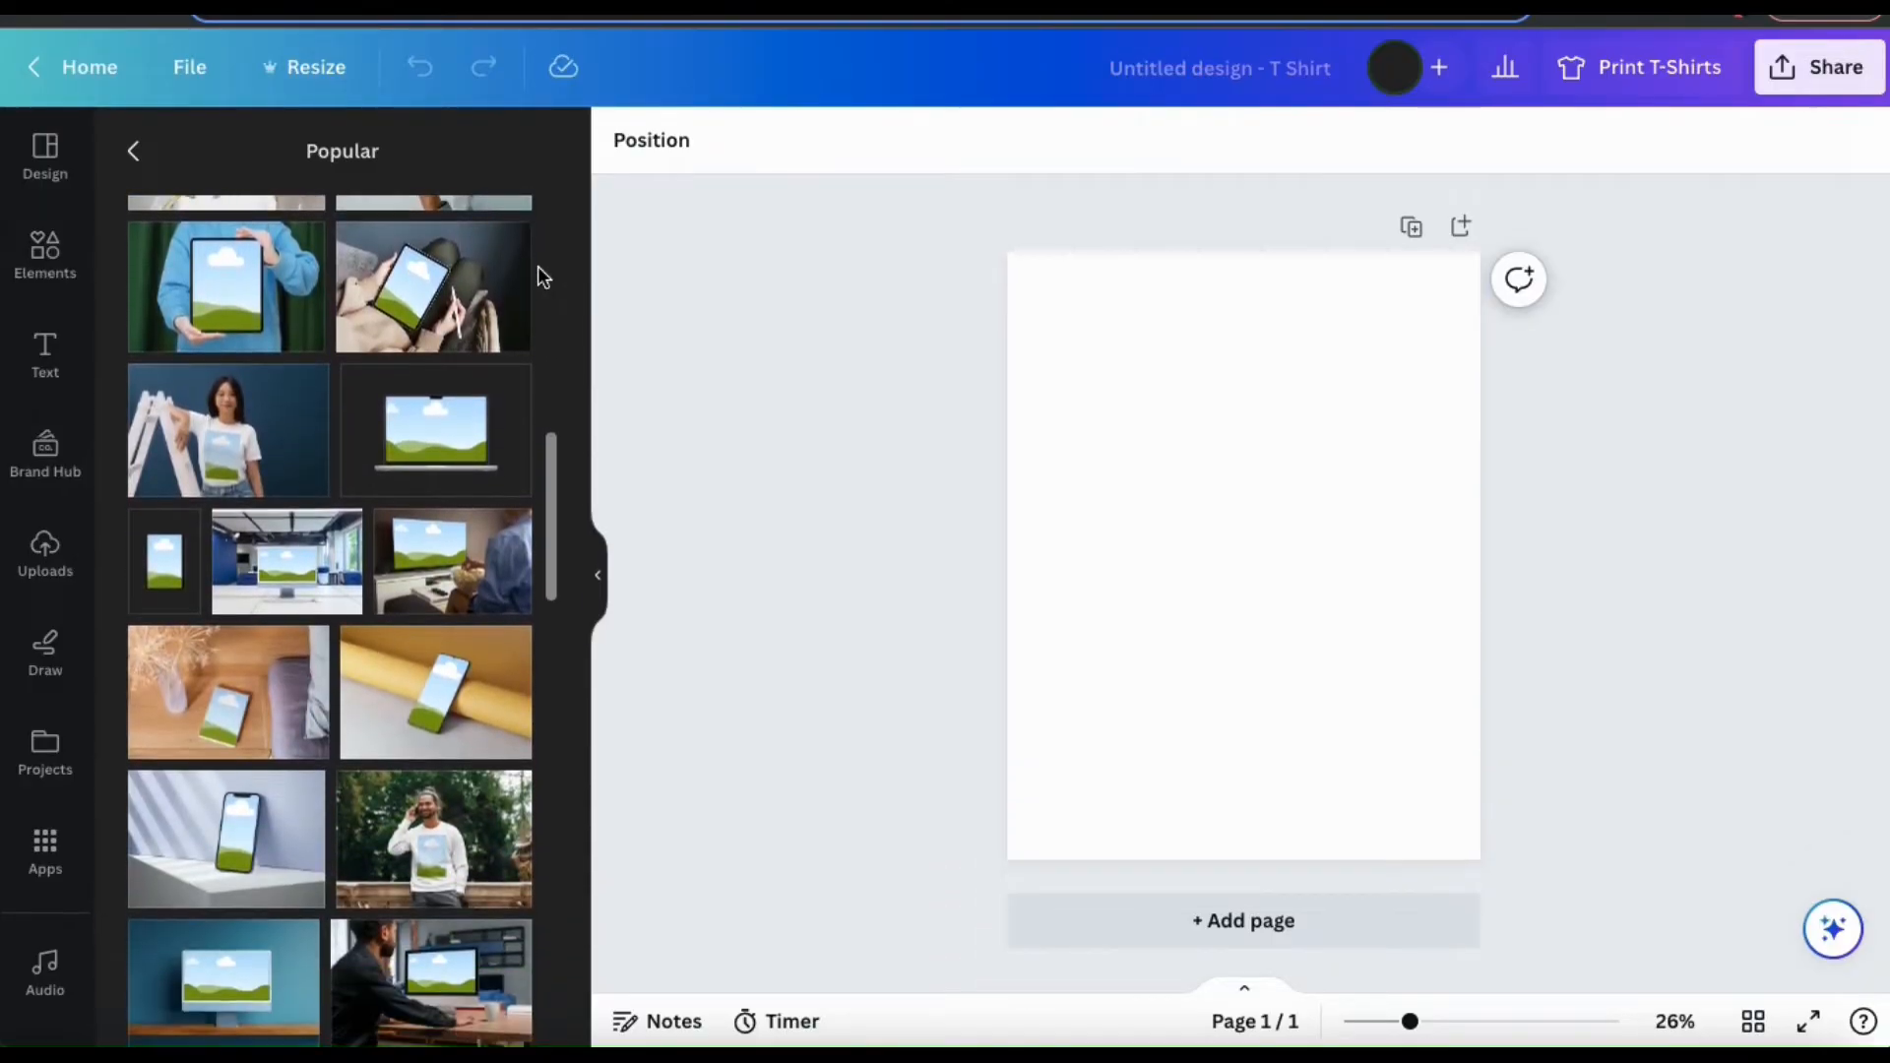
scroll("down", 3)
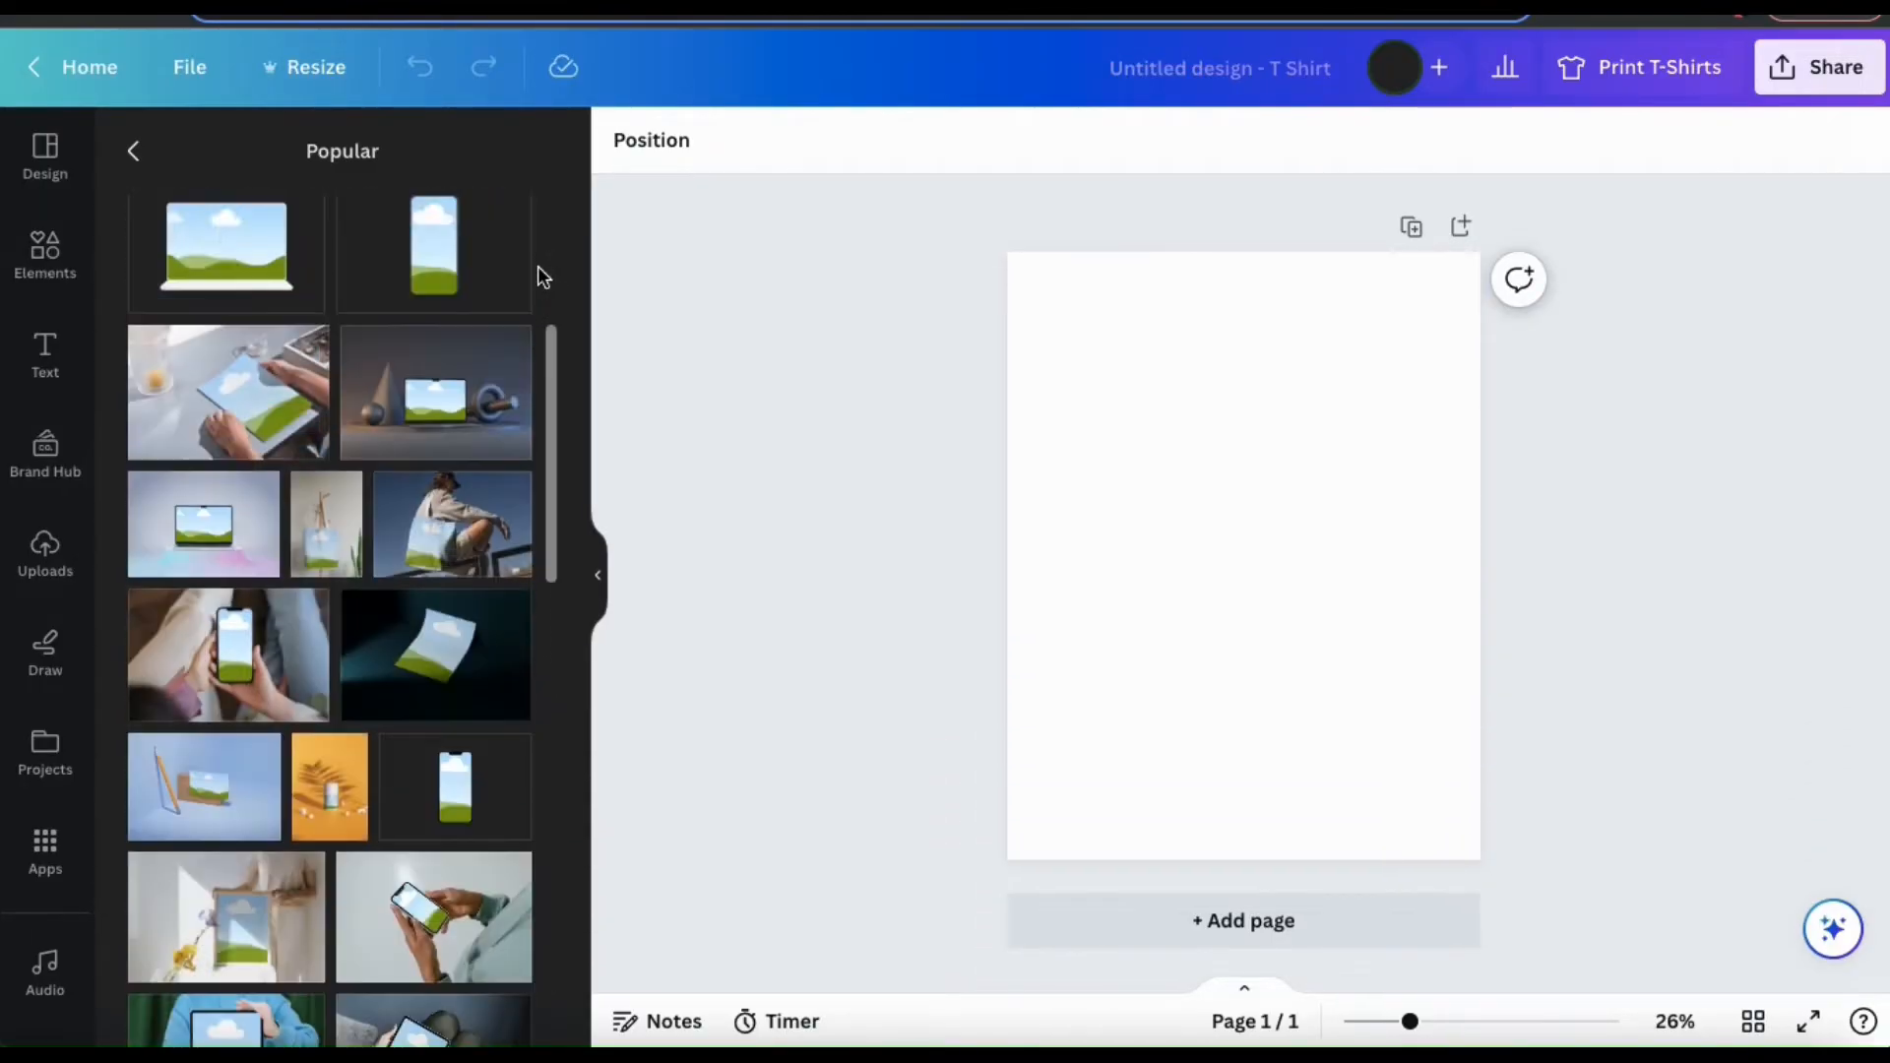
scroll("down", 3)
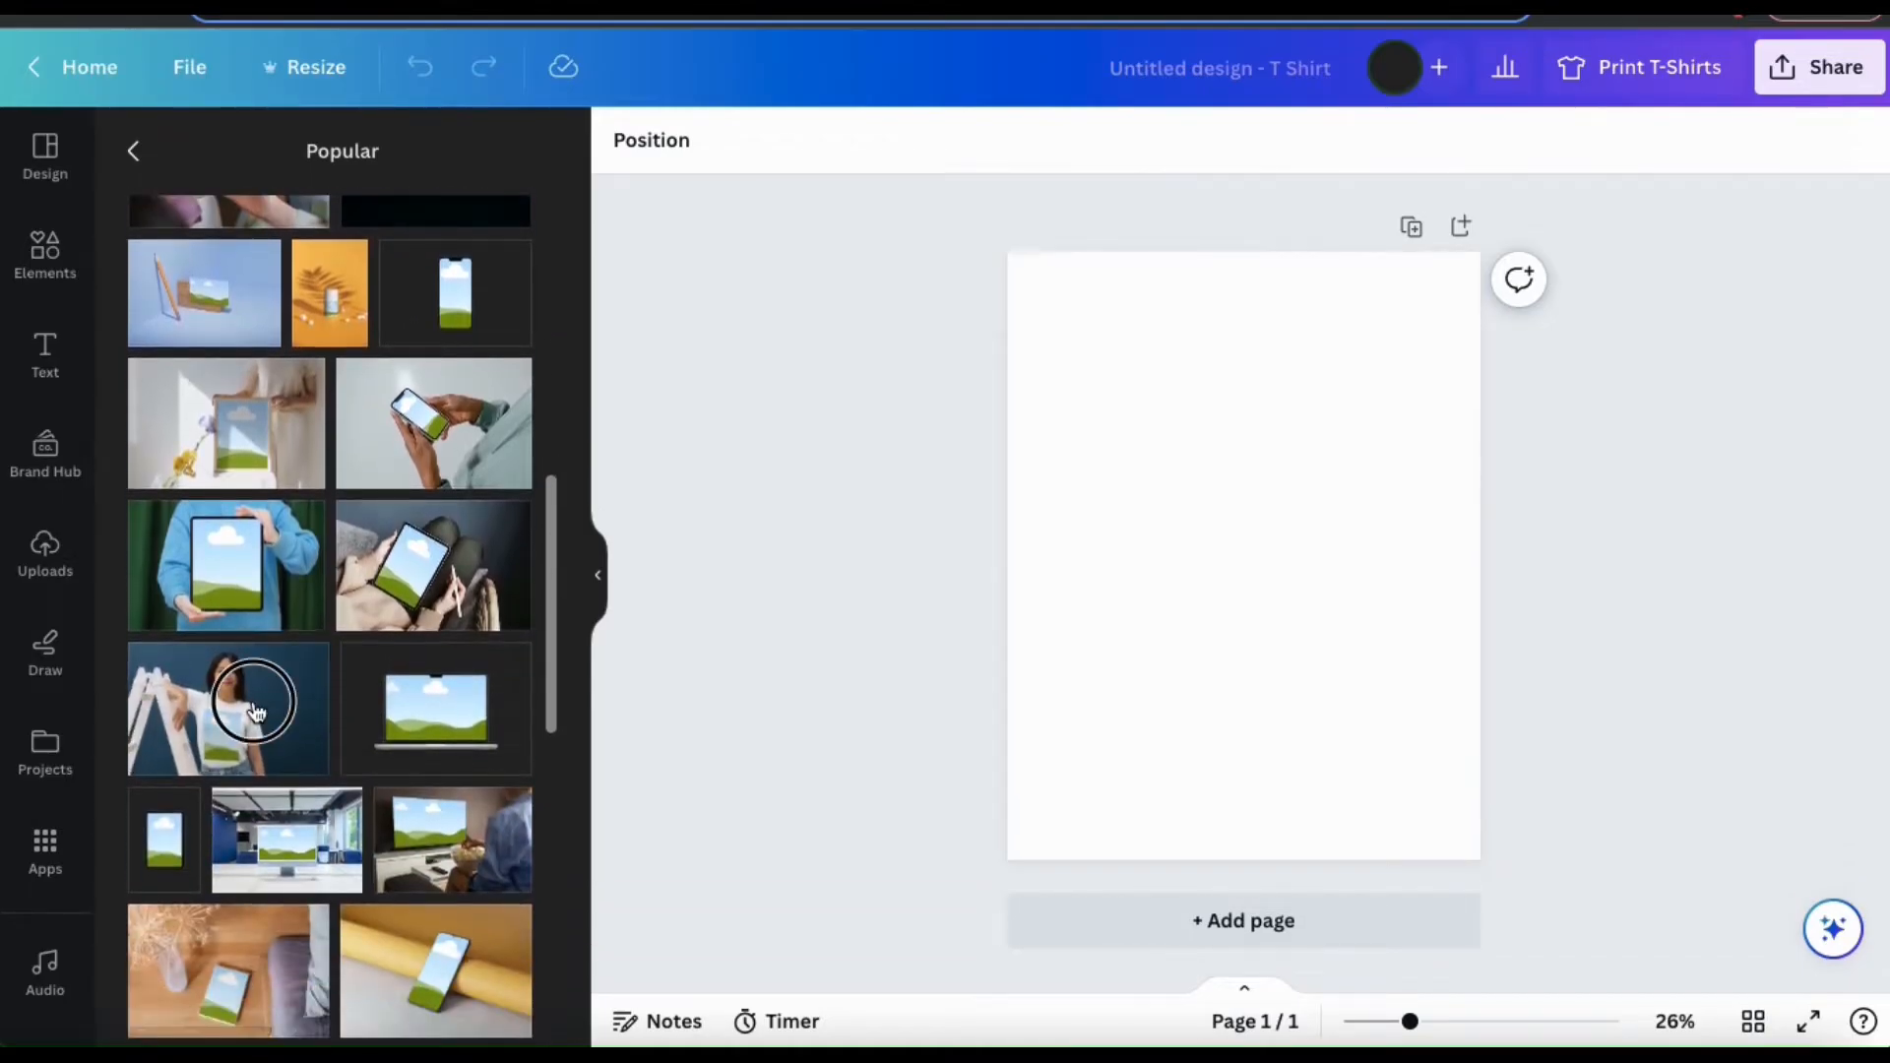
left_click(254, 708)
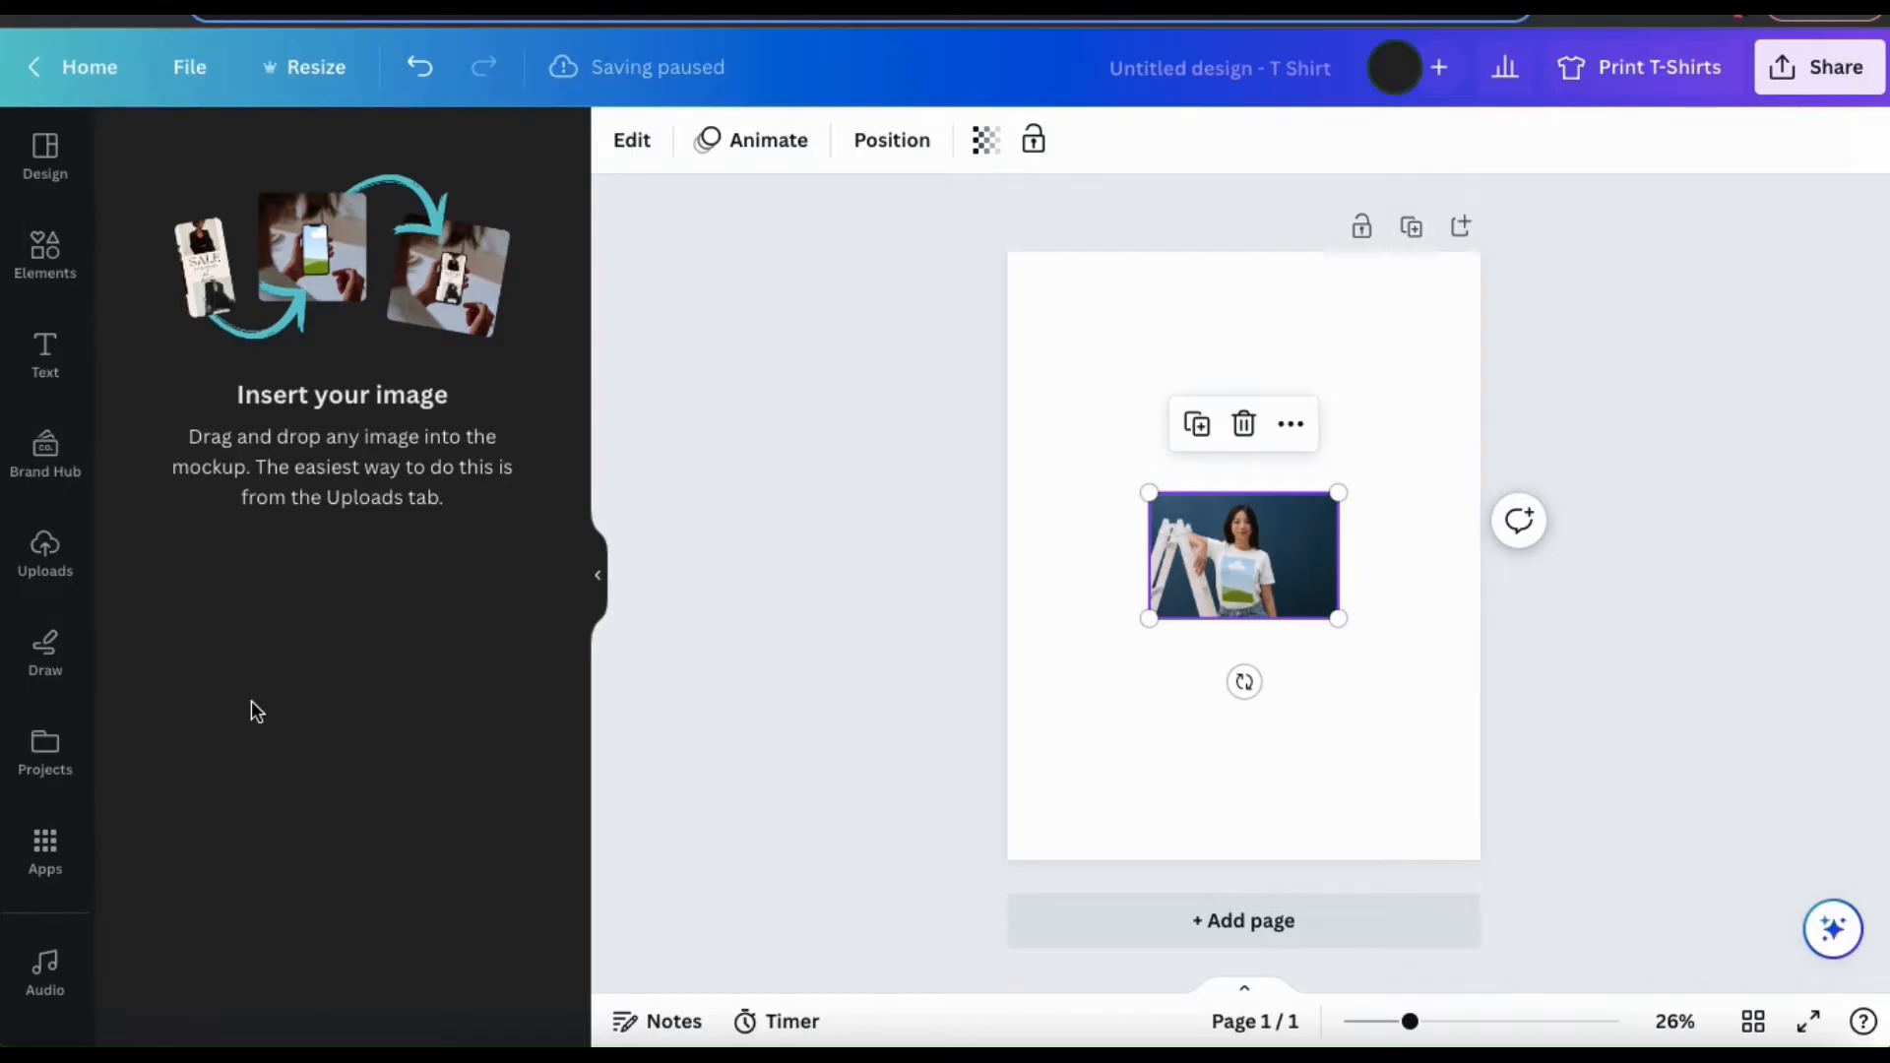
Step: Enlarge the woman-in-t-shirt mockup until it spans the full page height
left_click_drag(1337, 618, 1603, 795)
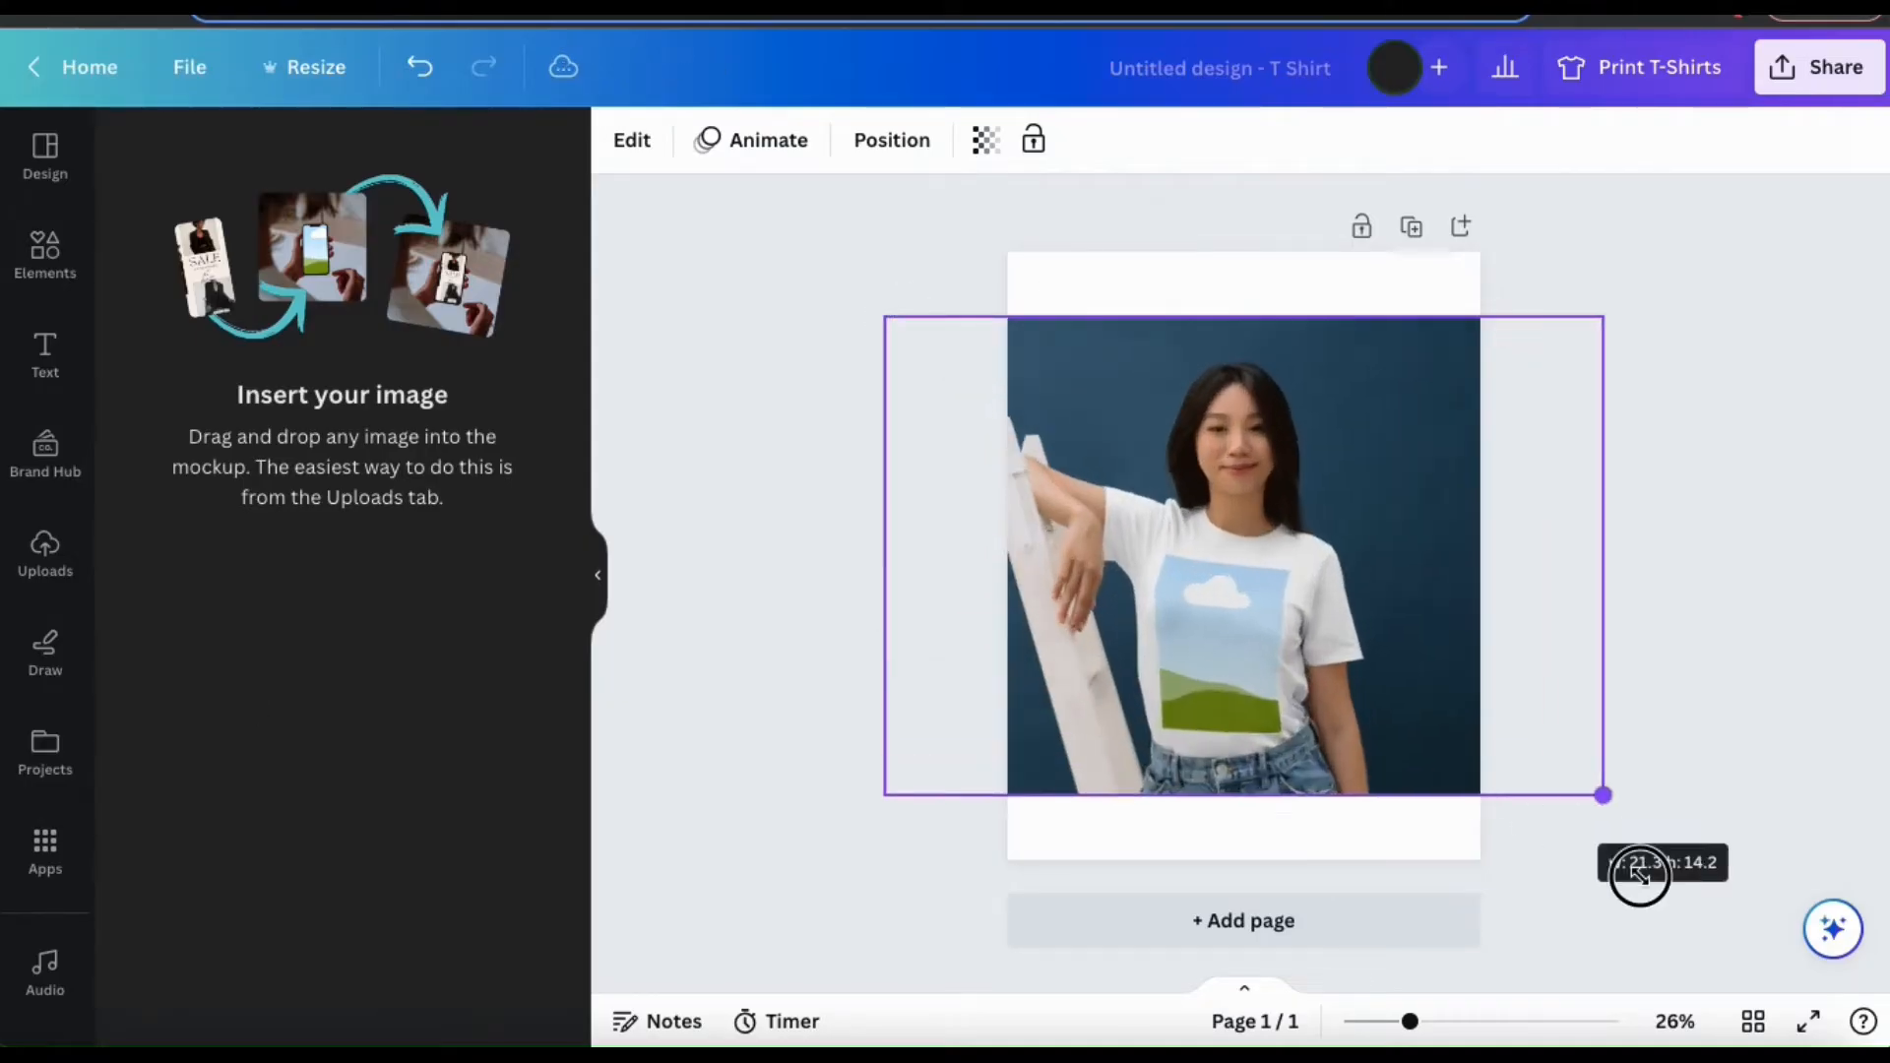
left_click_drag(1601, 794, 1772, 859)
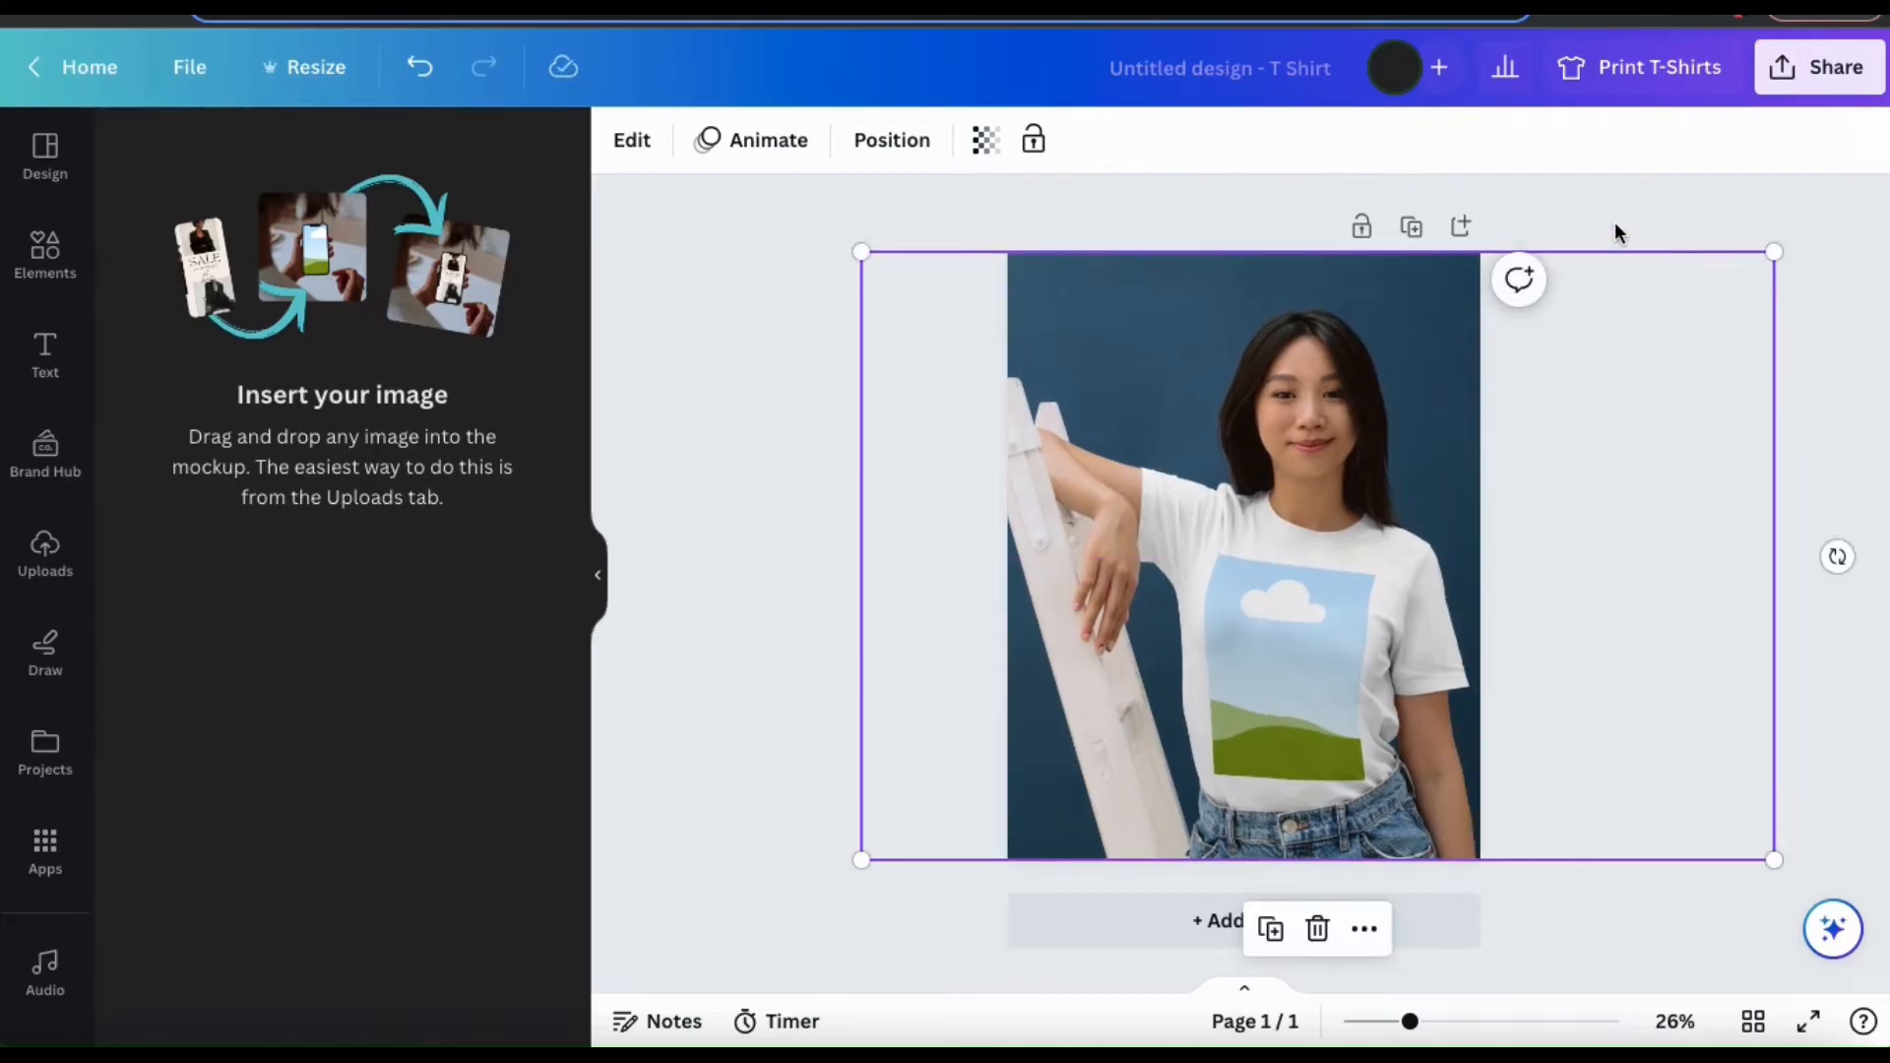
mouse_move(807, 638)
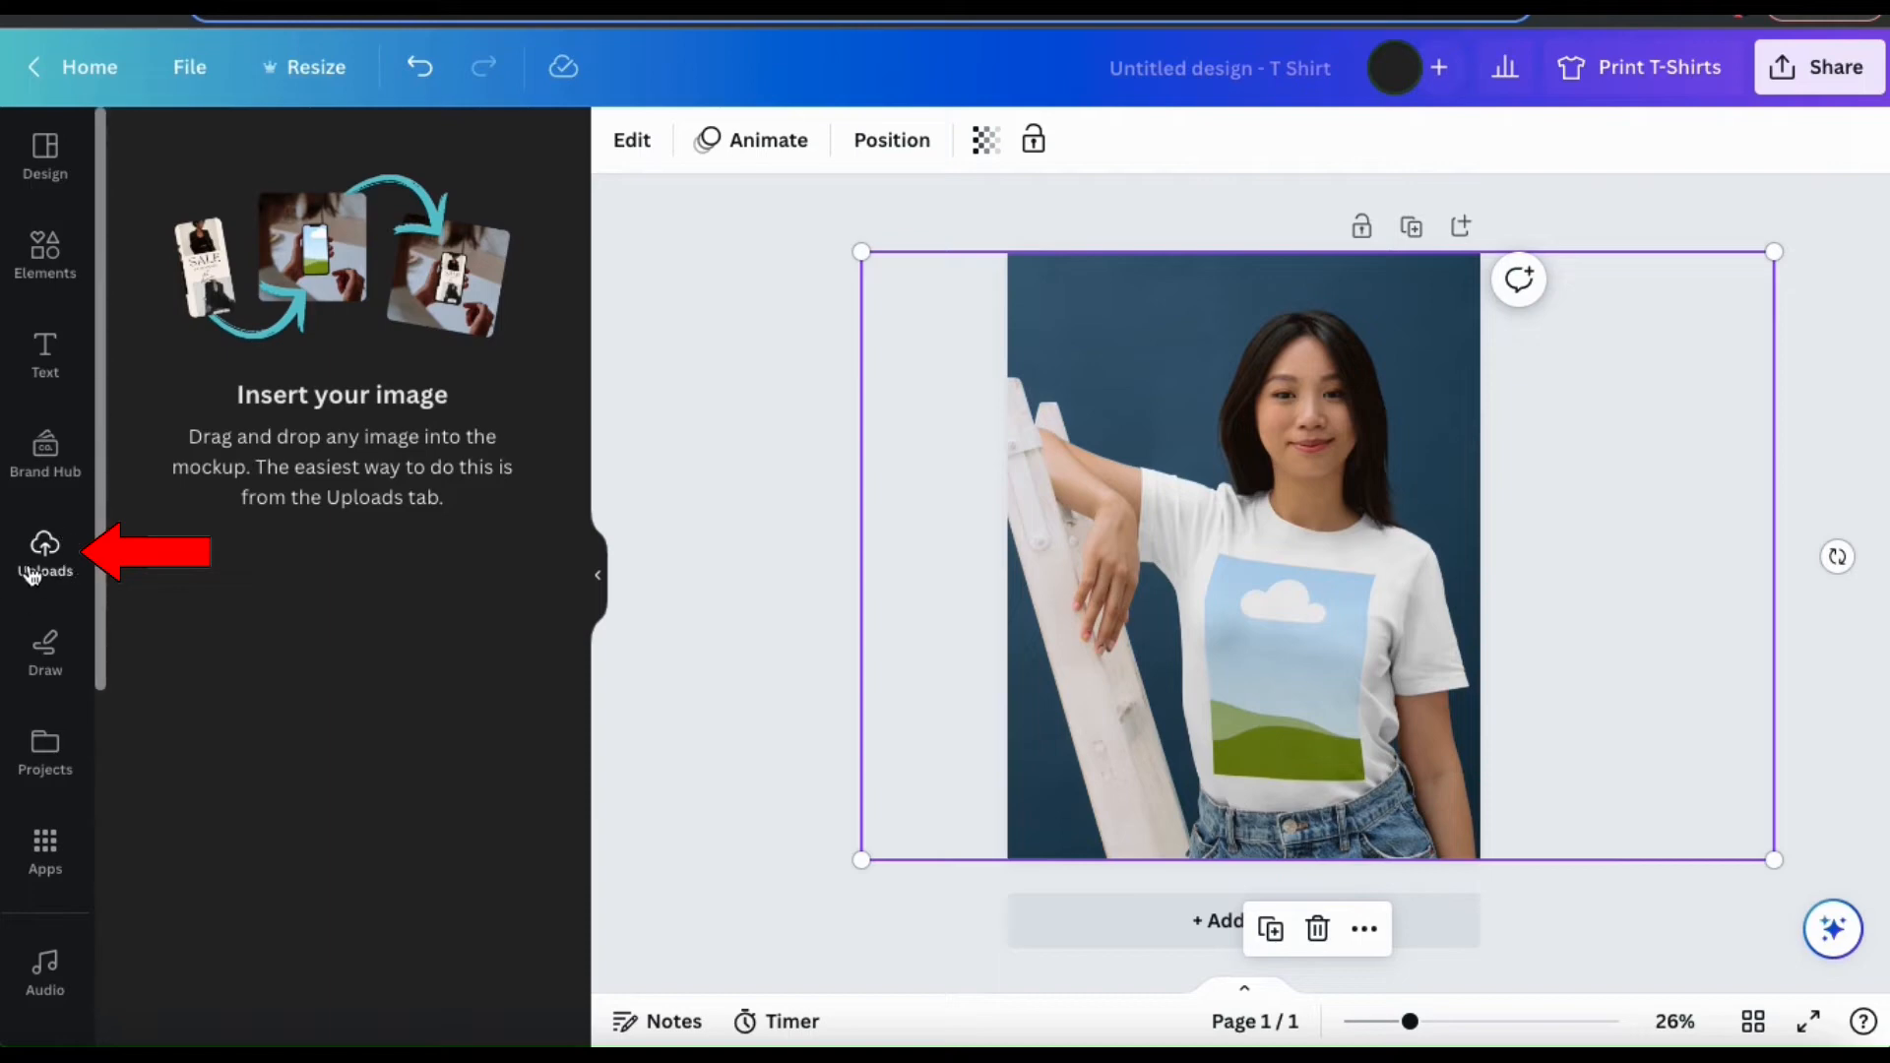
Step: Upload T-Shirt Design Examples.png from Downloads into Canva's Uploads
left_click(46, 554)
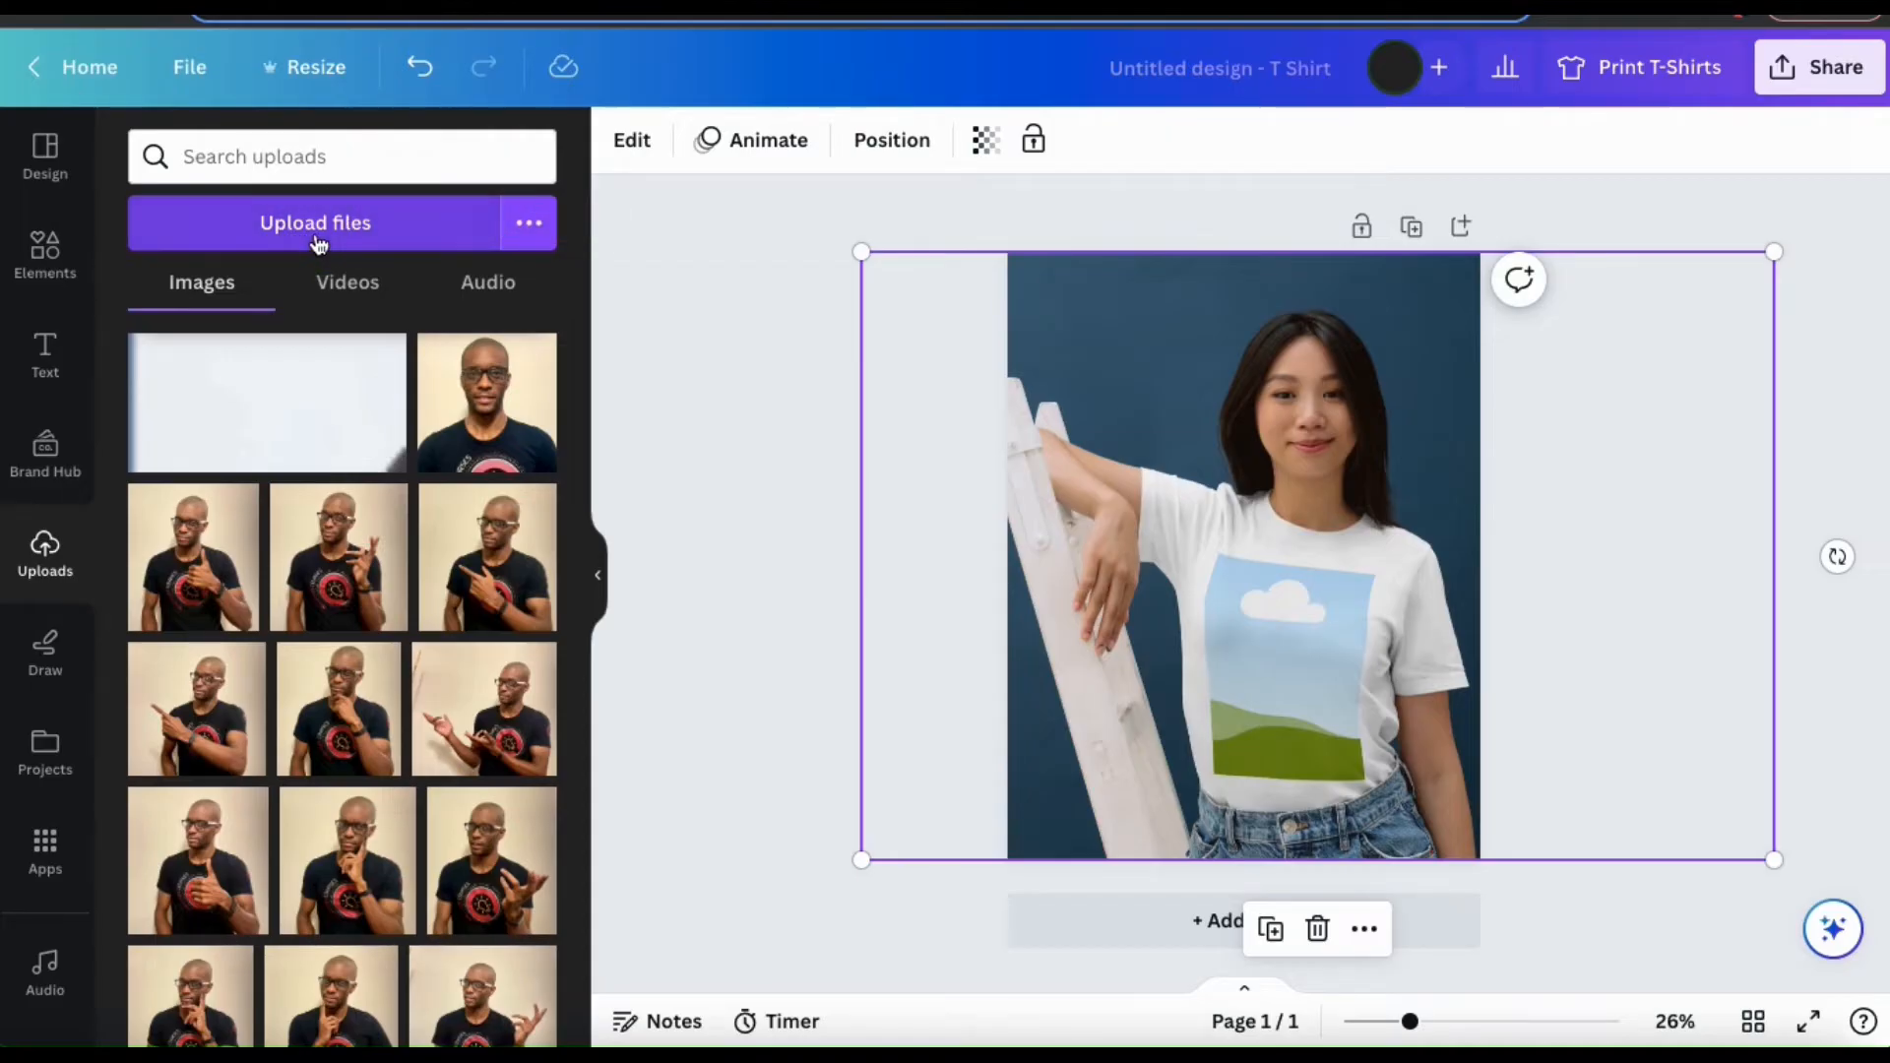
left_click(315, 223)
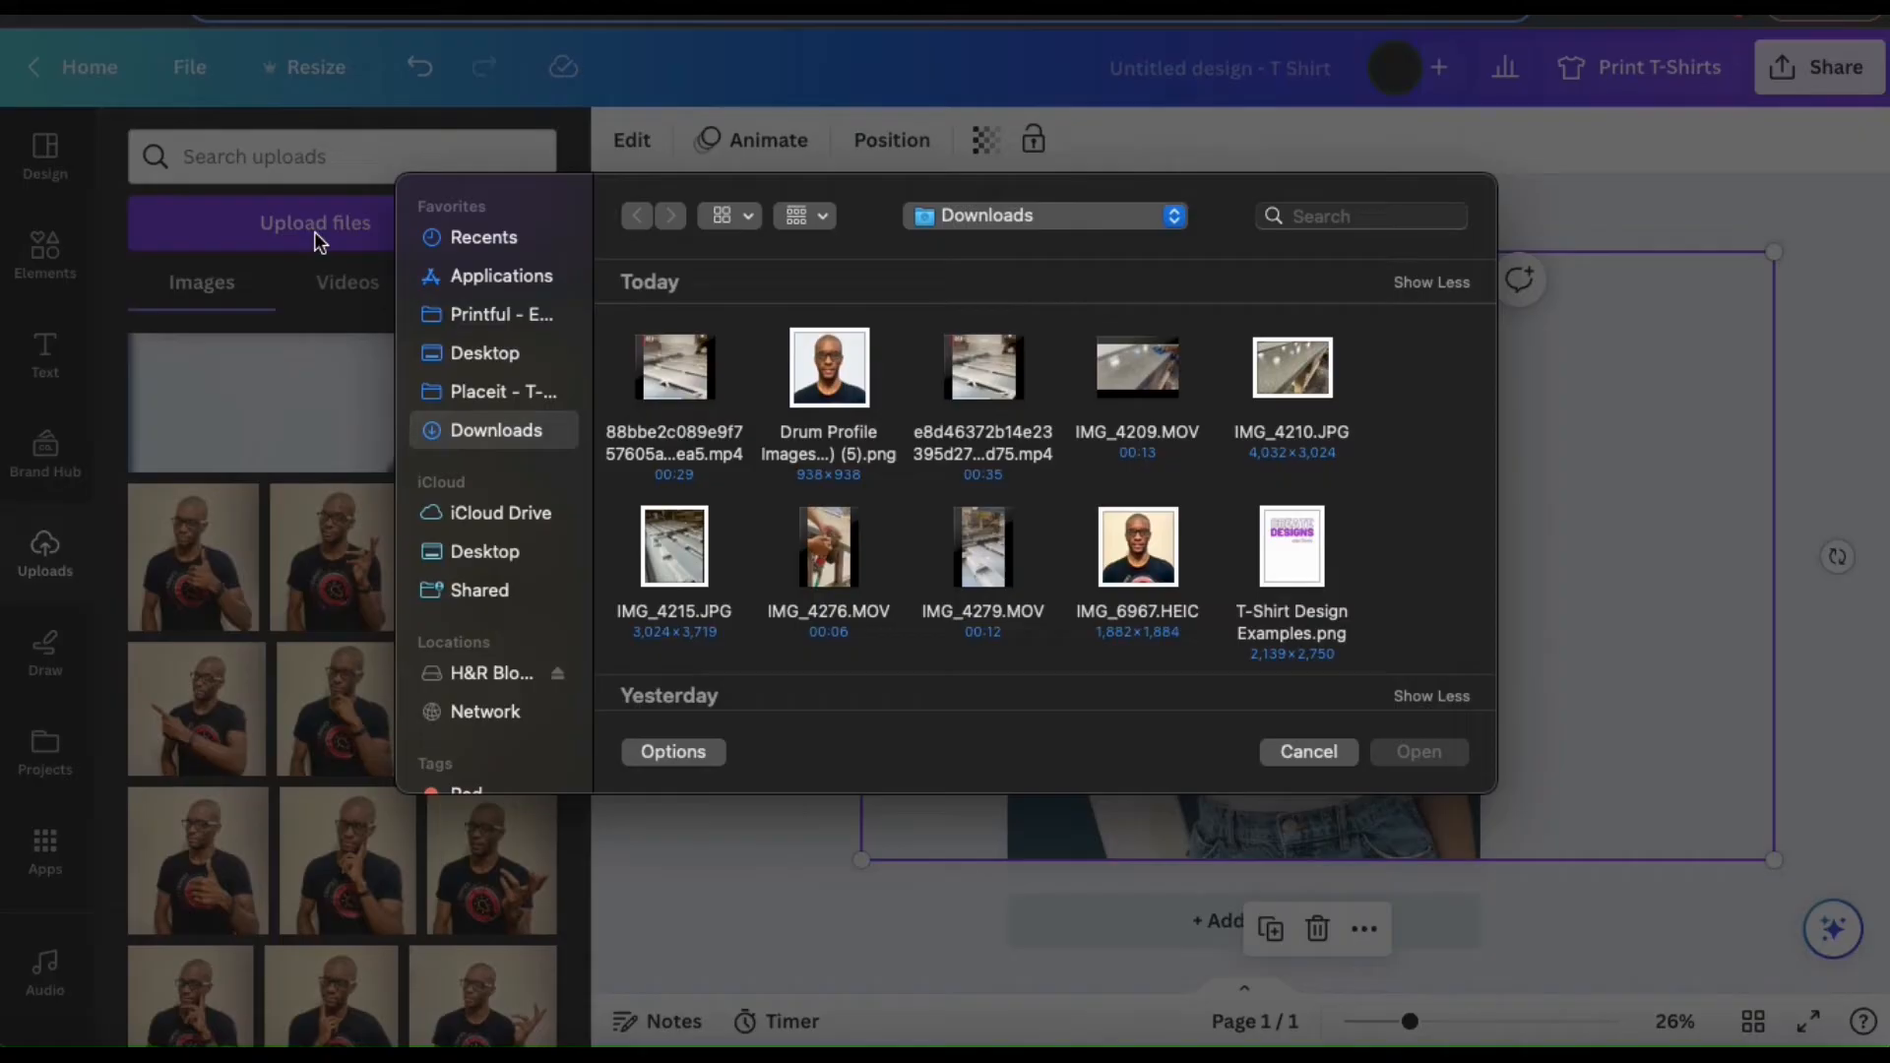
left_click(1292, 544)
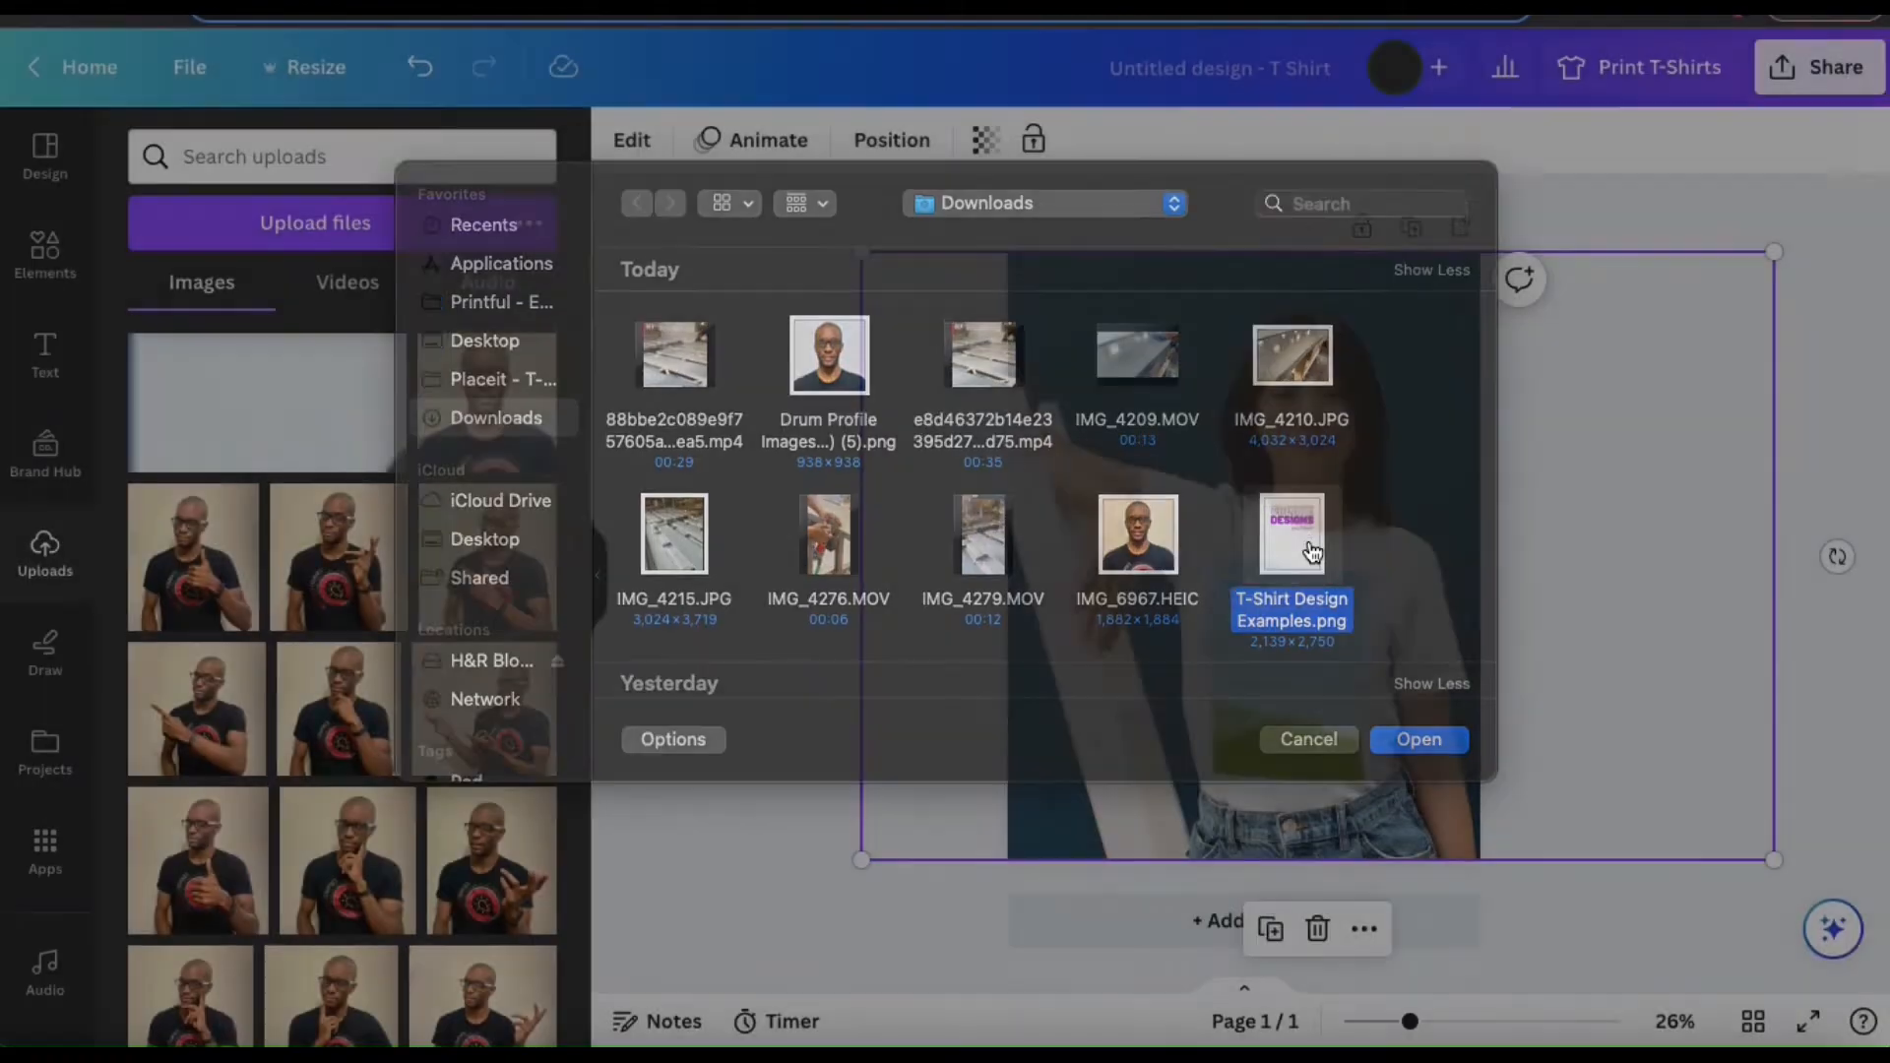
left_click(1418, 739)
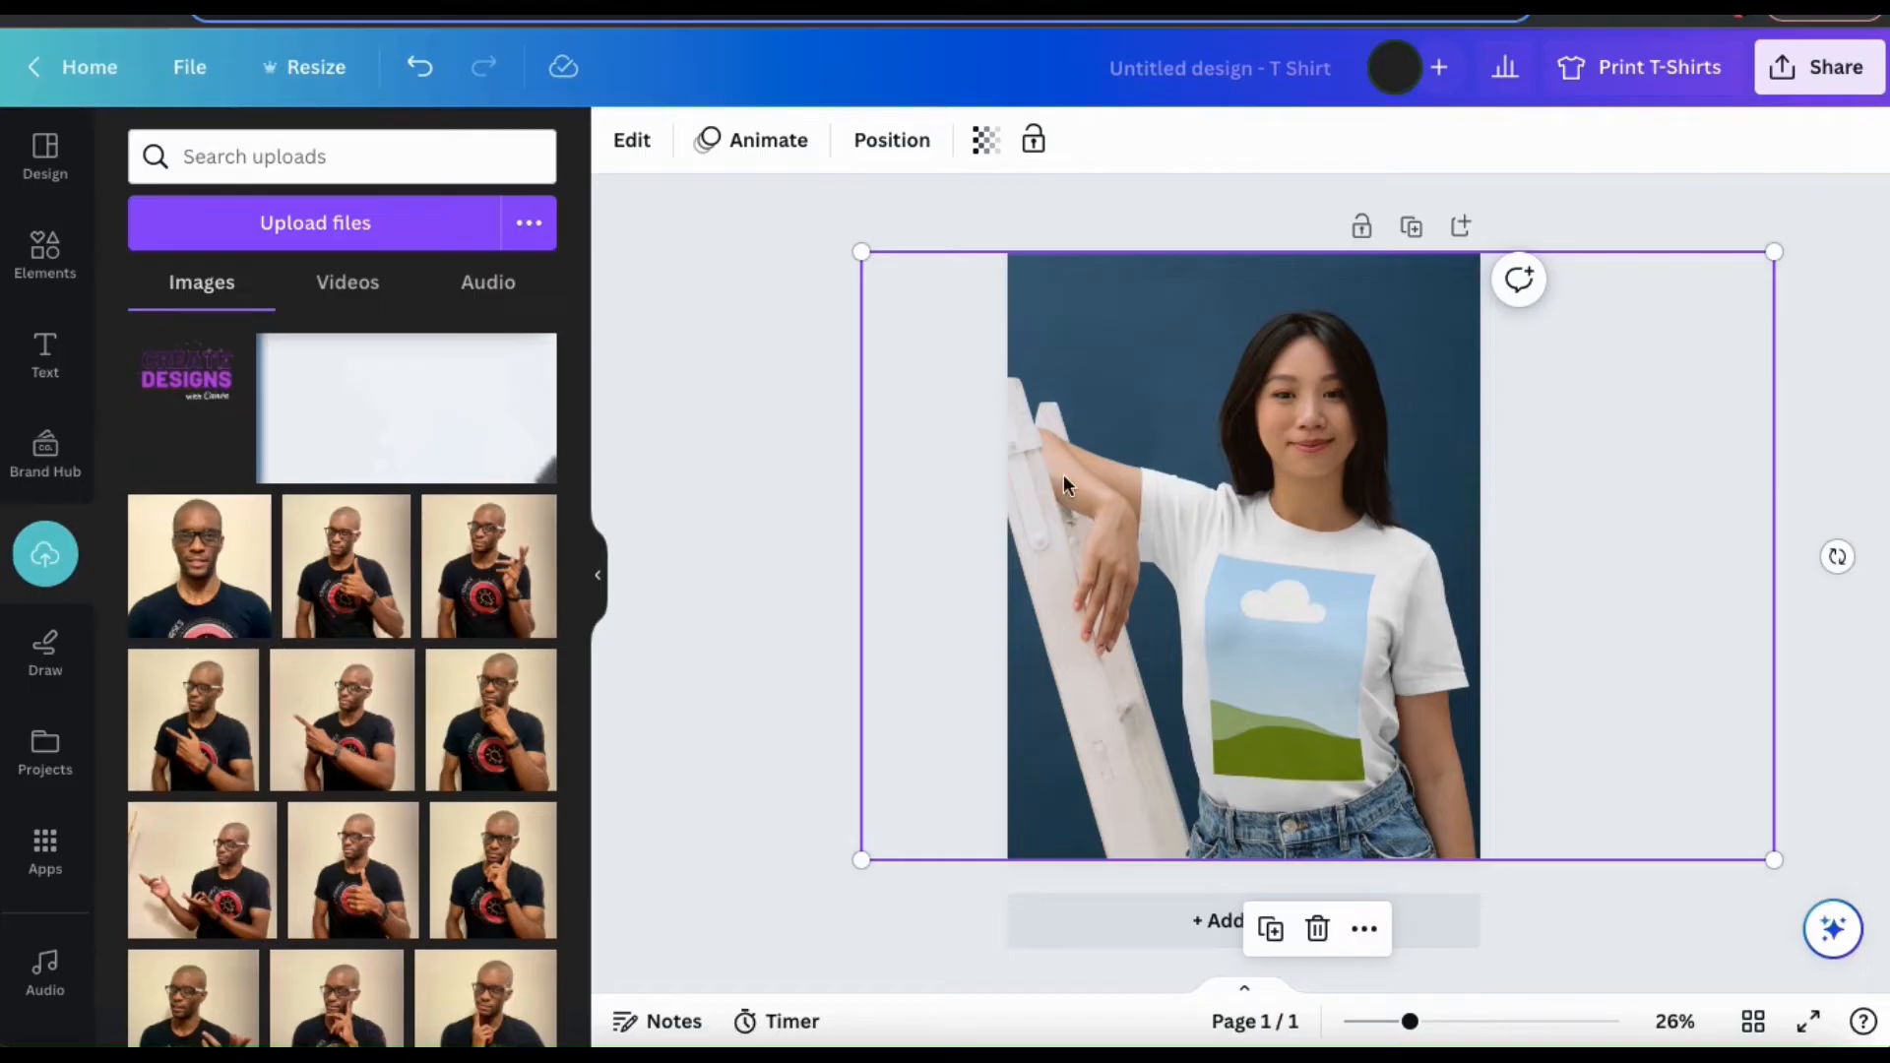
mouse_move(173, 411)
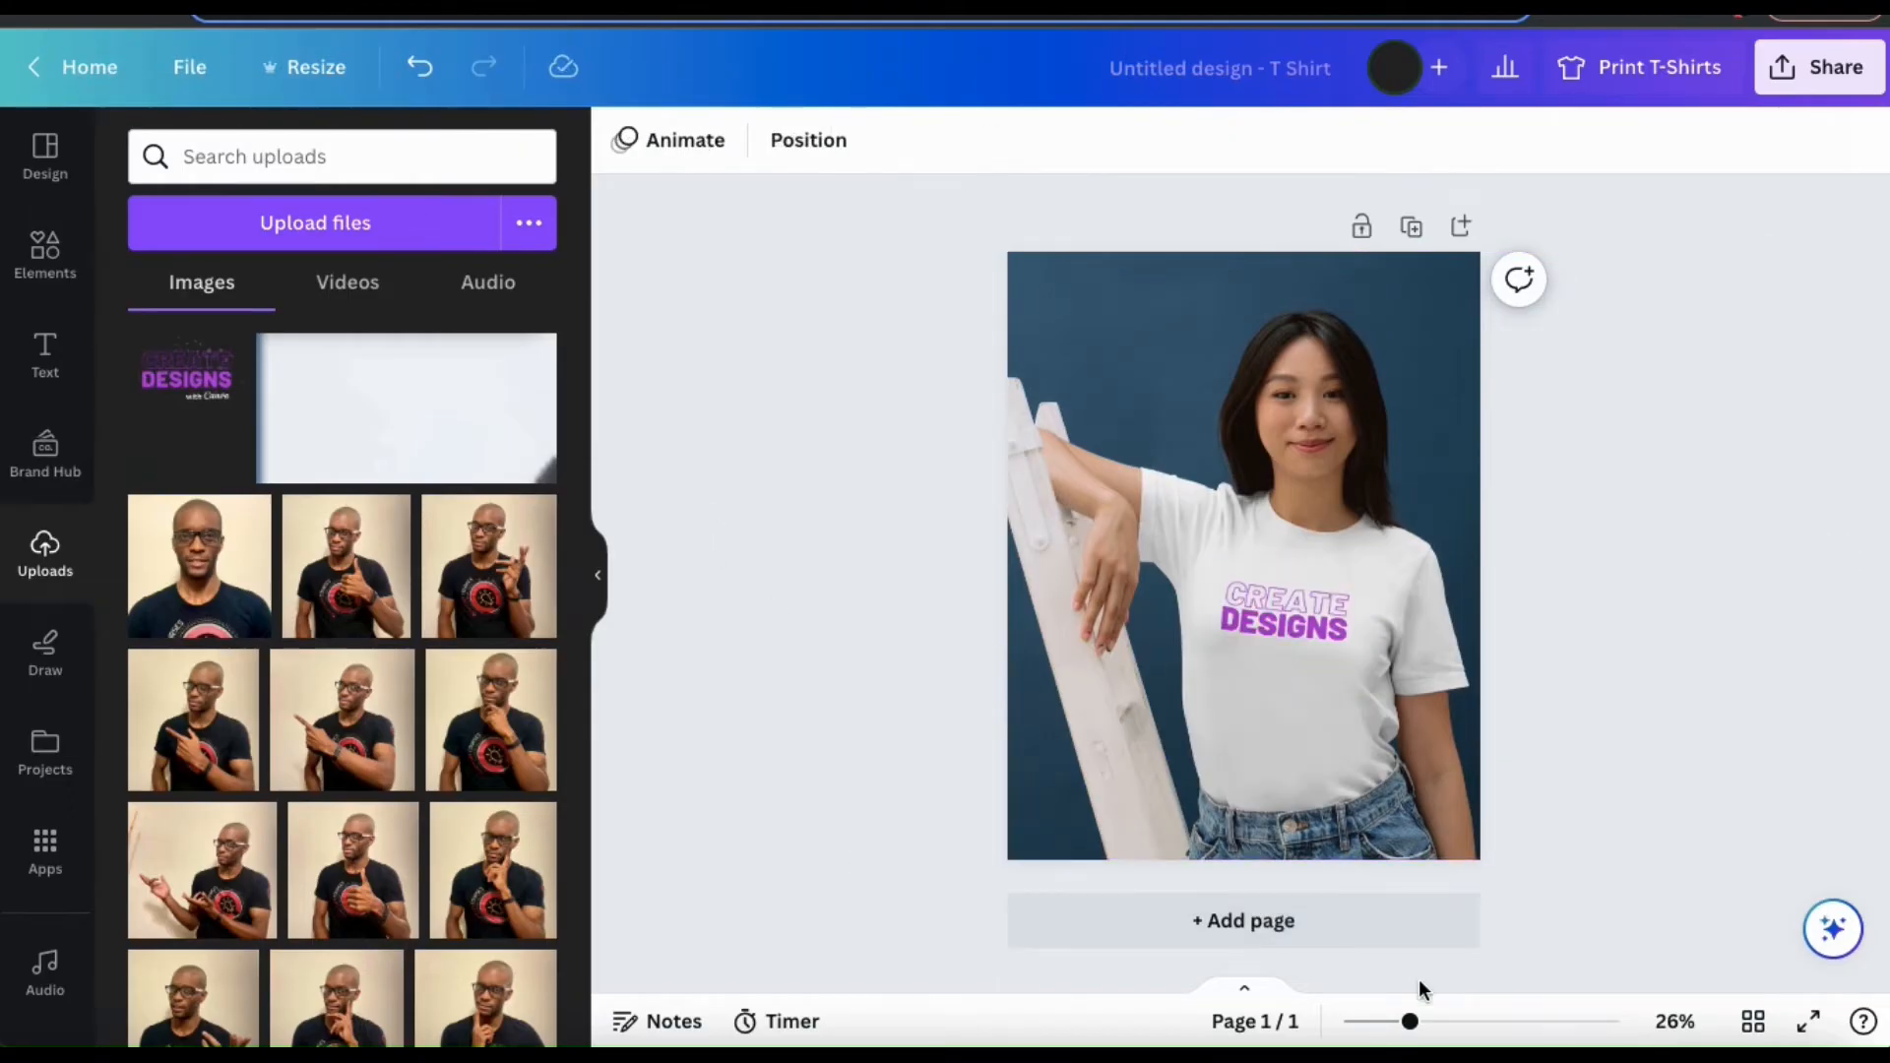
Step: Zoom in on the Create Designs shirt print, then back out to 26%
left_click_drag(1412, 1021, 1473, 1020)
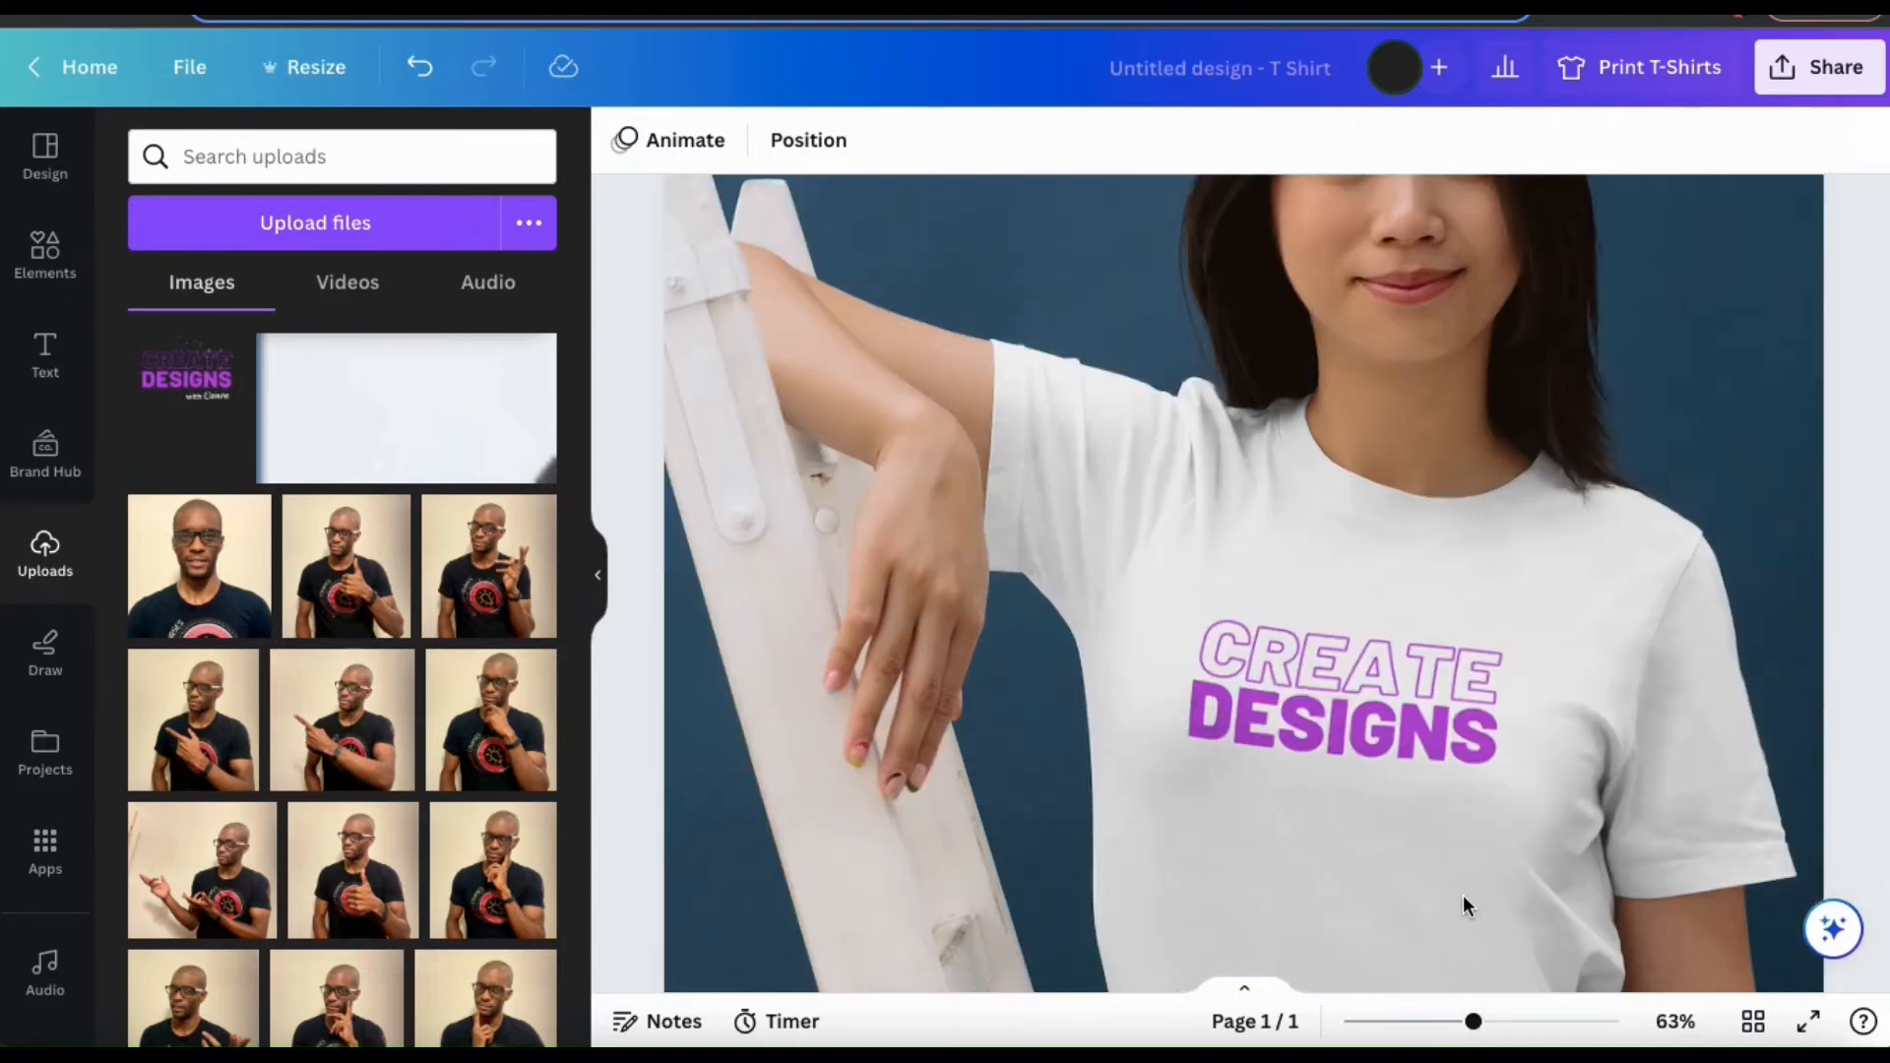
left_click_drag(1472, 1020, 1433, 1021)
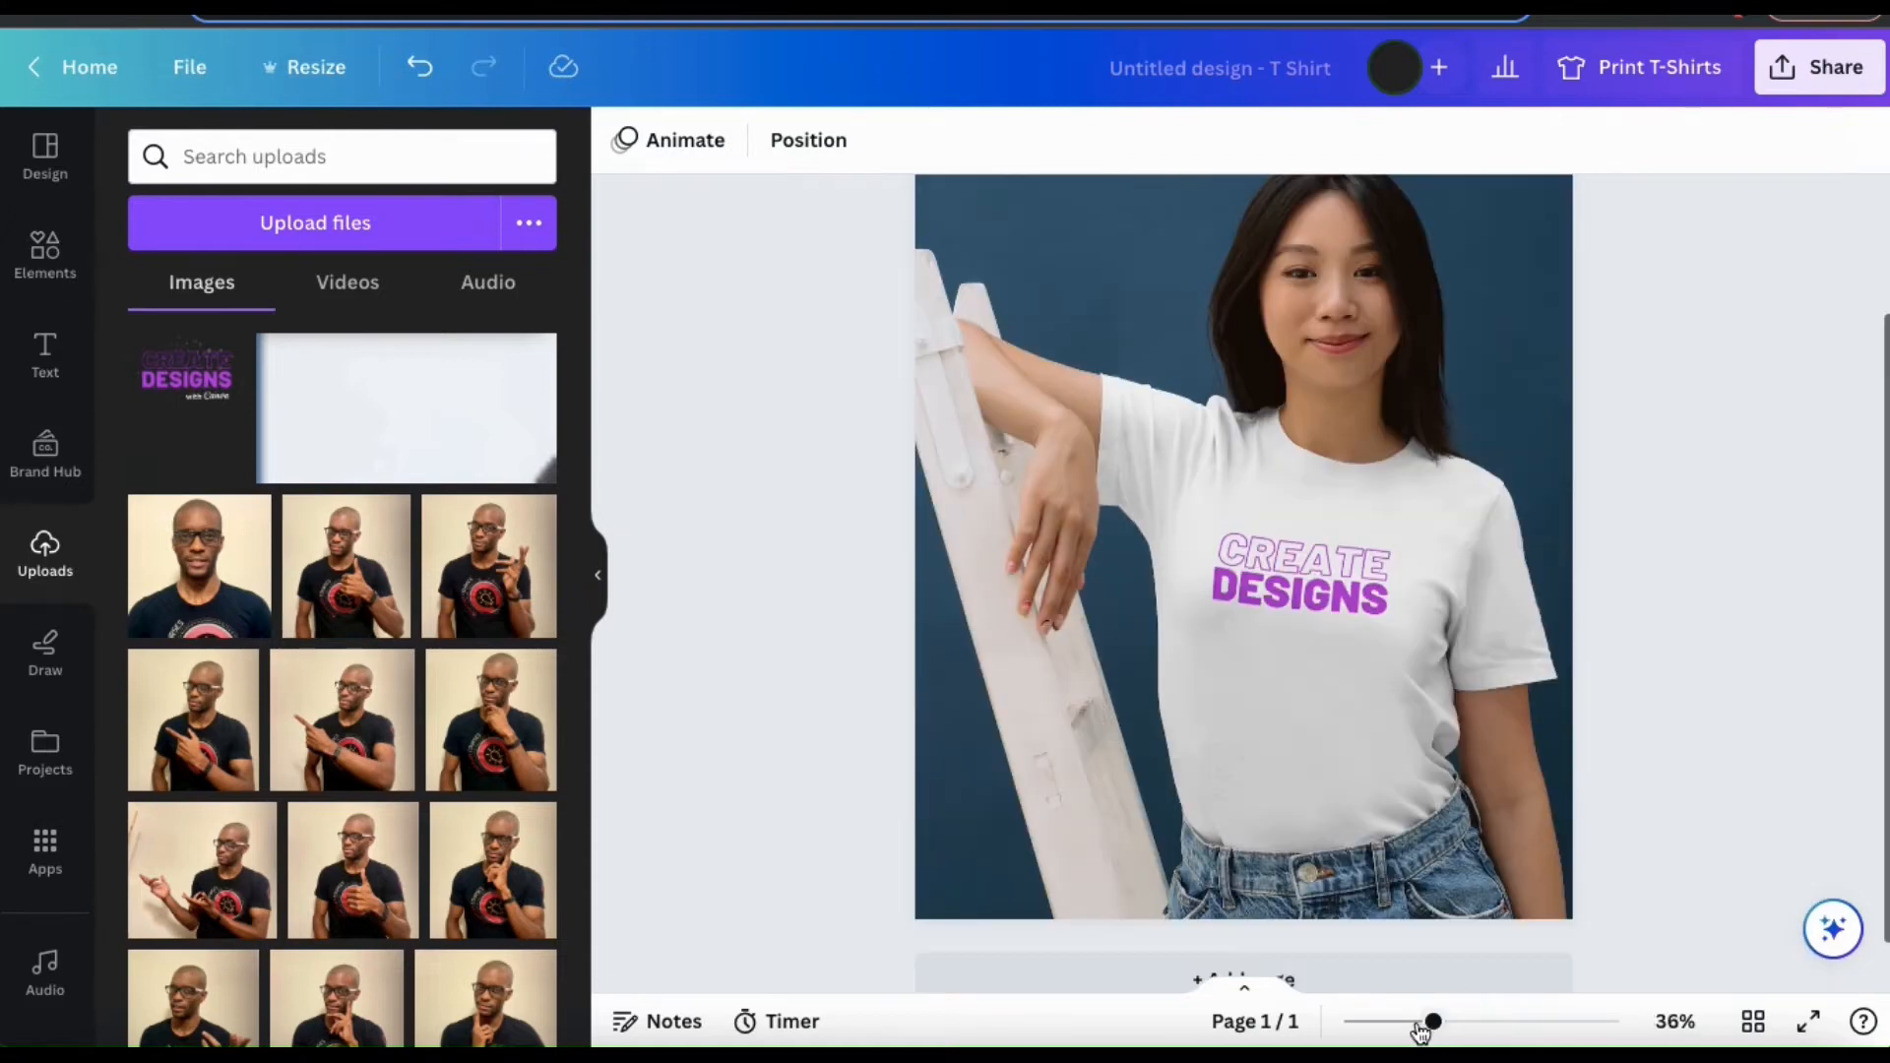
left_click_drag(1432, 1021, 1410, 1021)
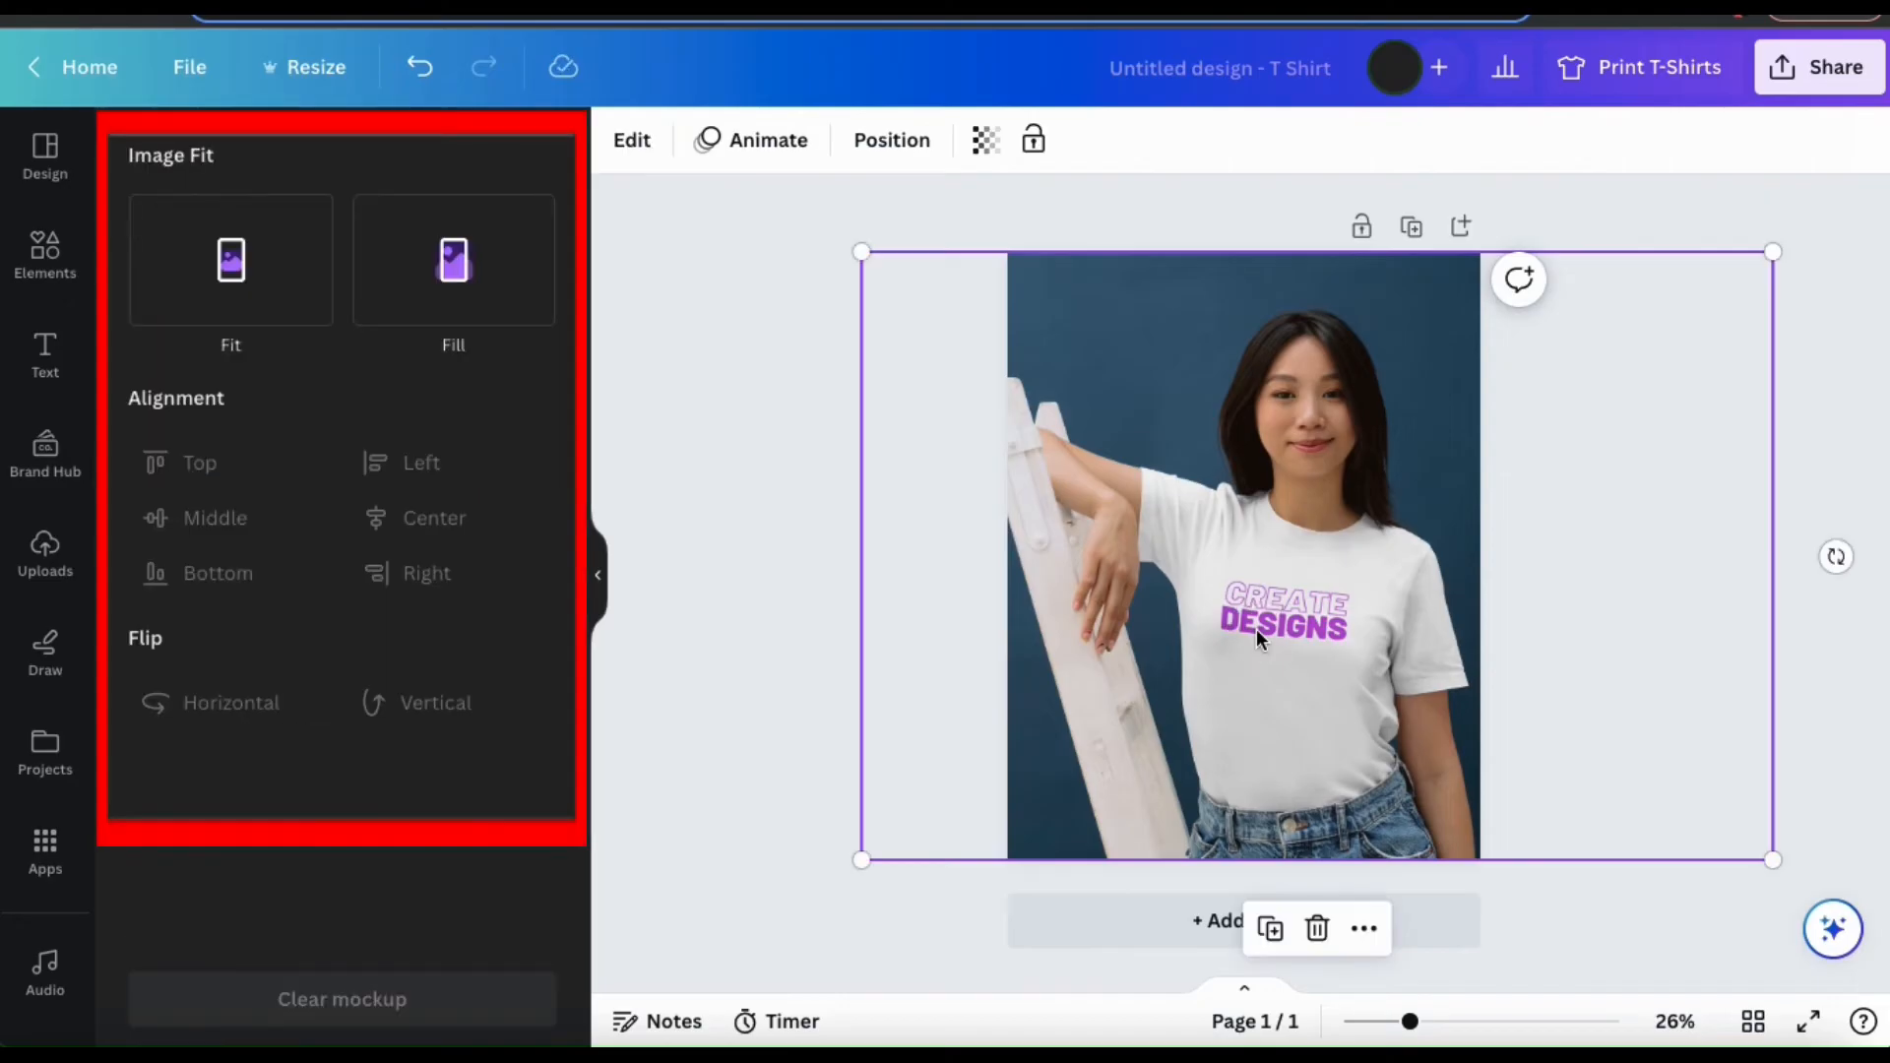
Step: Flip the shirt graphic horizontally and back, then delete the t-shirt mockup
left_click(230, 260)
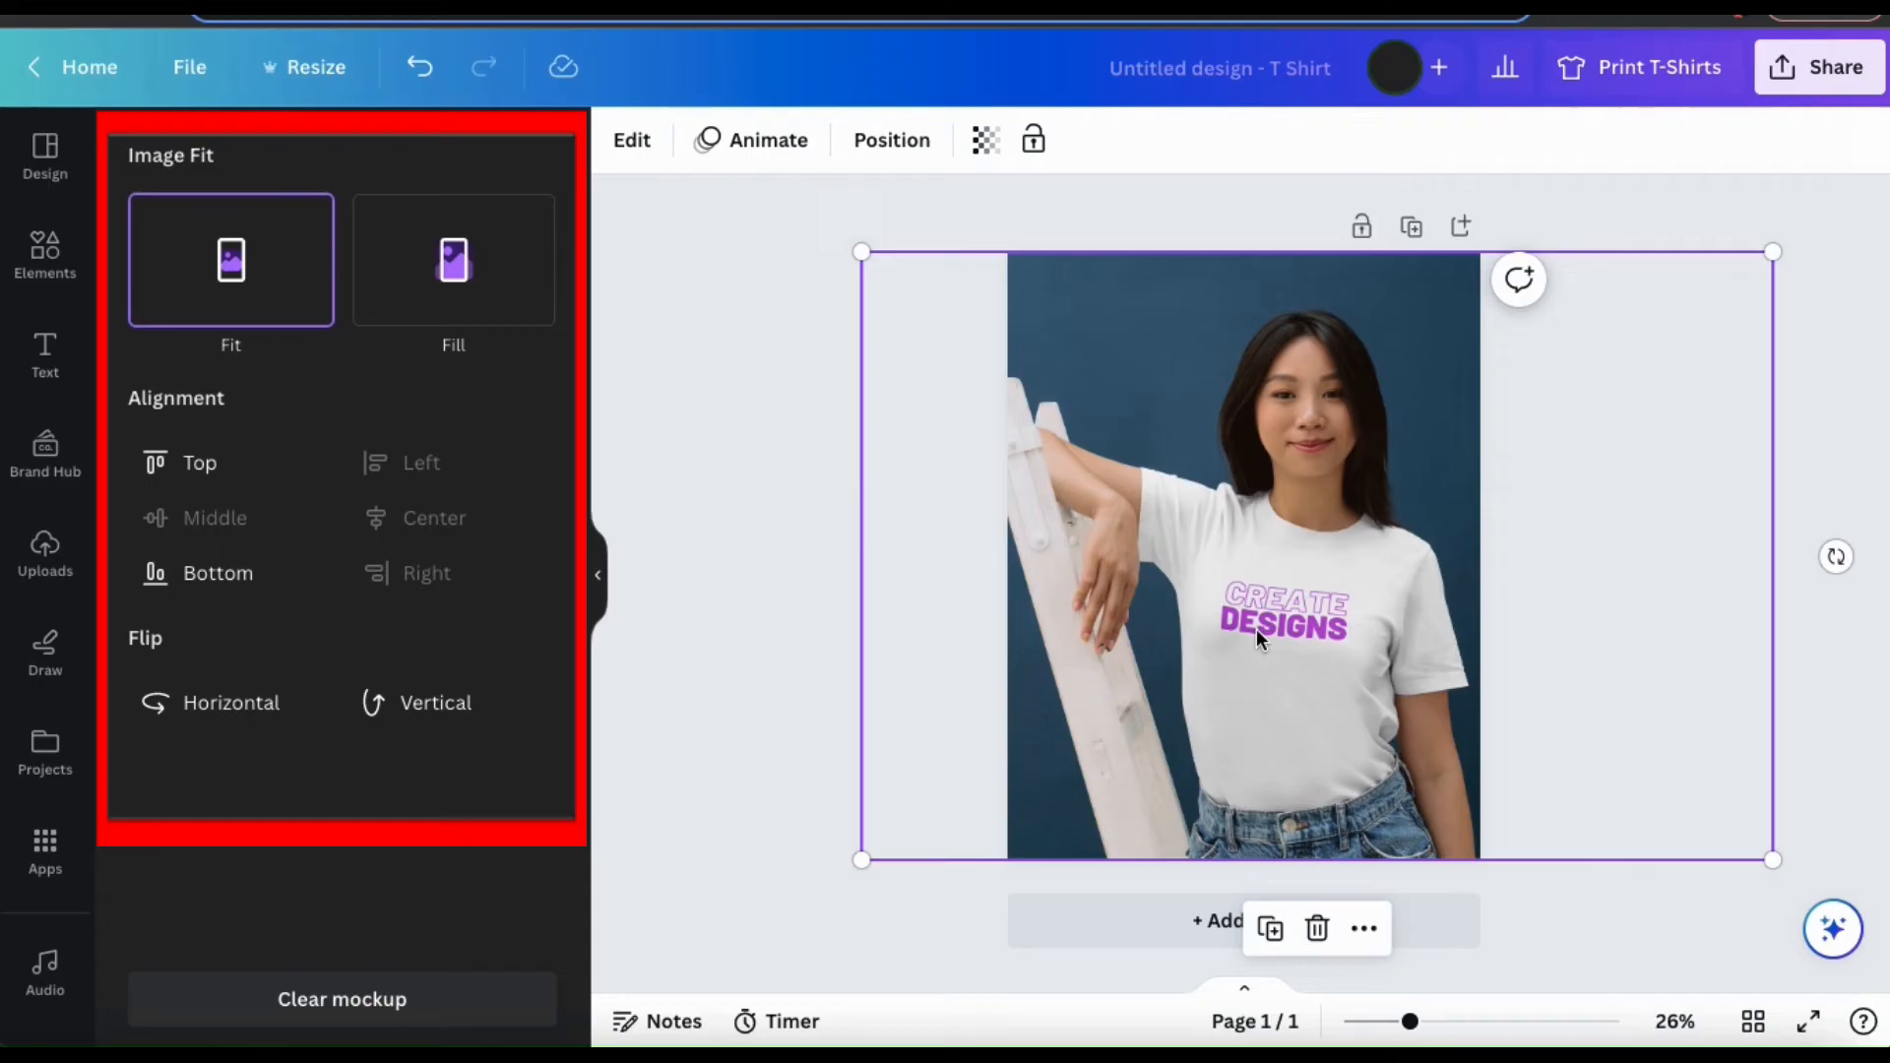
mouse_move(598, 327)
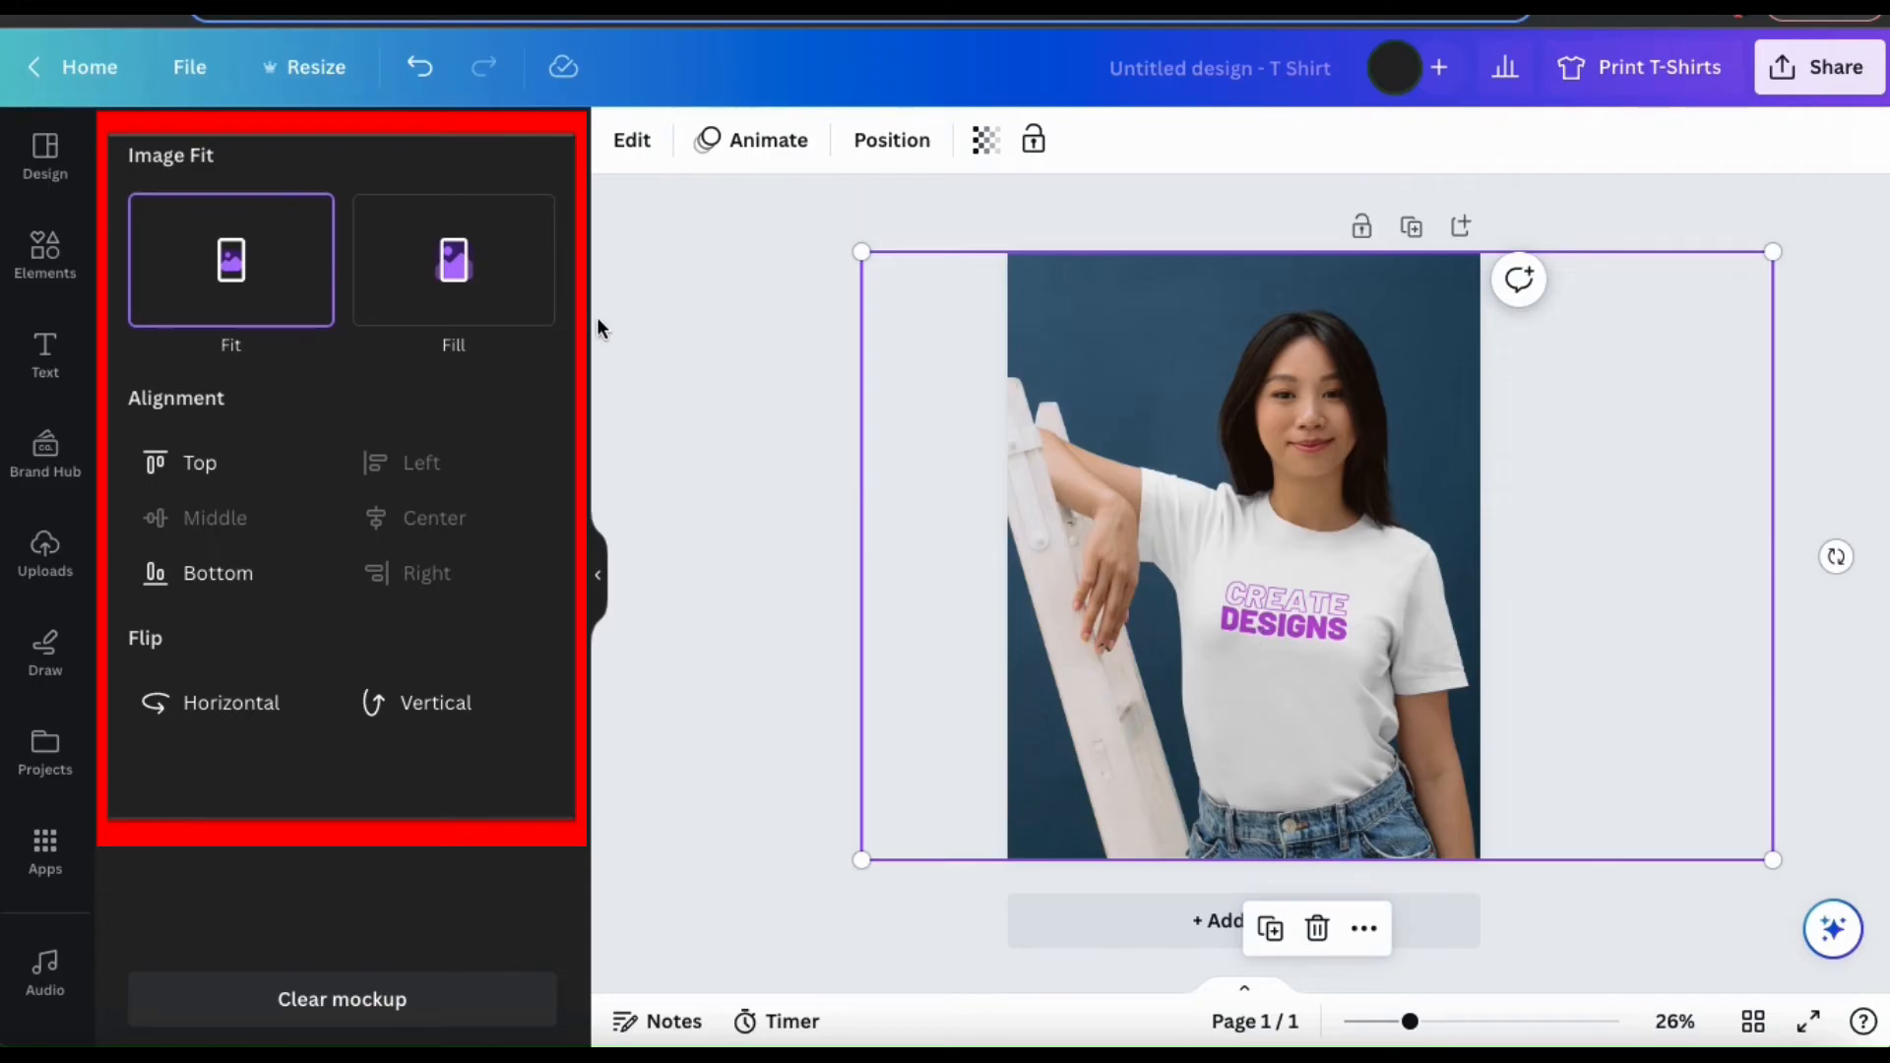
mouse_move(417, 705)
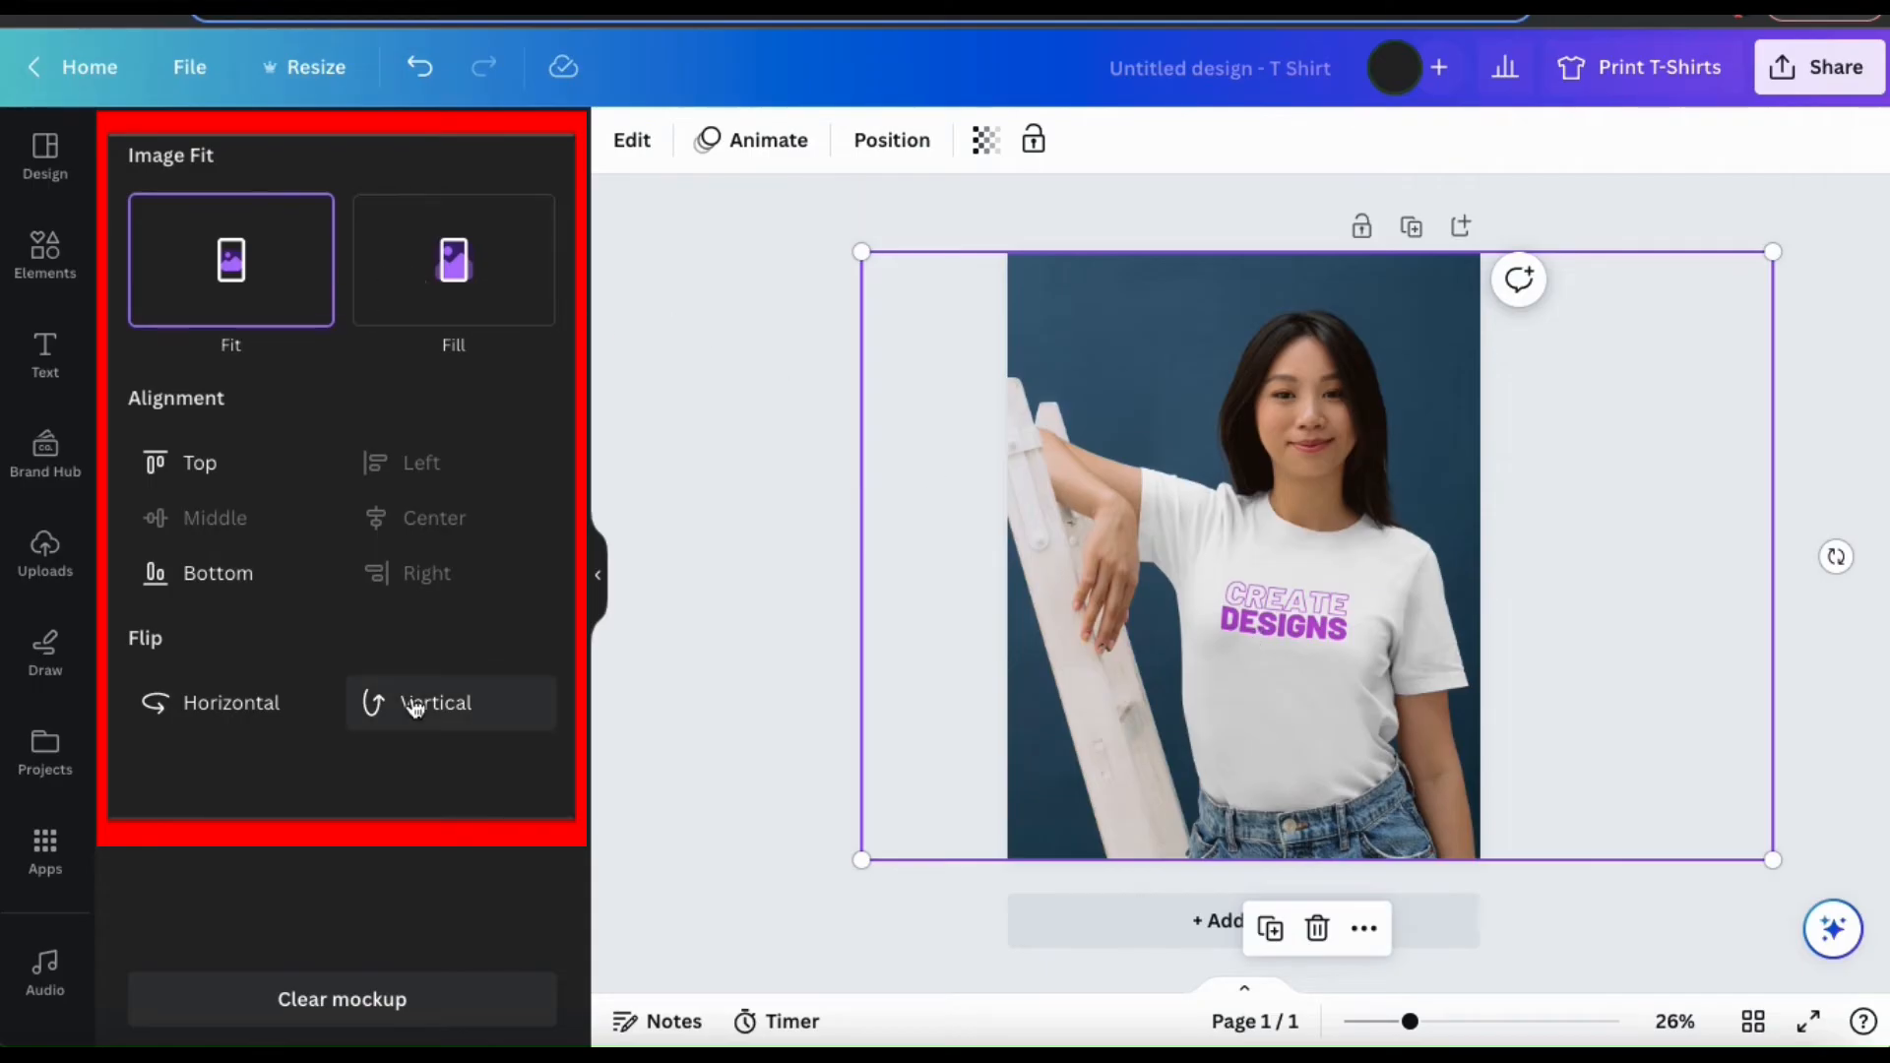
left_click(435, 703)
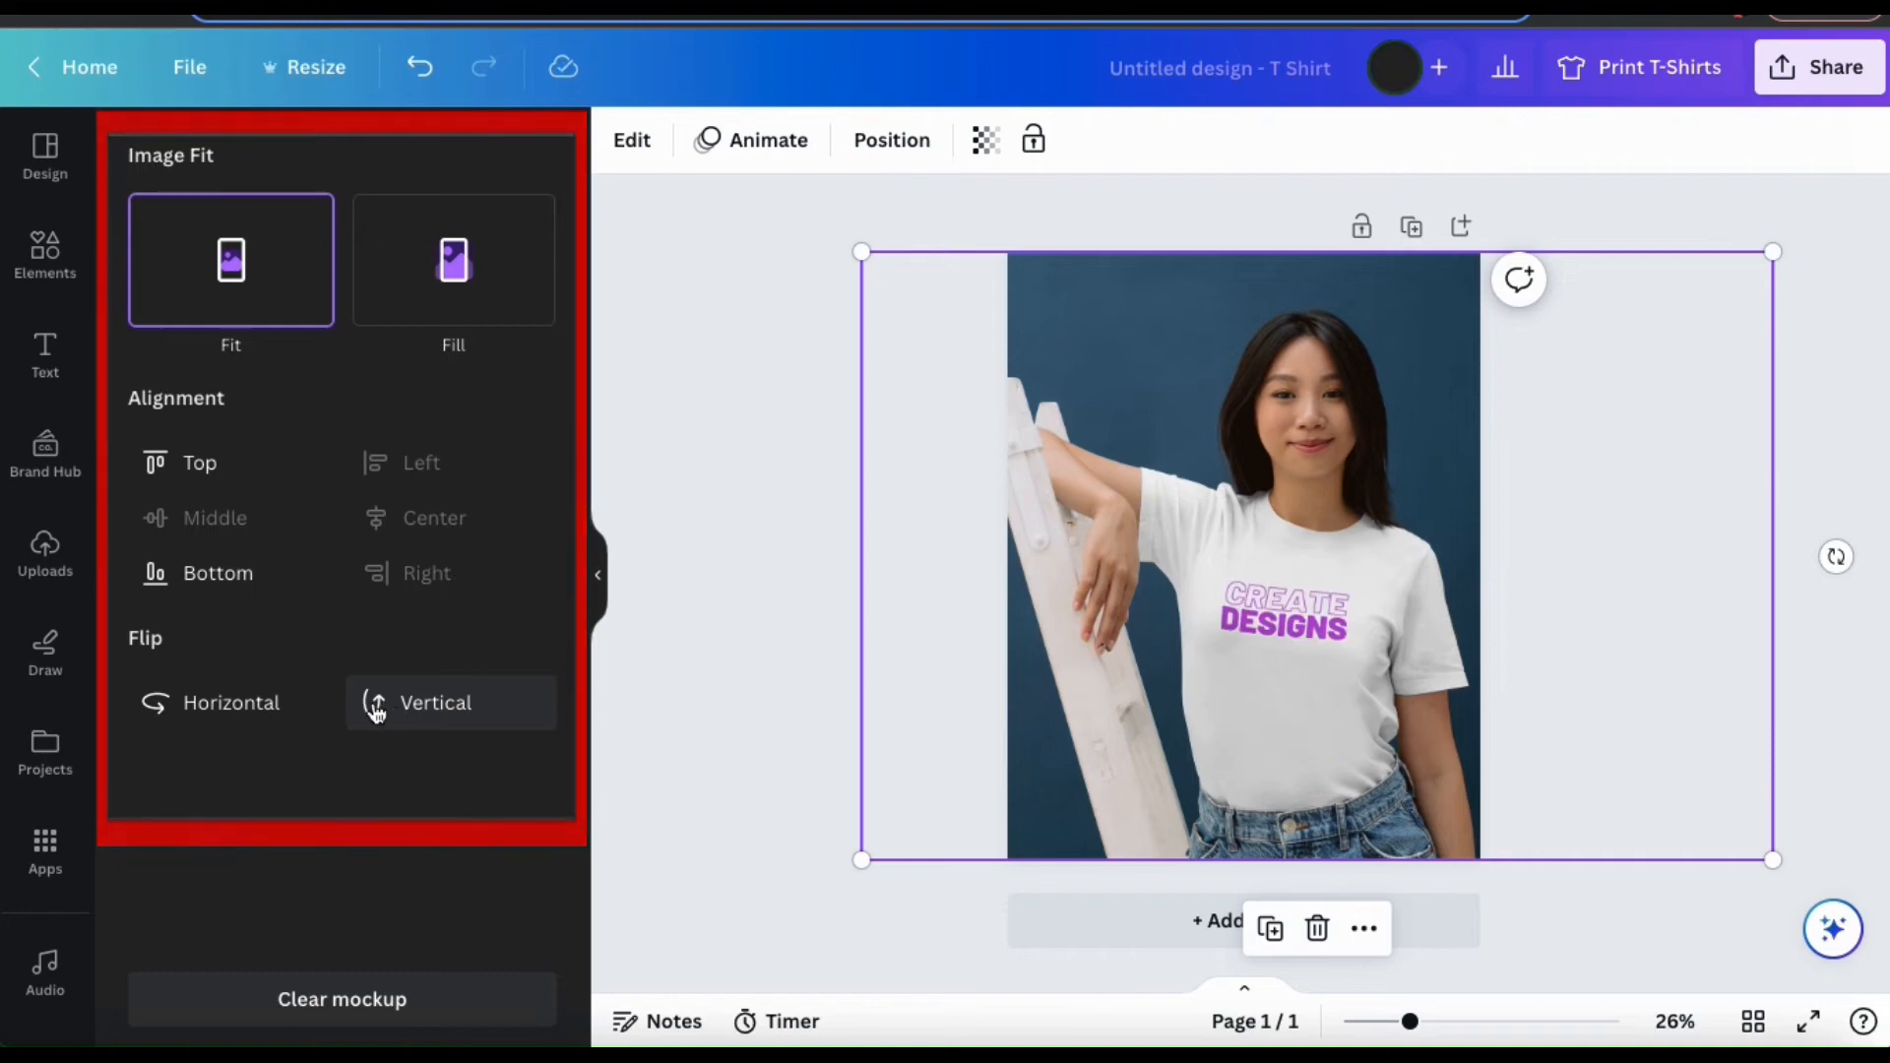
left_click(232, 702)
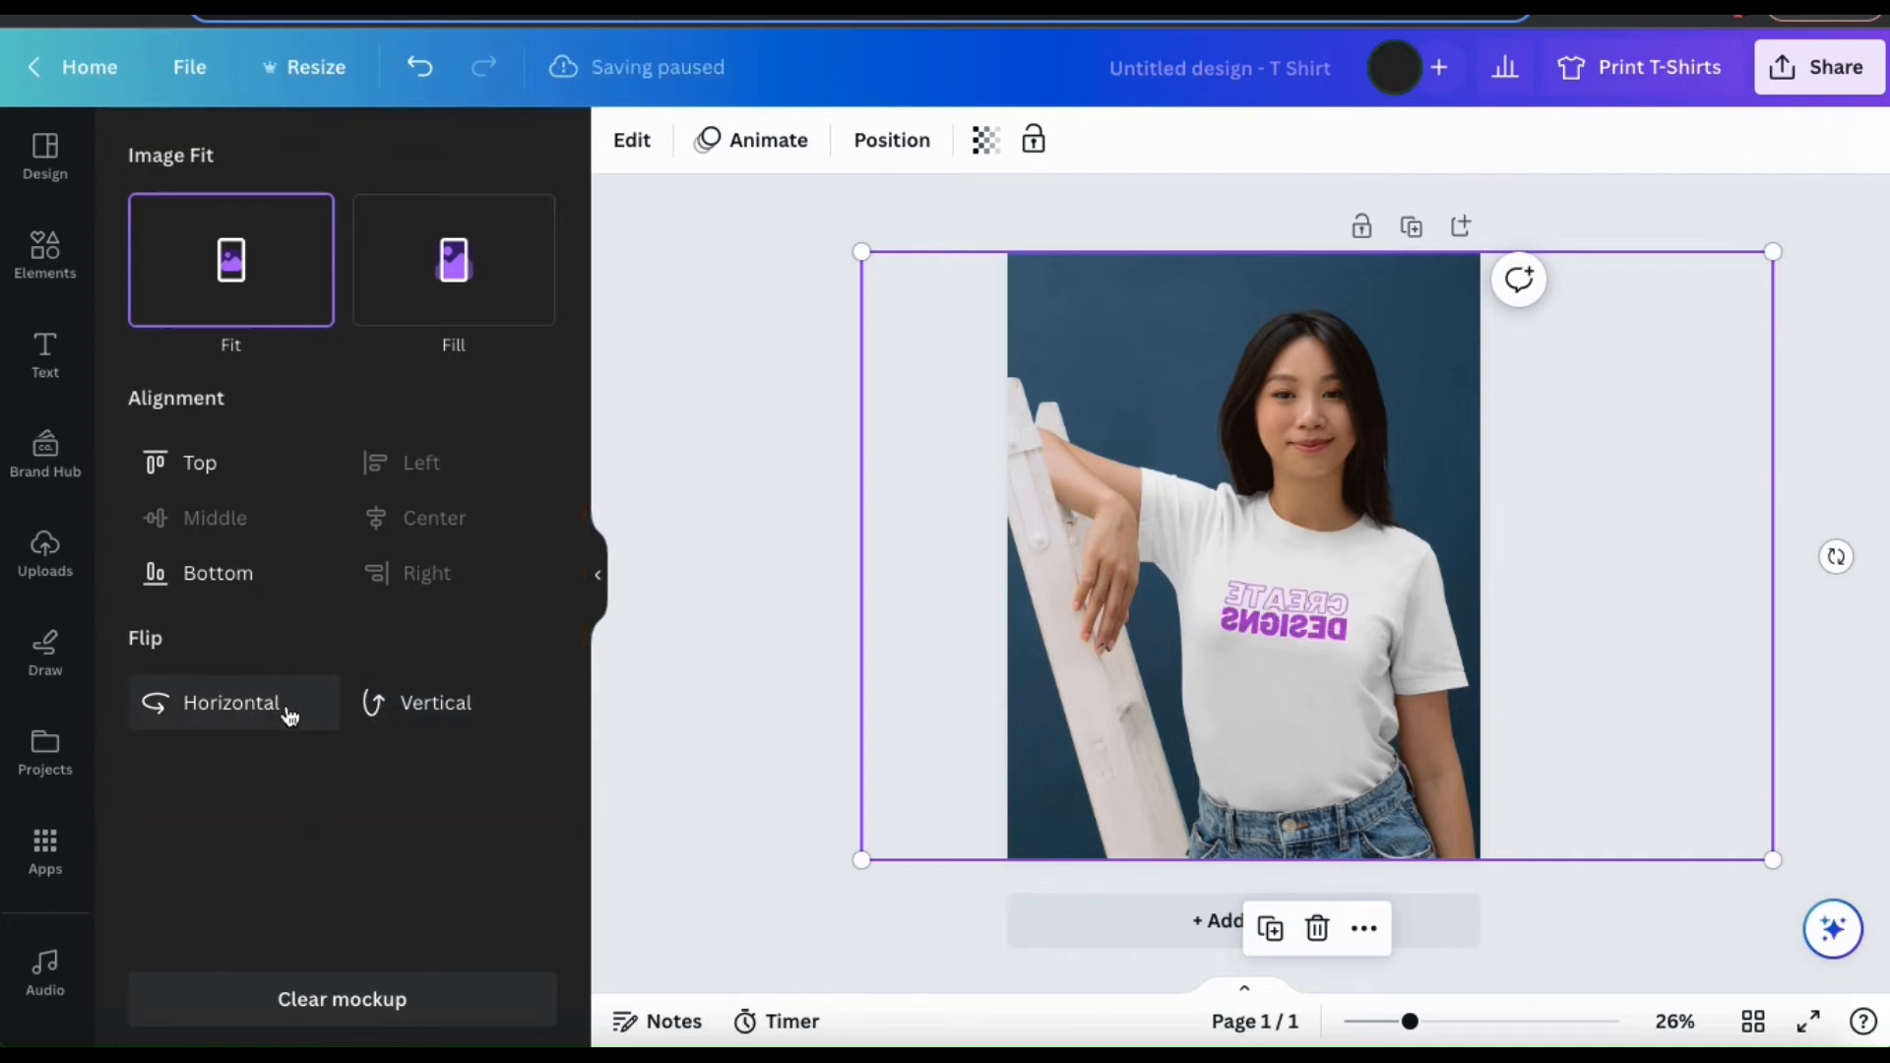
left_click(232, 703)
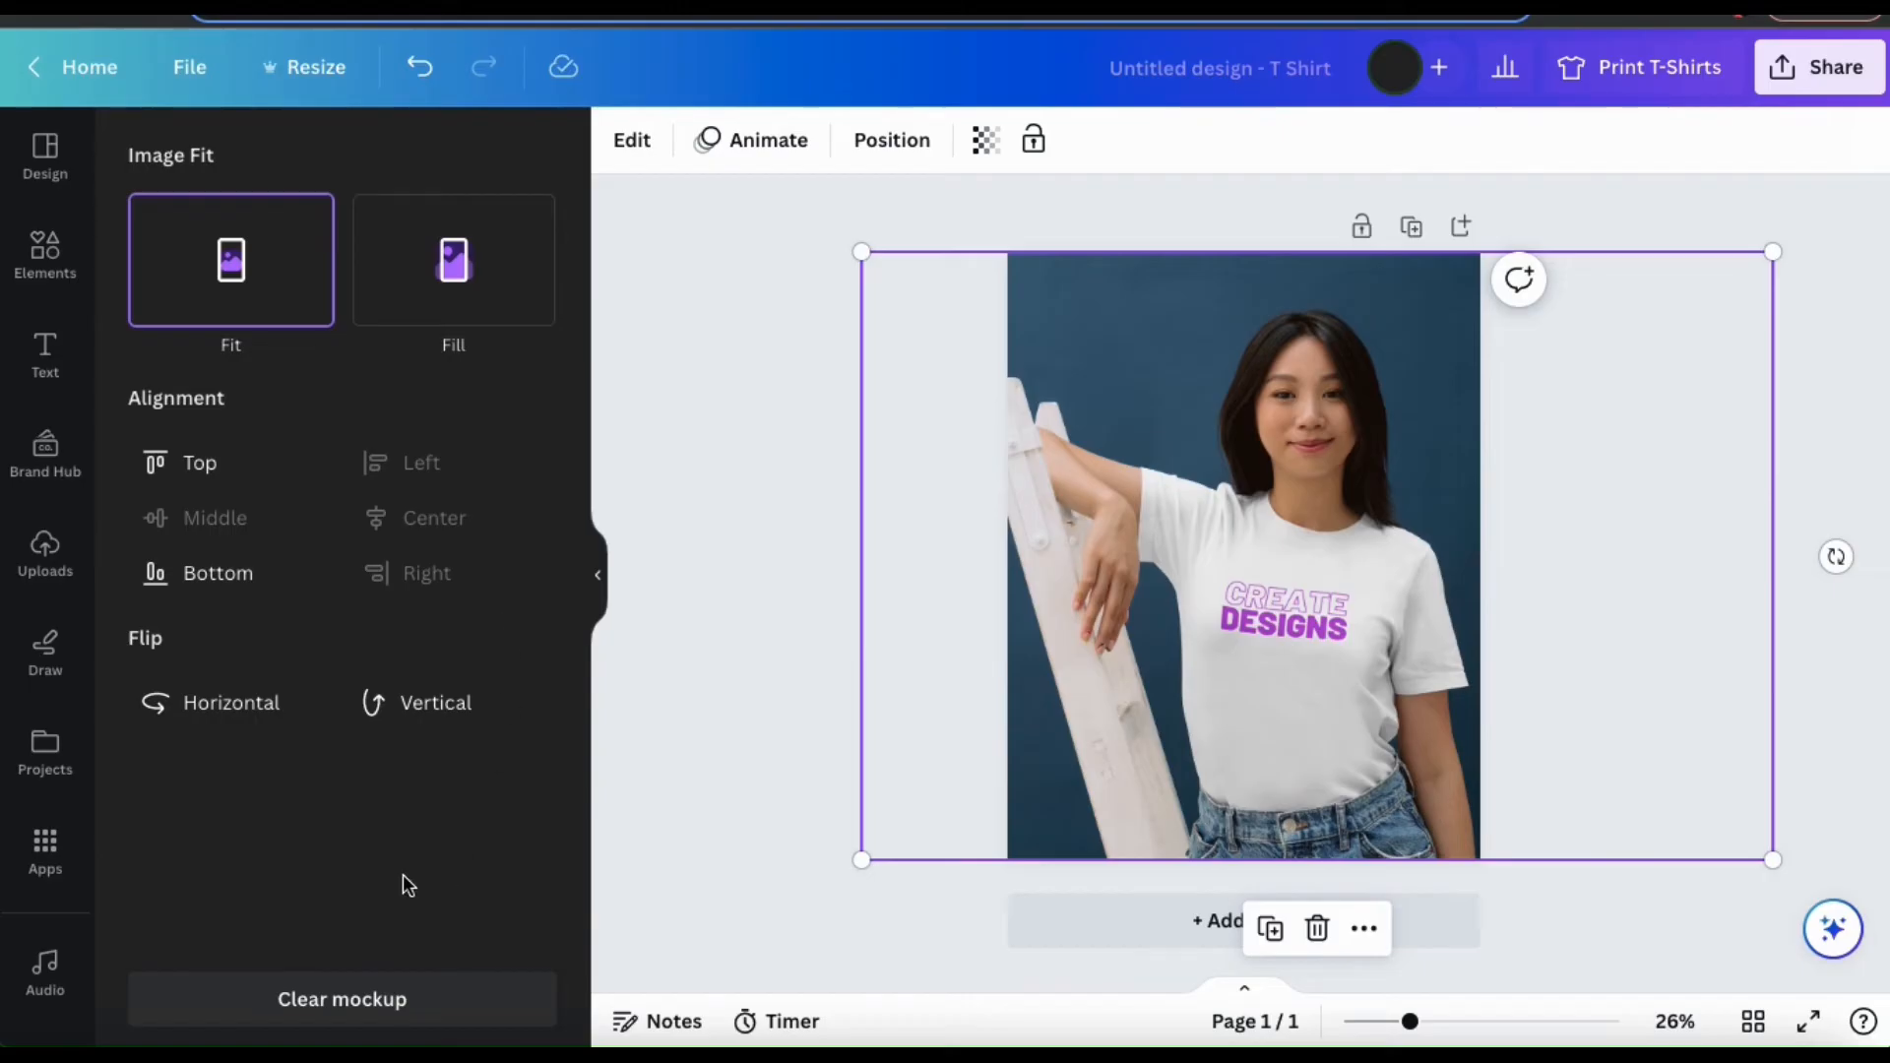
left_click(342, 998)
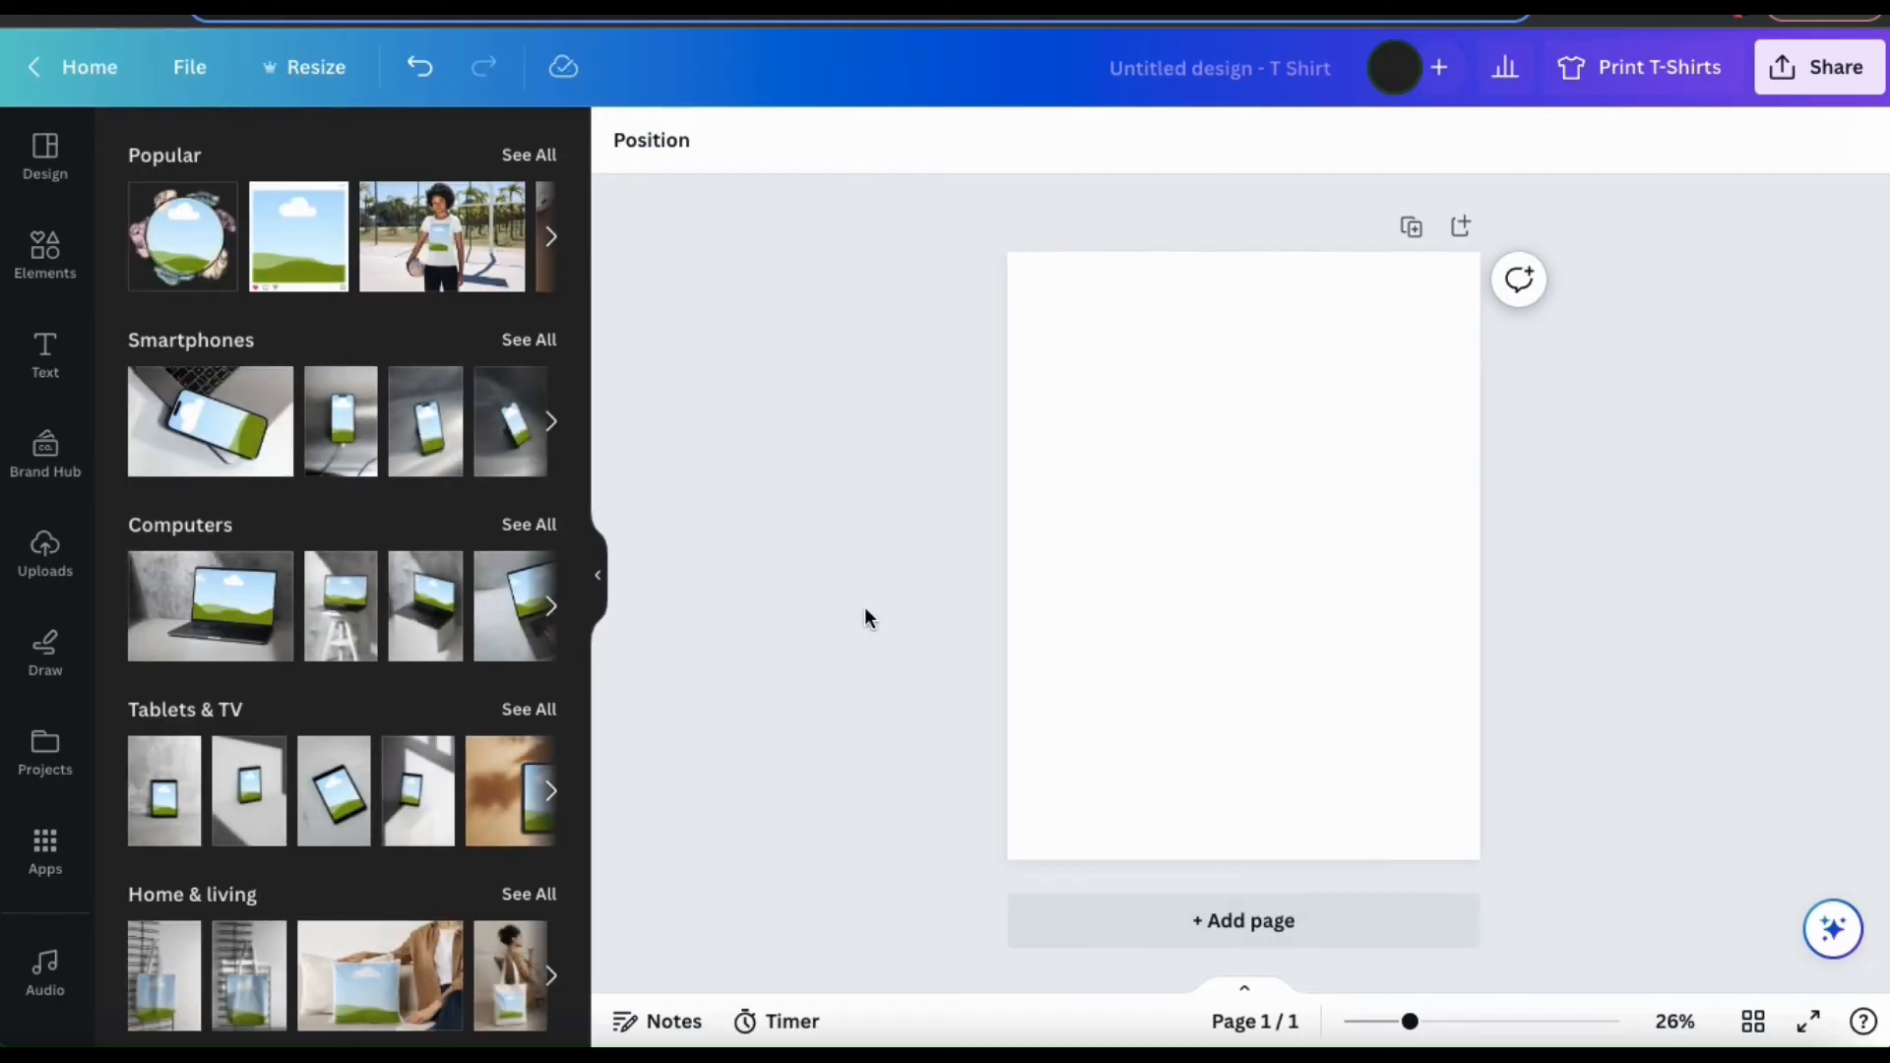
Step: Add the mug-on-wooden-table mockup from Popular and enlarge it to fill the page
left_click(528, 154)
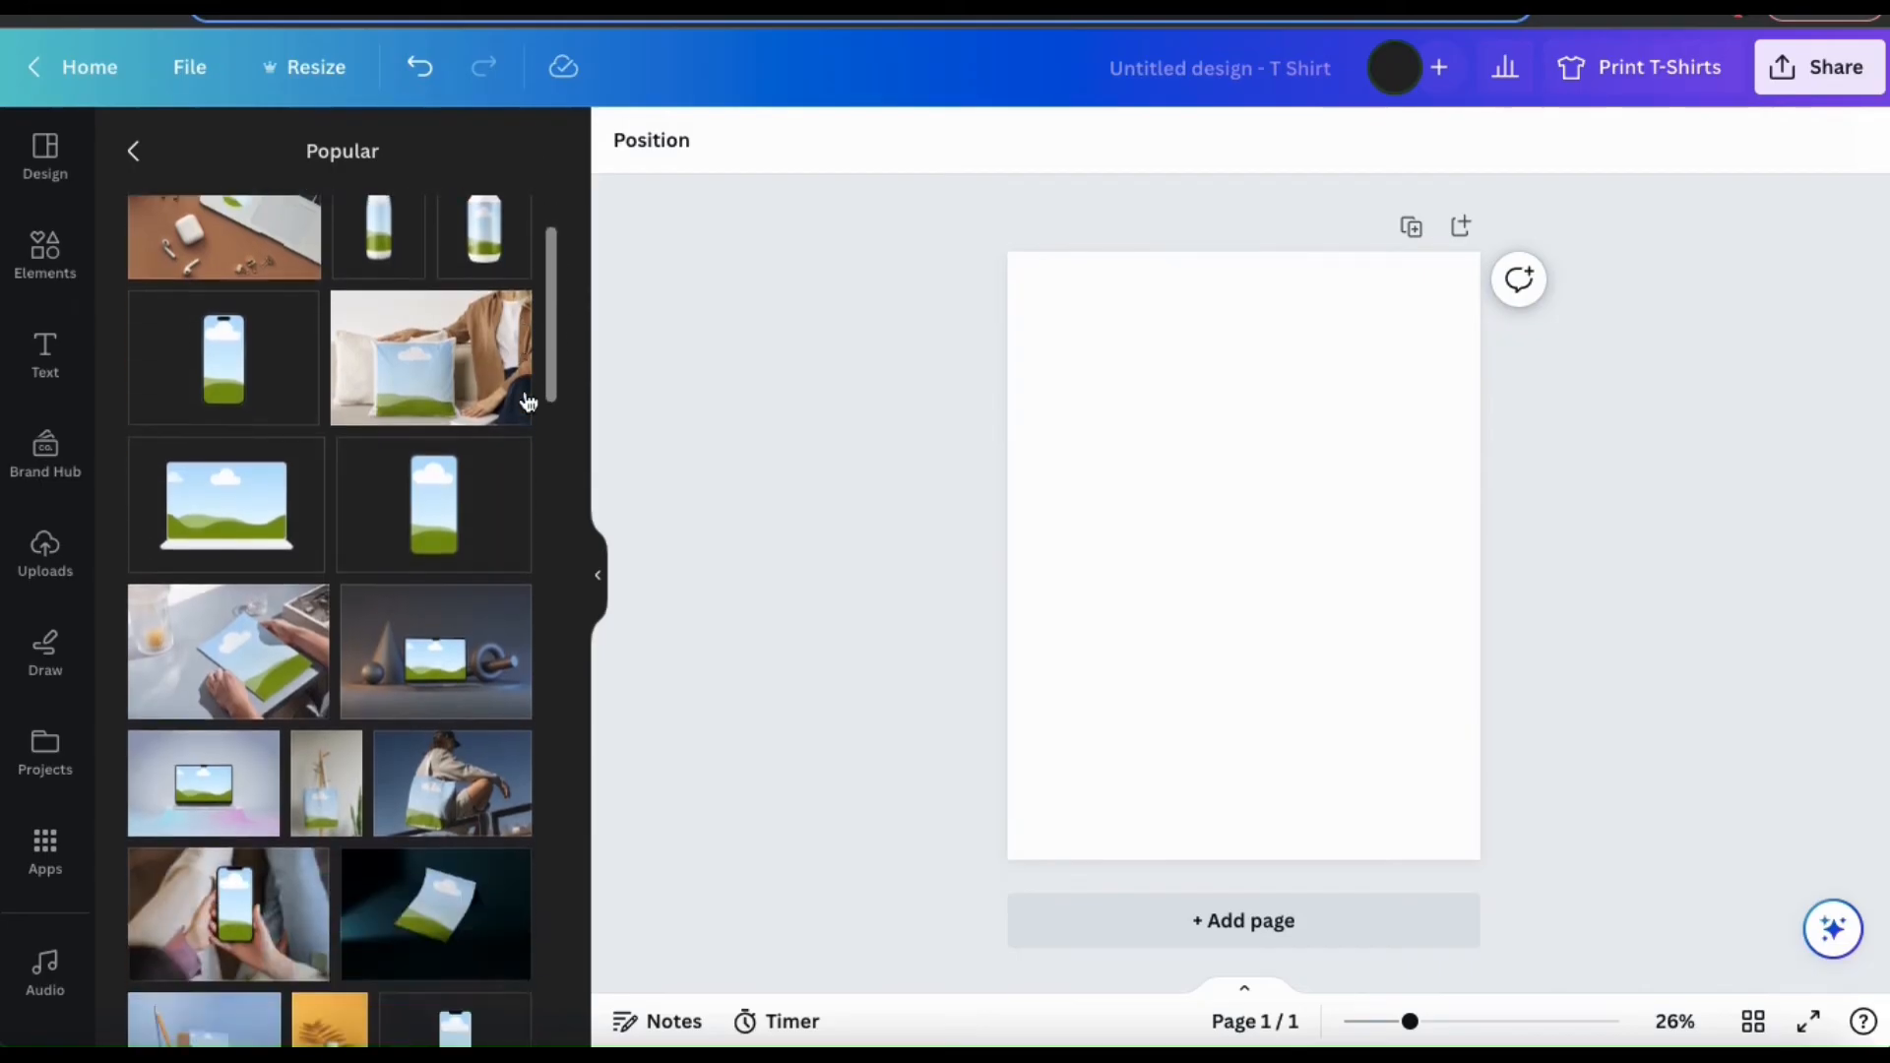
scroll("down", 3)
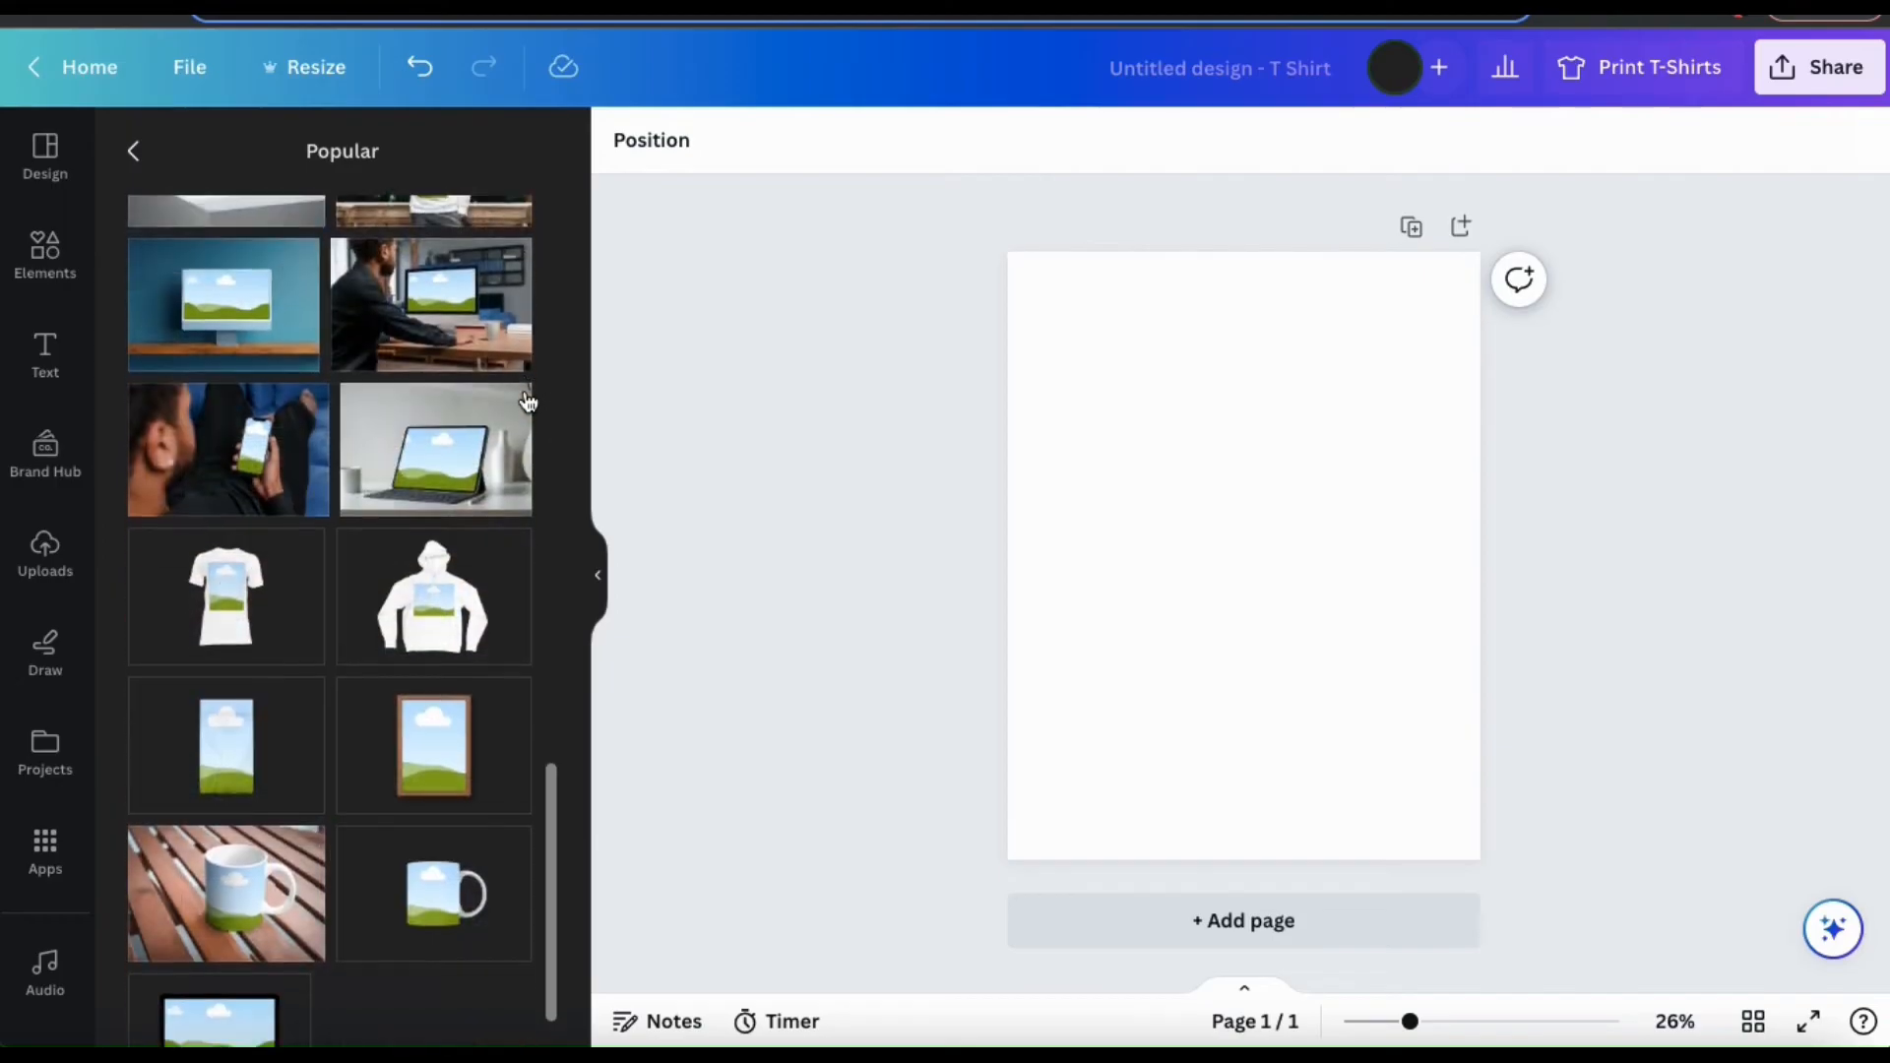
scroll("down", 3)
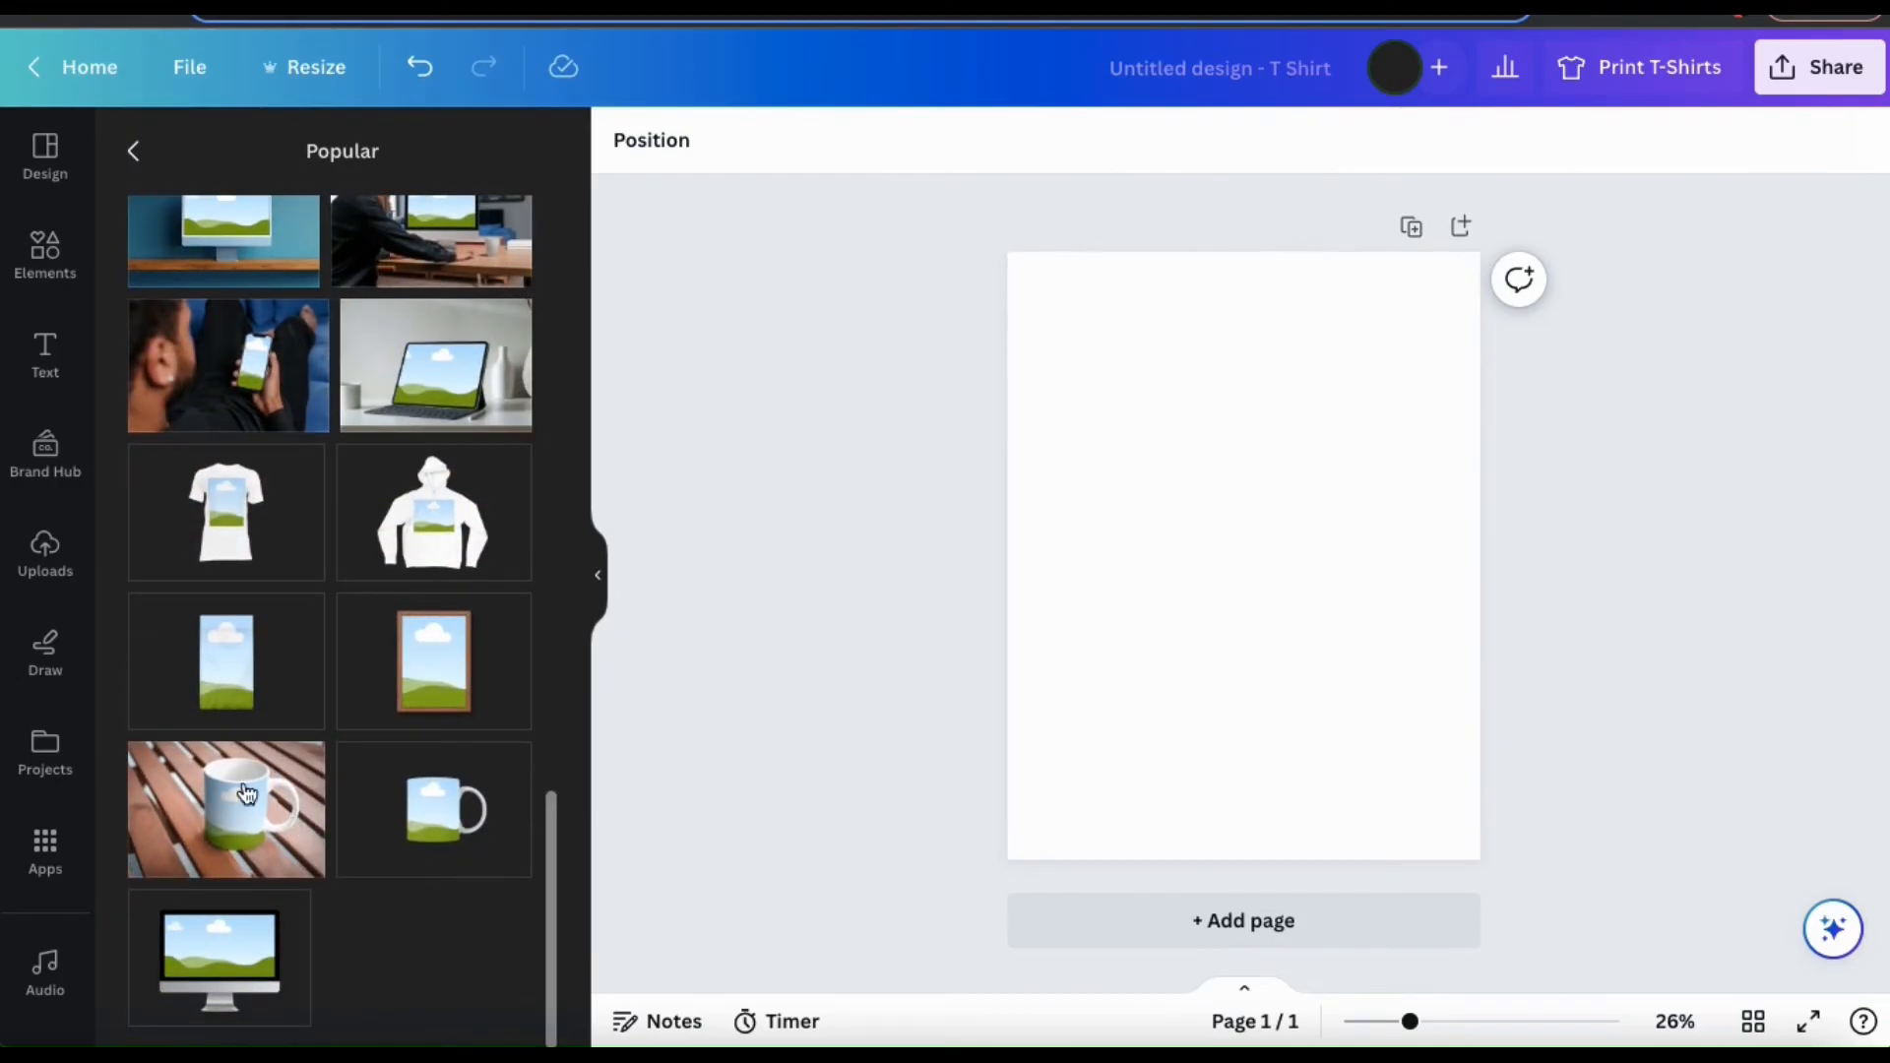
left_click(226, 809)
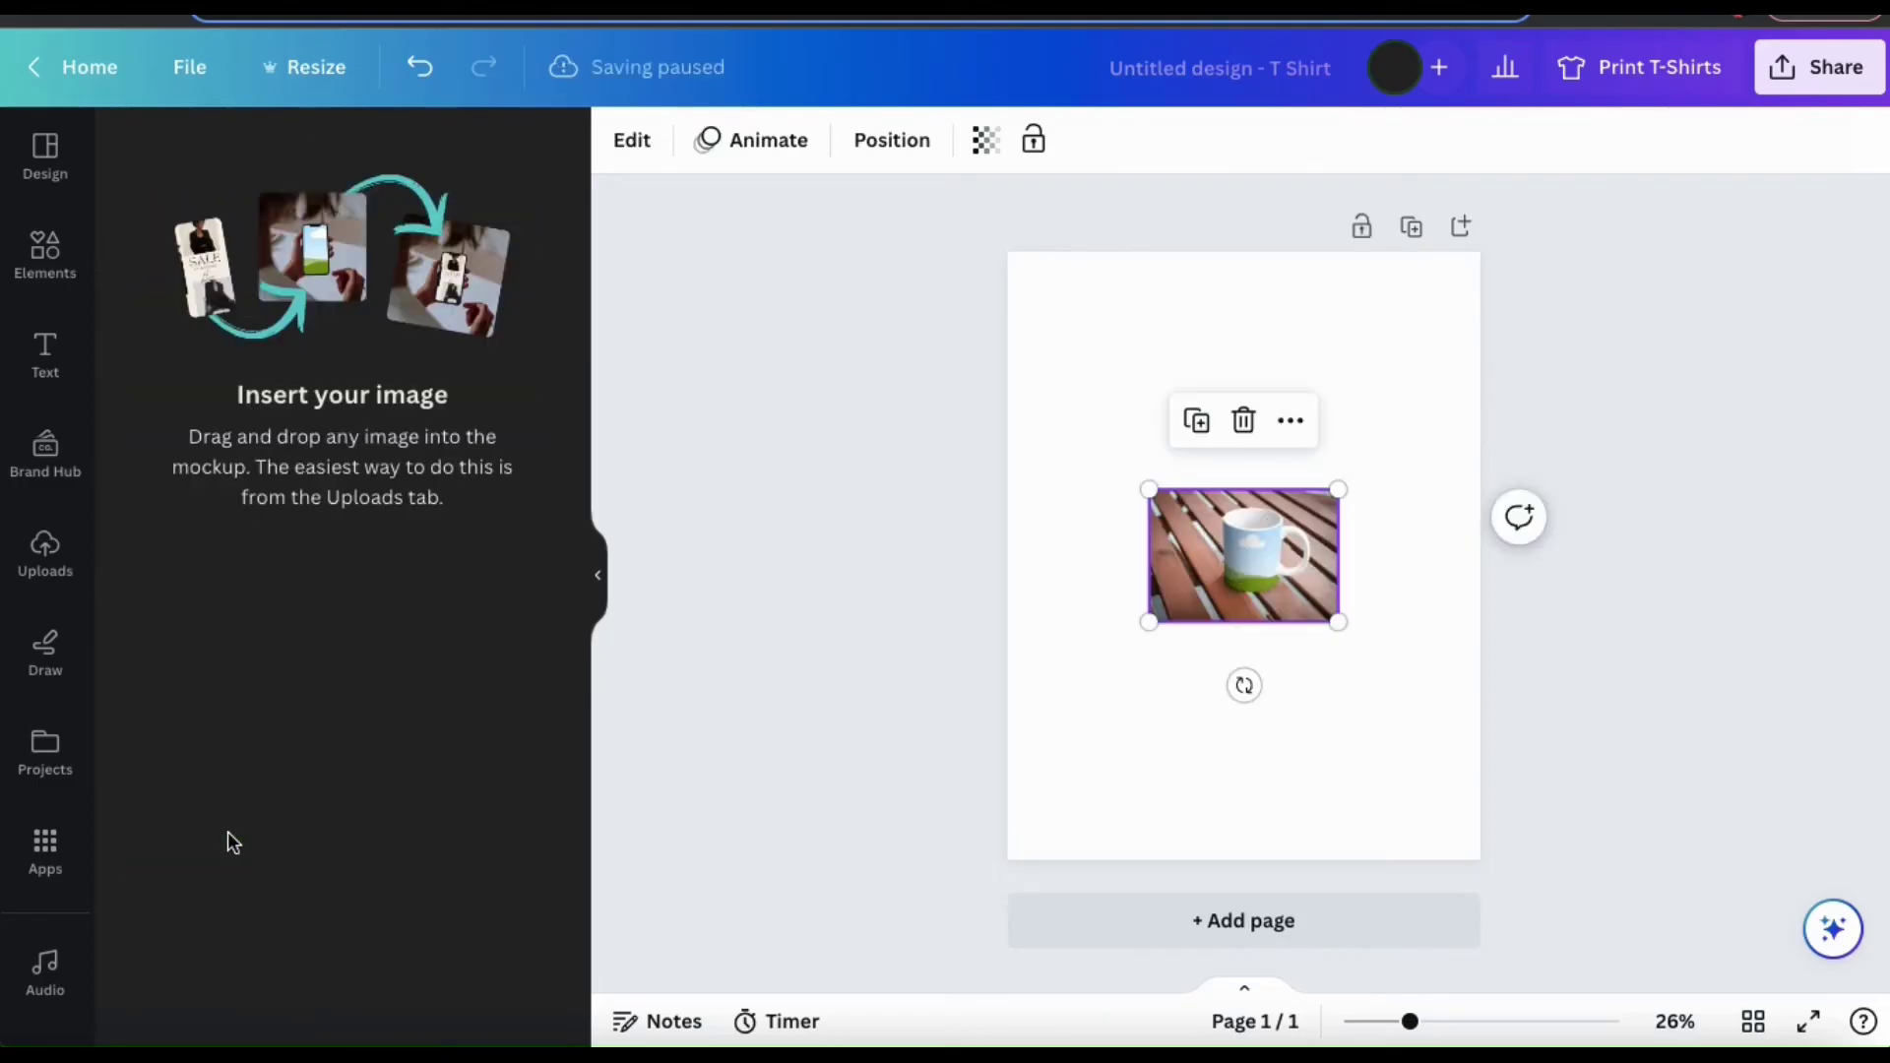
left_click_drag(1149, 623, 810, 859)
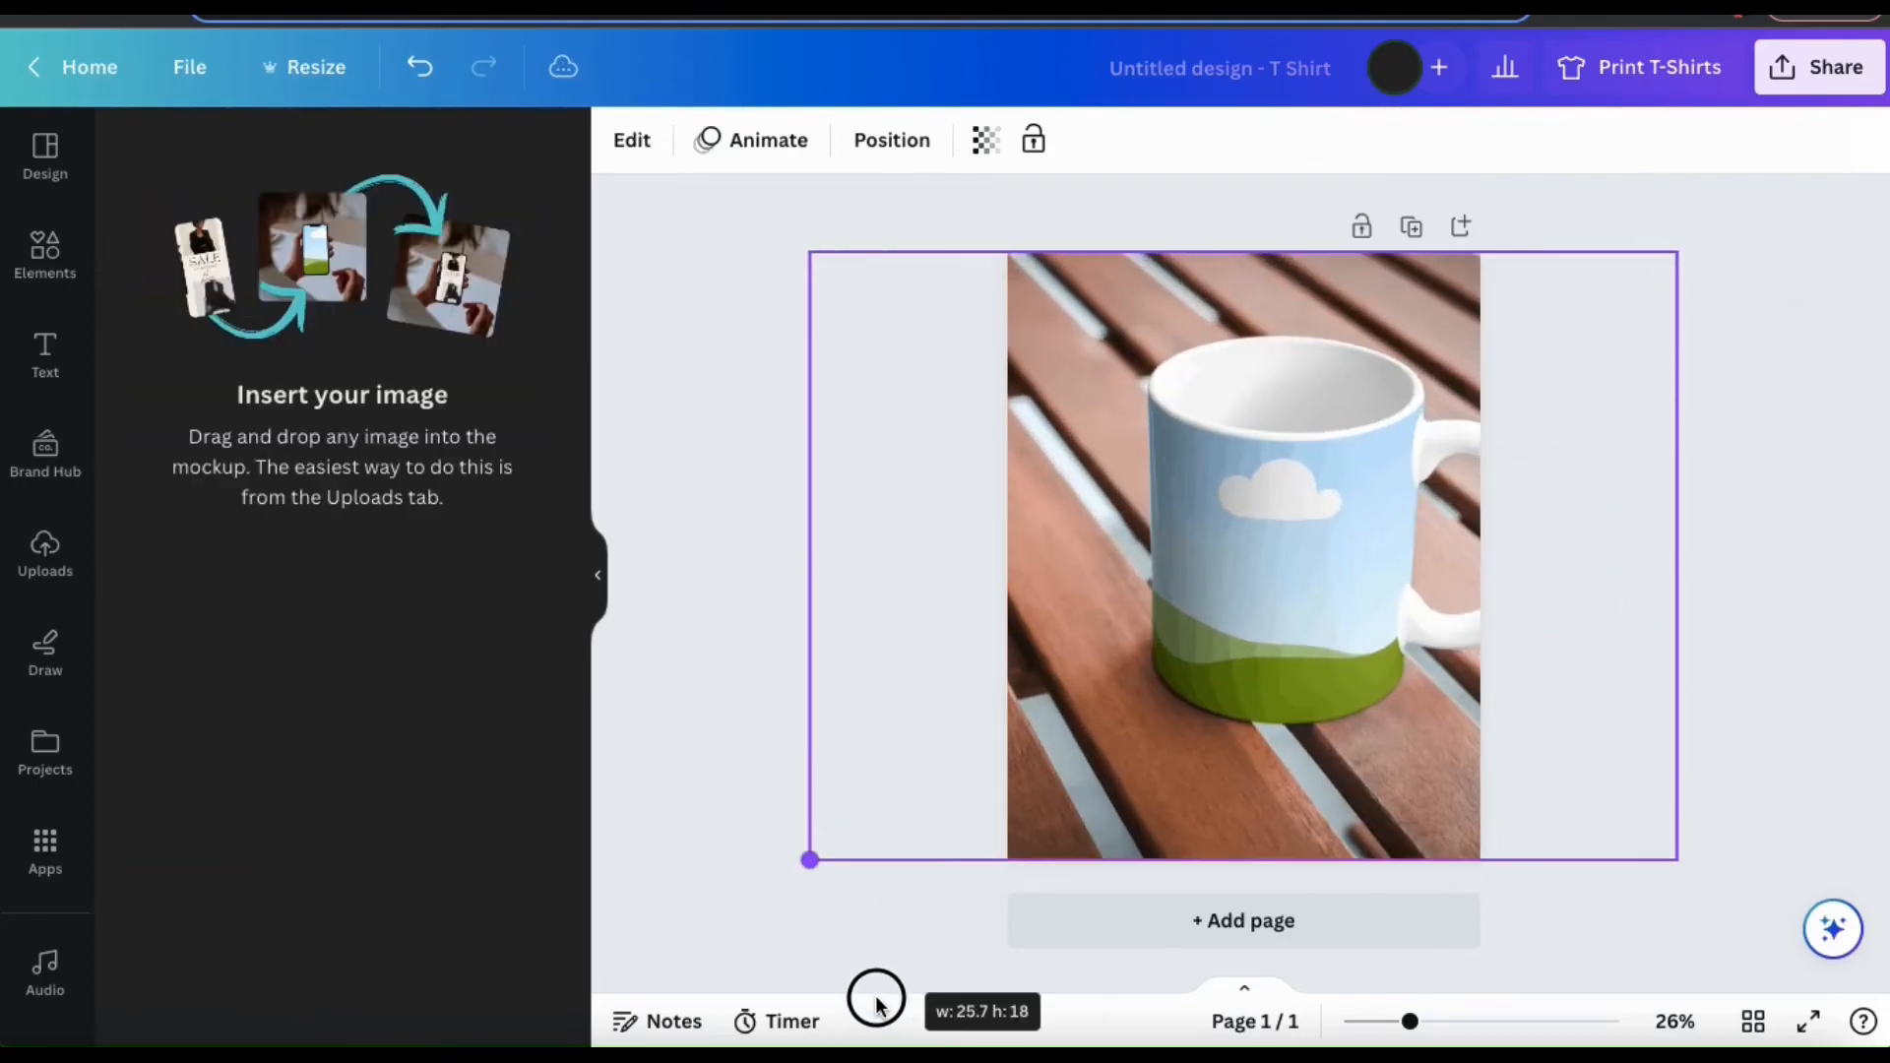
left_click(834, 662)
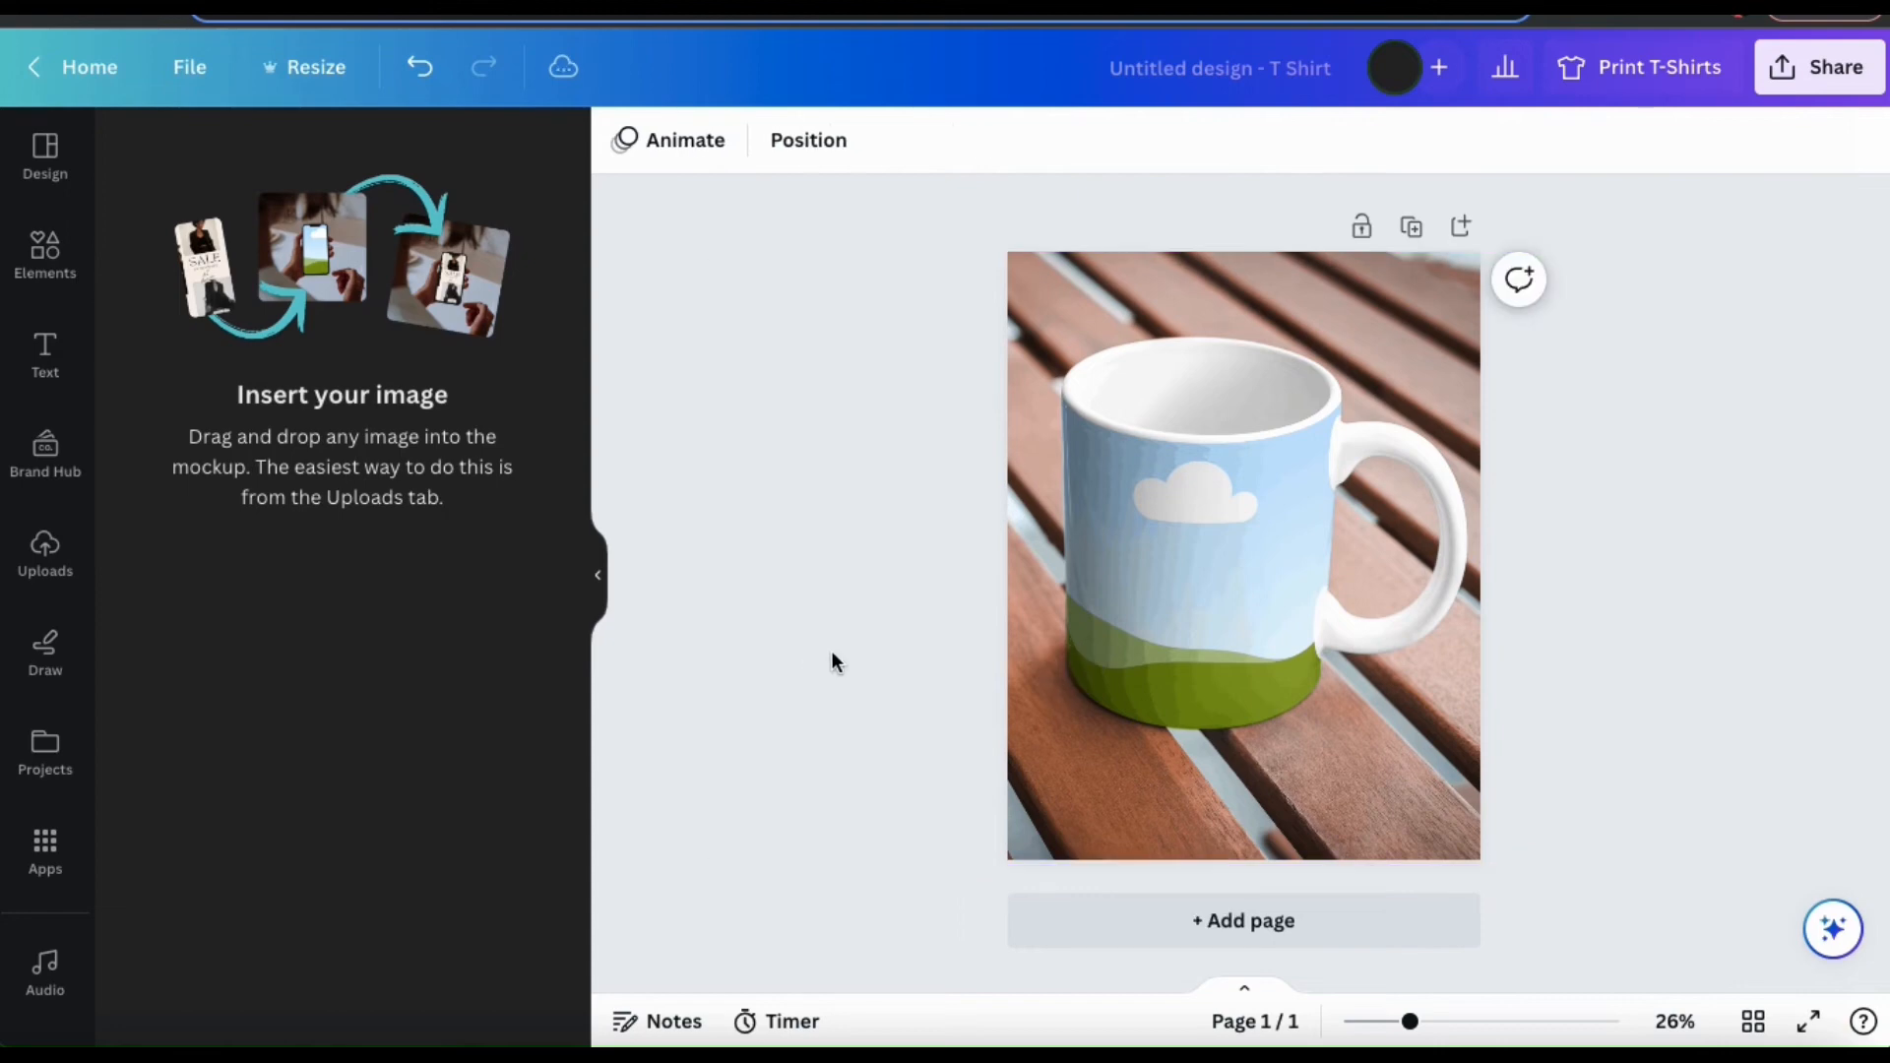
Step: Place the Create Designs upload on the mug, then clear it and reopen Popular mockups
left_click(45, 554)
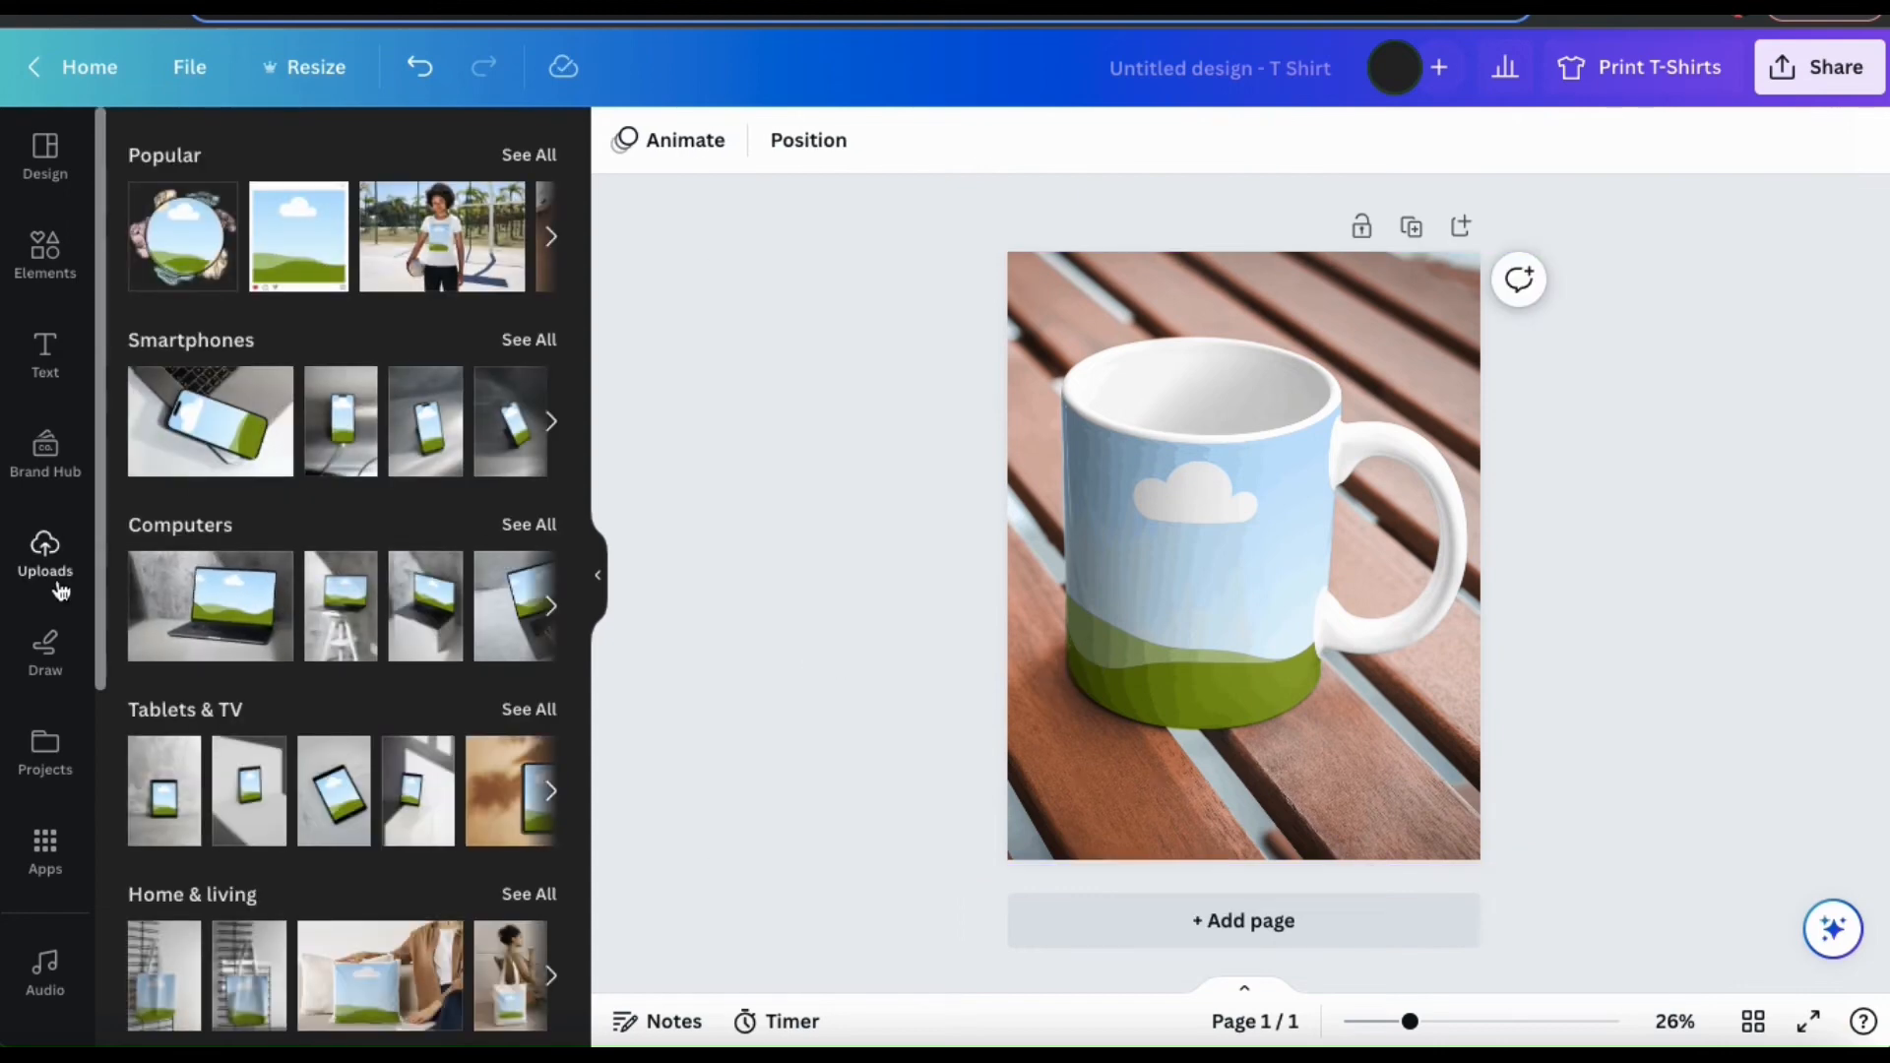
left_click(46, 555)
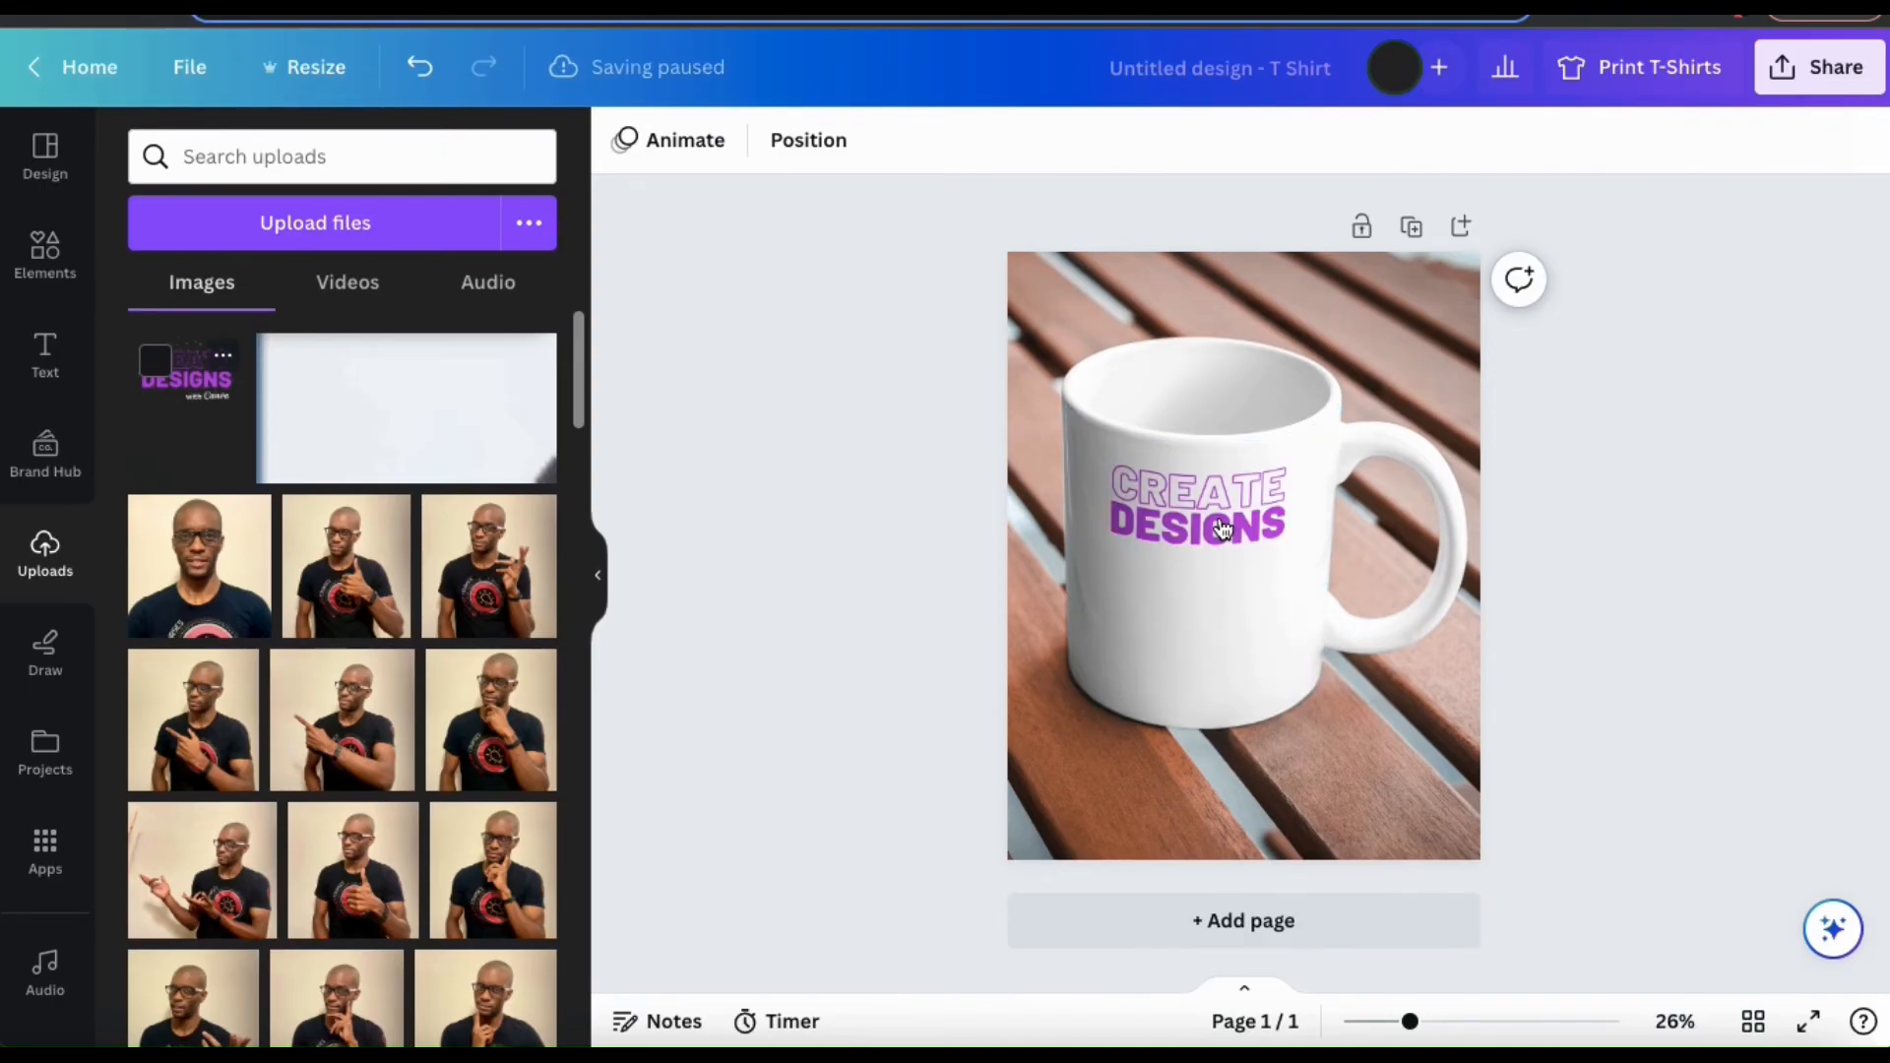
left_click(1220, 541)
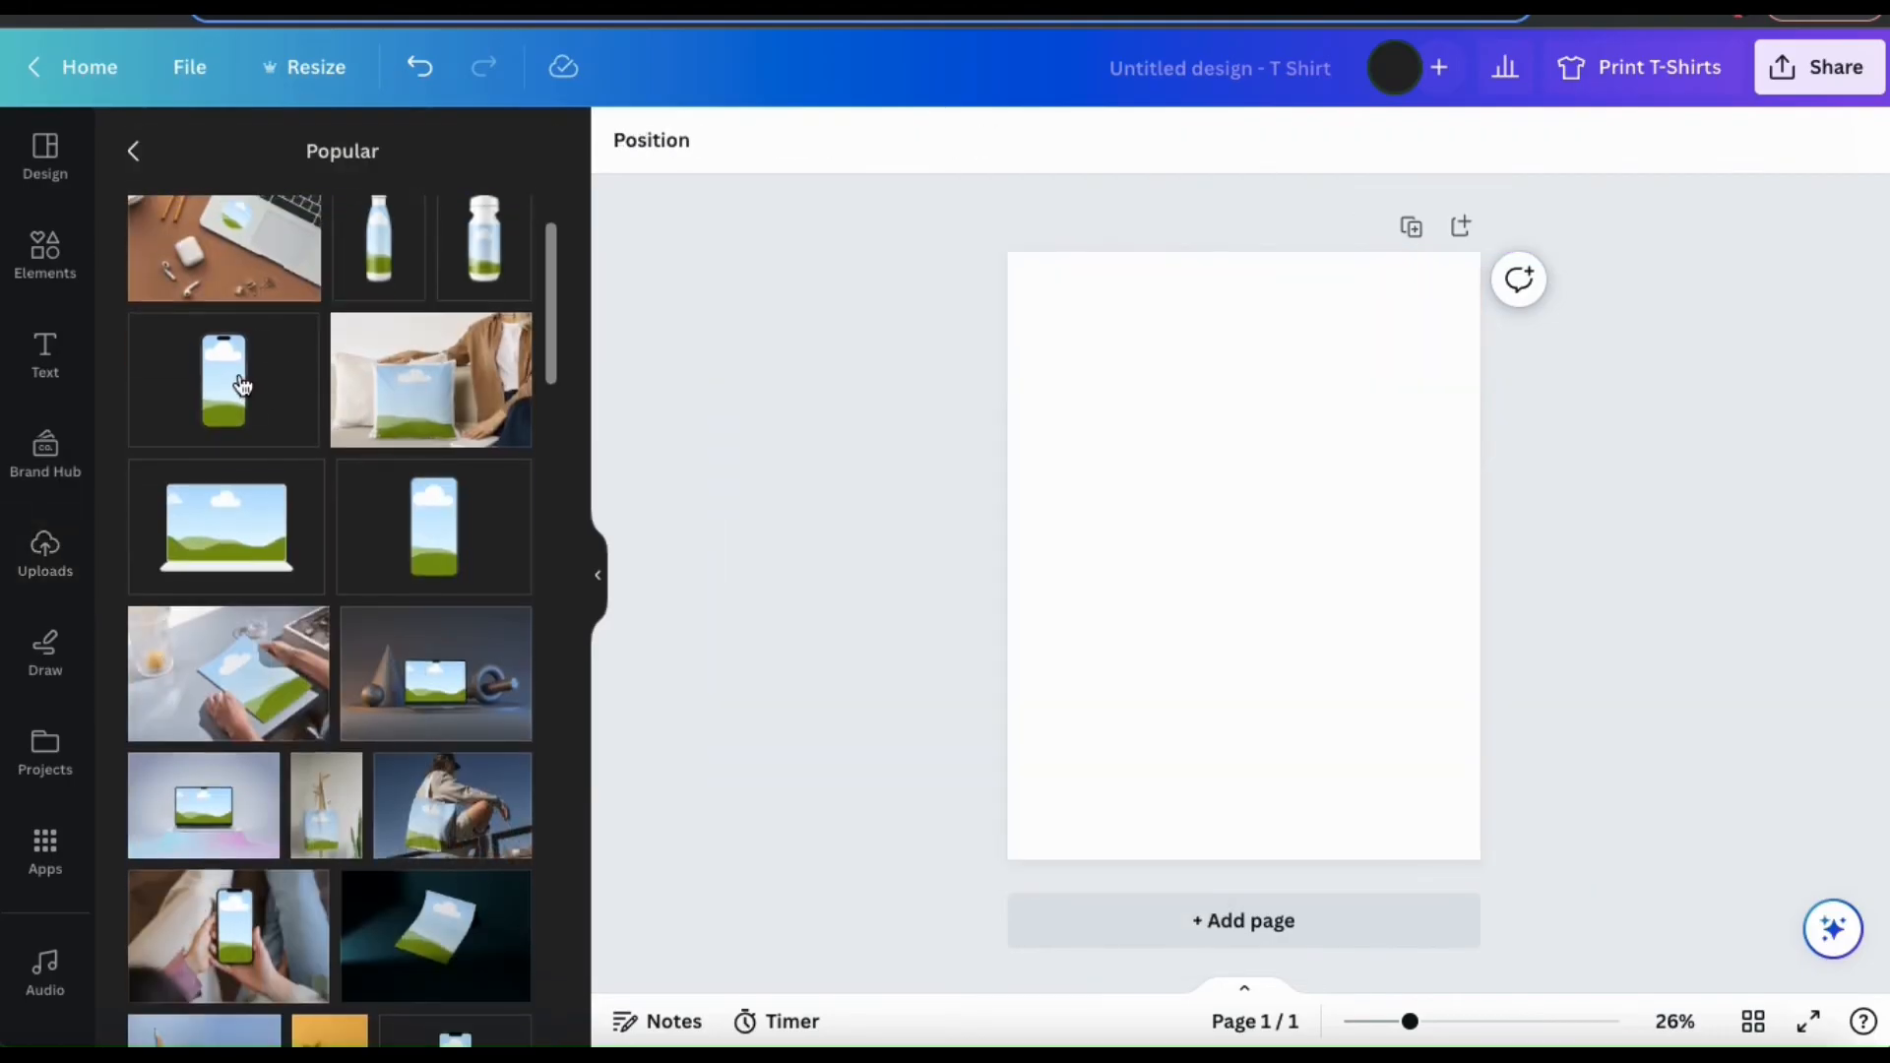
Step: Add the phone mockup and fit the Create Designs graphic fully within its screen
left_click(225, 382)
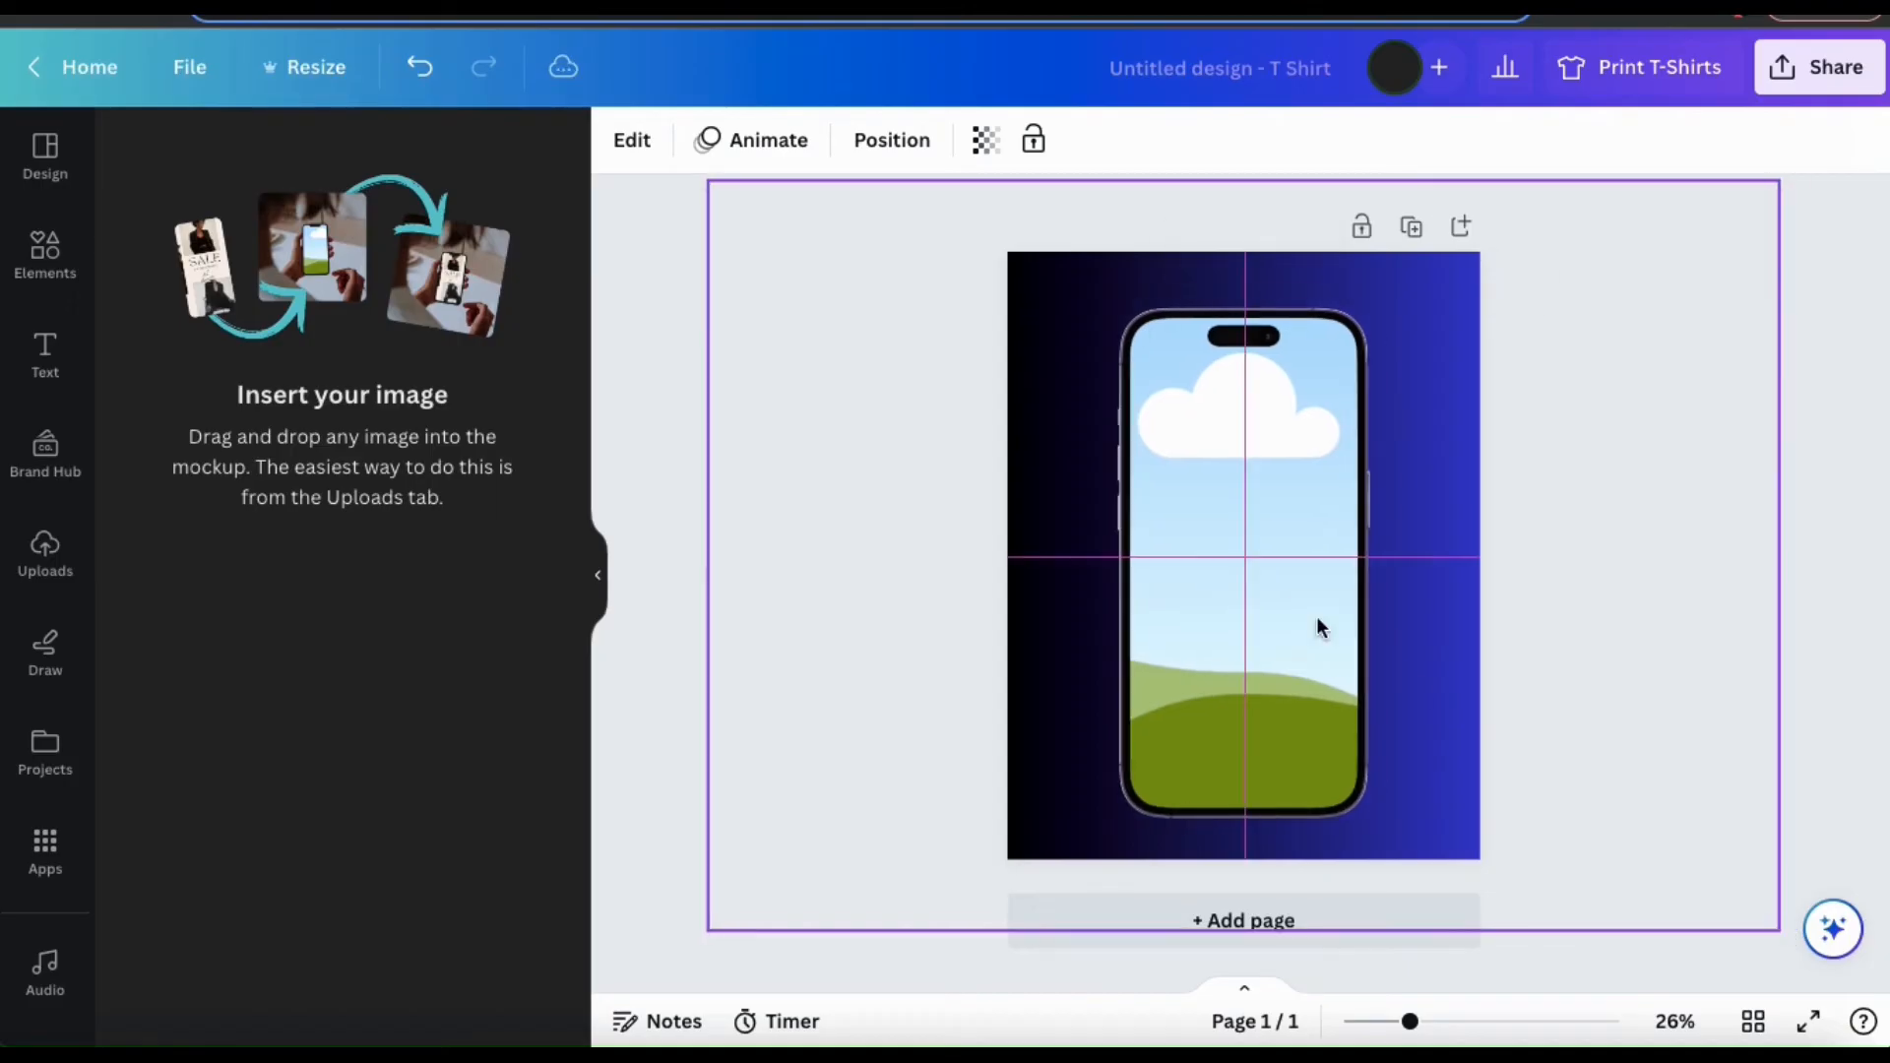
left_click(45, 554)
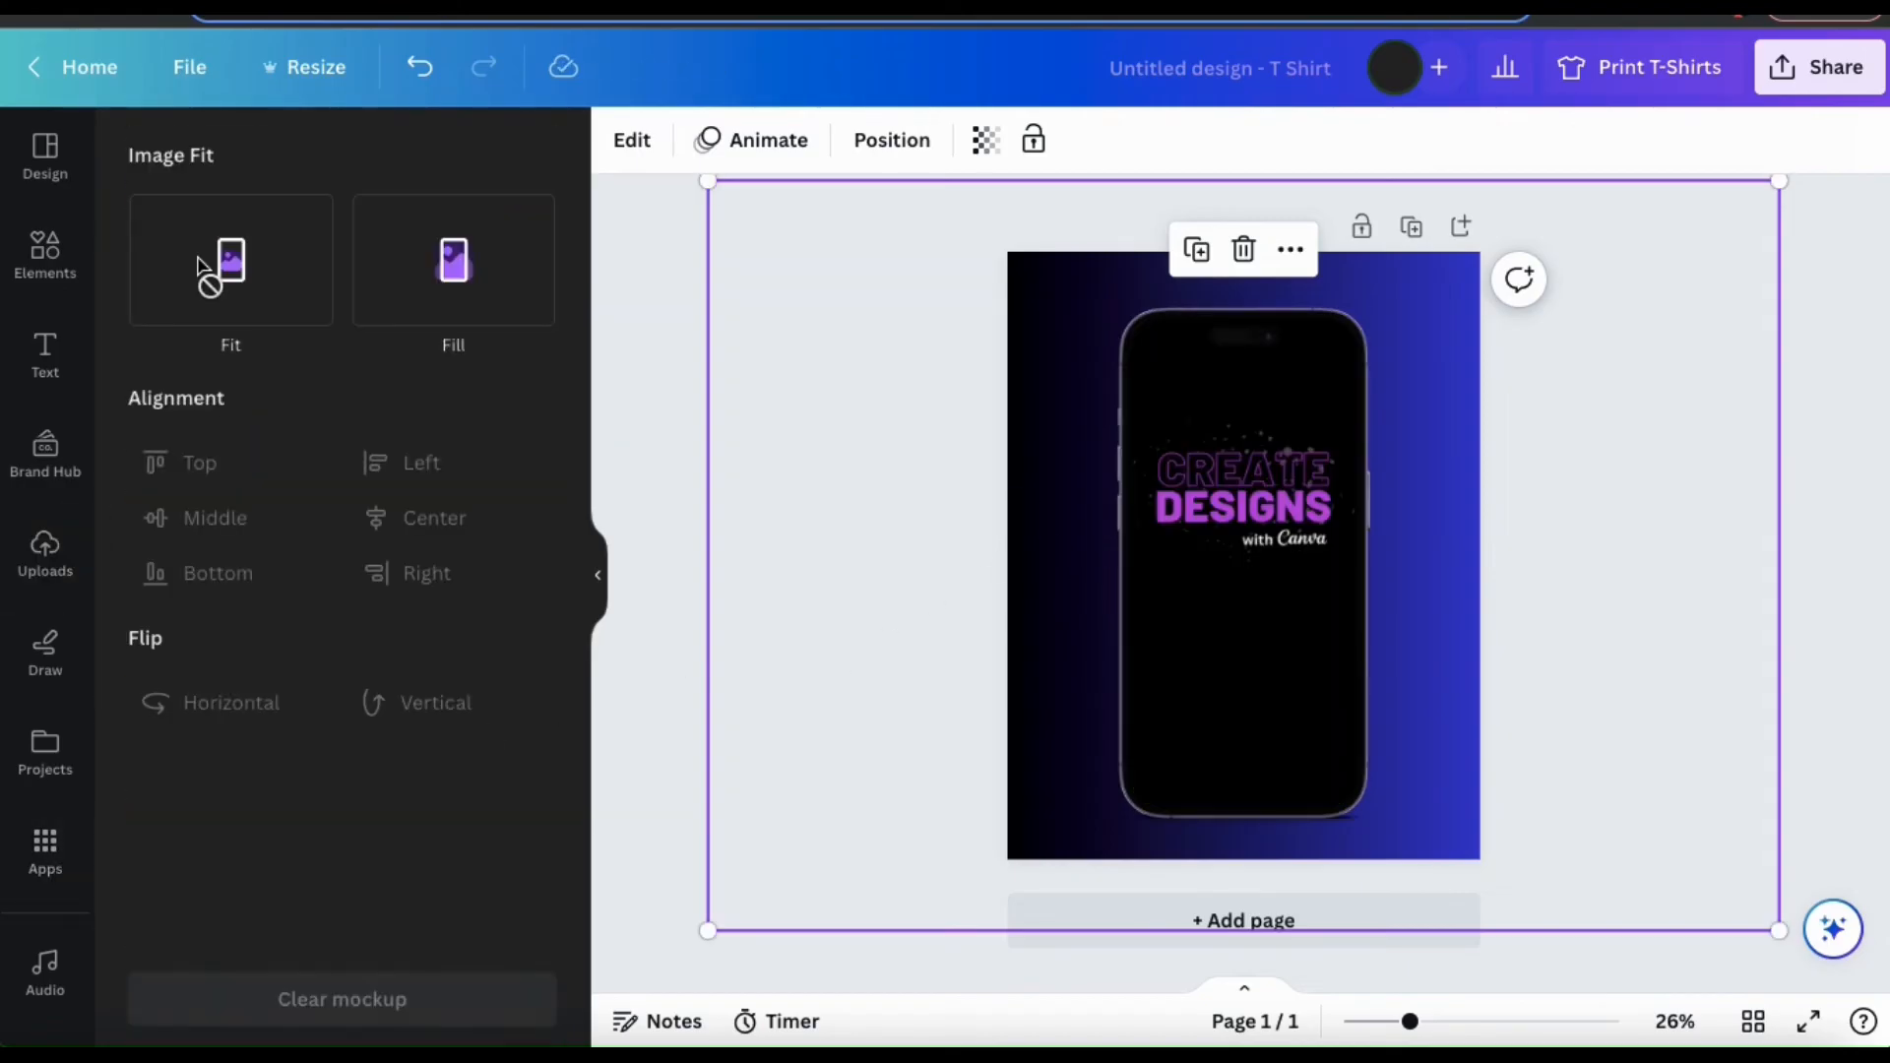
left_click(230, 260)
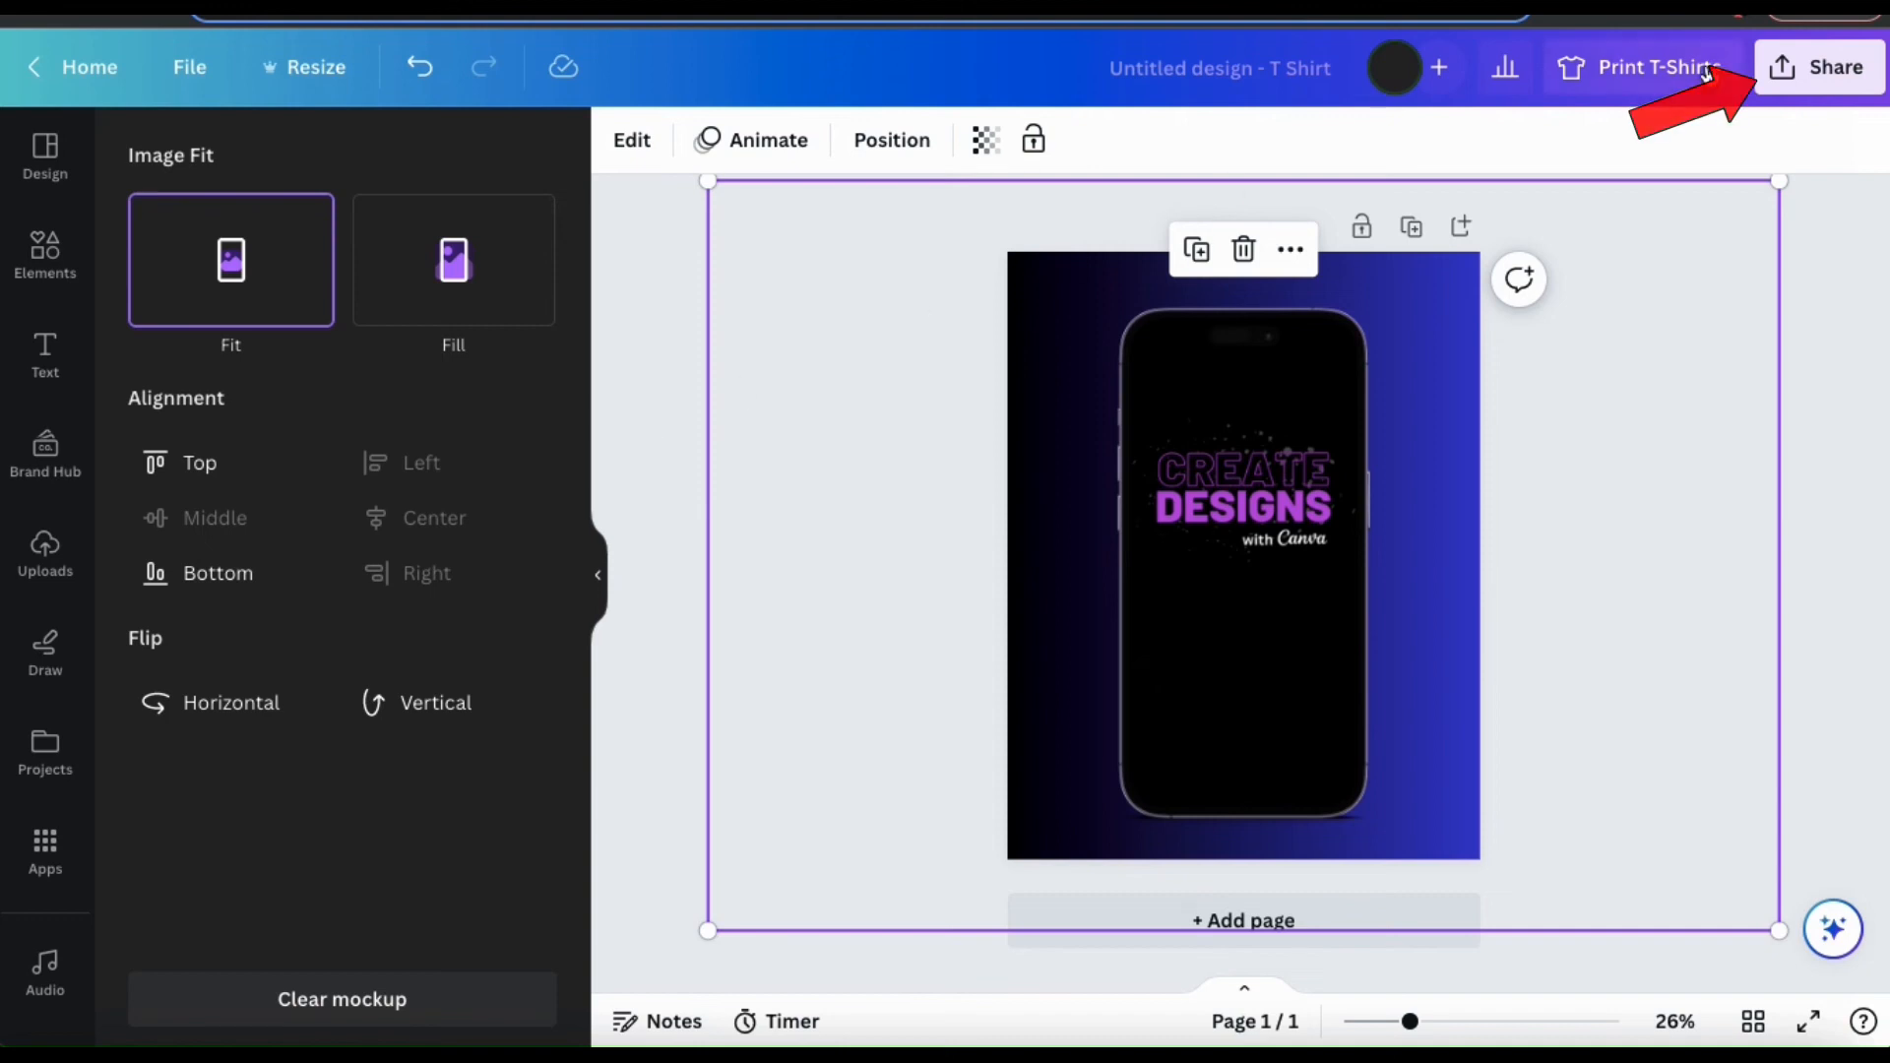
Step: Download the phone mockup as a PNG with an opaque background
left_click(1819, 67)
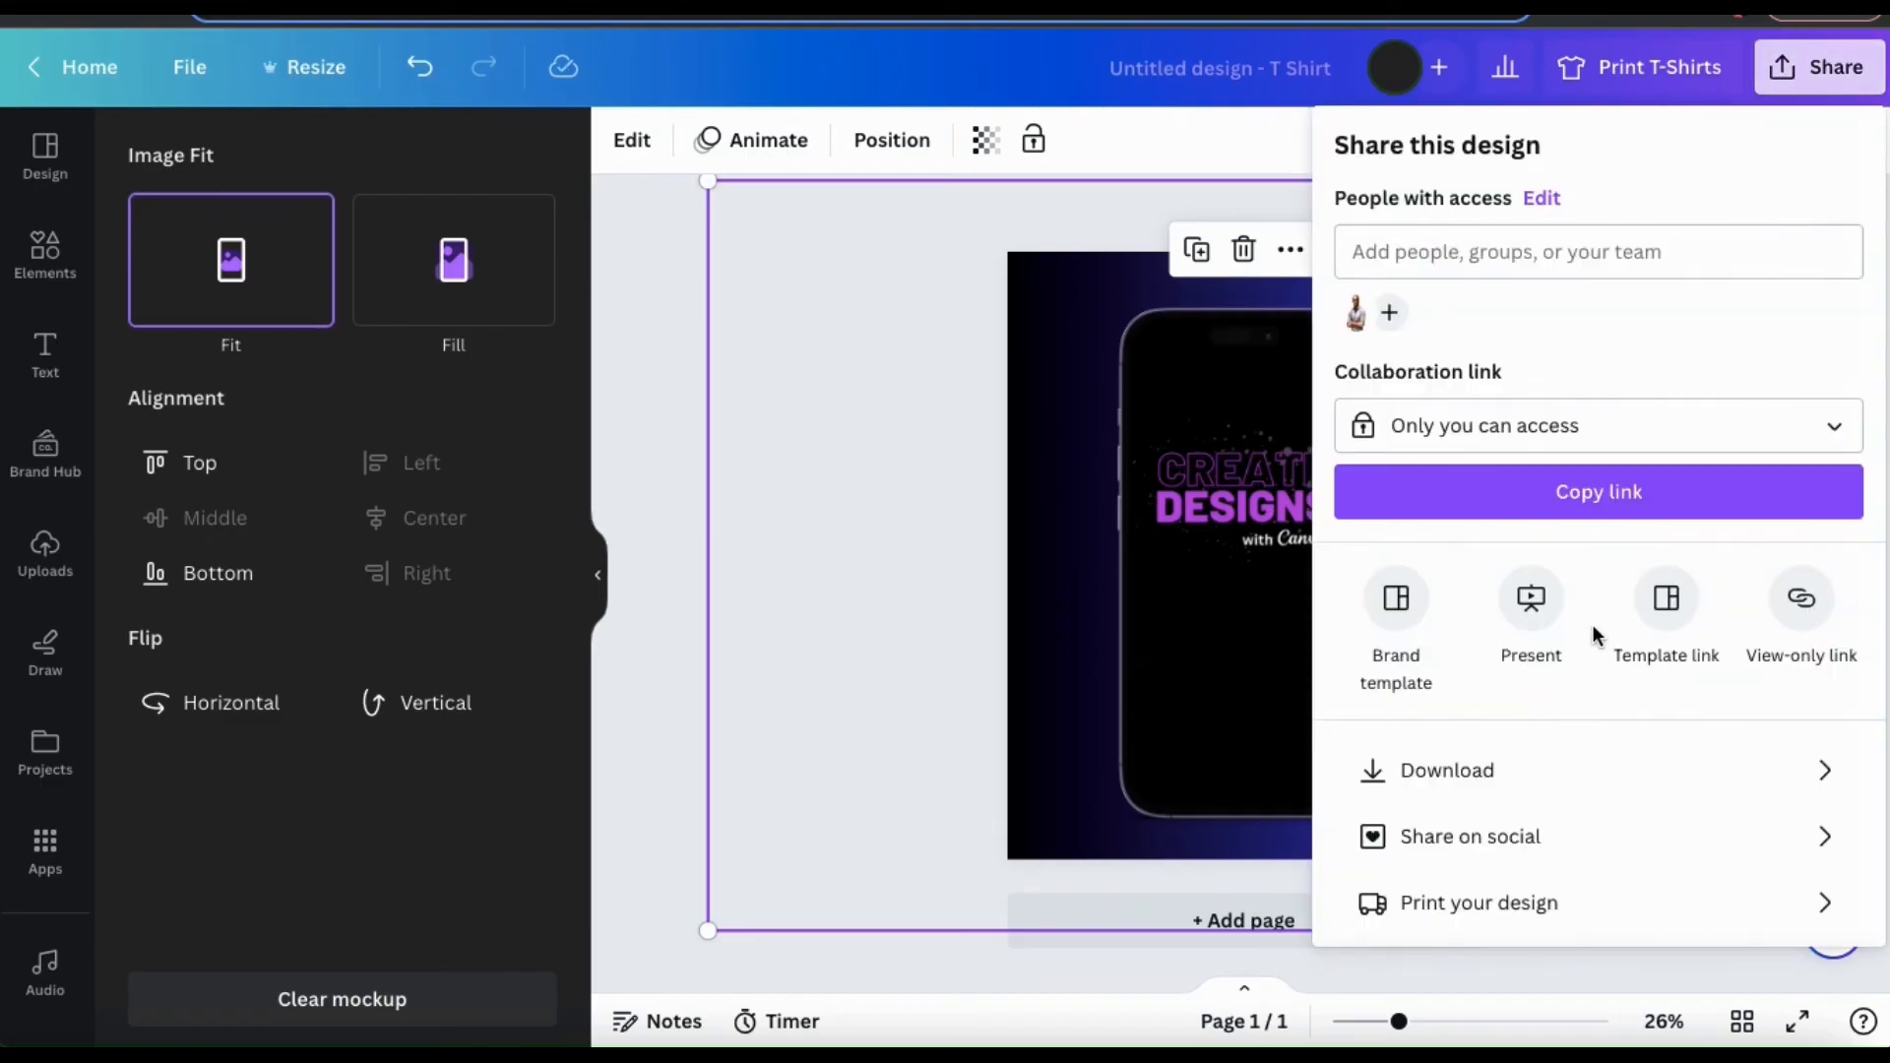
left_click(1447, 771)
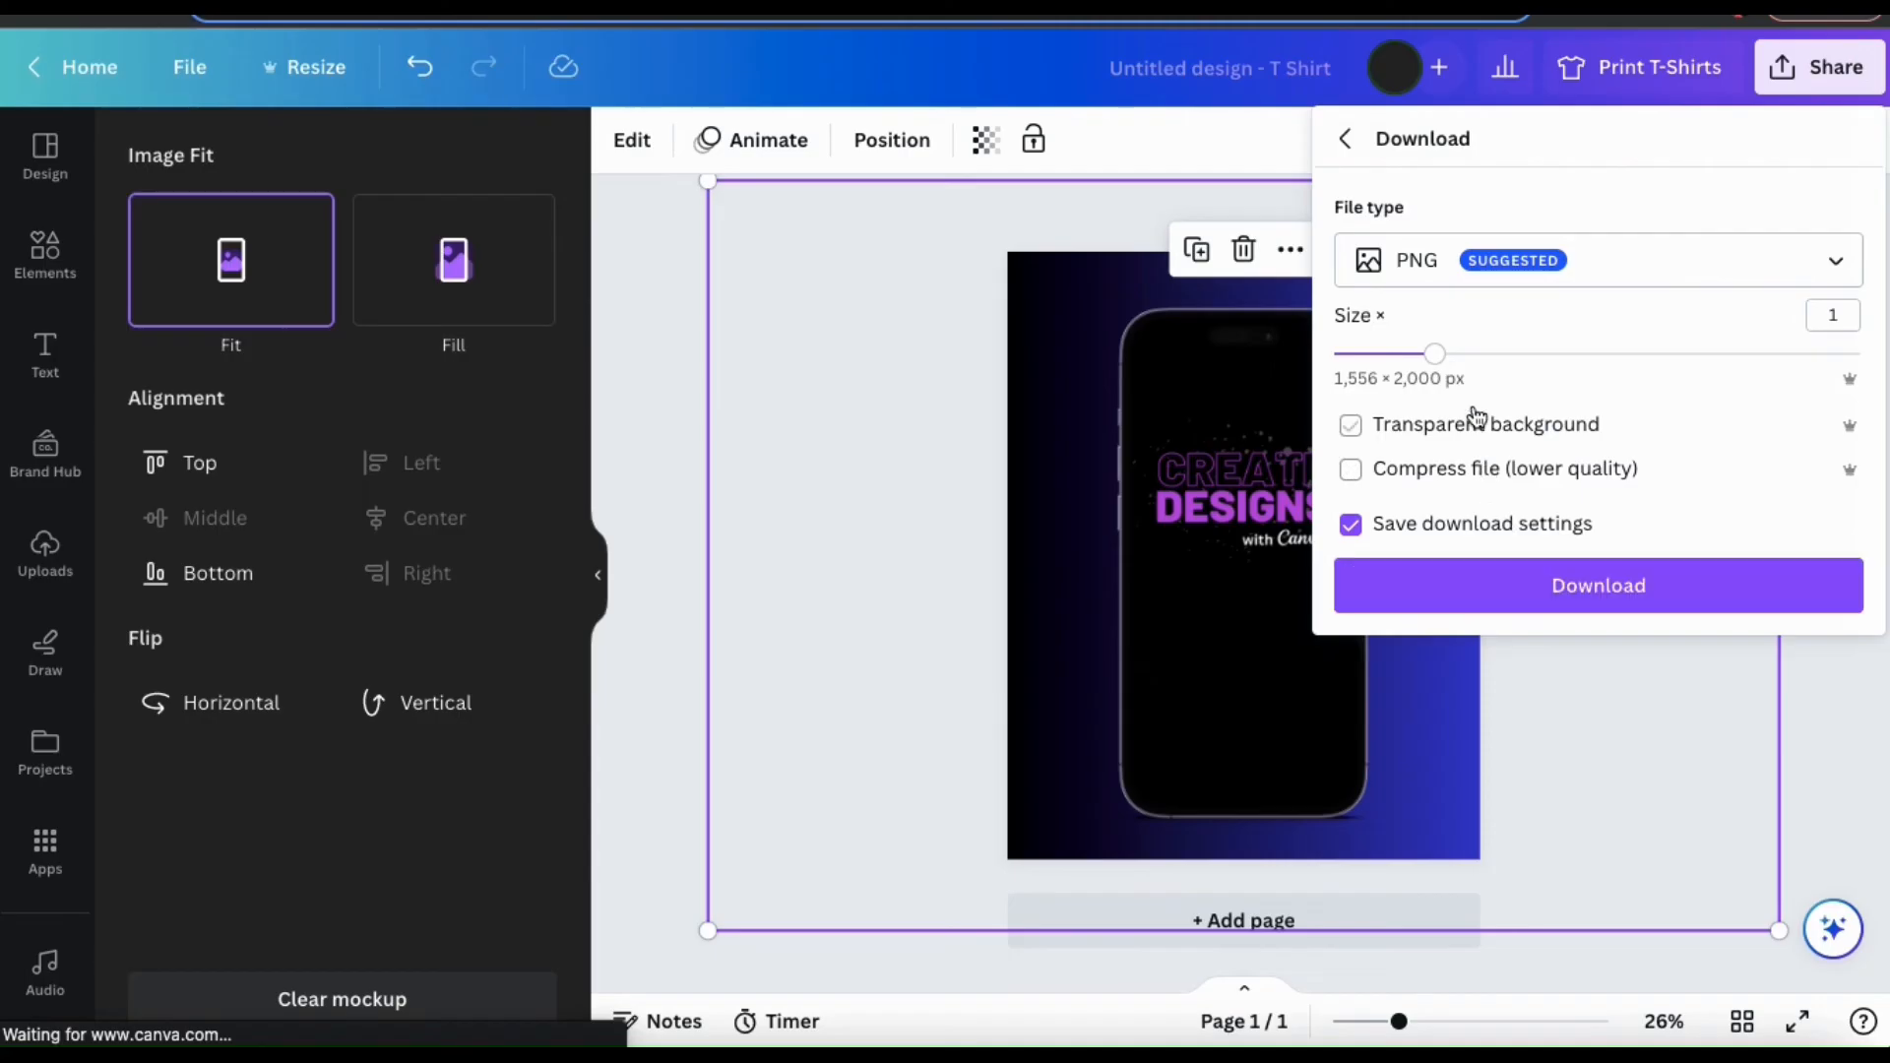
left_click(1350, 424)
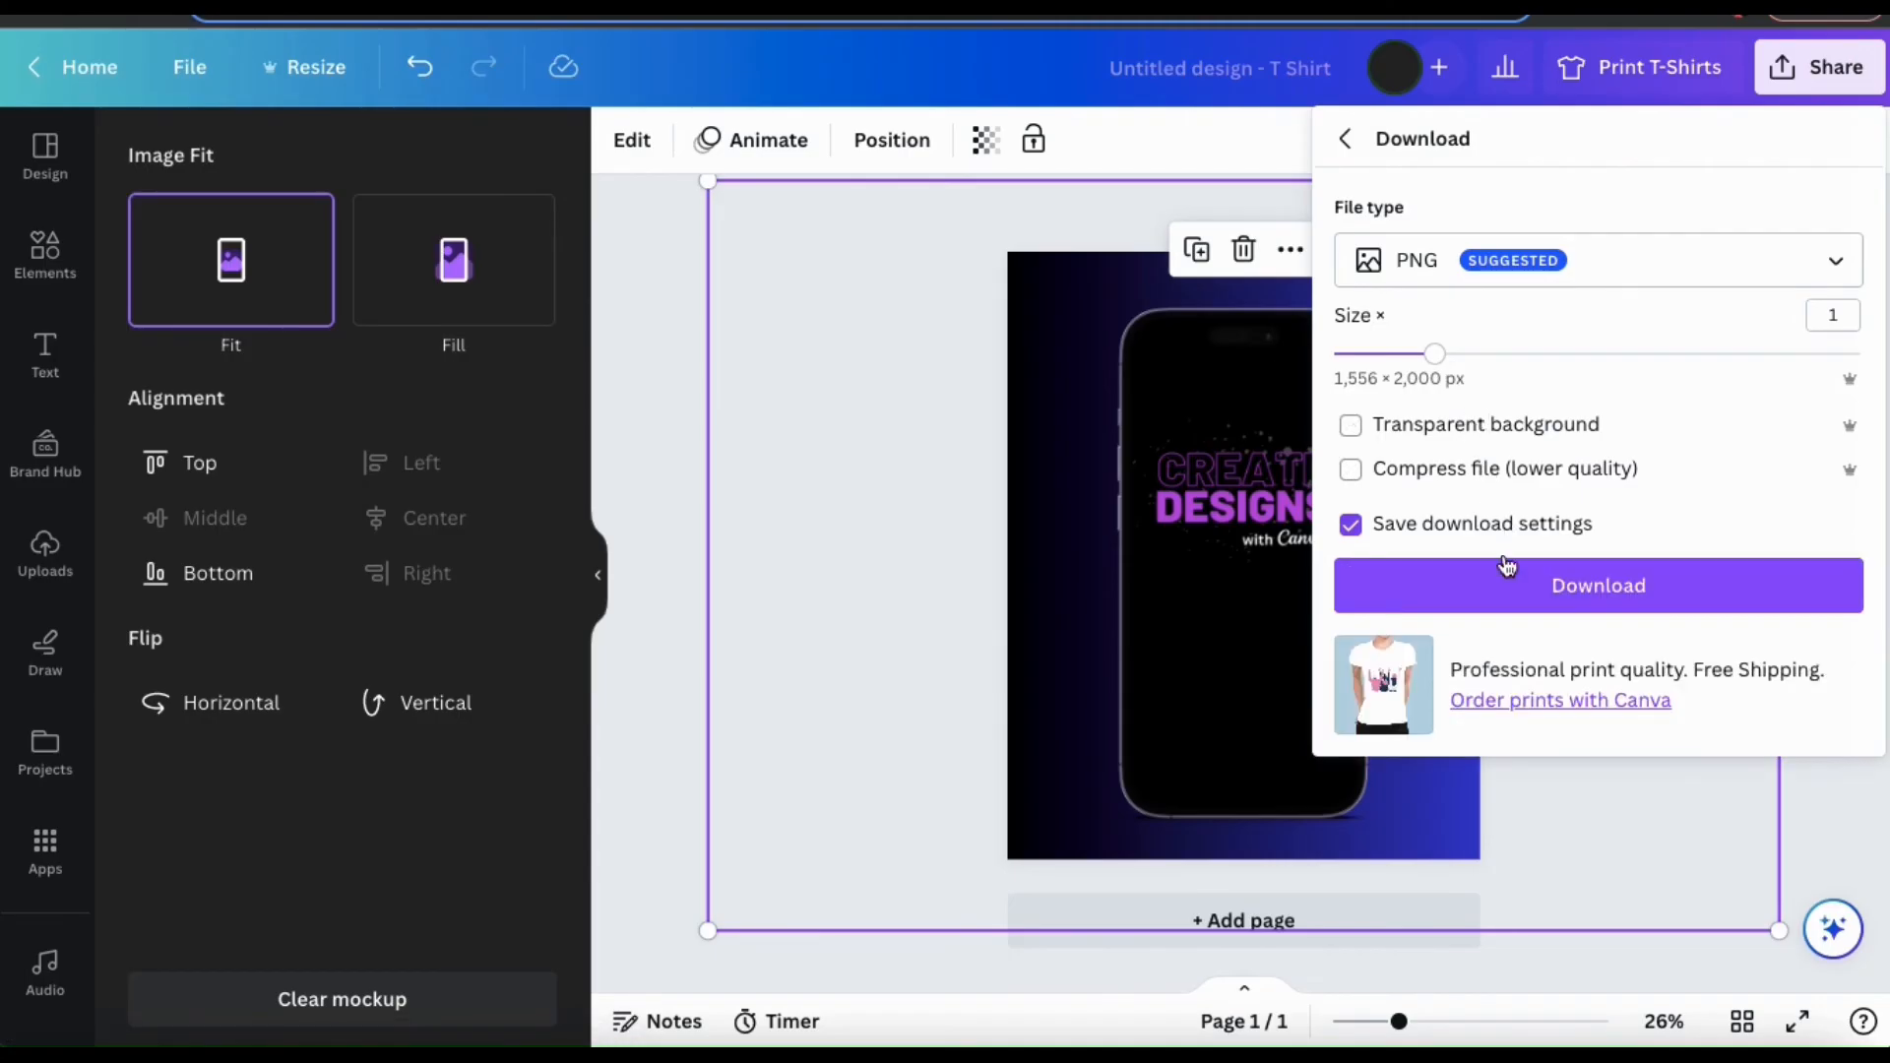
left_click(1598, 585)
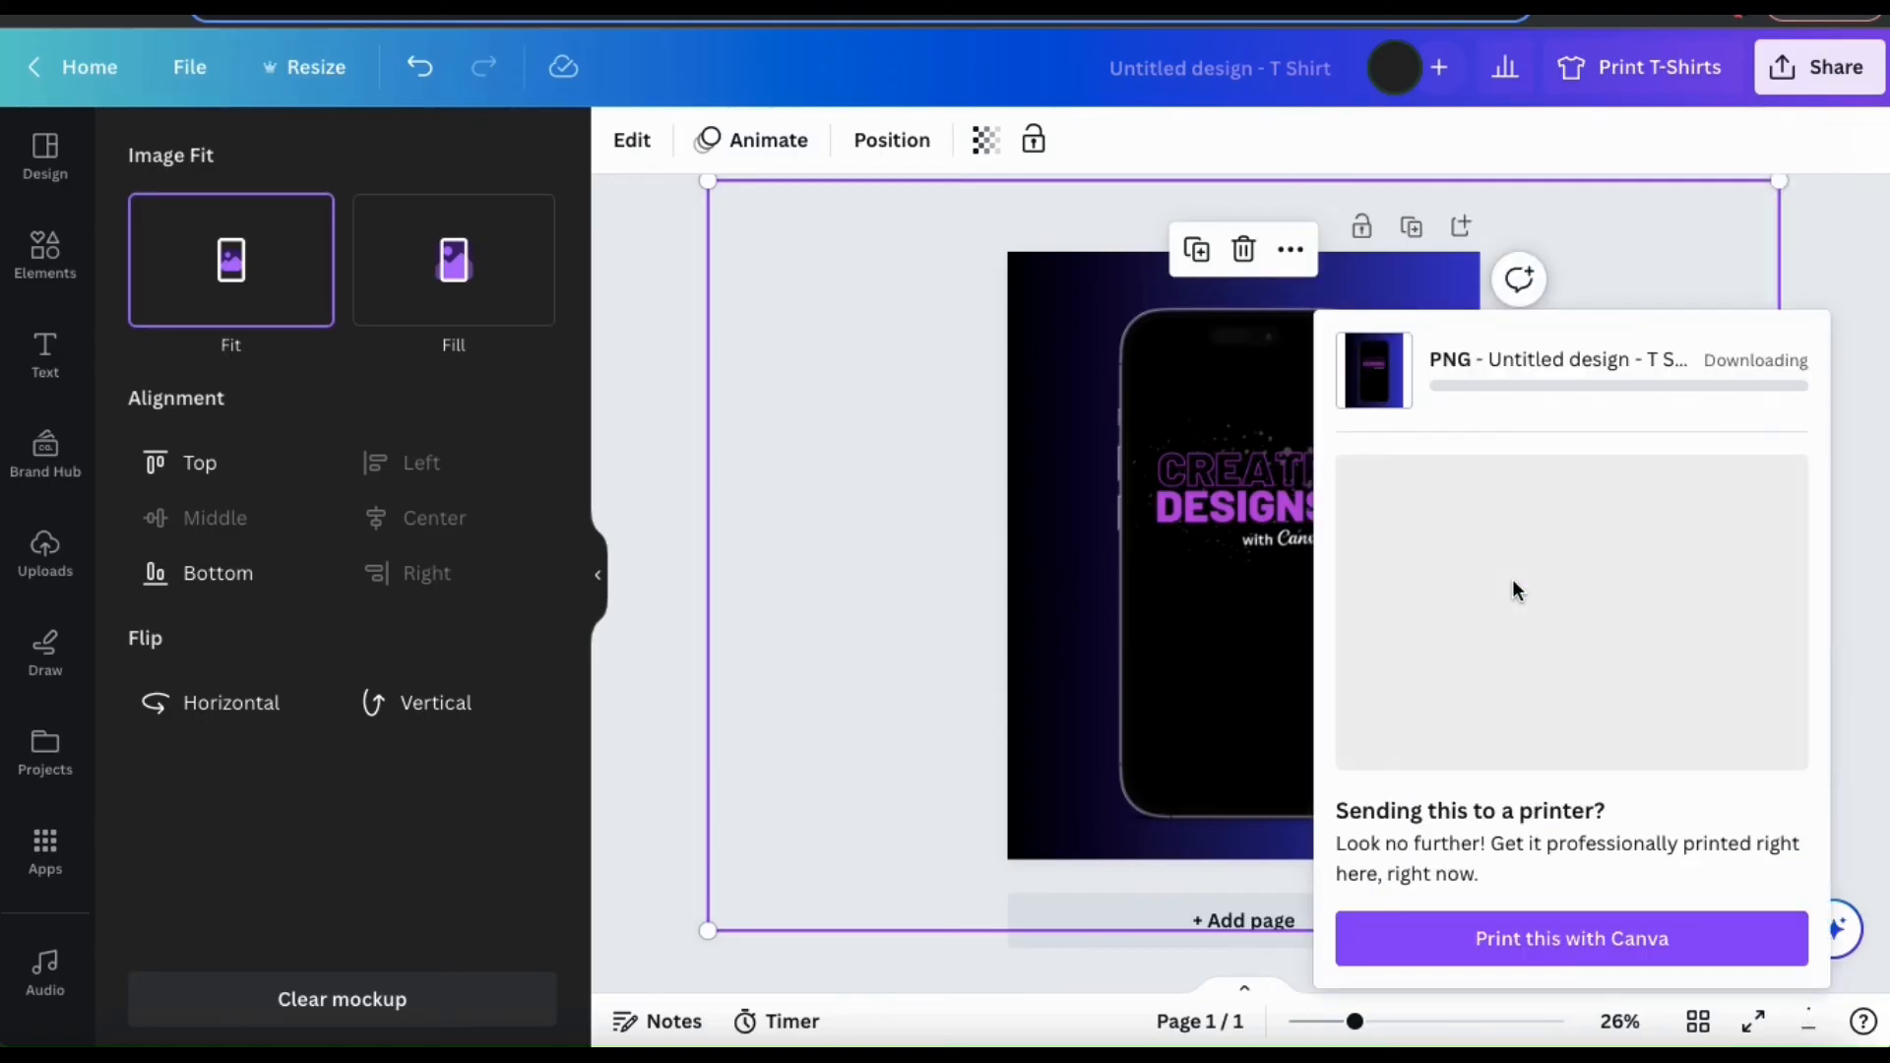